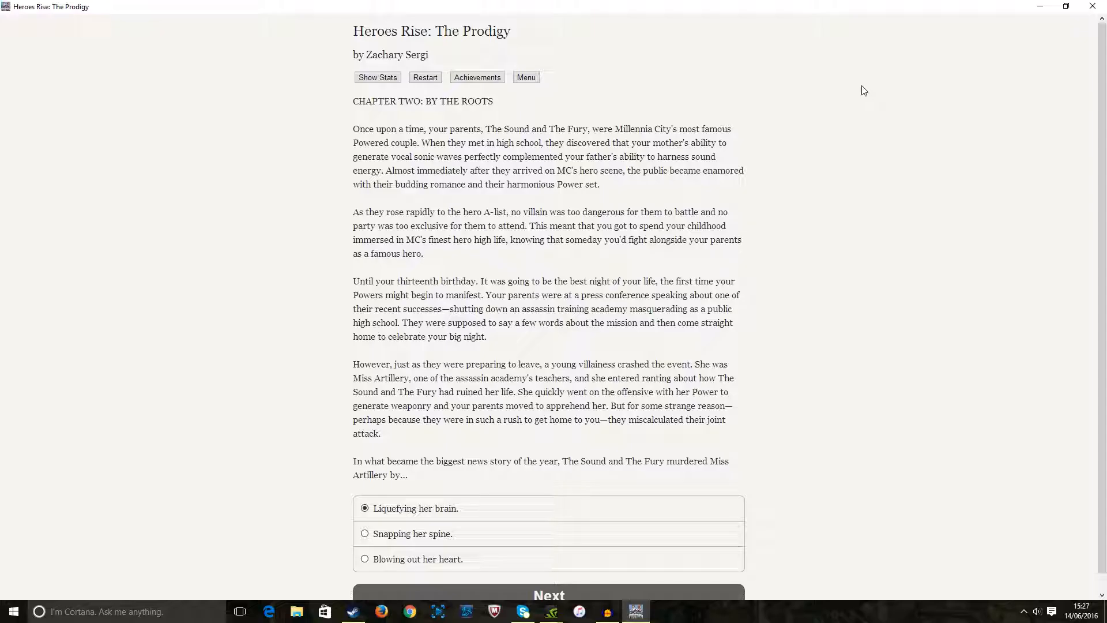
mouse_move(388, 138)
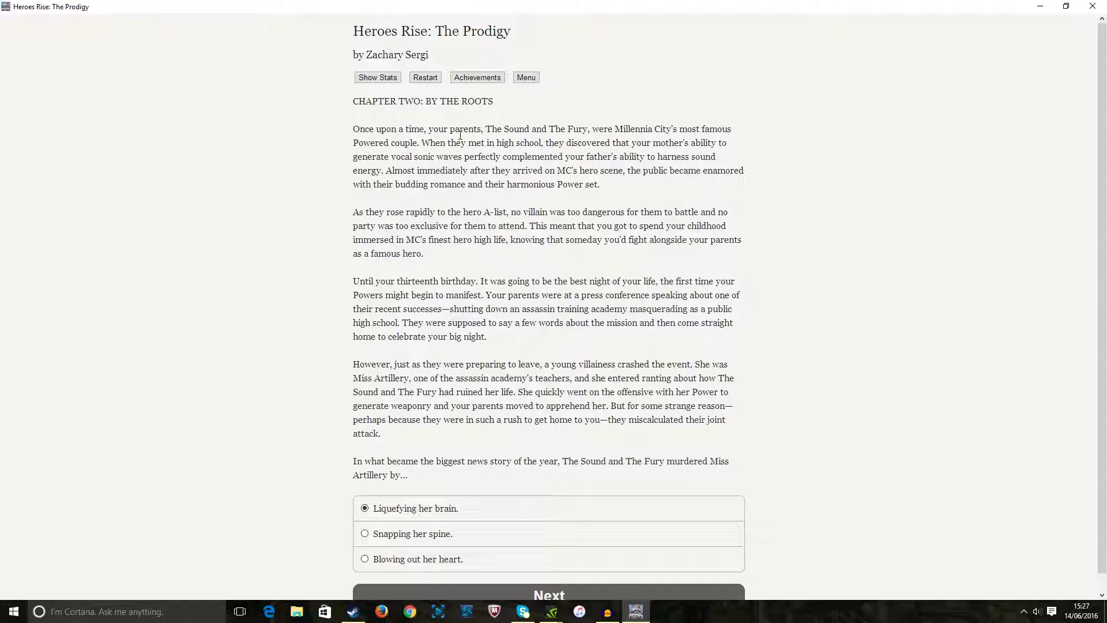
mouse_move(434, 153)
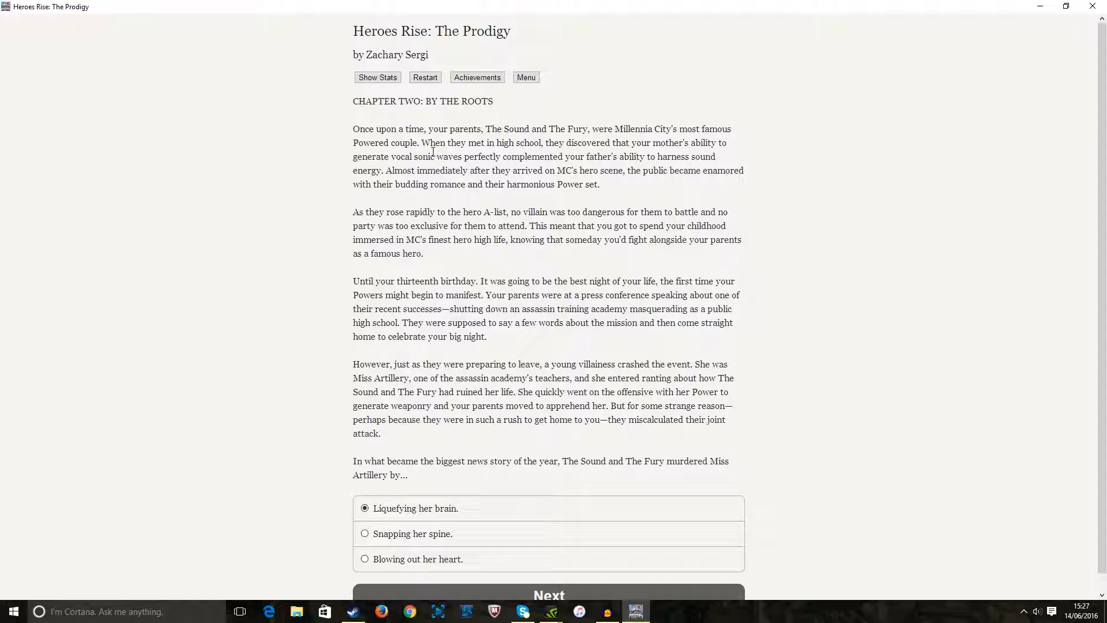
mouse_move(415, 155)
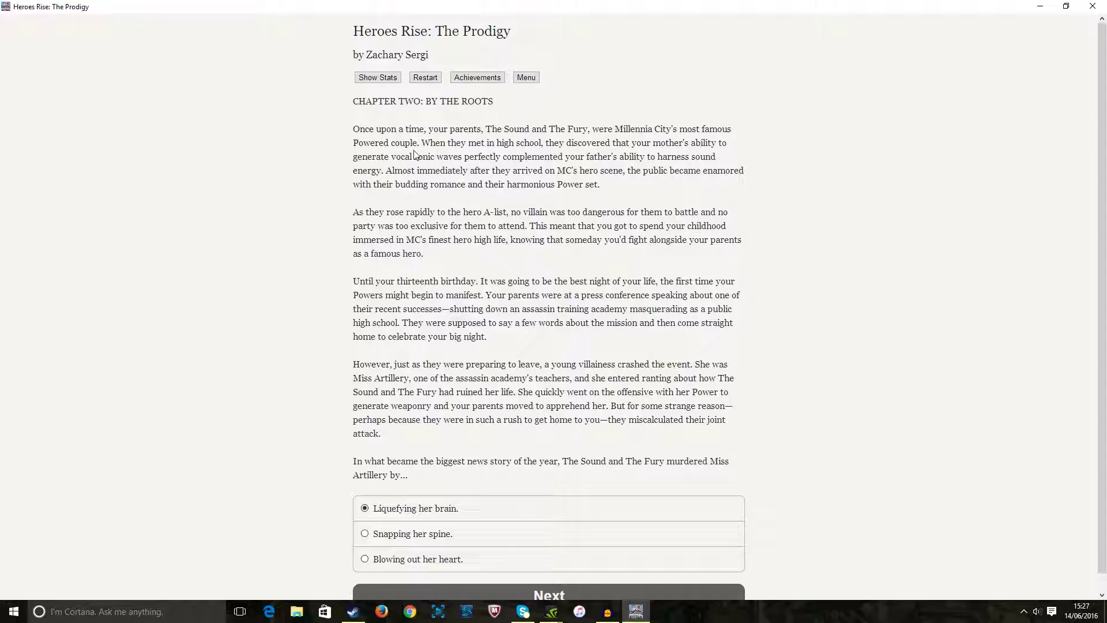
mouse_move(464, 166)
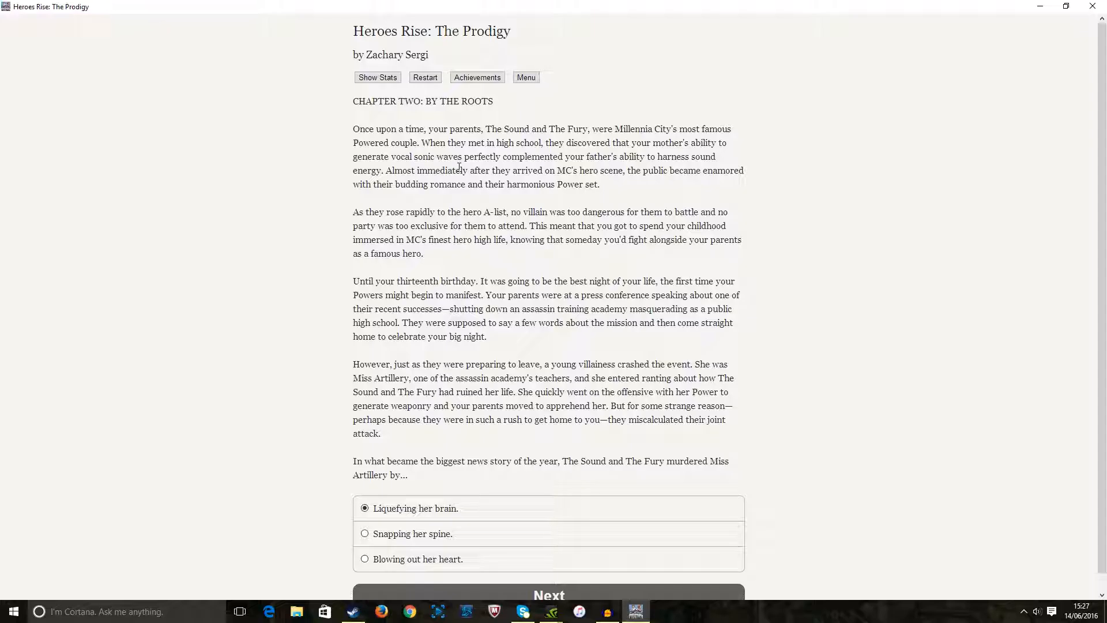
mouse_move(475, 172)
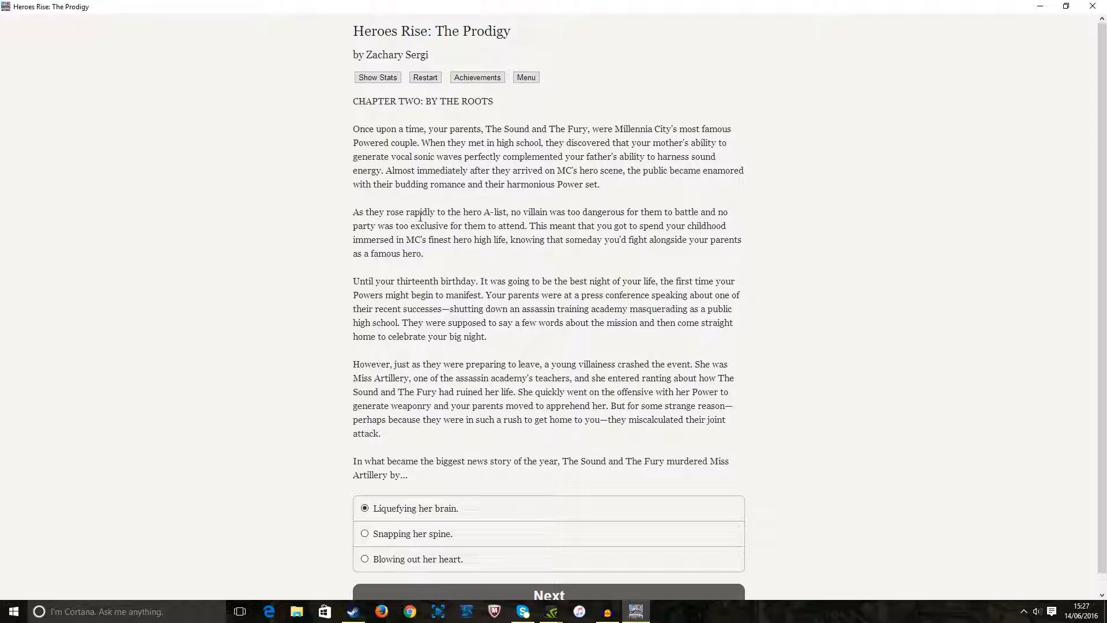
mouse_move(489, 217)
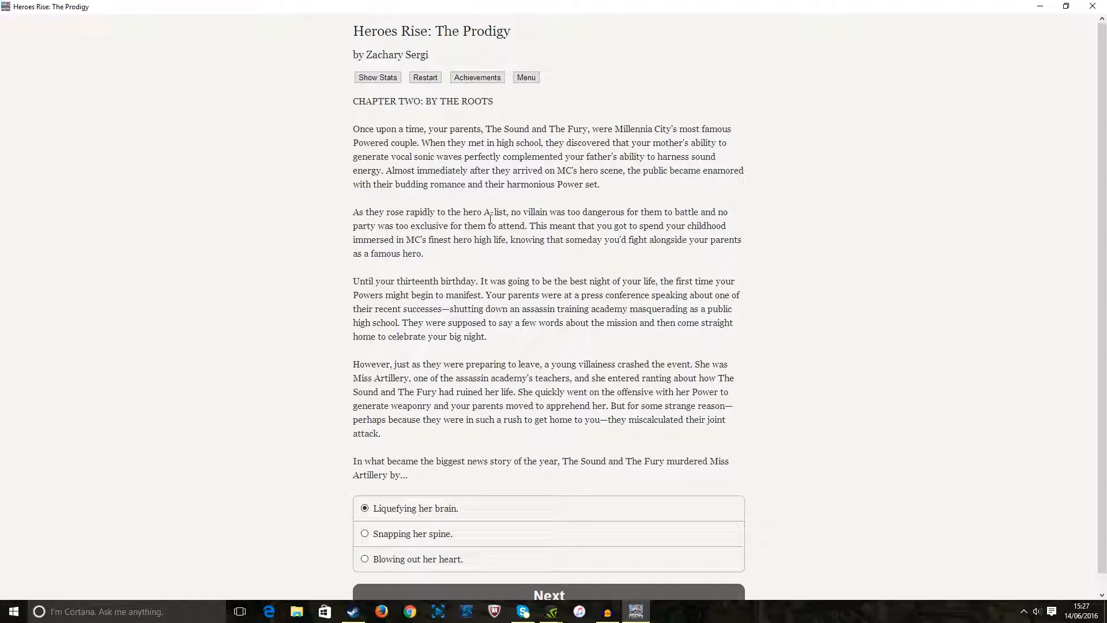
mouse_move(673, 190)
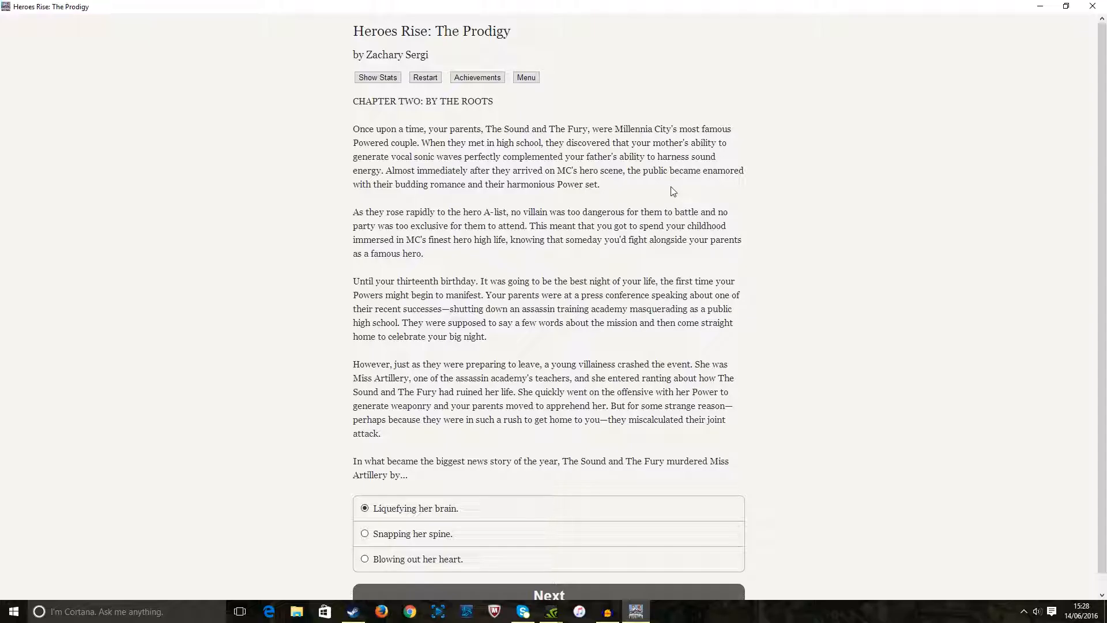
mouse_move(658, 194)
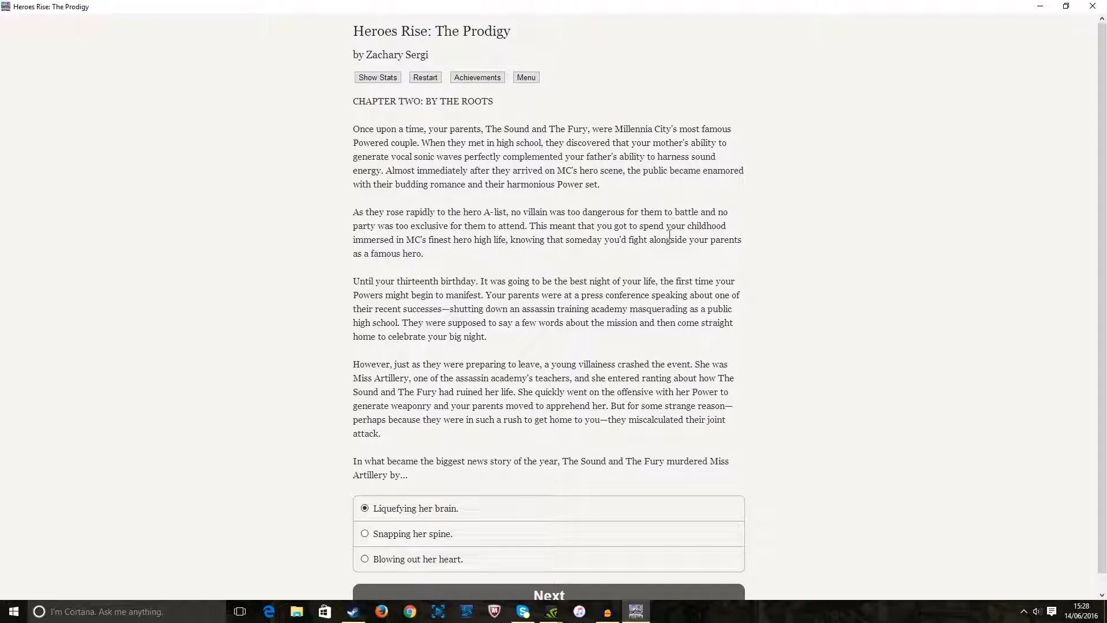
mouse_move(661, 235)
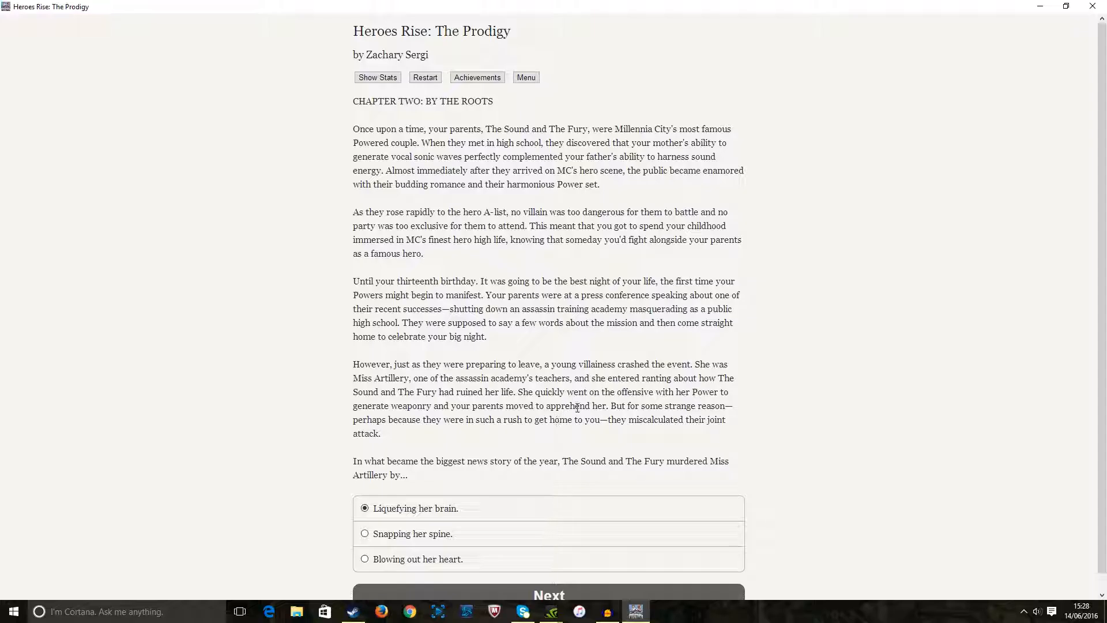
Waver between answers, settle on 'Liquefying her brain', and submit it to continue the story
click(365, 507)
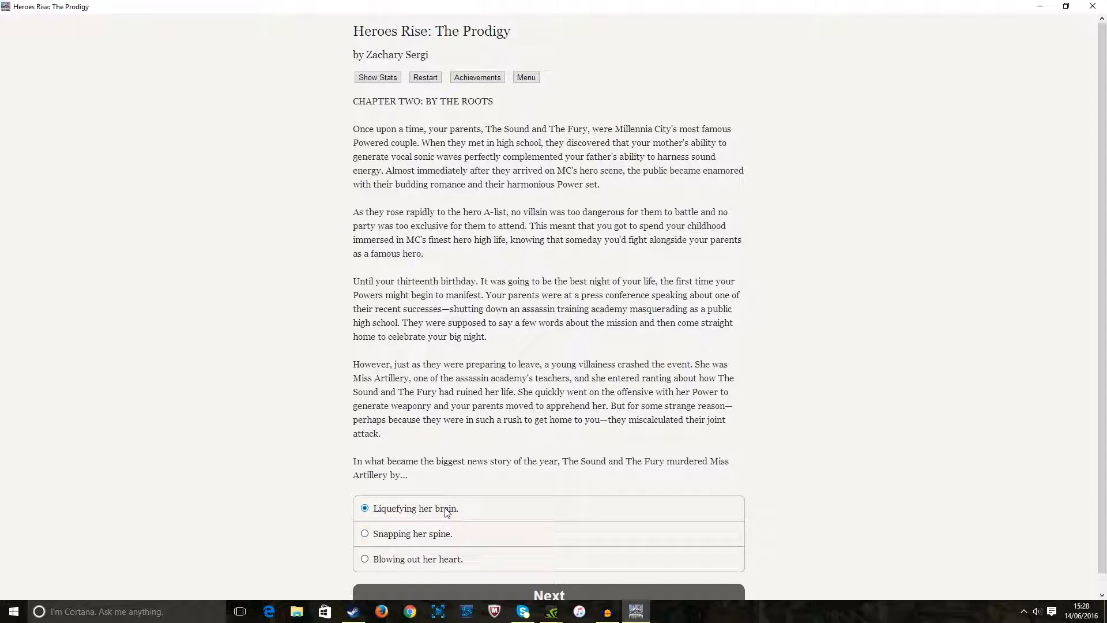
mouse_move(445, 537)
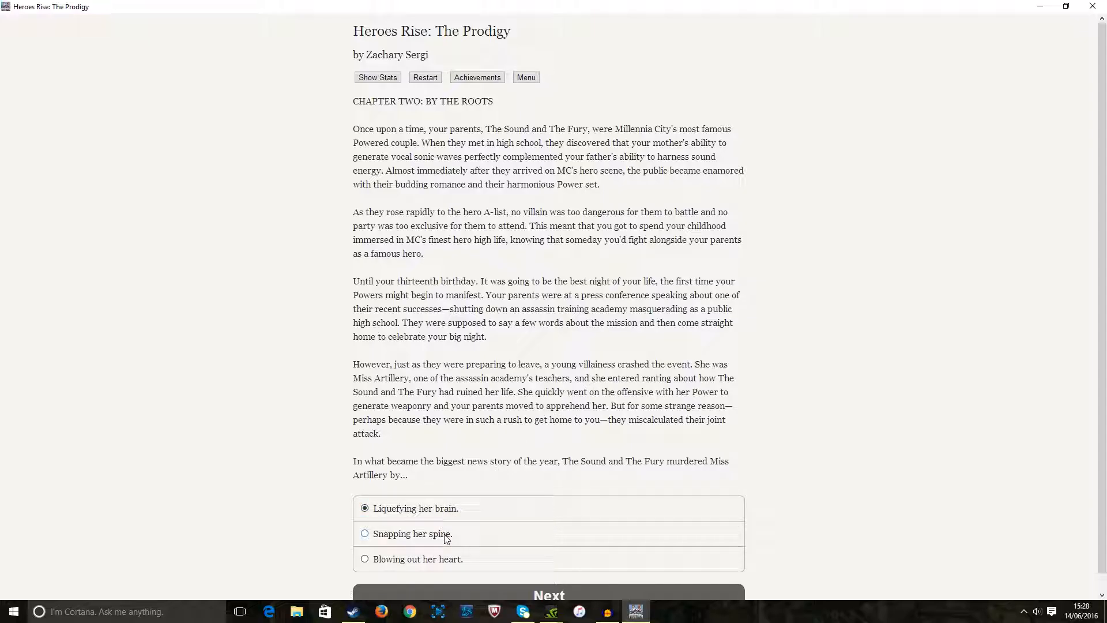
mouse_move(450, 566)
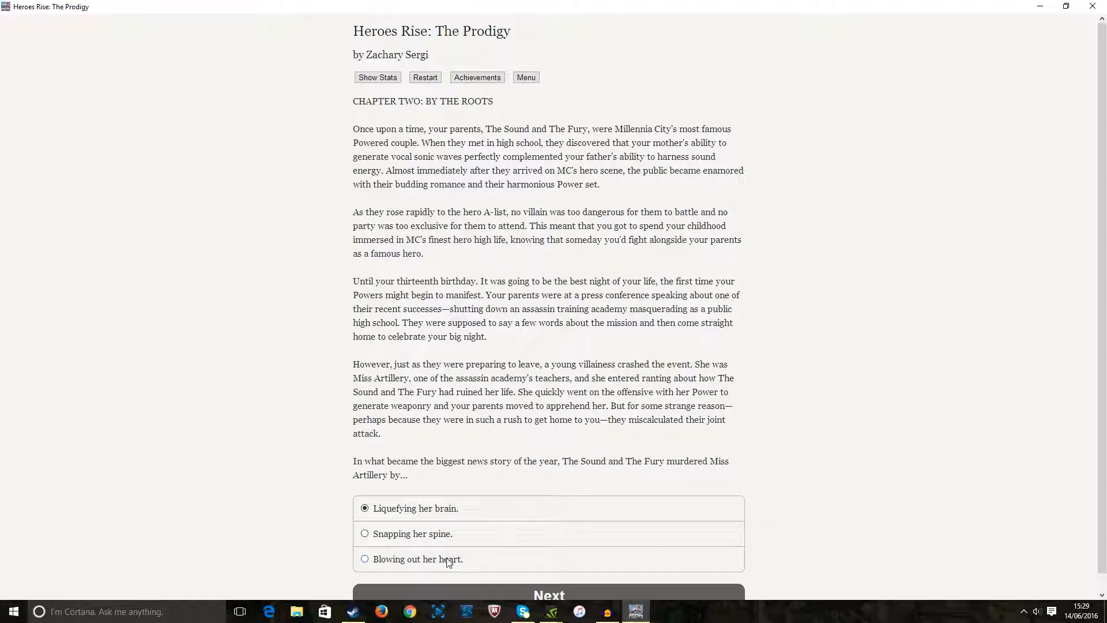
click(365, 558)
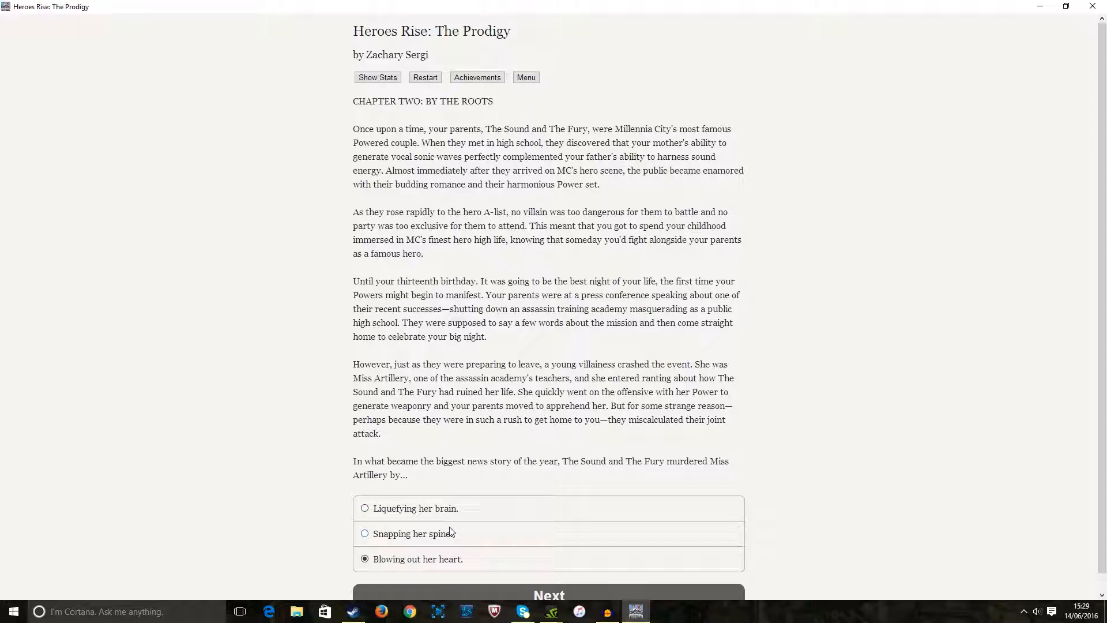
scroll(down, 3)
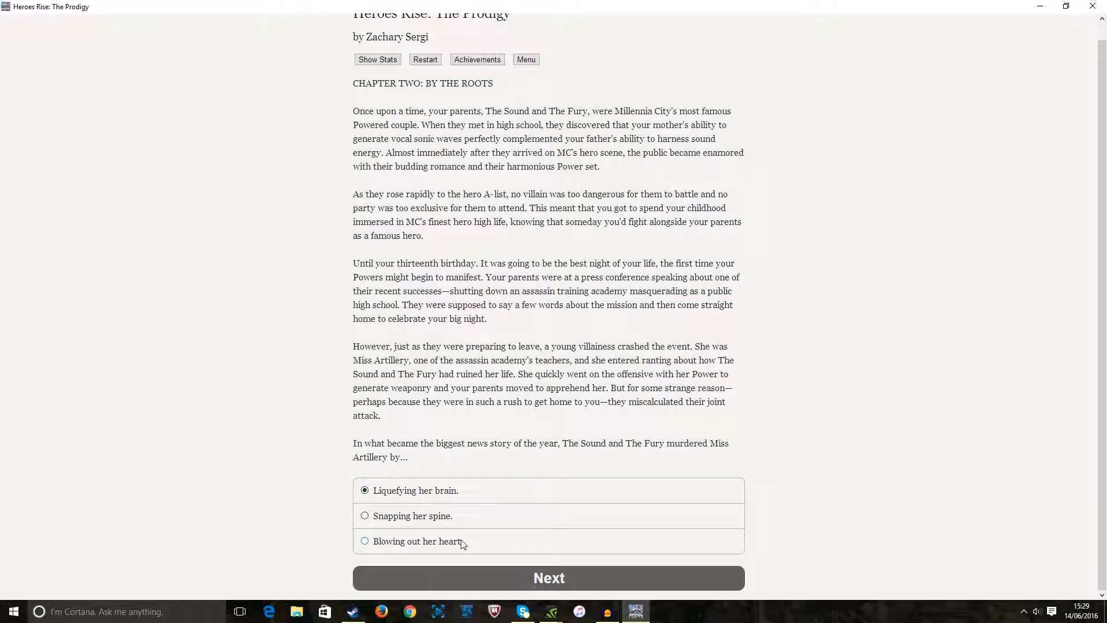
mouse_move(454, 530)
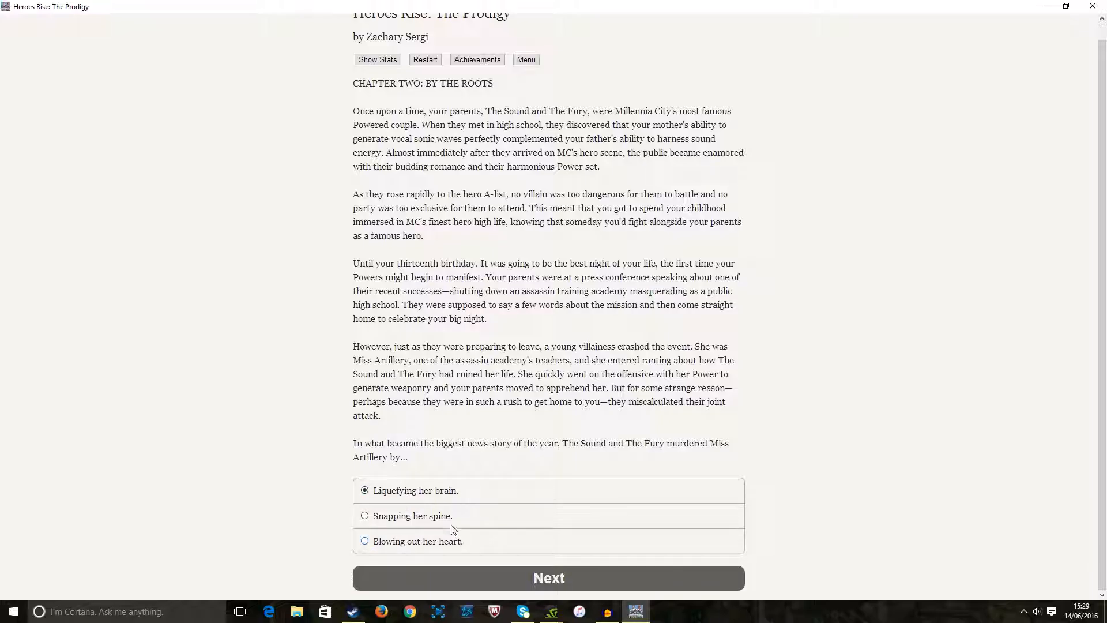
click(364, 541)
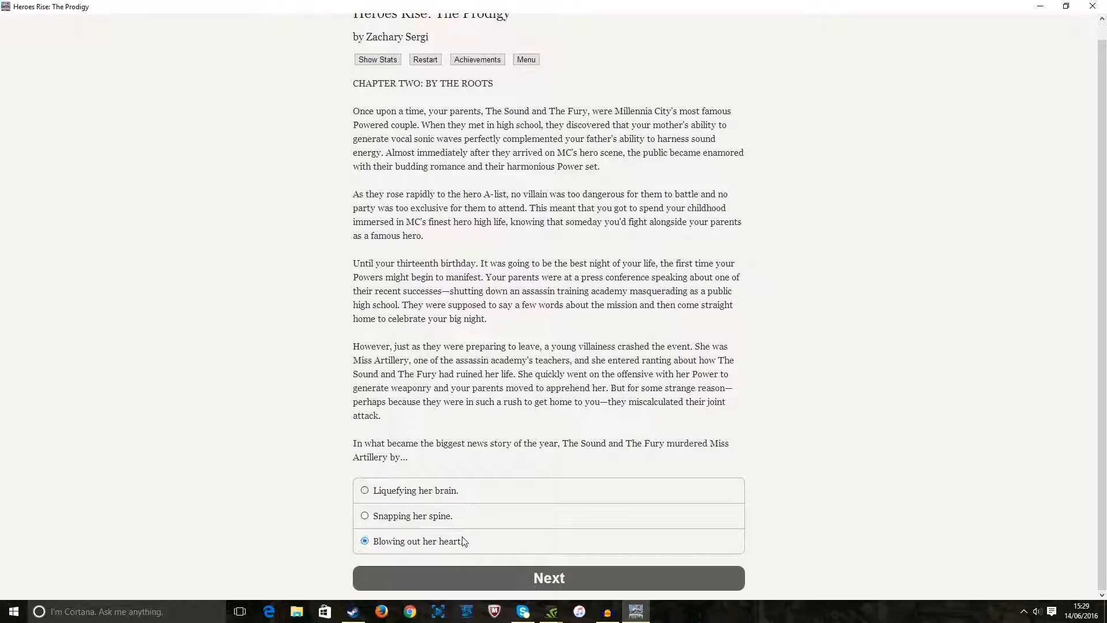
click(365, 490)
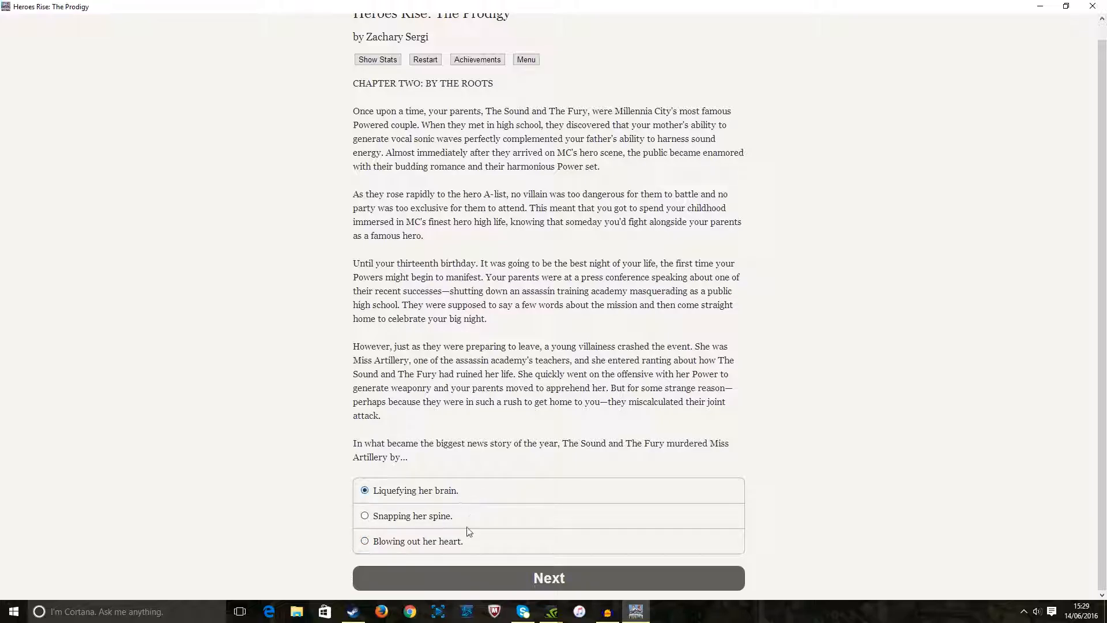
click(364, 541)
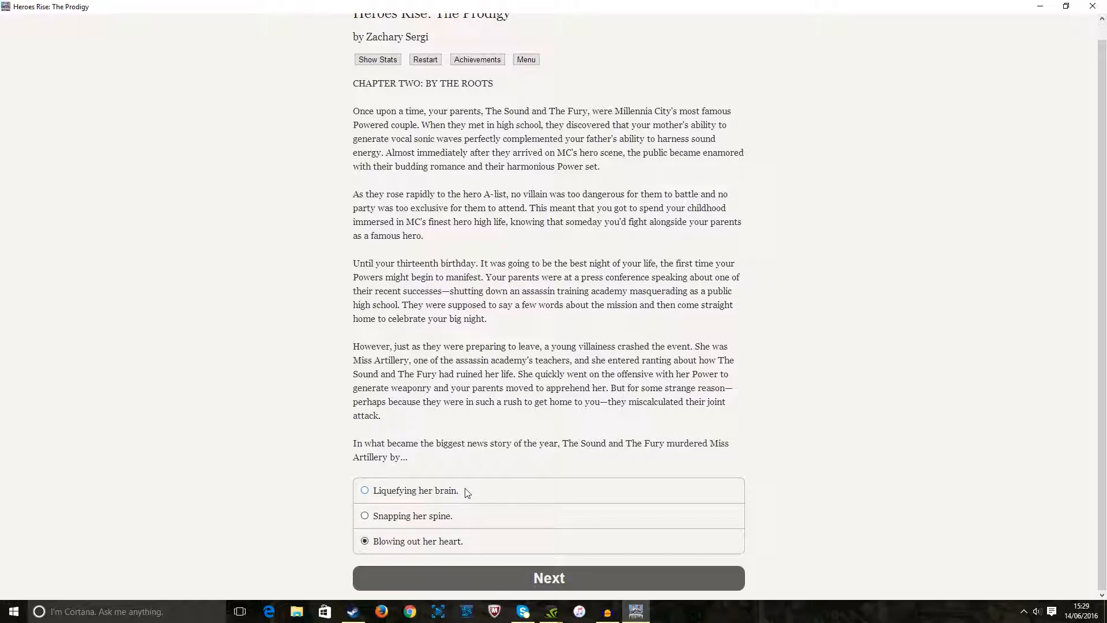
click(365, 490)
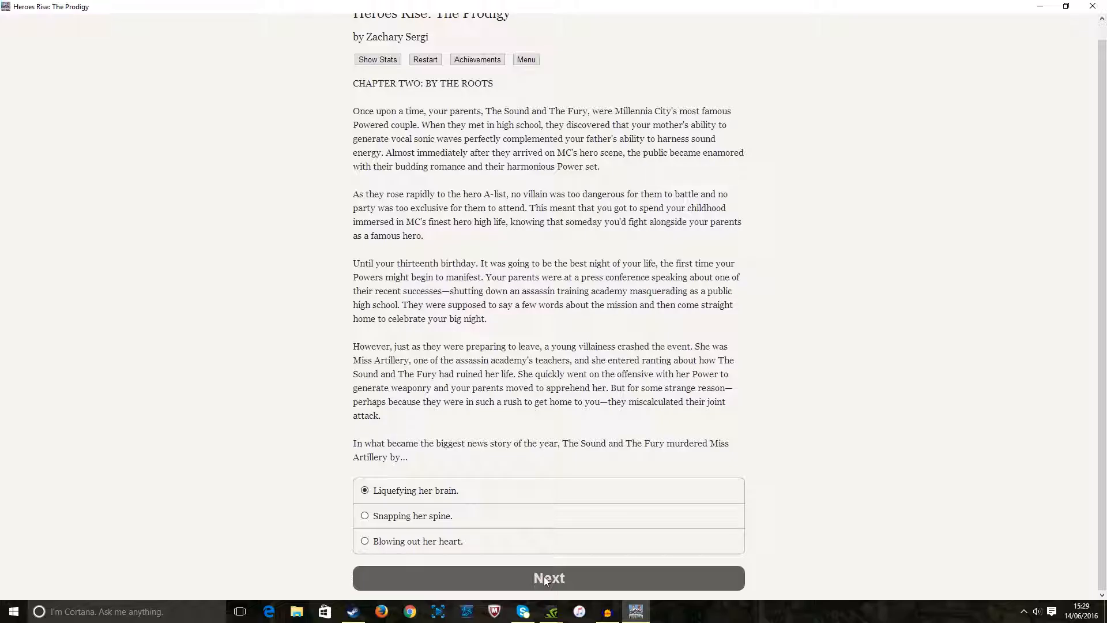
click(550, 578)
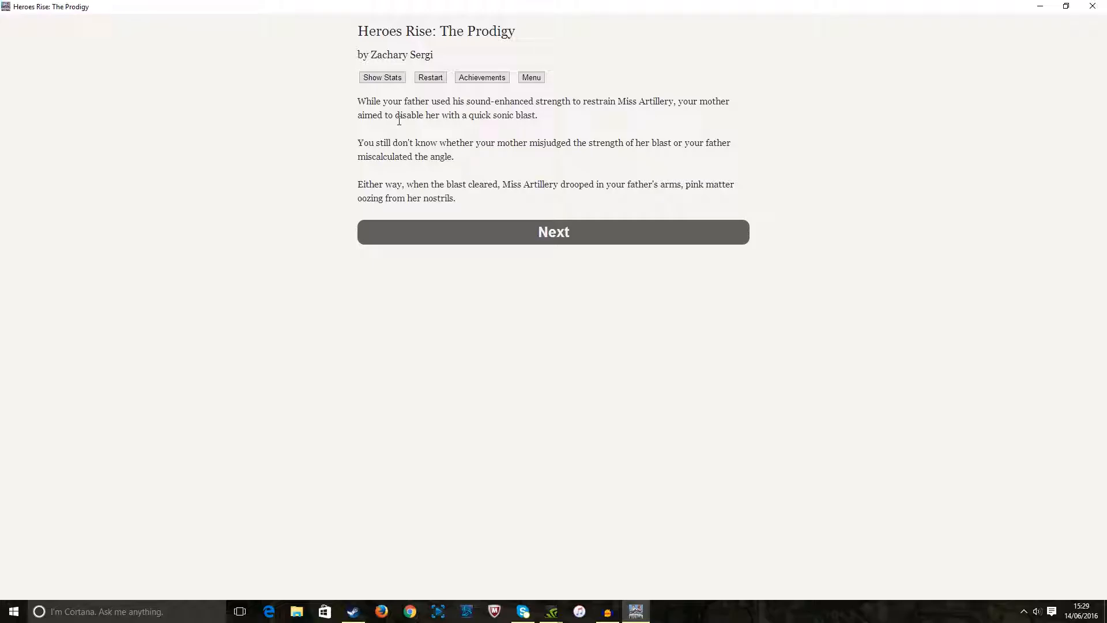
mouse_move(436, 127)
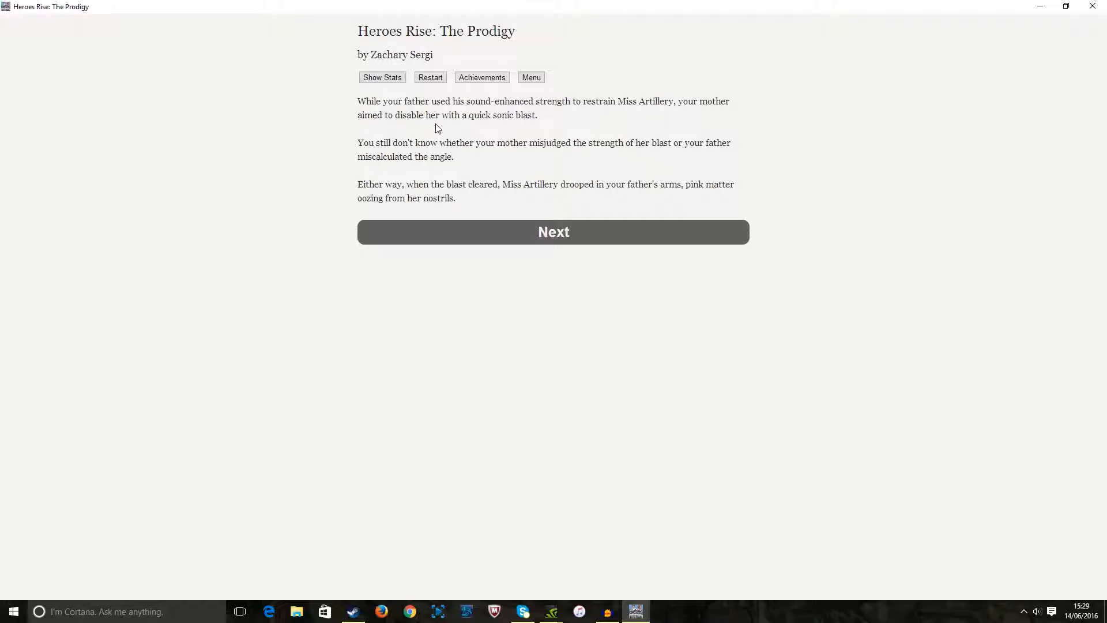
mouse_move(402, 155)
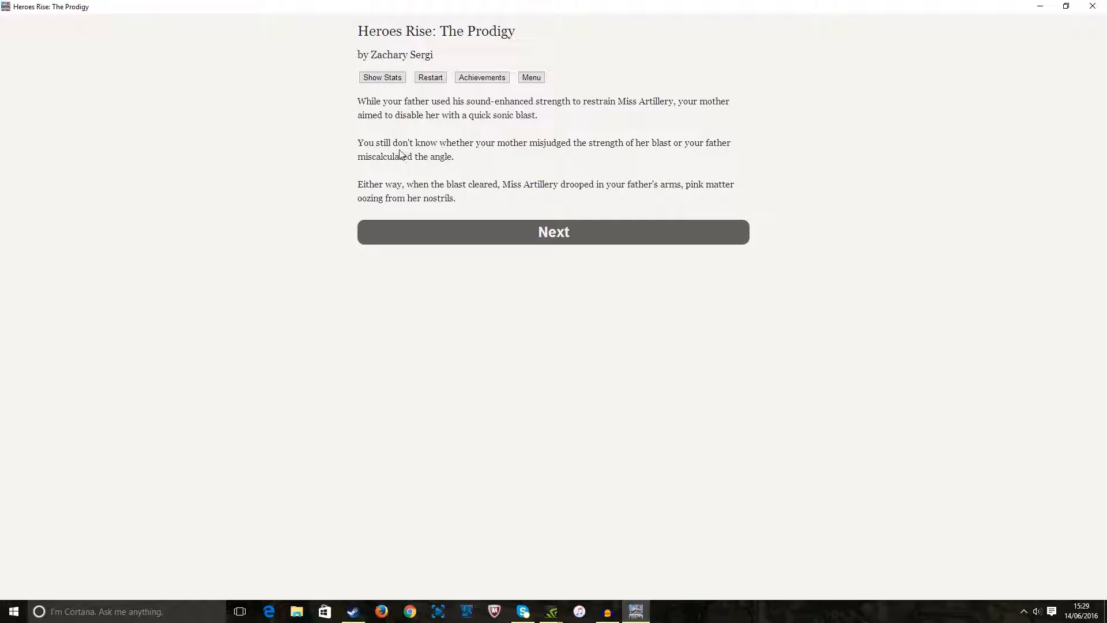
mouse_move(408, 152)
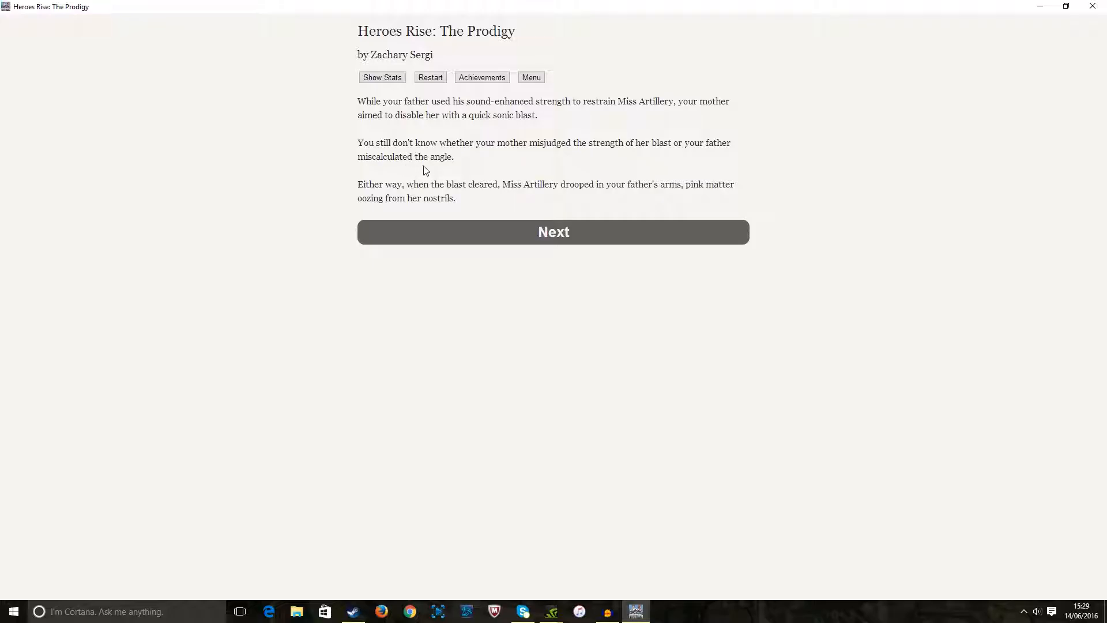
mouse_move(434, 178)
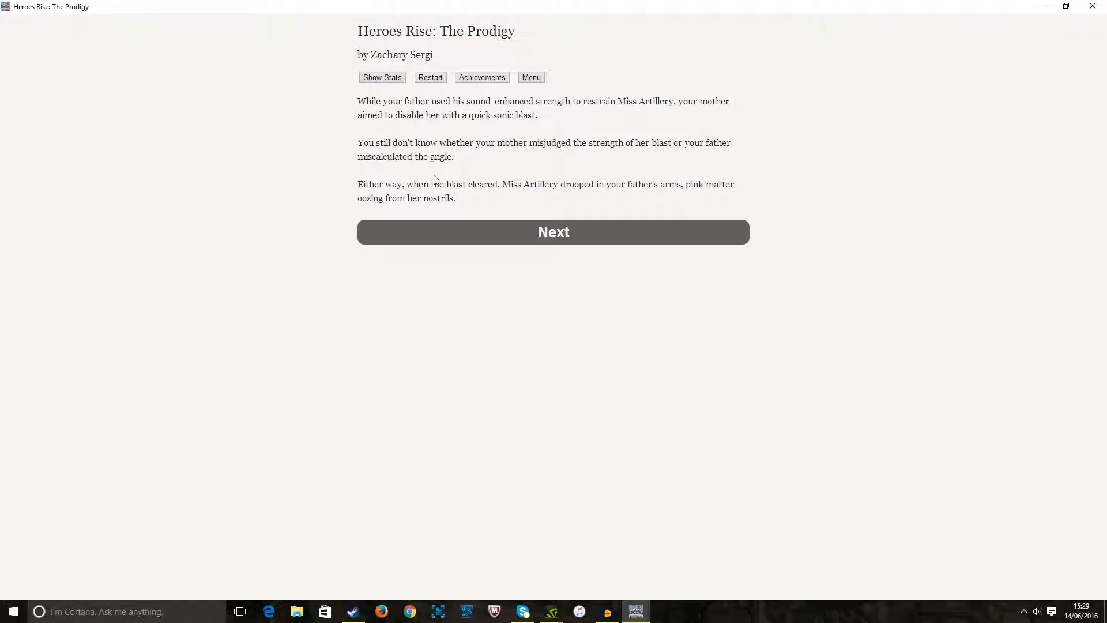
mouse_move(534, 236)
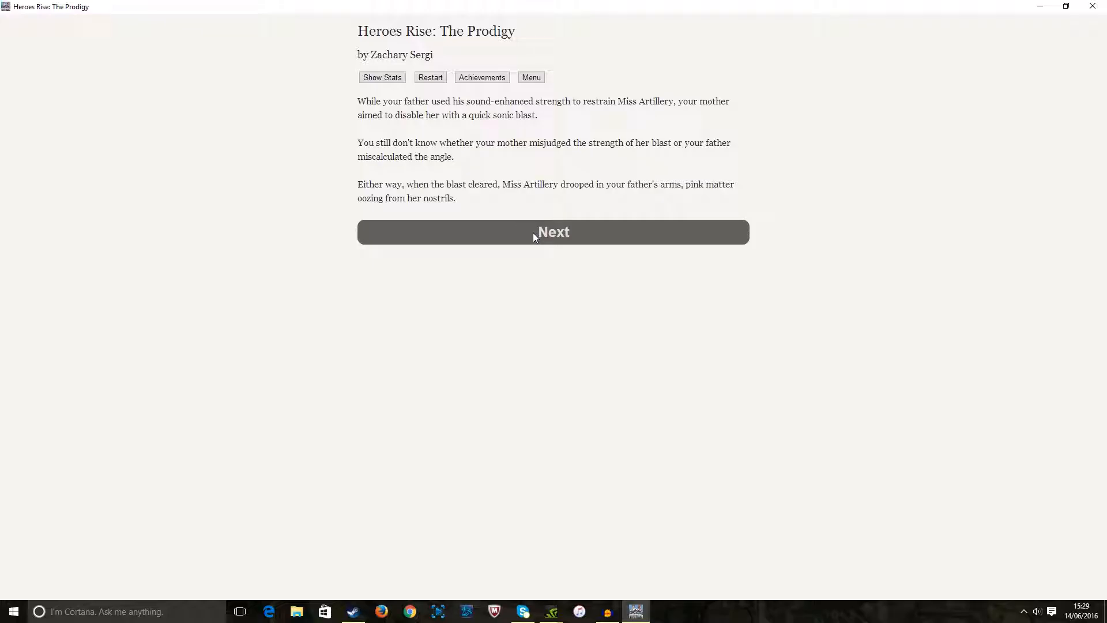
Advance past the parents' sentencing and mark 'I have no problem with breaking the law…'
click(554, 232)
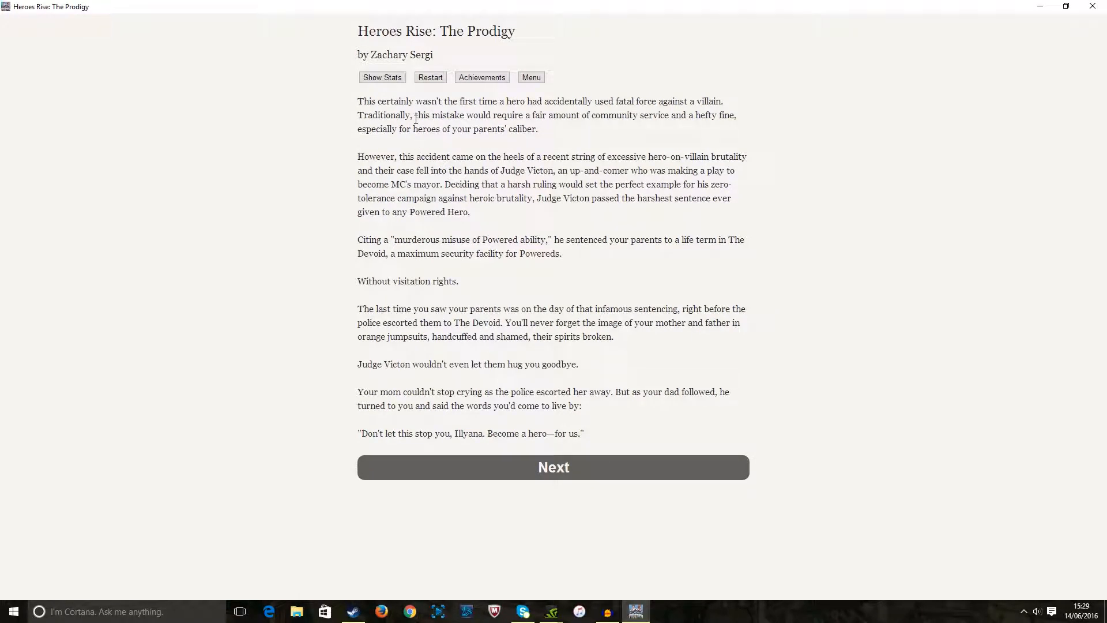
mouse_move(468, 124)
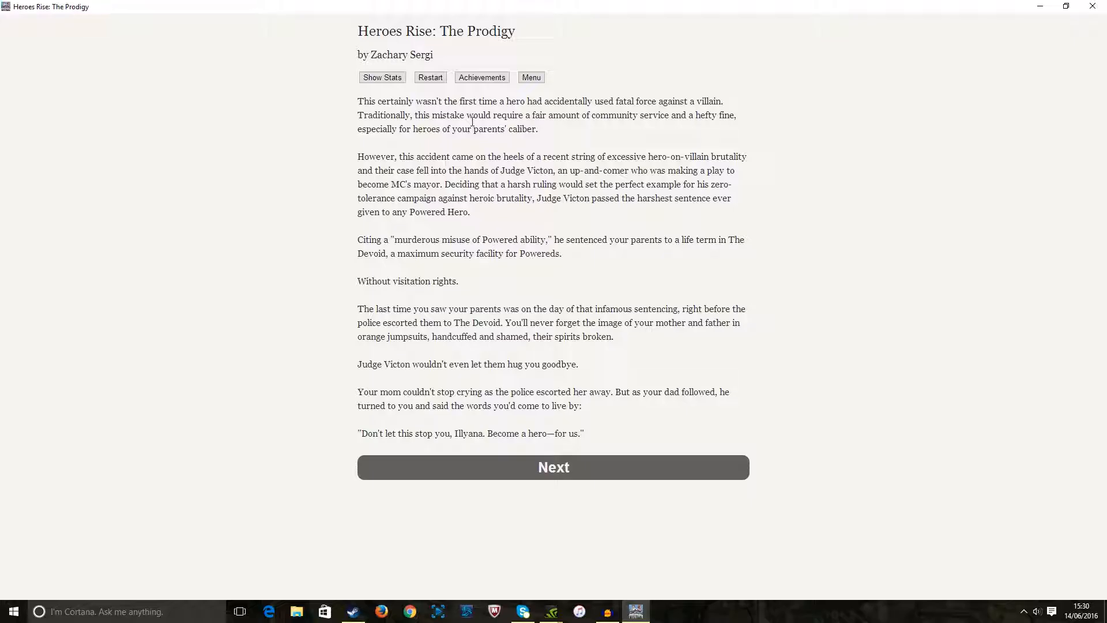
mouse_move(507, 185)
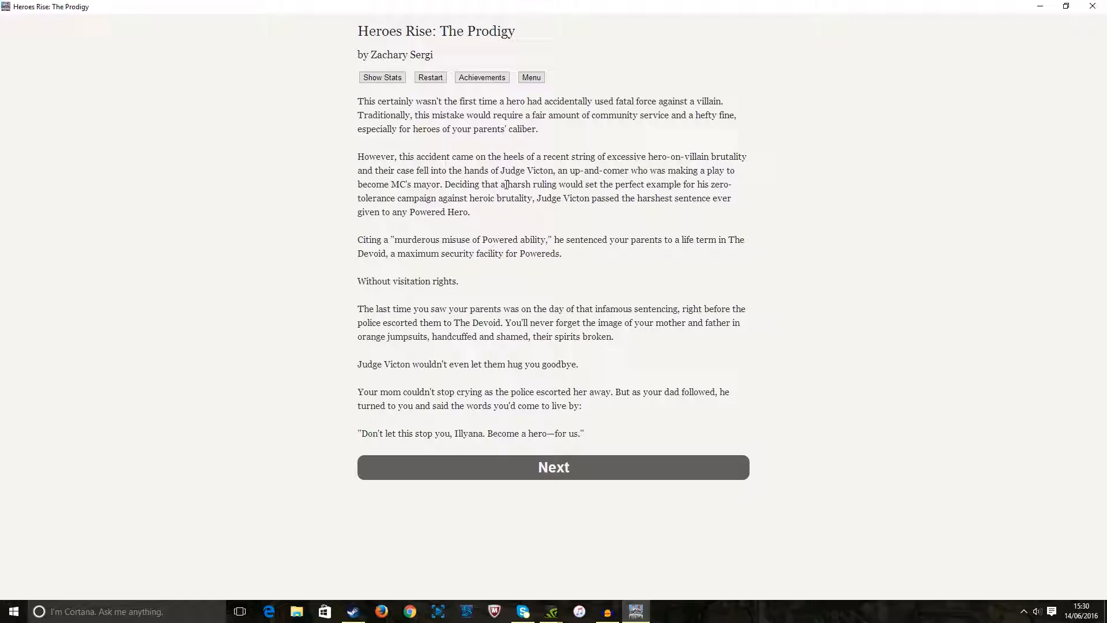
mouse_move(503, 184)
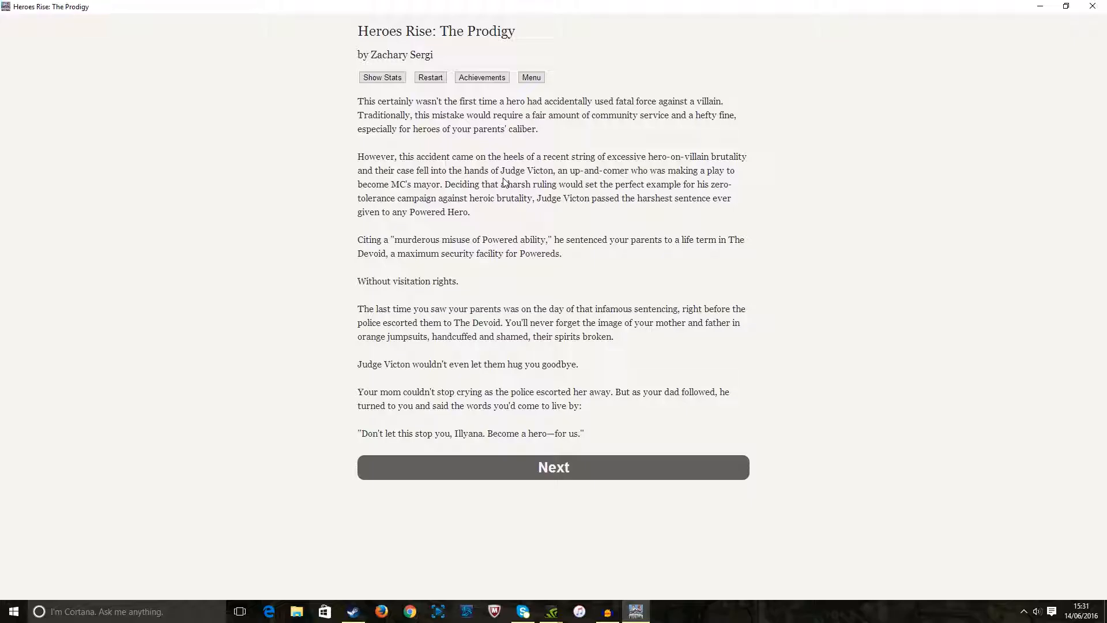
mouse_move(462, 199)
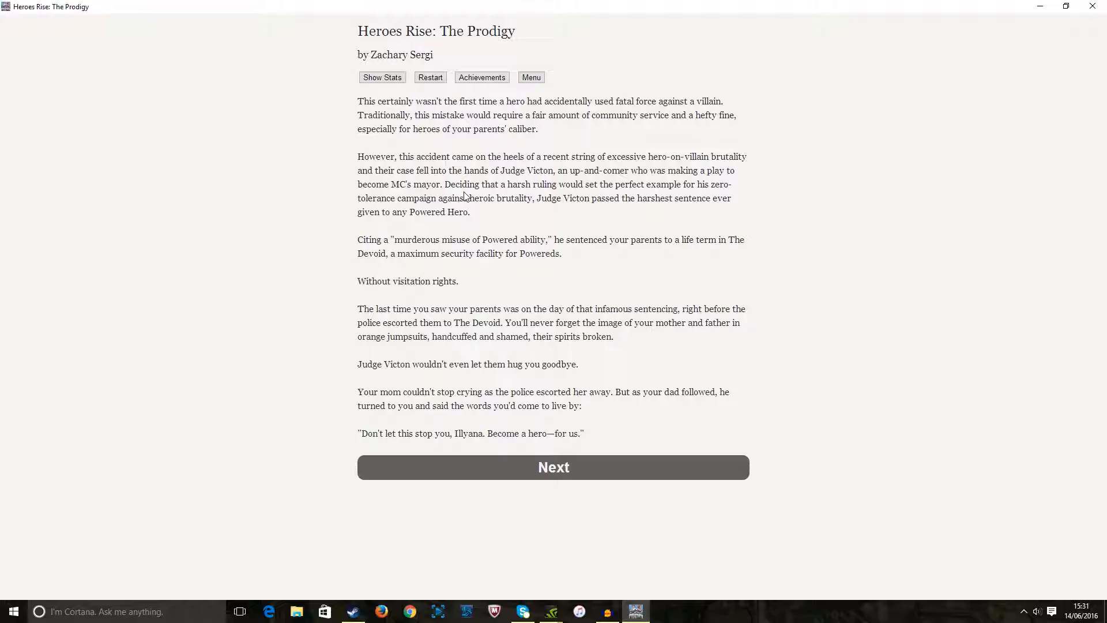
mouse_move(547, 209)
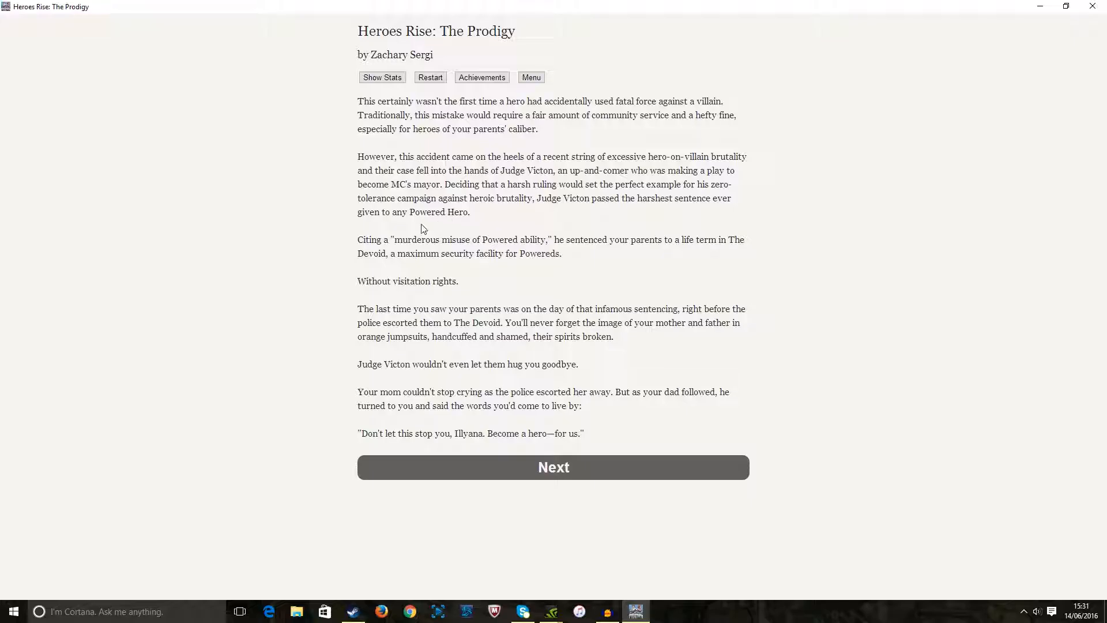
mouse_move(401, 244)
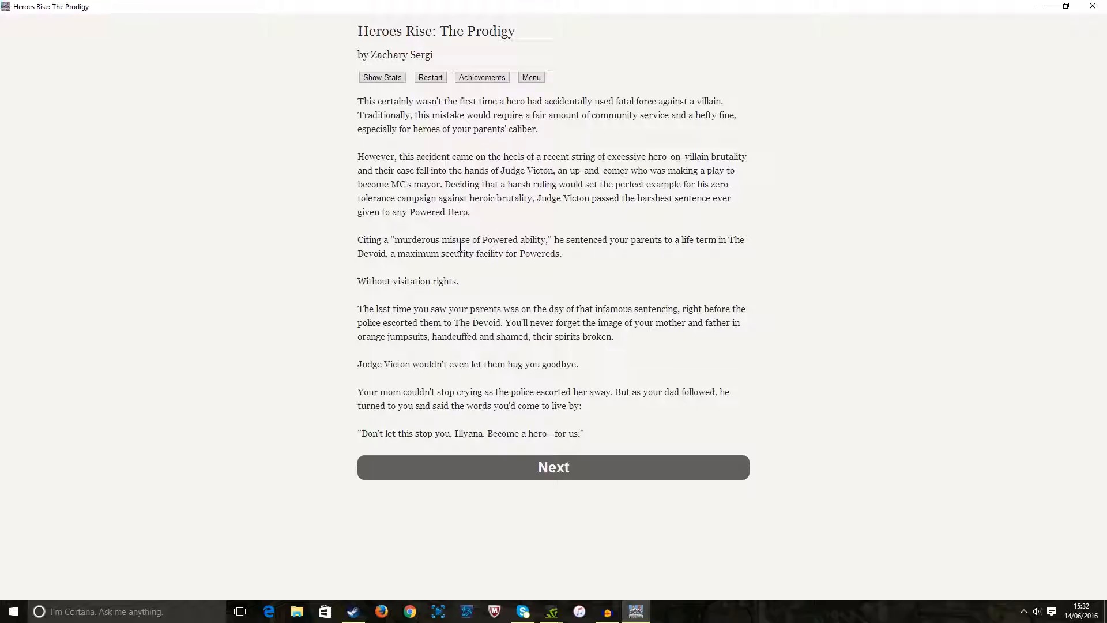
mouse_move(496, 271)
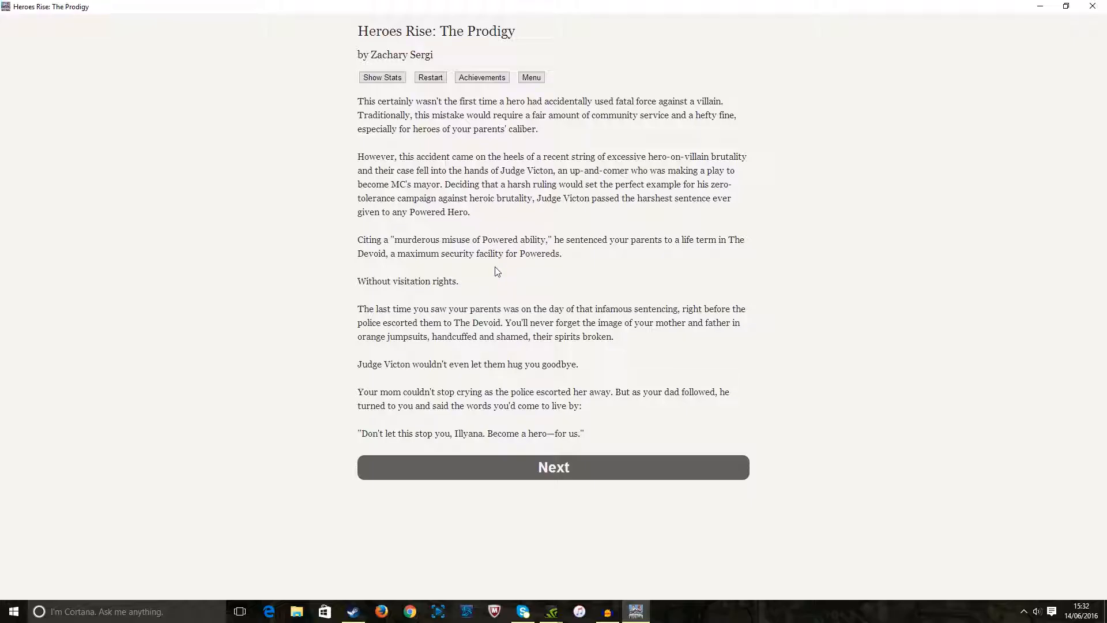
mouse_move(459, 292)
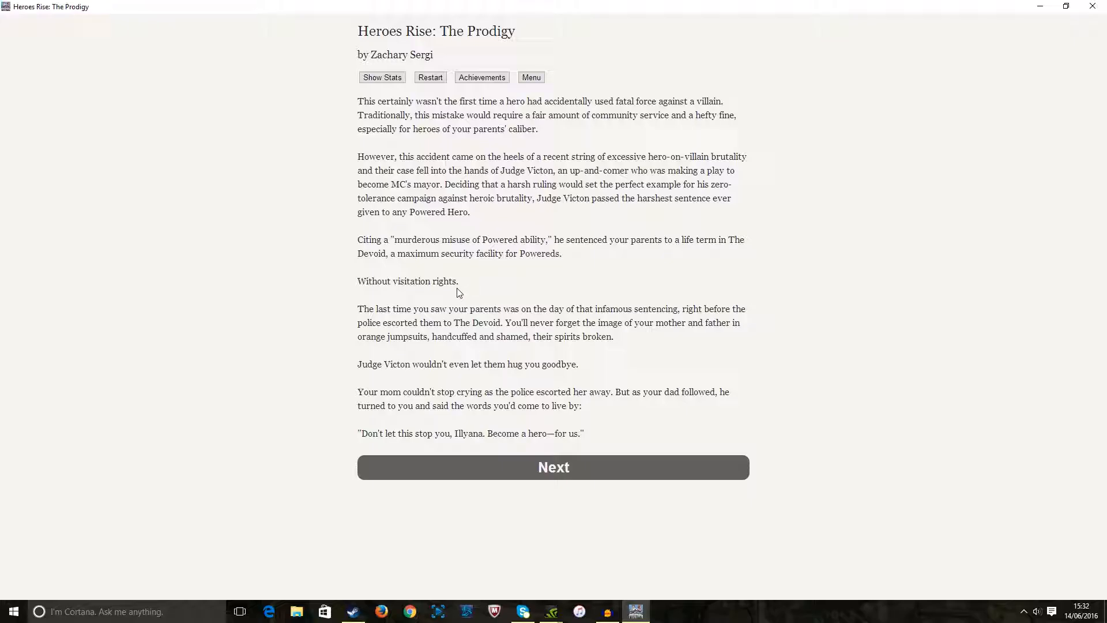
mouse_move(583, 280)
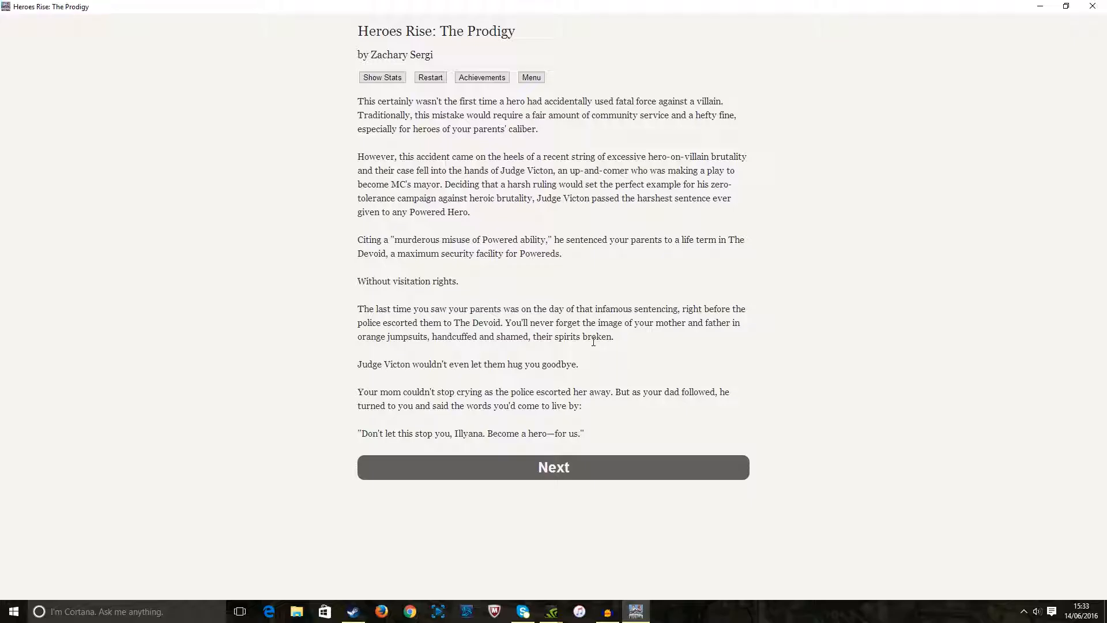
click(553, 467)
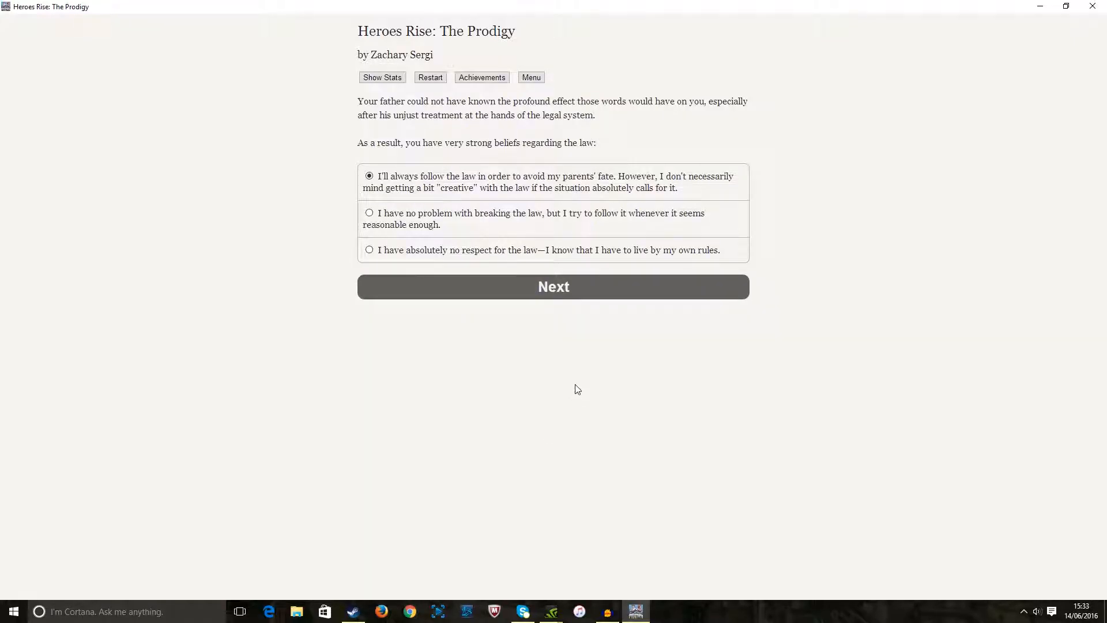
mouse_move(579, 283)
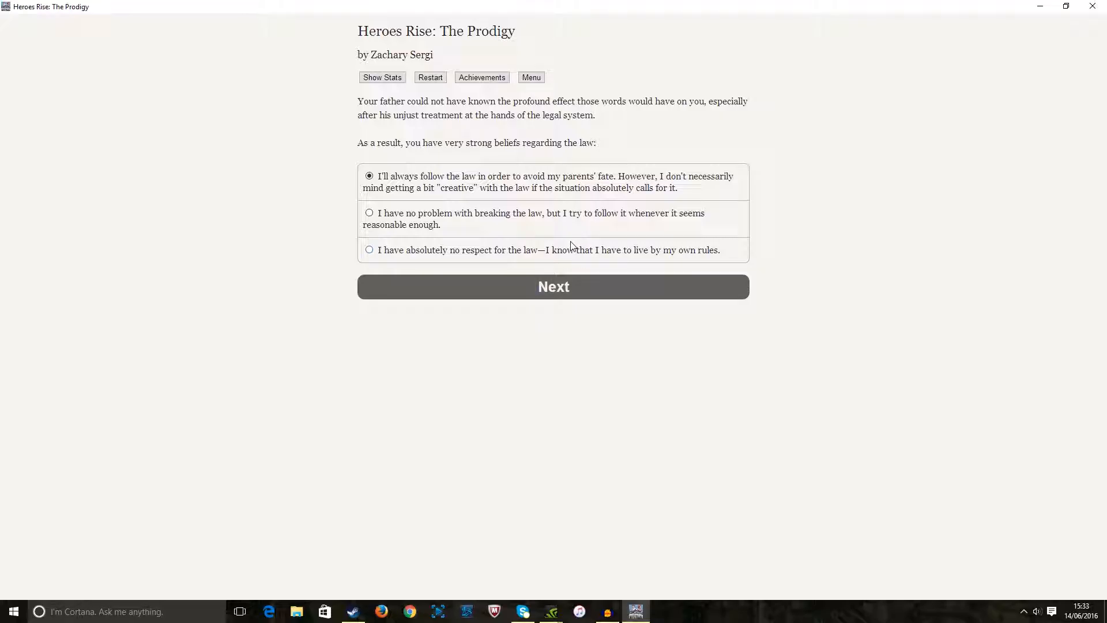
mouse_move(605, 231)
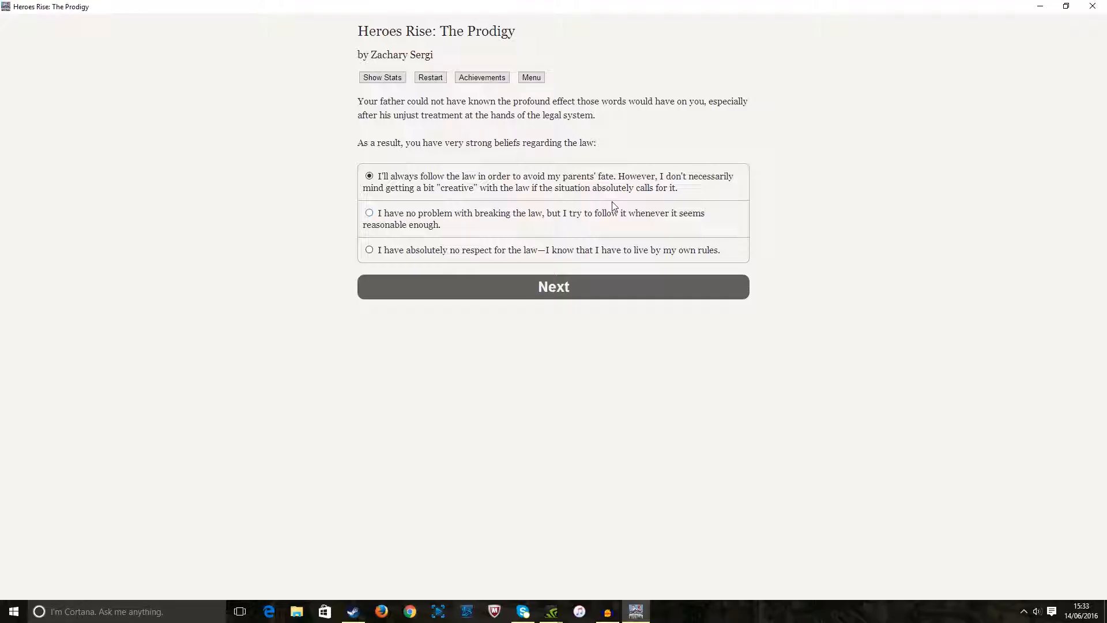
mouse_move(580, 220)
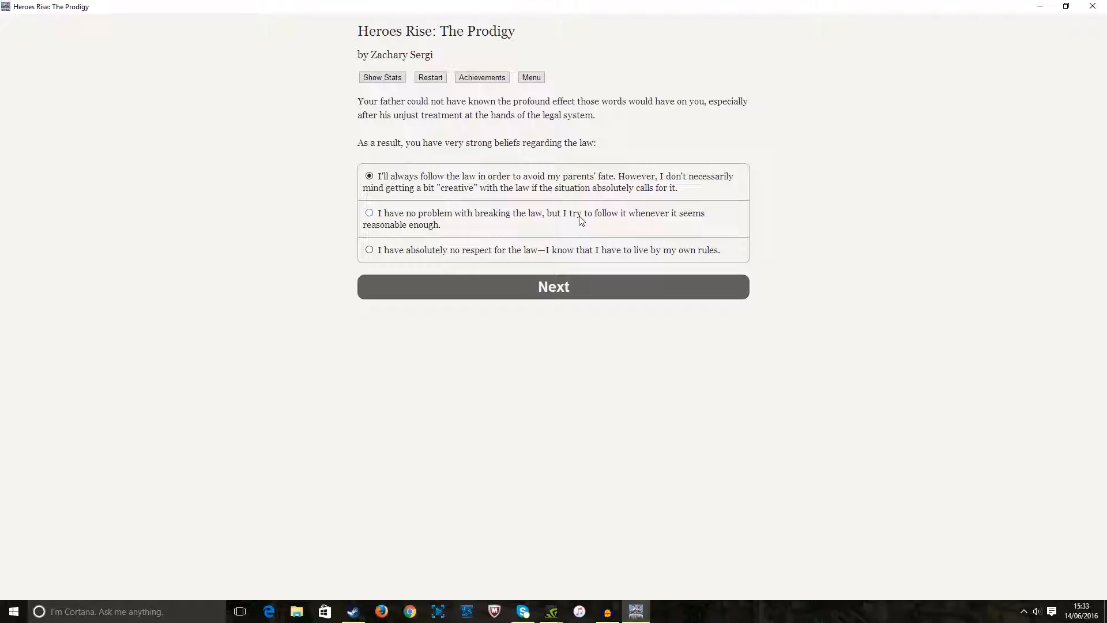
mouse_move(570, 226)
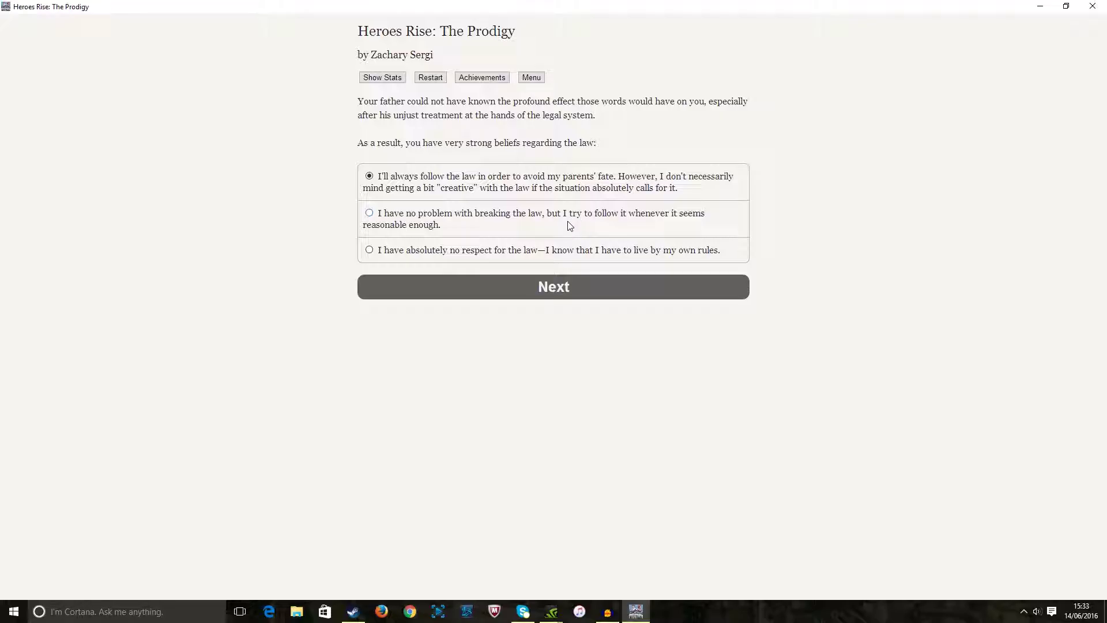
mouse_move(524, 261)
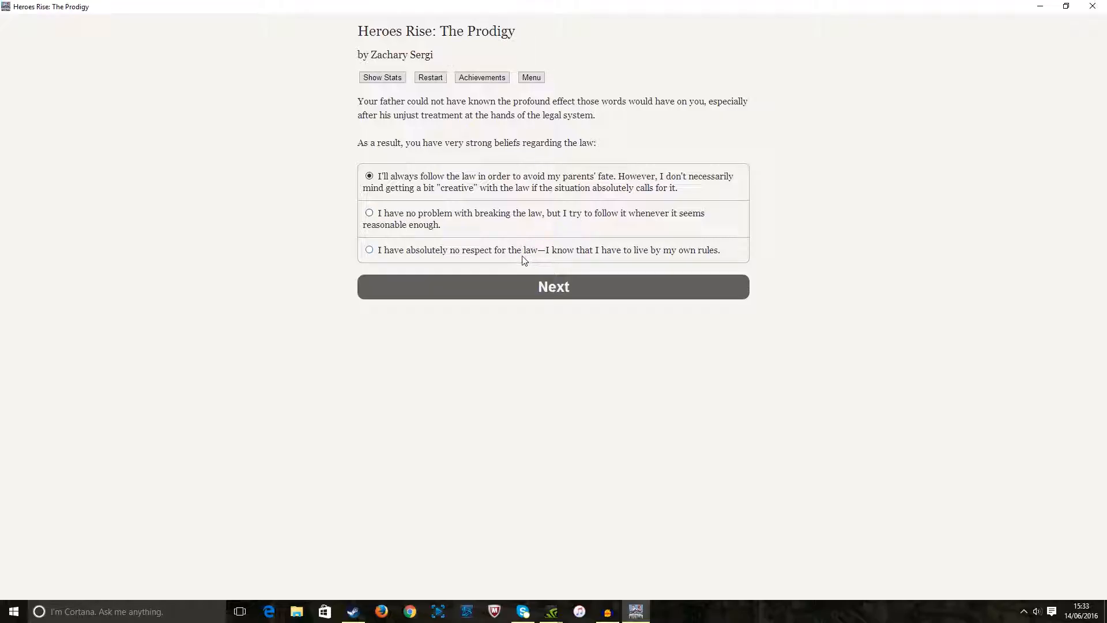
mouse_move(542, 263)
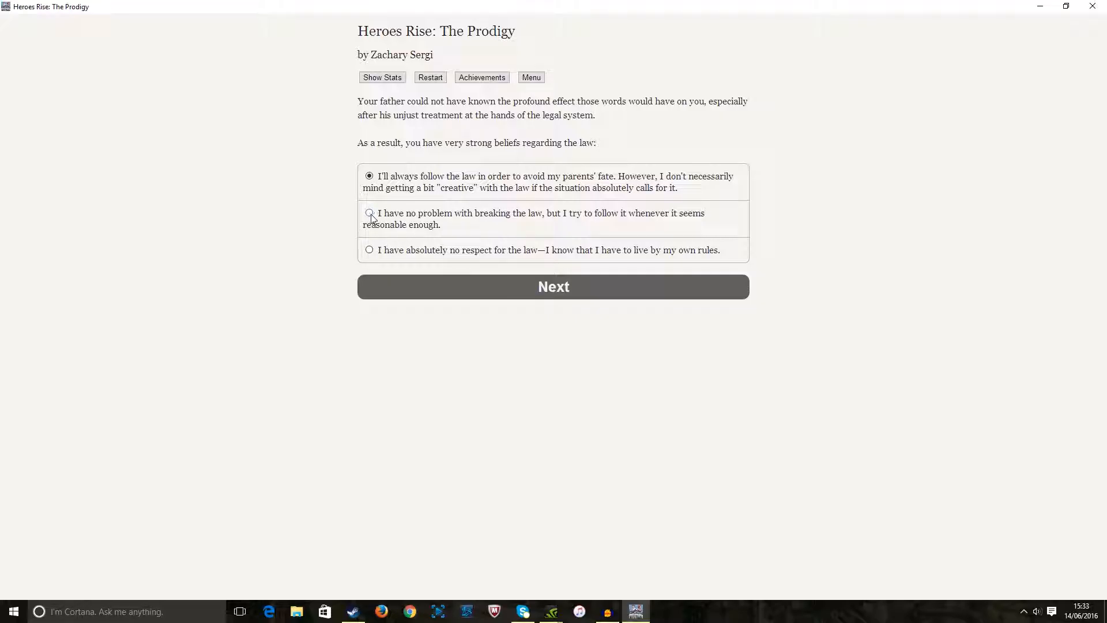
click(369, 213)
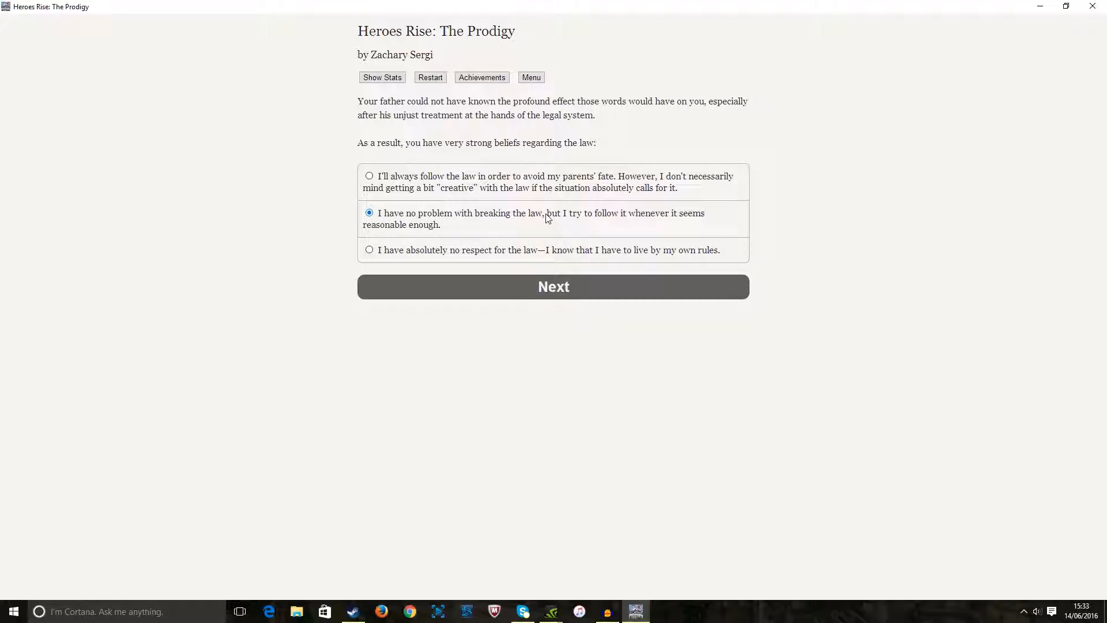
Submit the law belief and read on to the real-family-name question with Tricamo marked
click(554, 286)
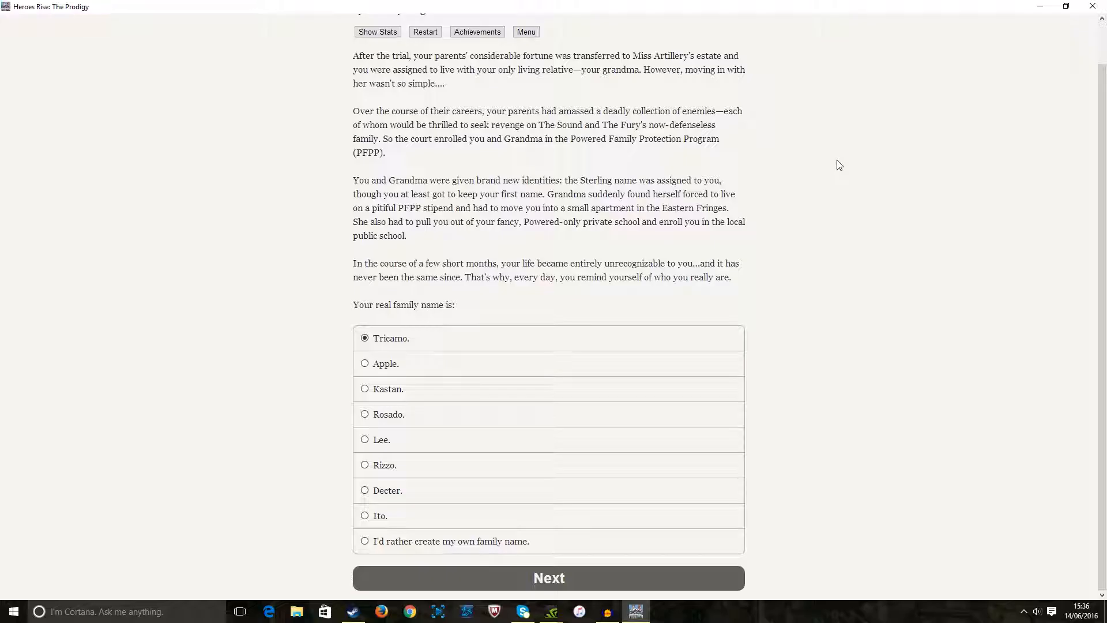
mouse_move(712, 238)
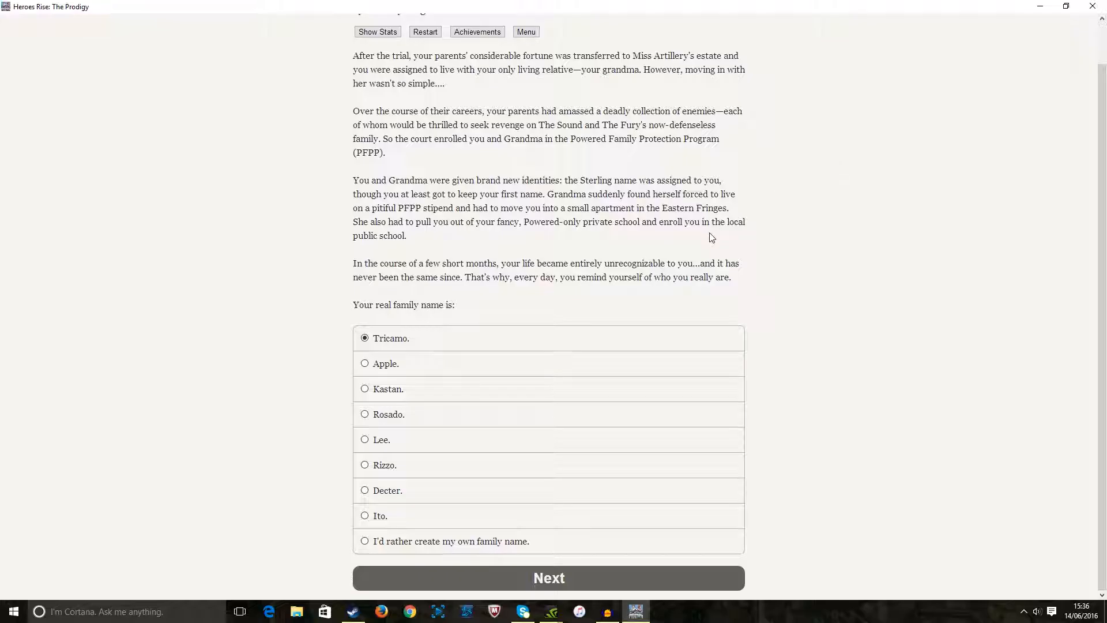
mouse_move(432, 380)
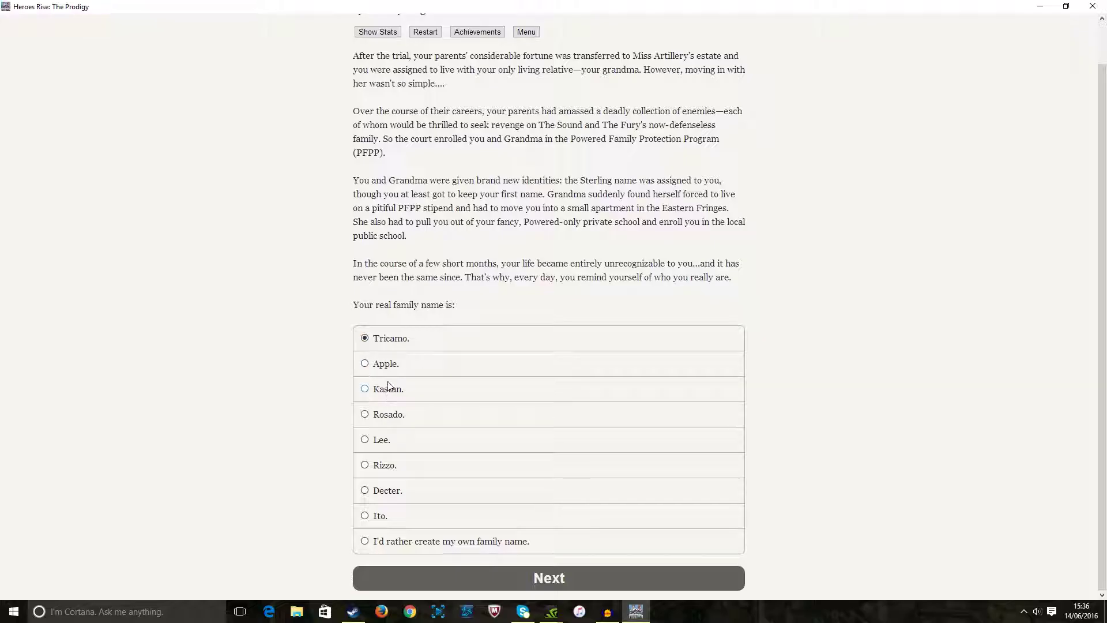
click(365, 338)
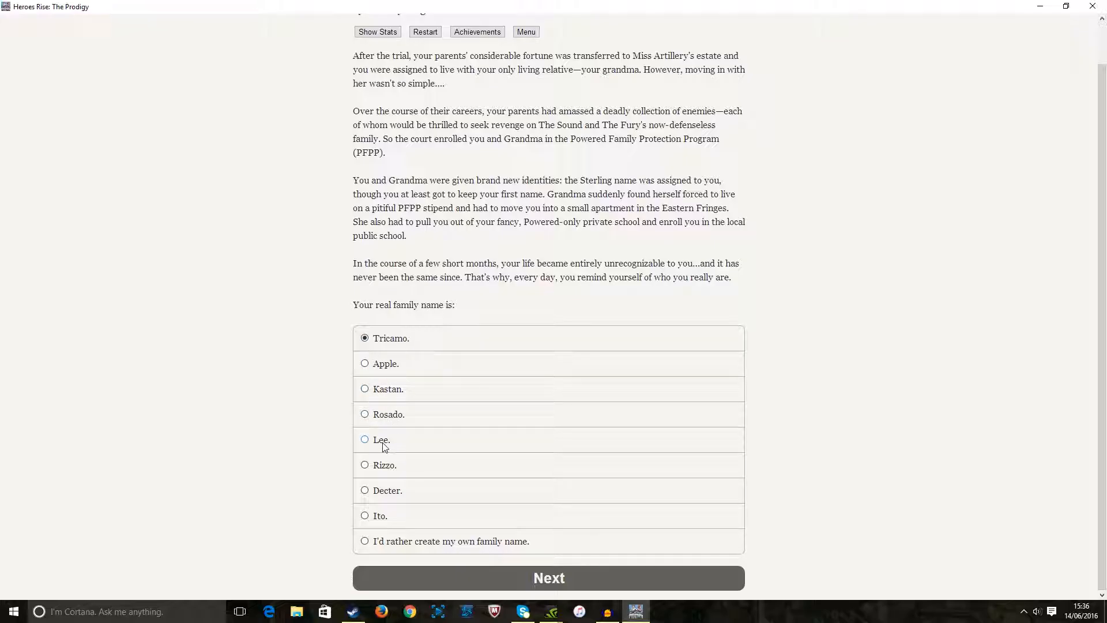
mouse_move(386, 471)
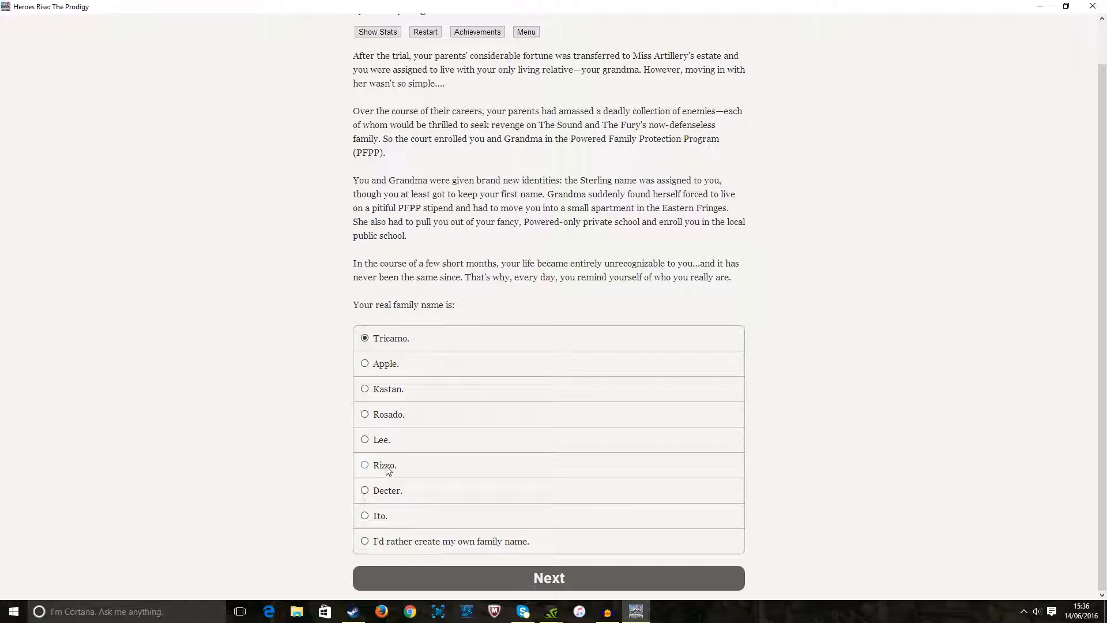
mouse_move(375, 523)
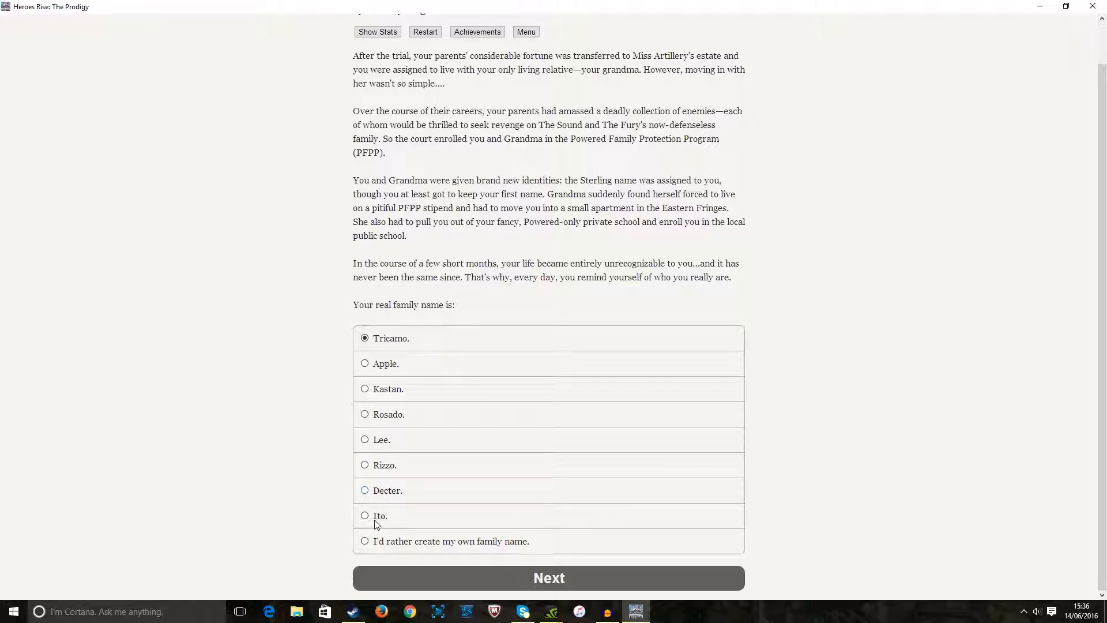
mouse_move(506, 438)
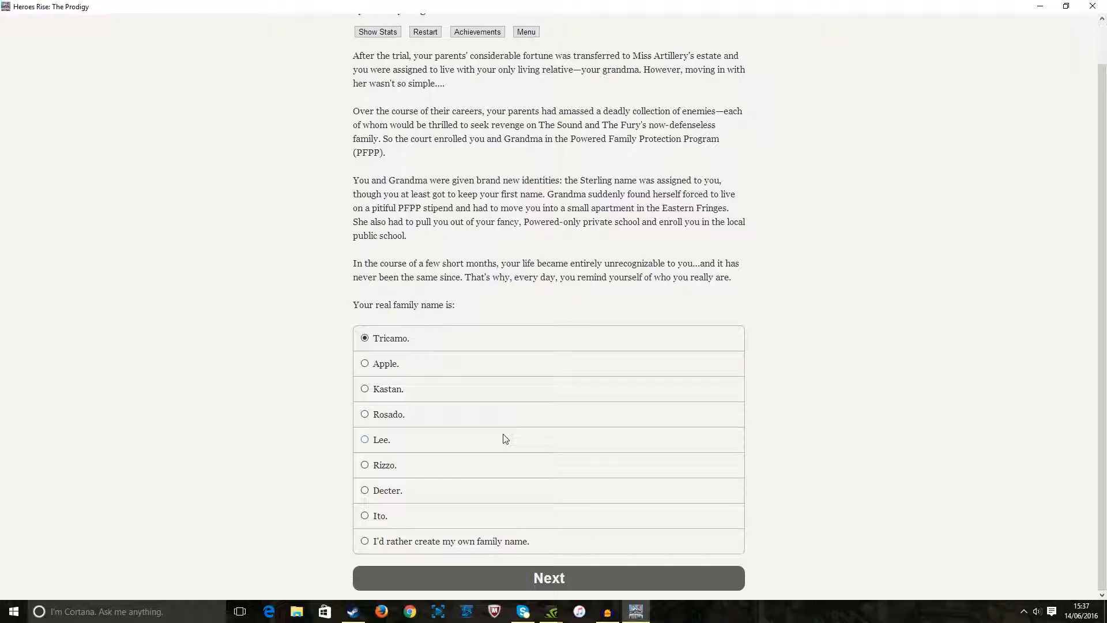
Choose 'I'd rather create my own family name' and begin entering the last name Smirnov
click(364, 541)
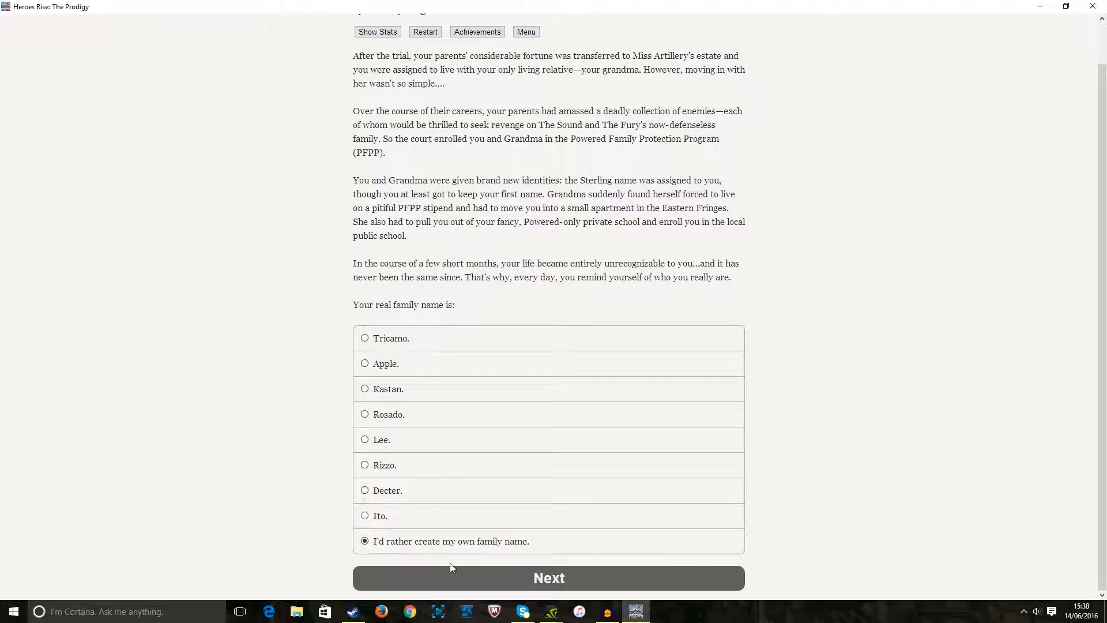
click(549, 578)
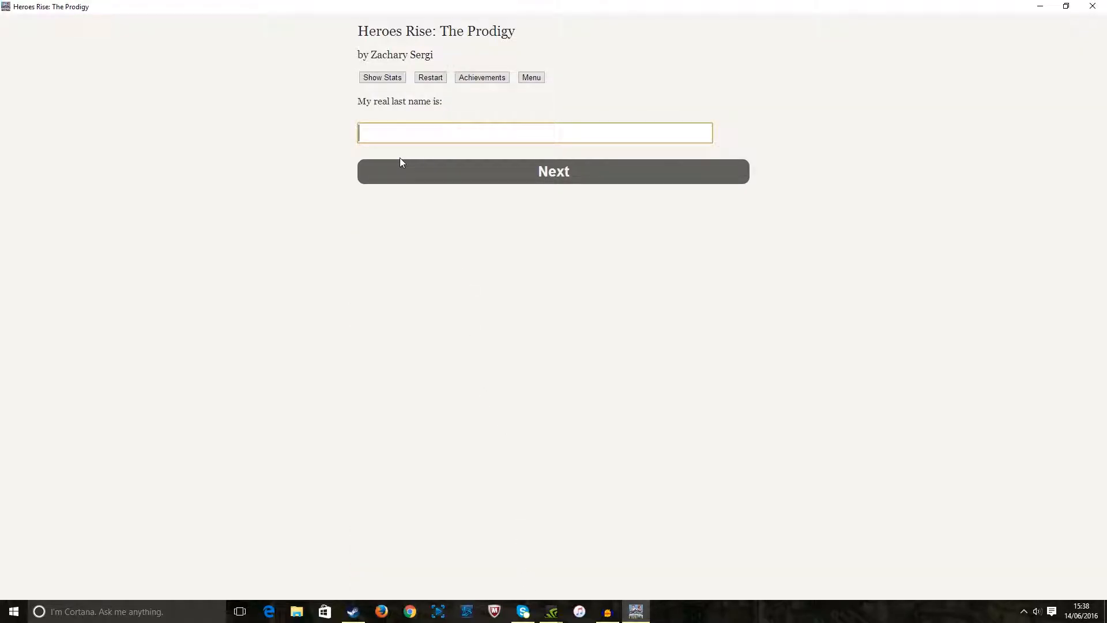
text(Smor)
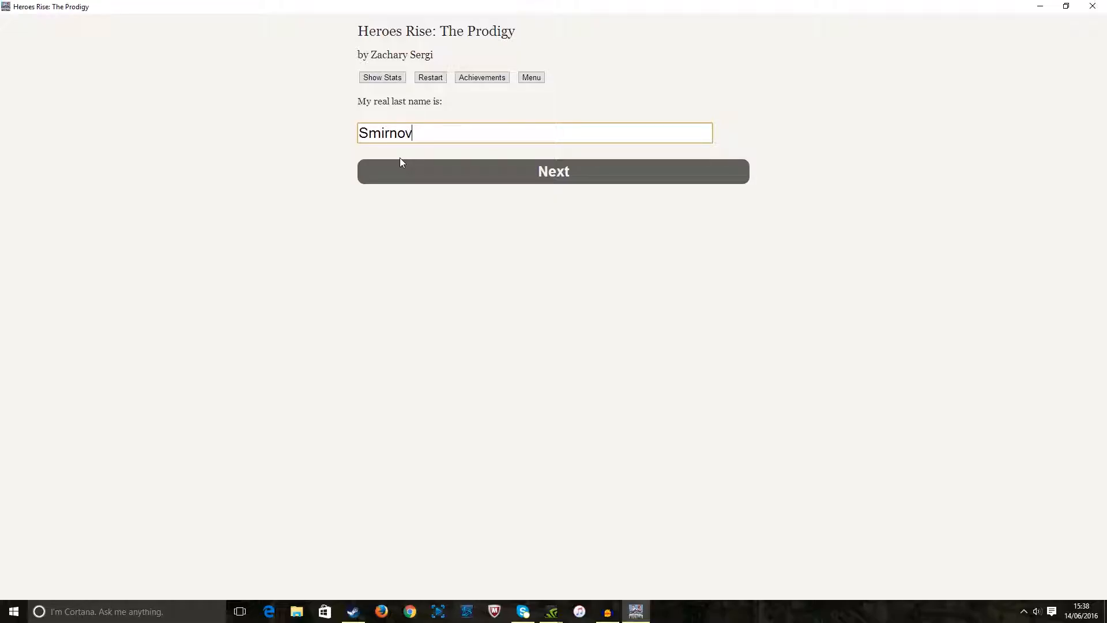
click(554, 170)
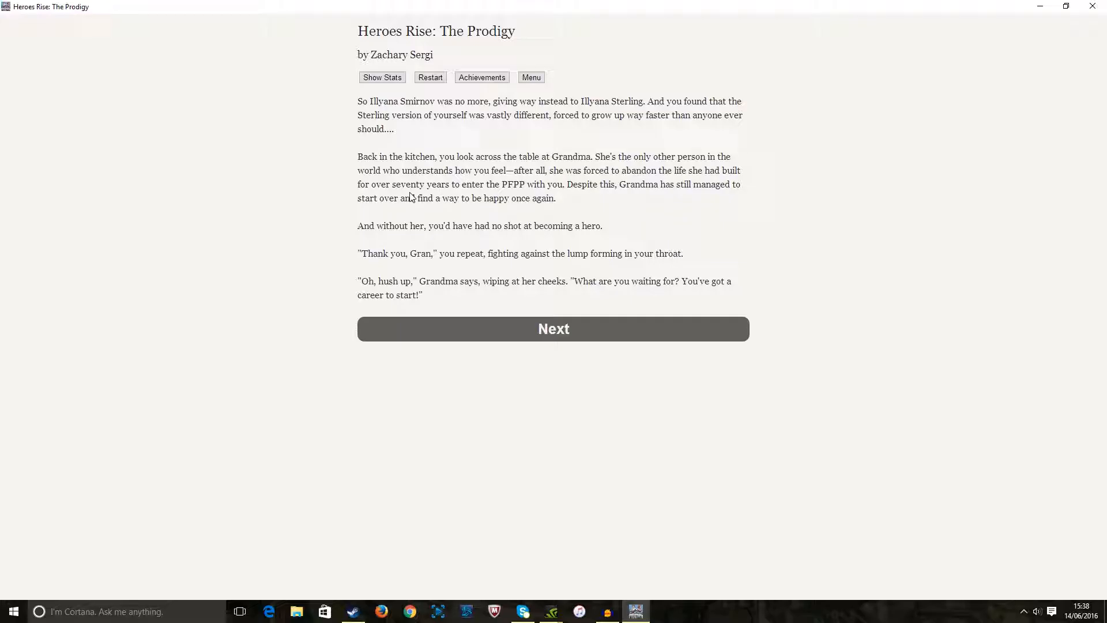
mouse_move(445, 168)
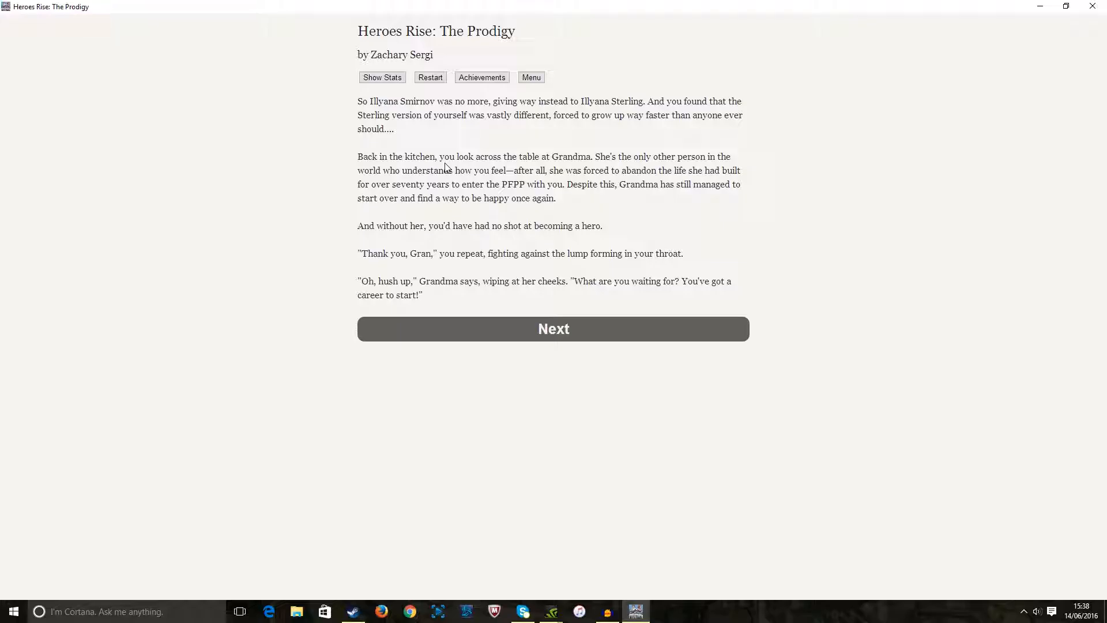
mouse_move(872, 175)
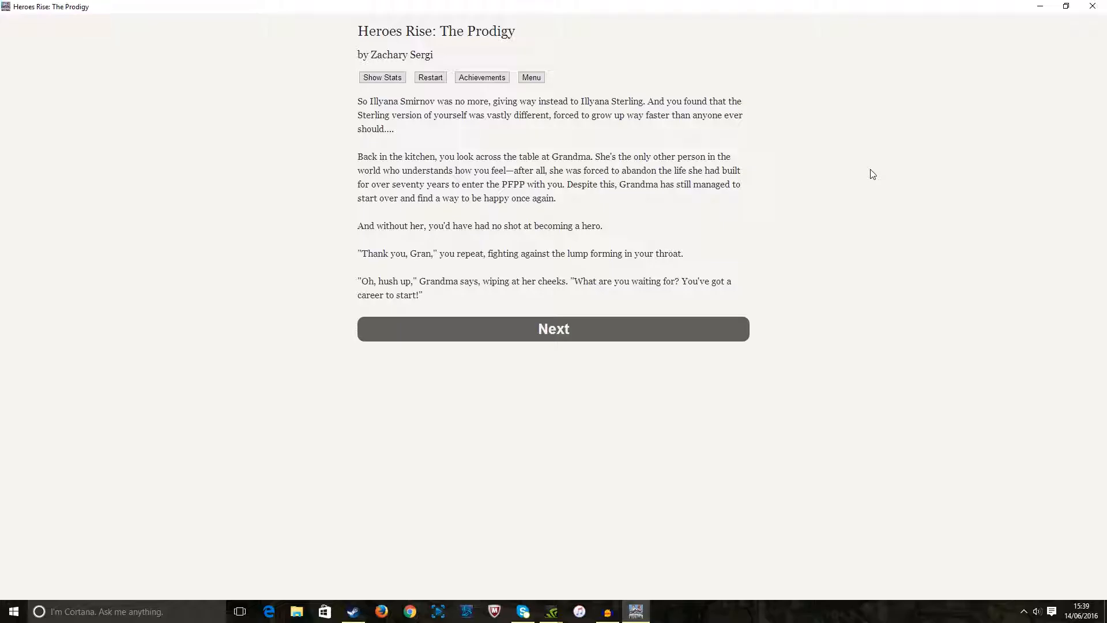
mouse_move(792, 25)
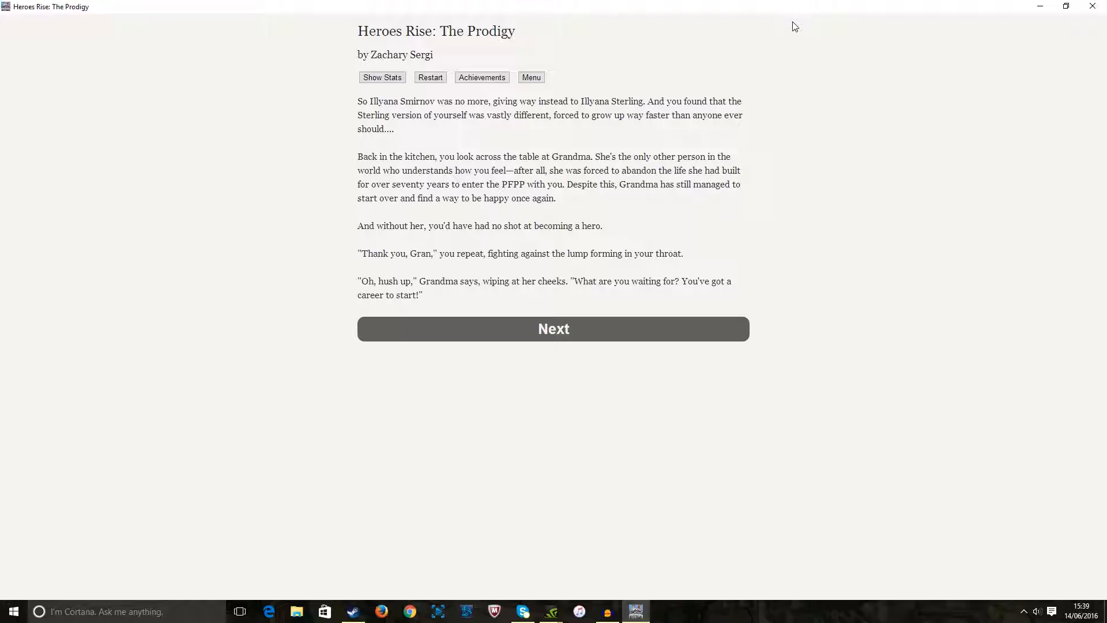
mouse_move(743, 284)
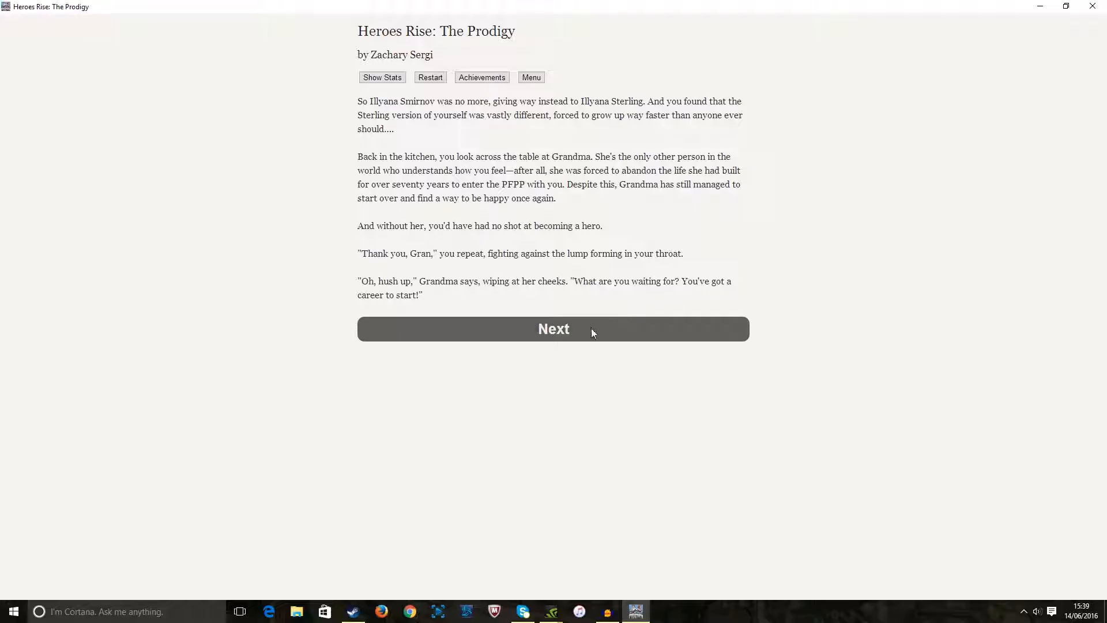
Waver between The Everymen Brigade and Rebellion, then confirm Rebellion as the hero to emulate
click(554, 328)
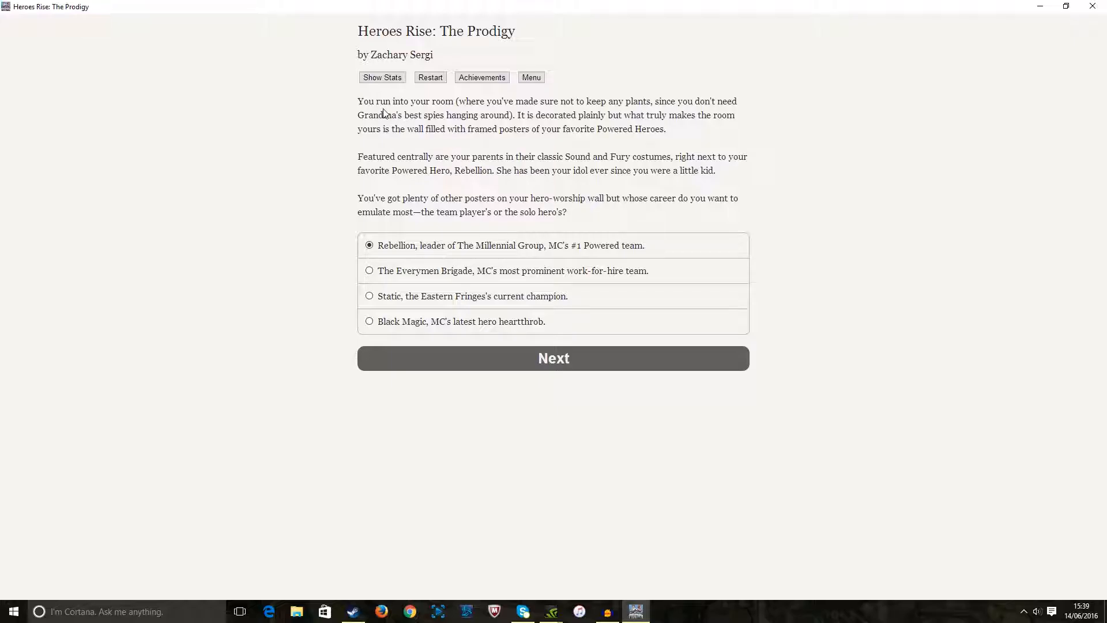
mouse_move(754, 139)
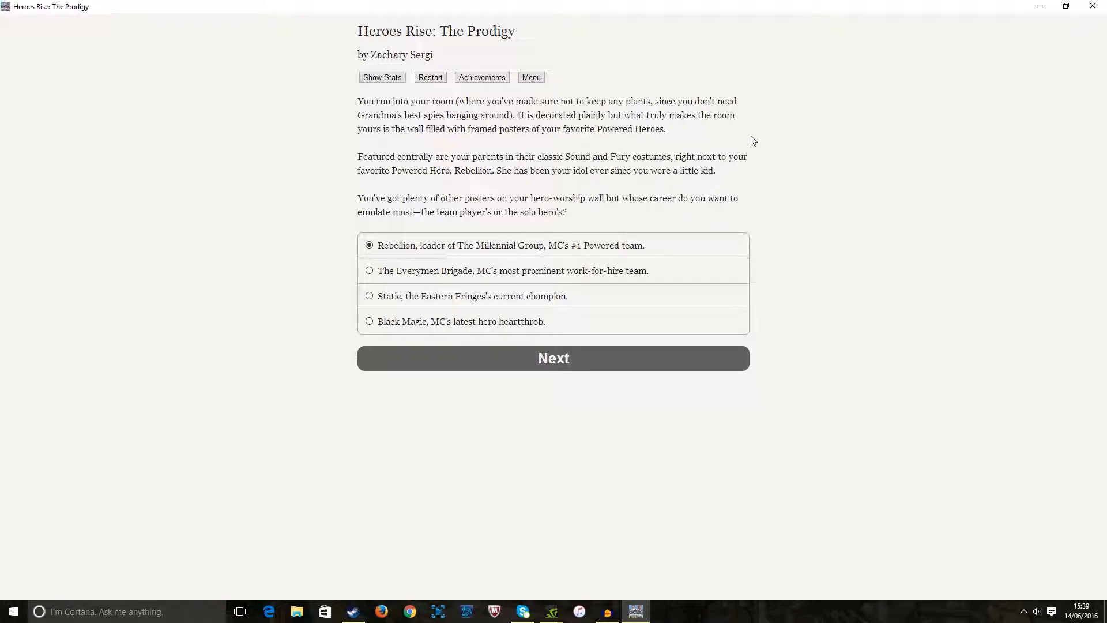
mouse_move(762, 139)
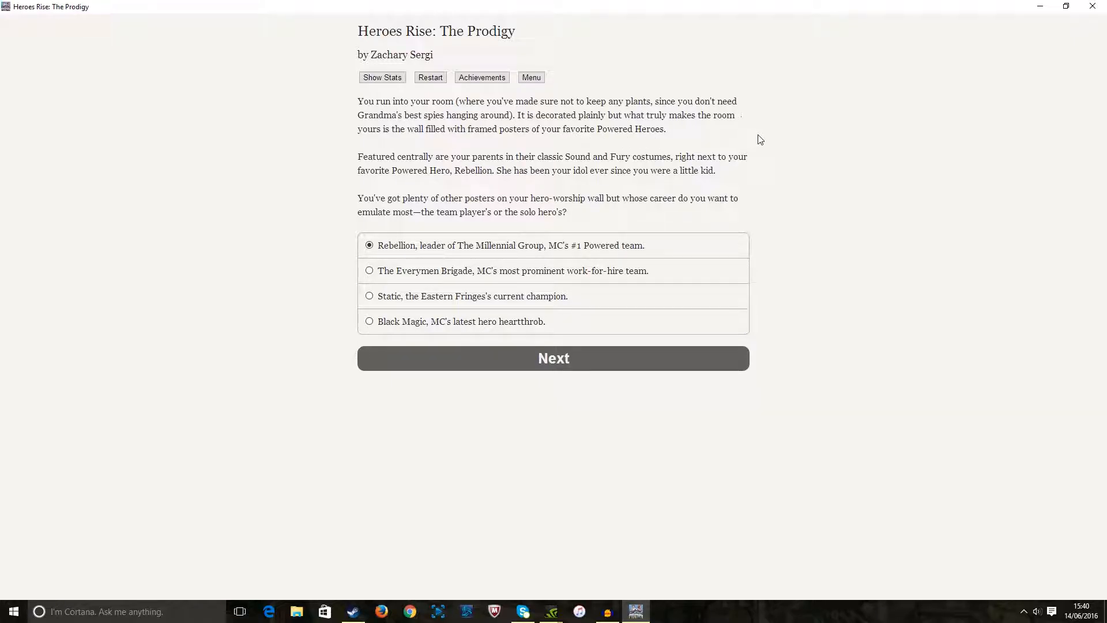
mouse_move(772, 138)
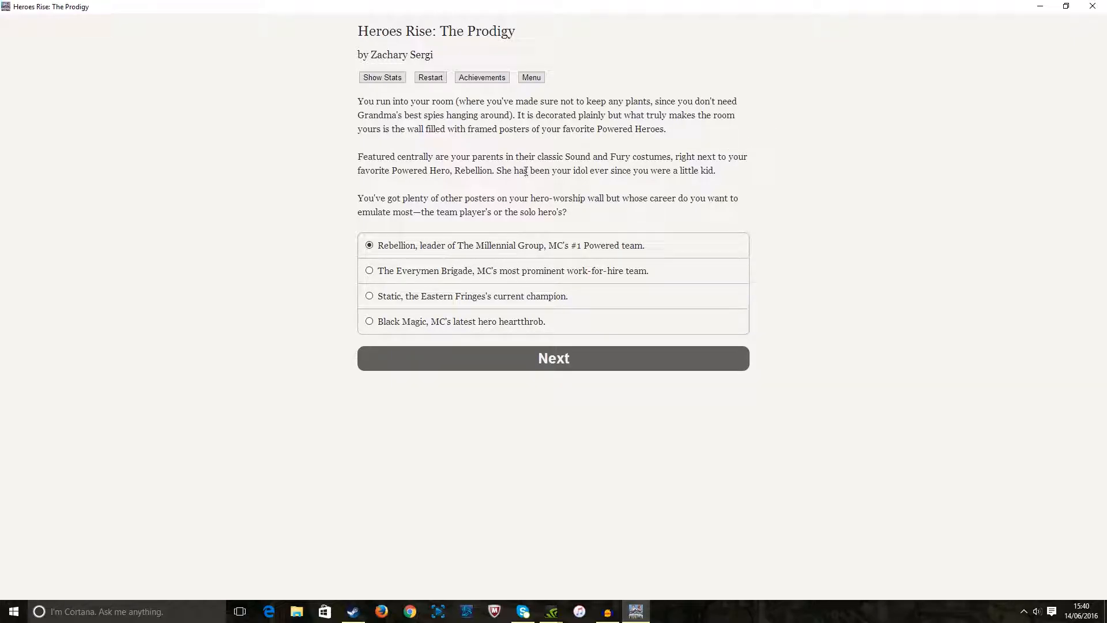
mouse_move(430, 160)
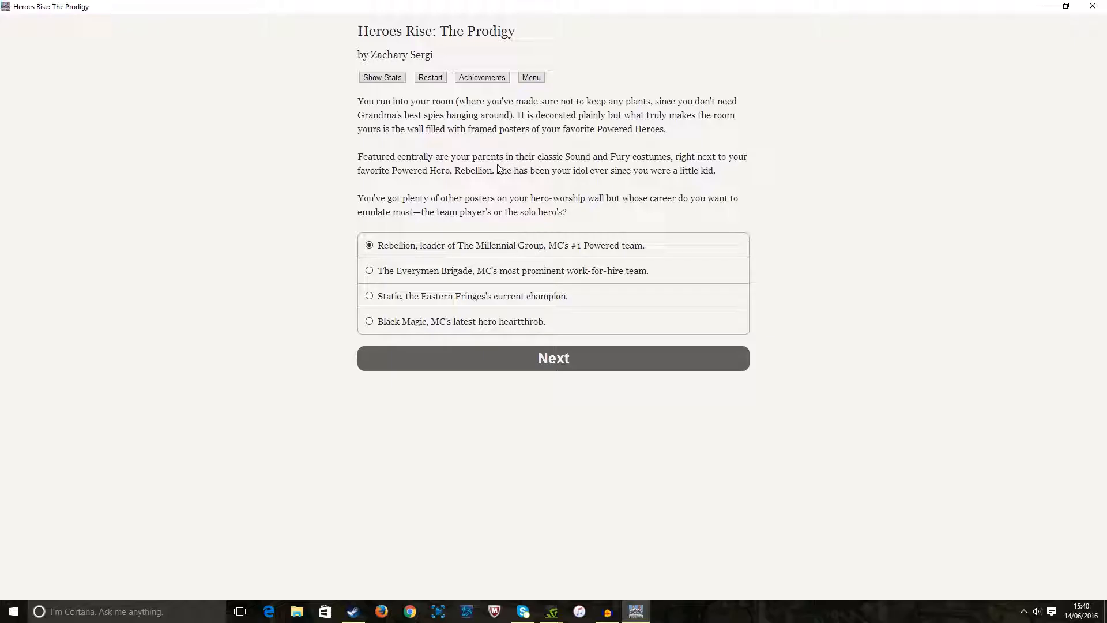
mouse_move(501, 178)
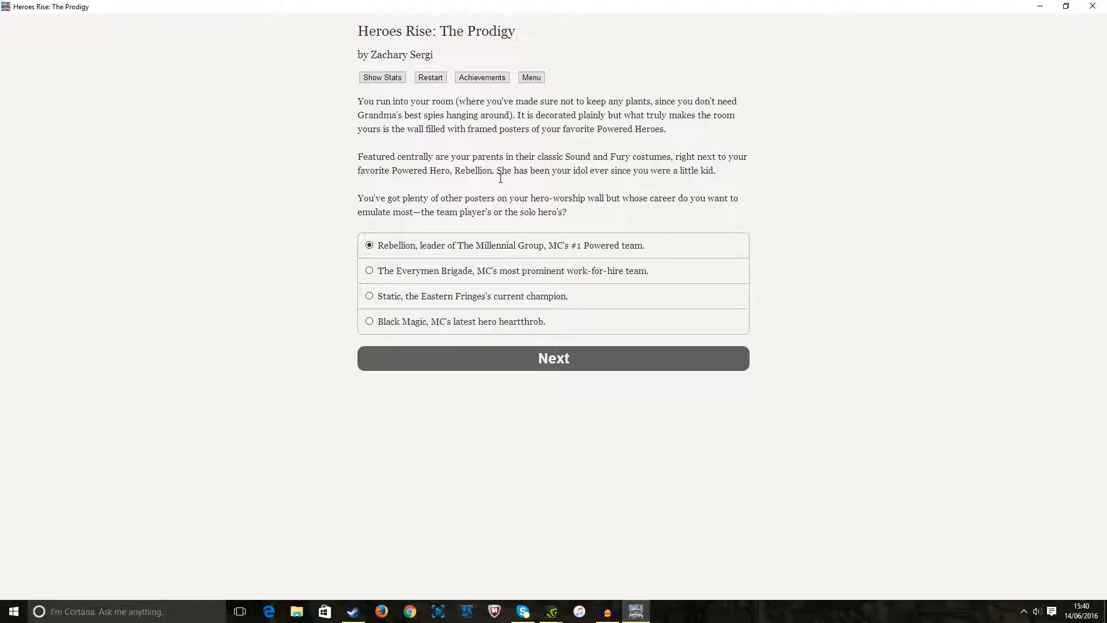
mouse_move(602, 172)
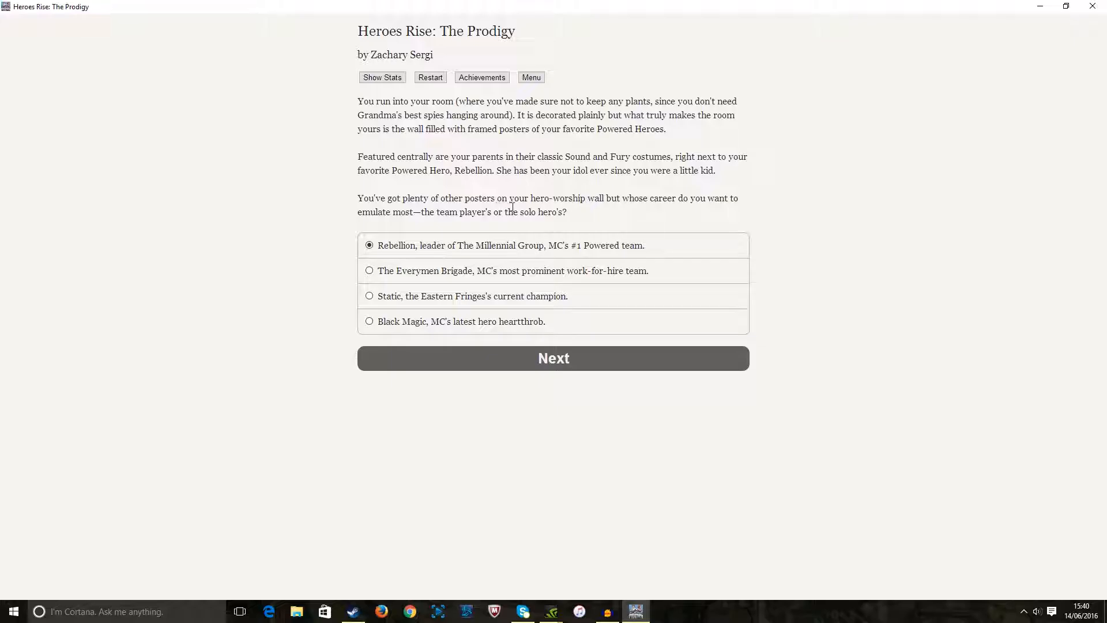
mouse_move(517, 208)
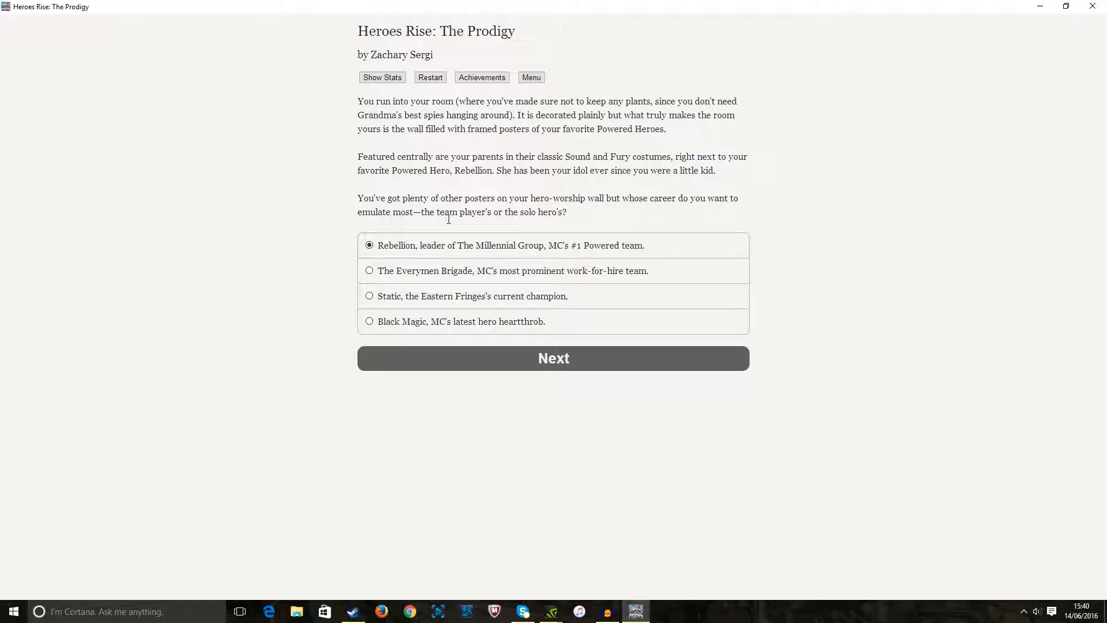
mouse_move(466, 223)
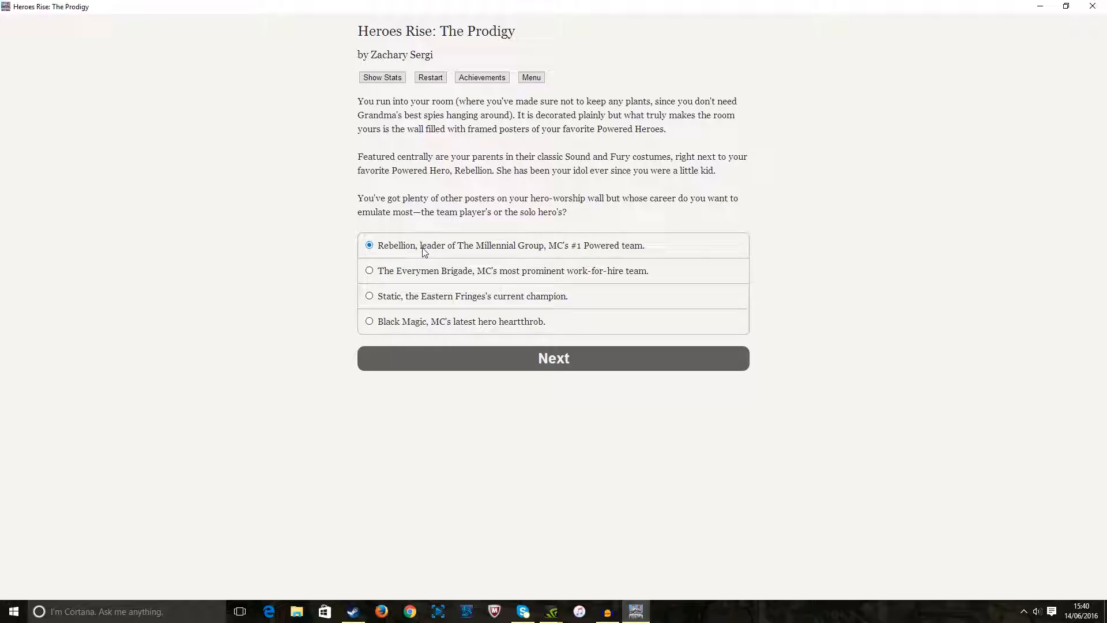
mouse_move(496, 252)
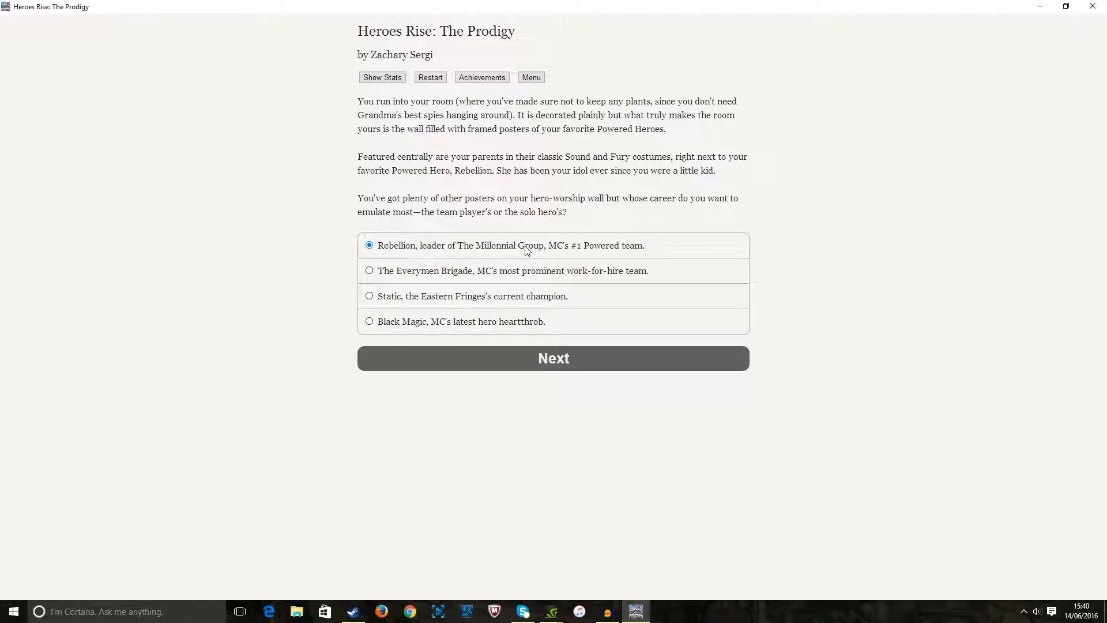
mouse_move(466, 275)
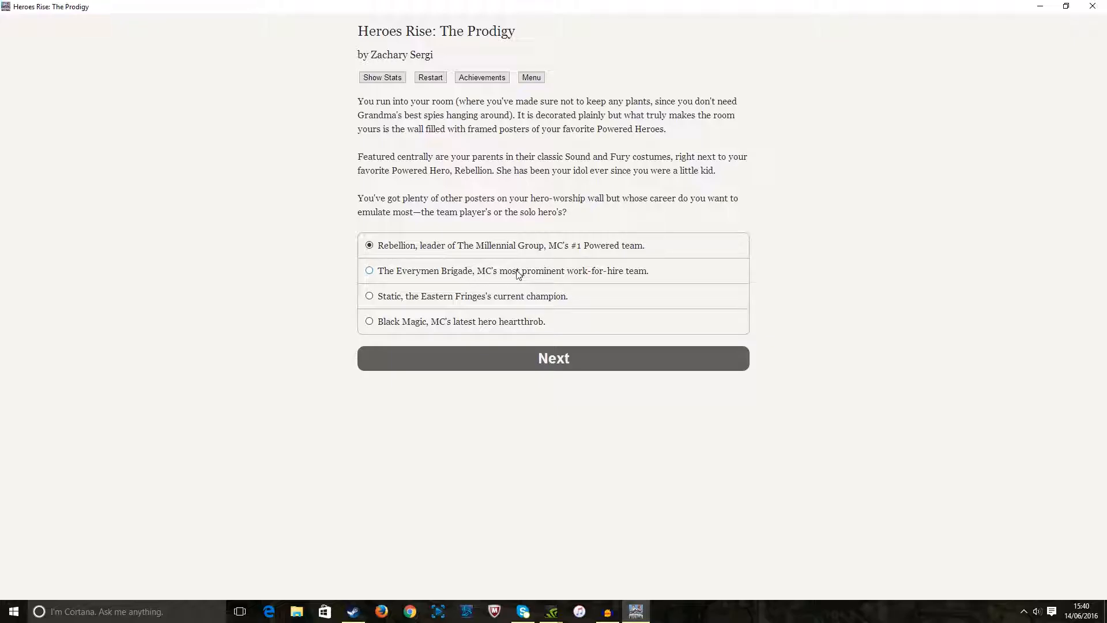
mouse_move(432, 301)
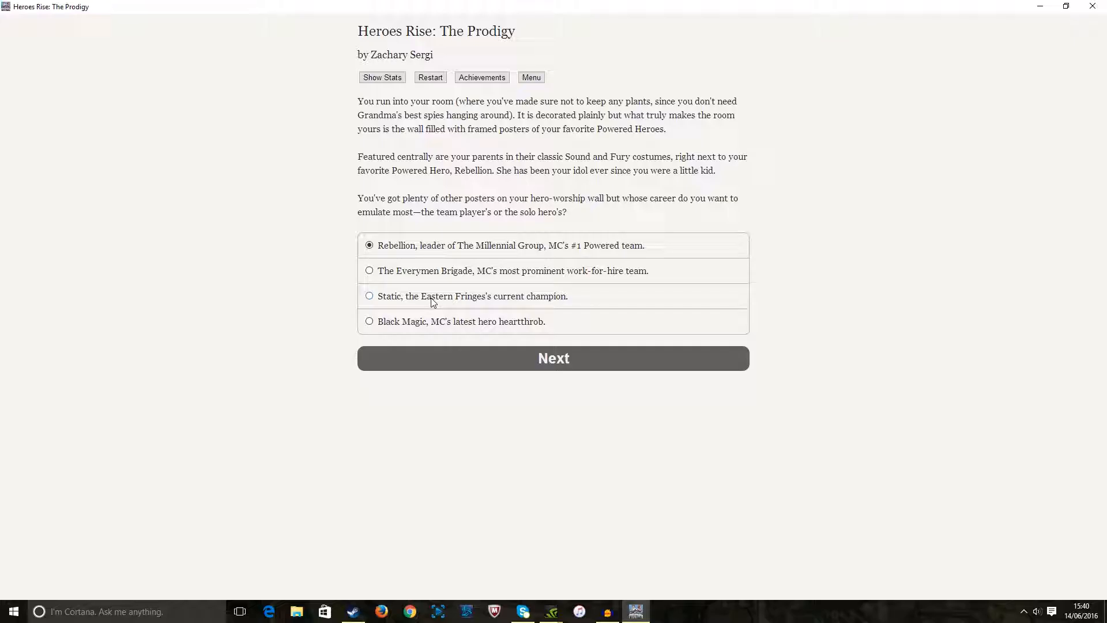
mouse_move(461, 338)
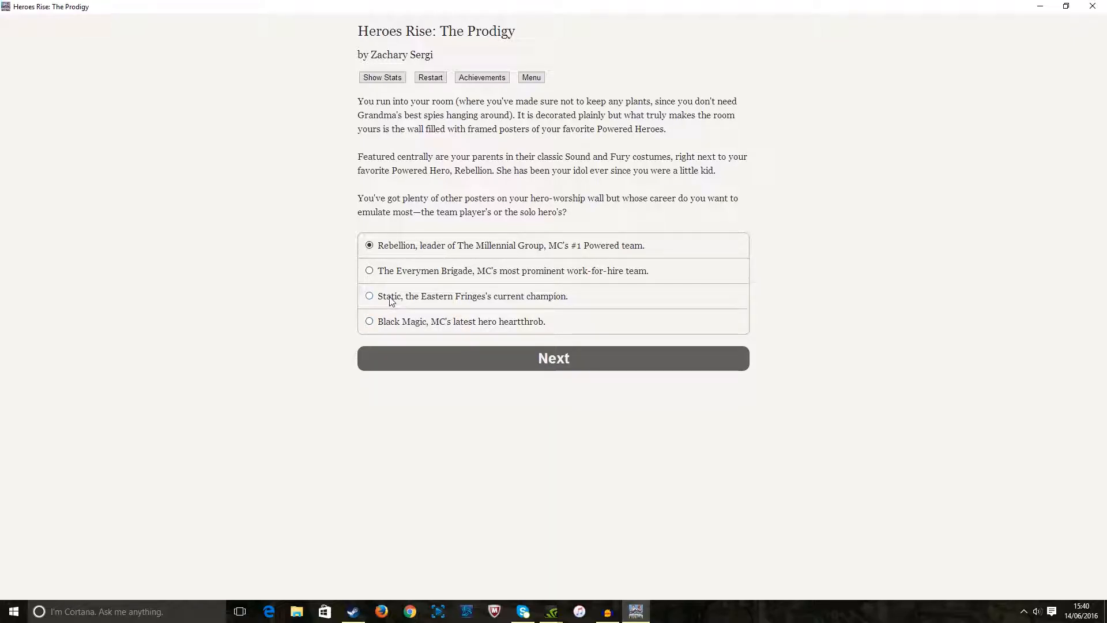
mouse_move(467, 308)
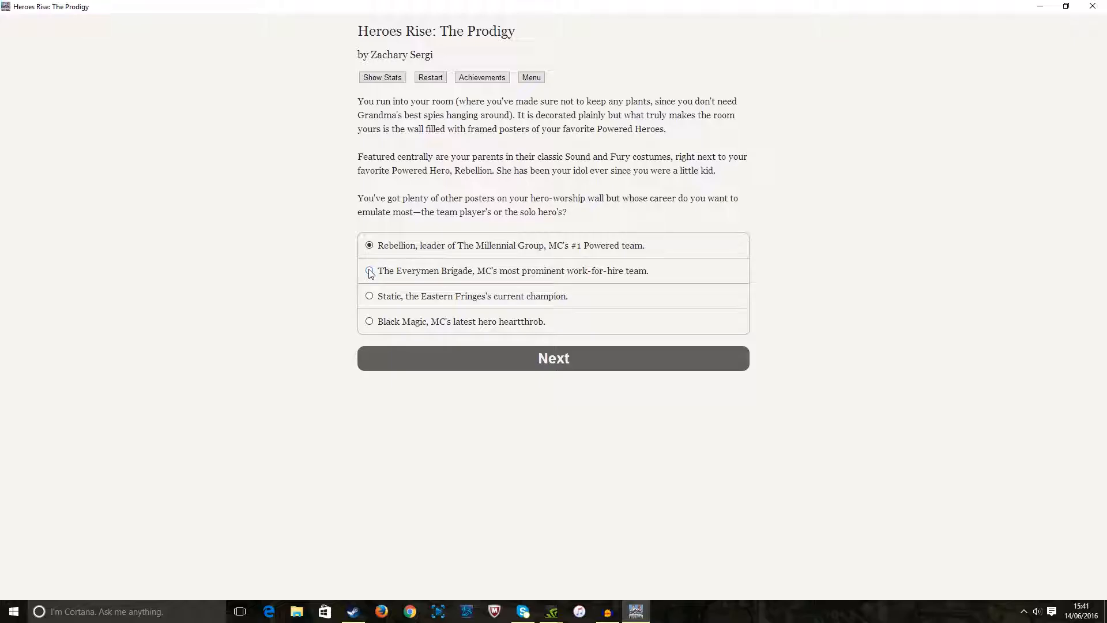
click(370, 270)
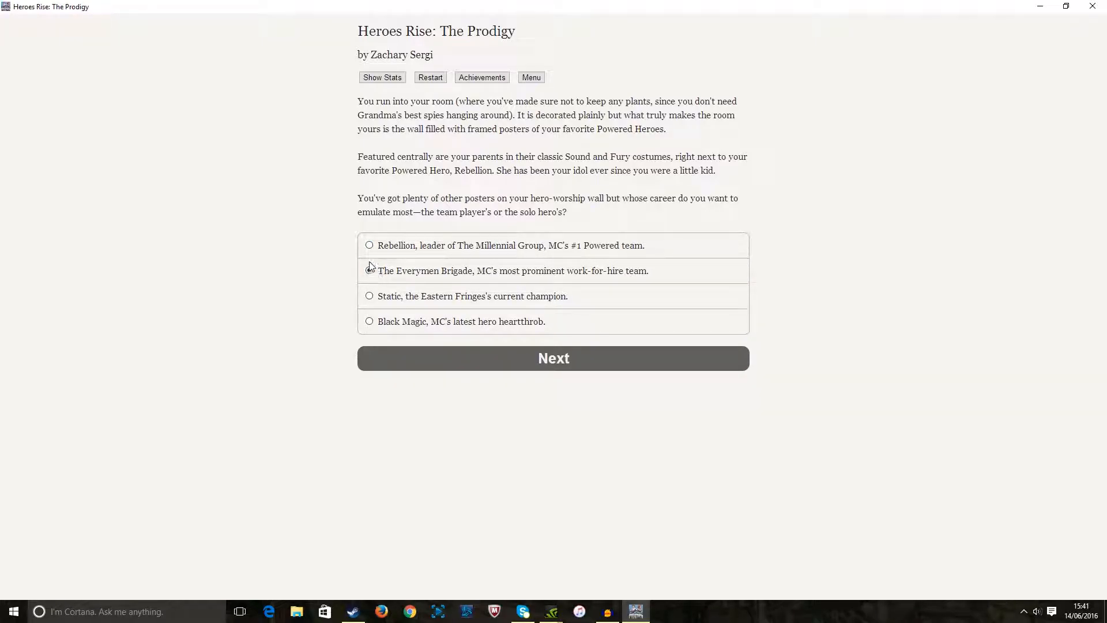
click(369, 270)
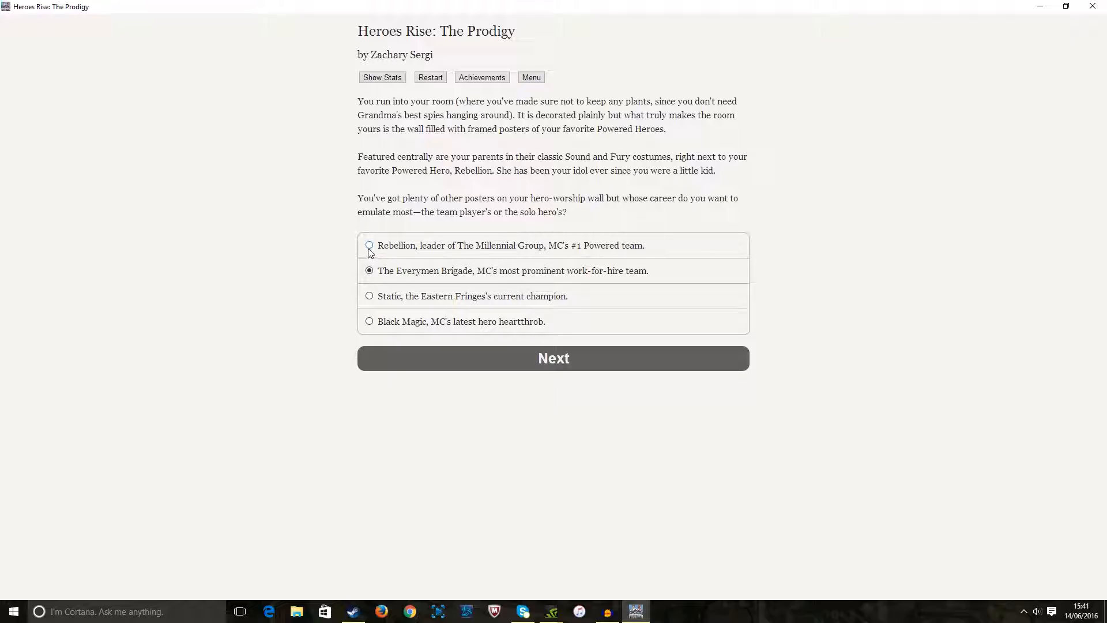
click(369, 245)
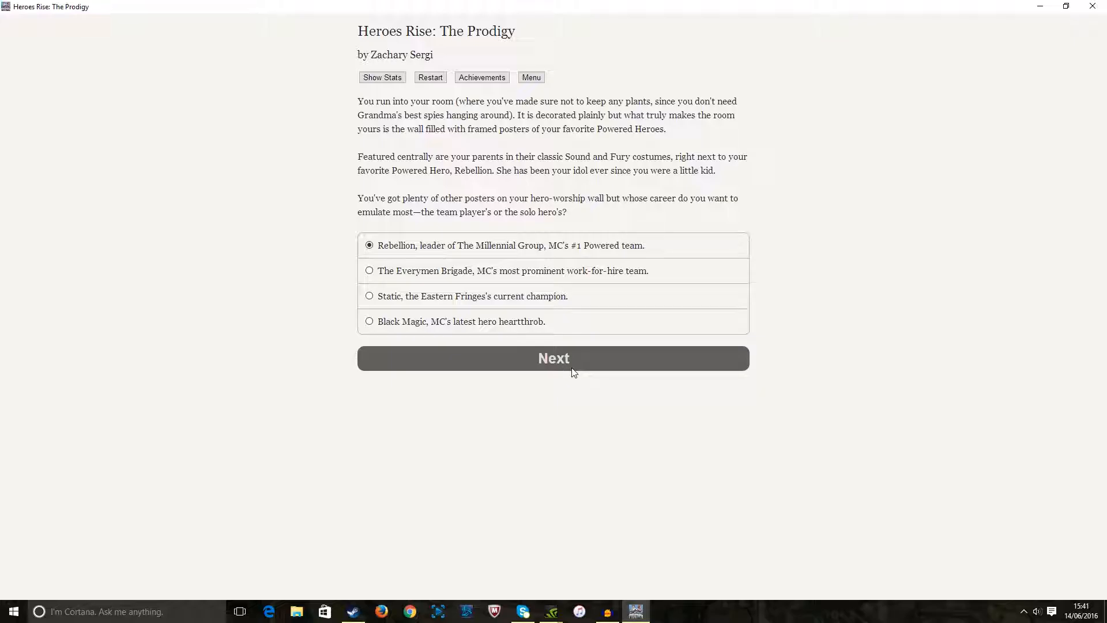
mouse_move(563, 317)
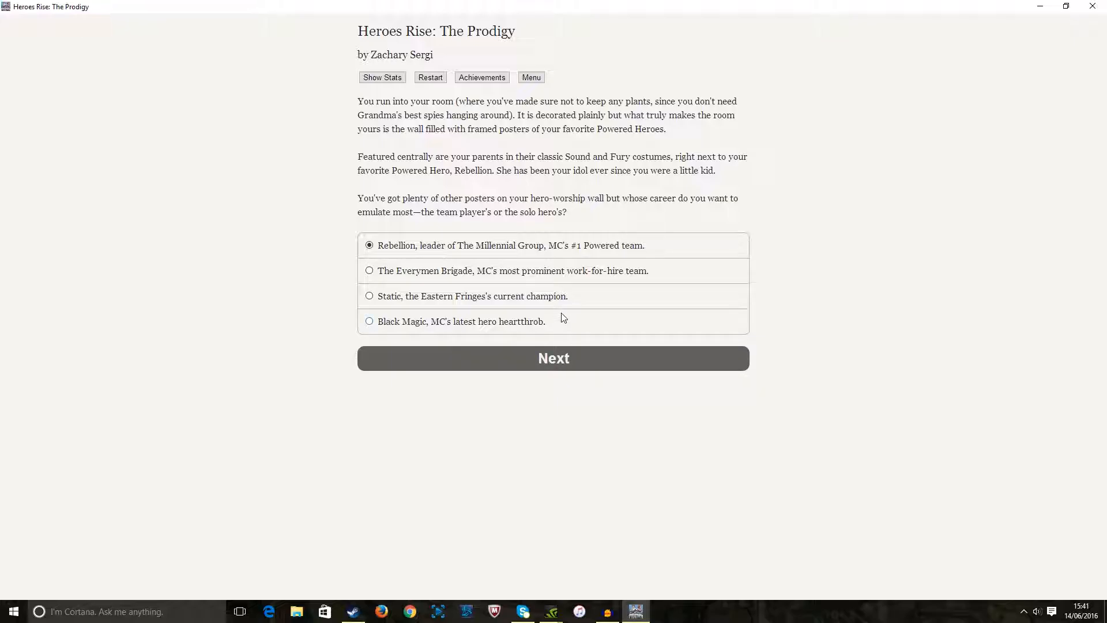
click(369, 270)
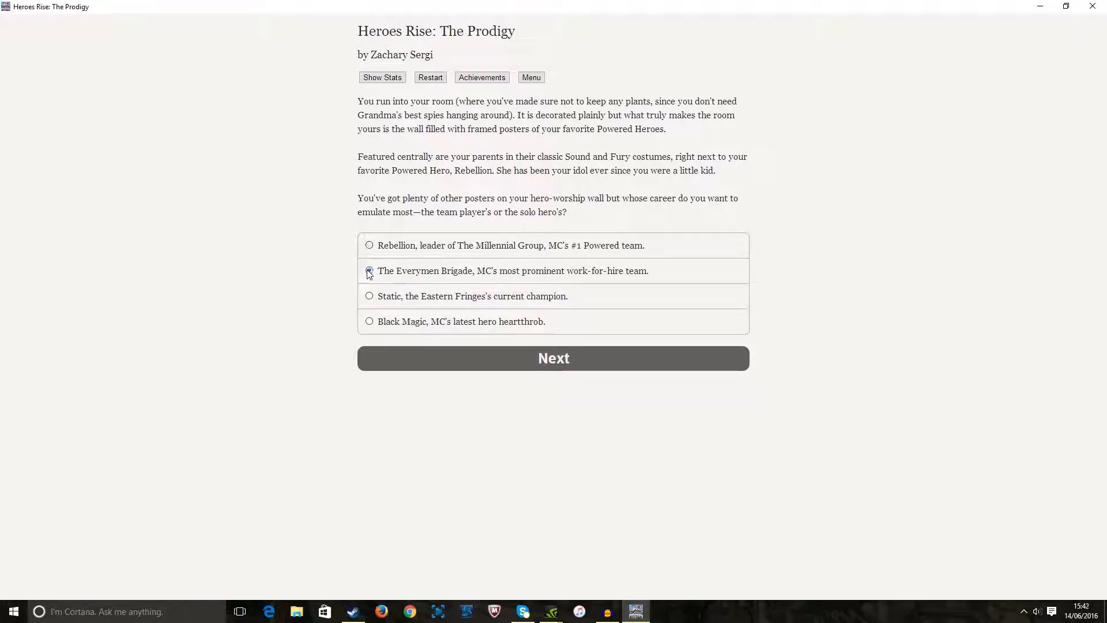
click(370, 270)
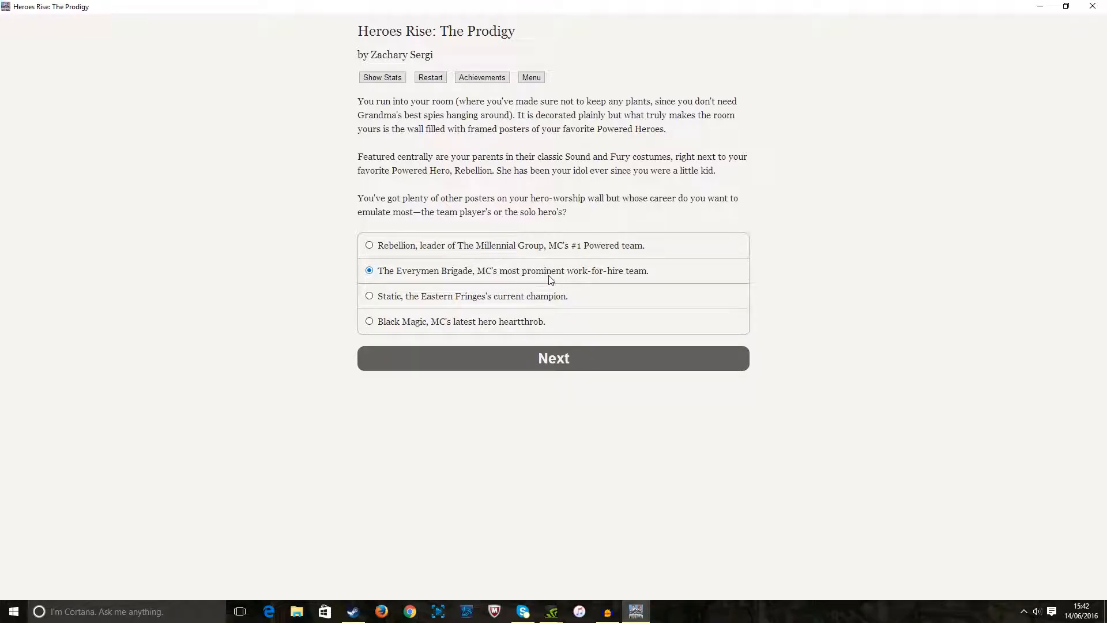
mouse_move(510, 277)
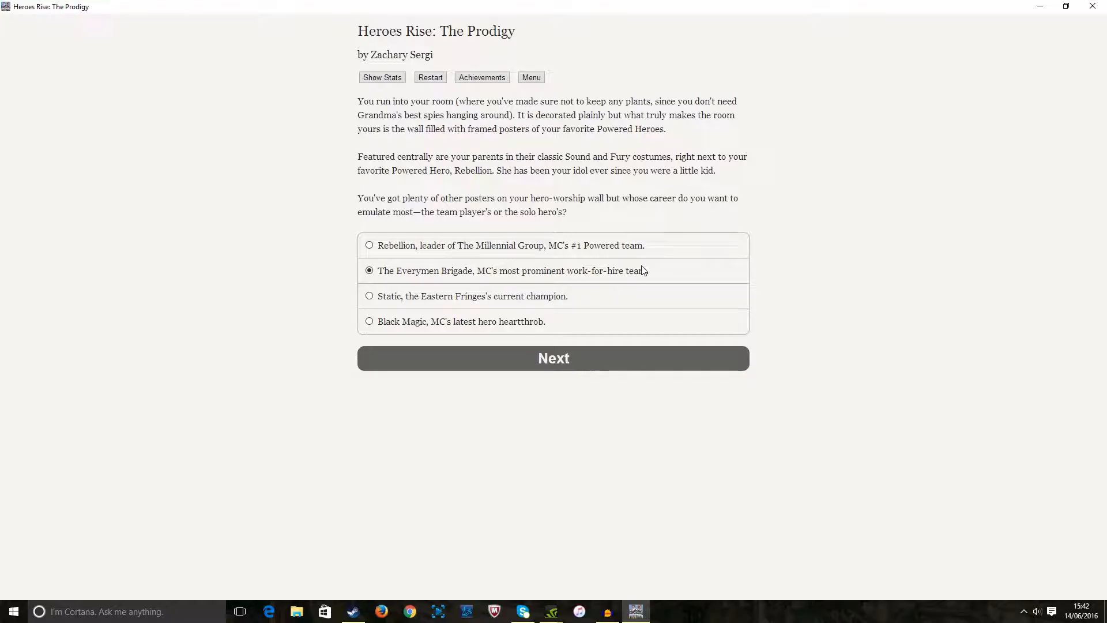
drag(396, 270, 629, 270)
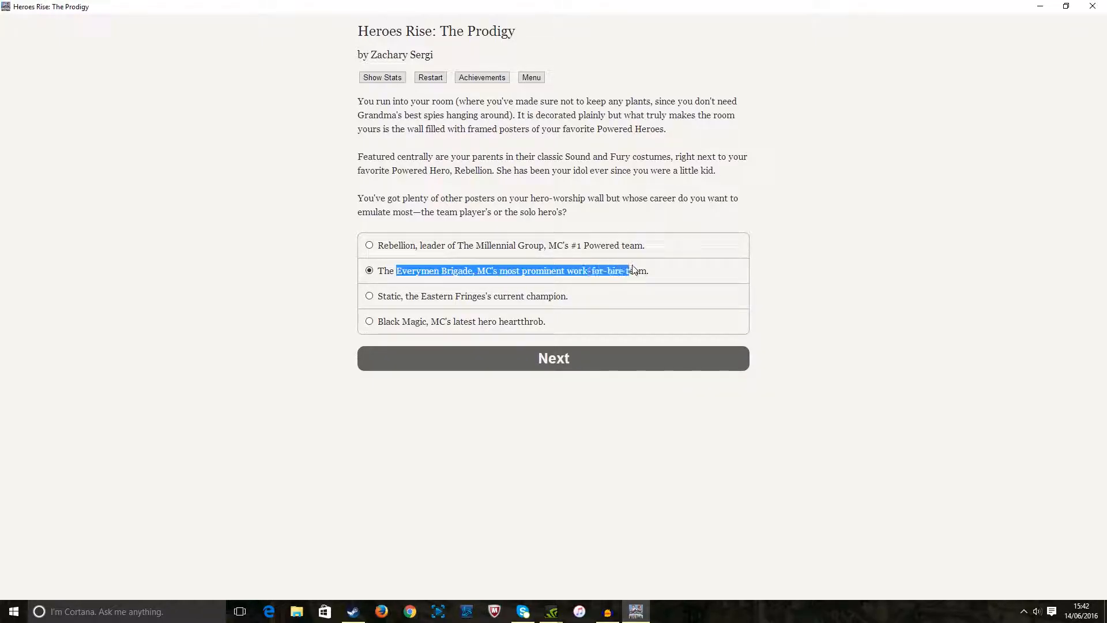
click(369, 244)
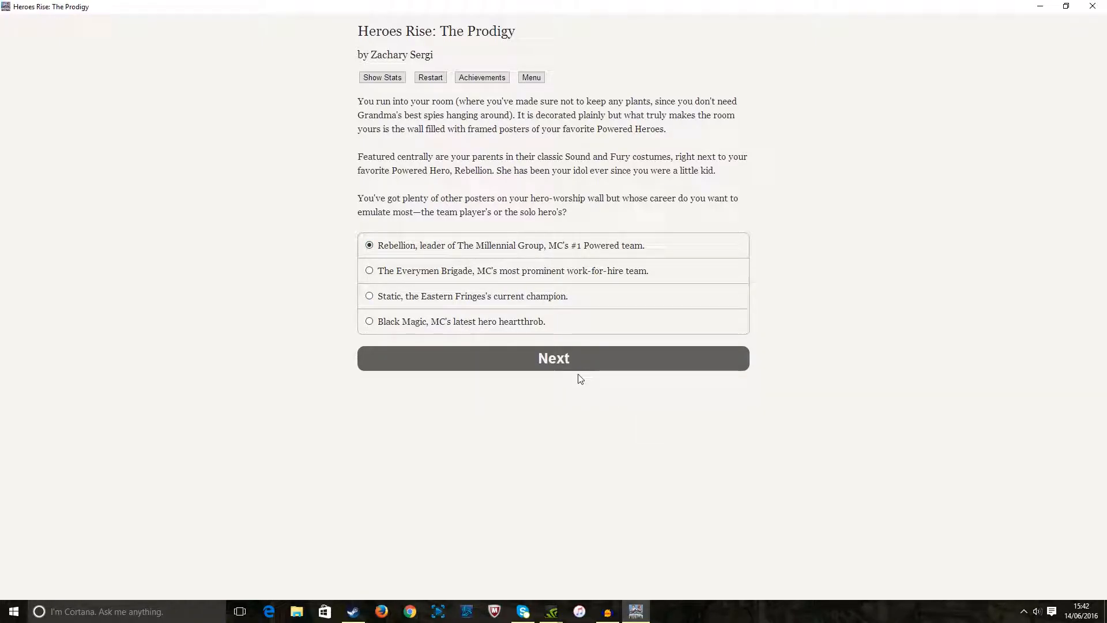
mouse_move(576, 364)
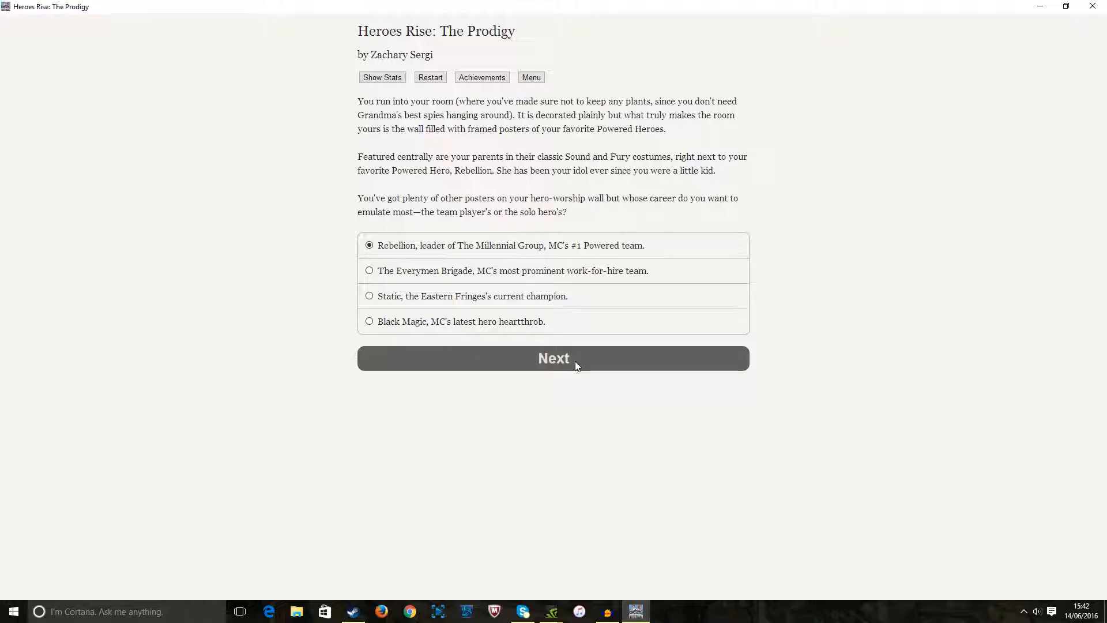
click(554, 357)
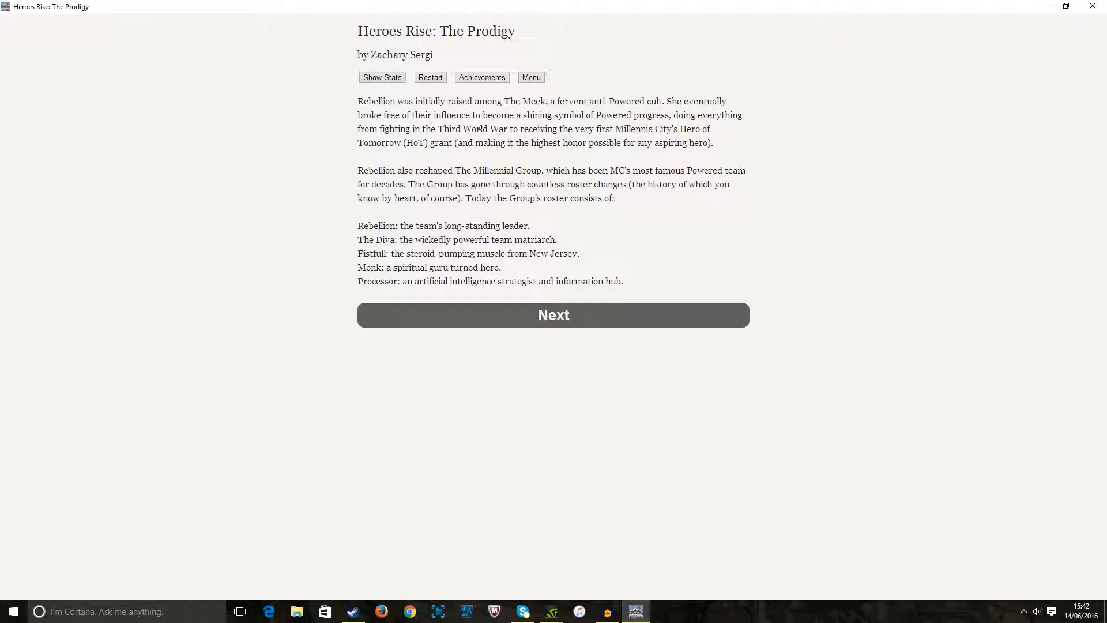
mouse_move(496, 131)
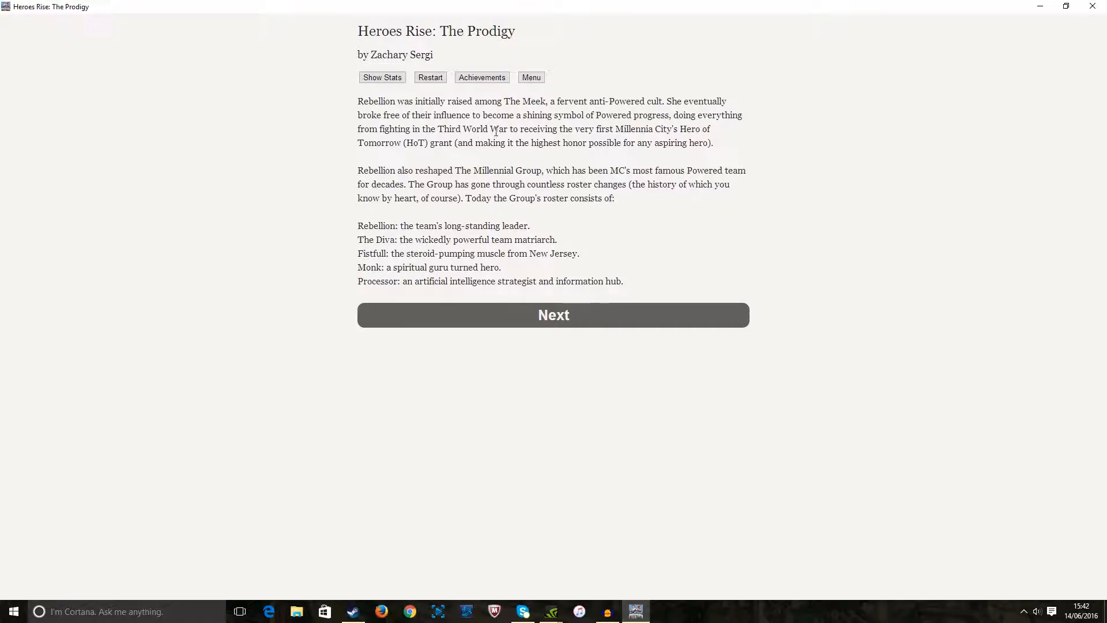
mouse_move(941, 185)
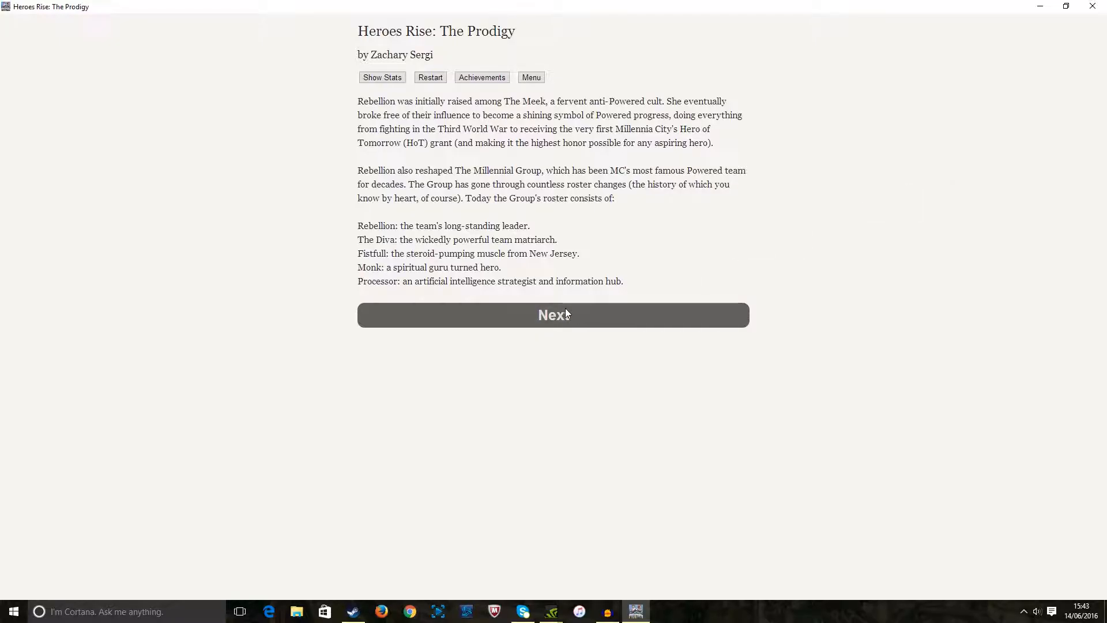
mouse_move(575, 315)
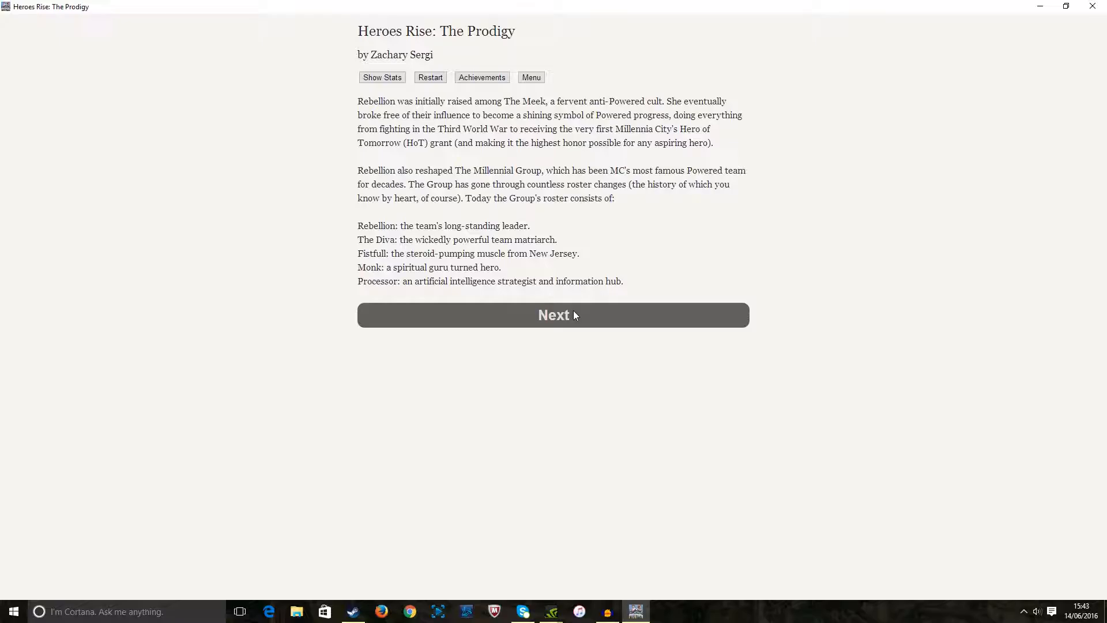
mouse_move(415, 258)
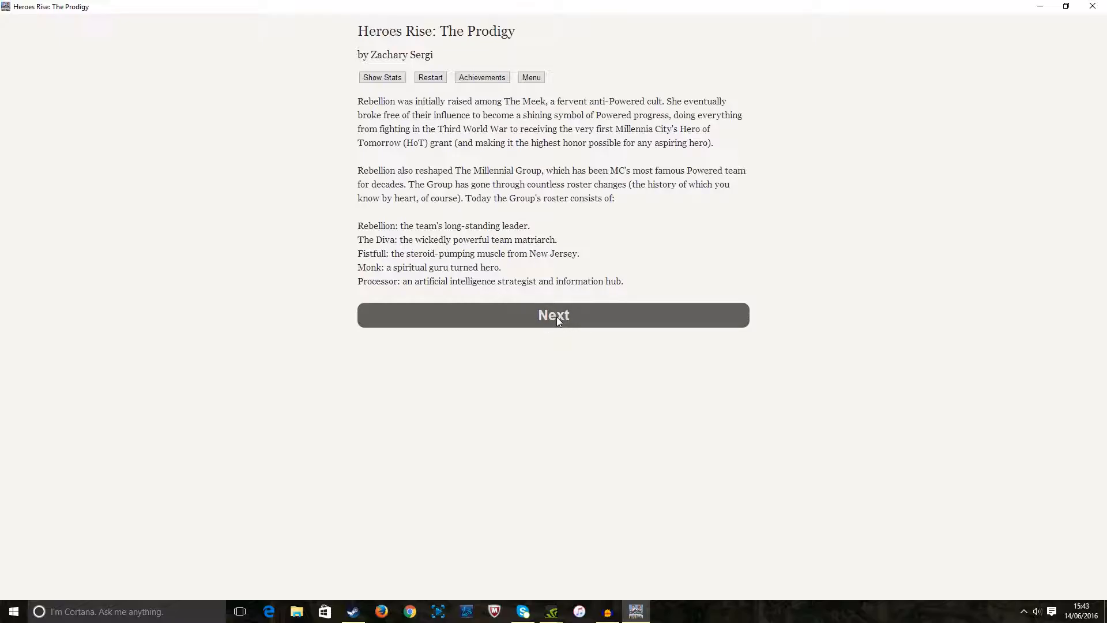
Continue past Rebellion's history and The Millennial Group roster to the costume colour question
click(554, 315)
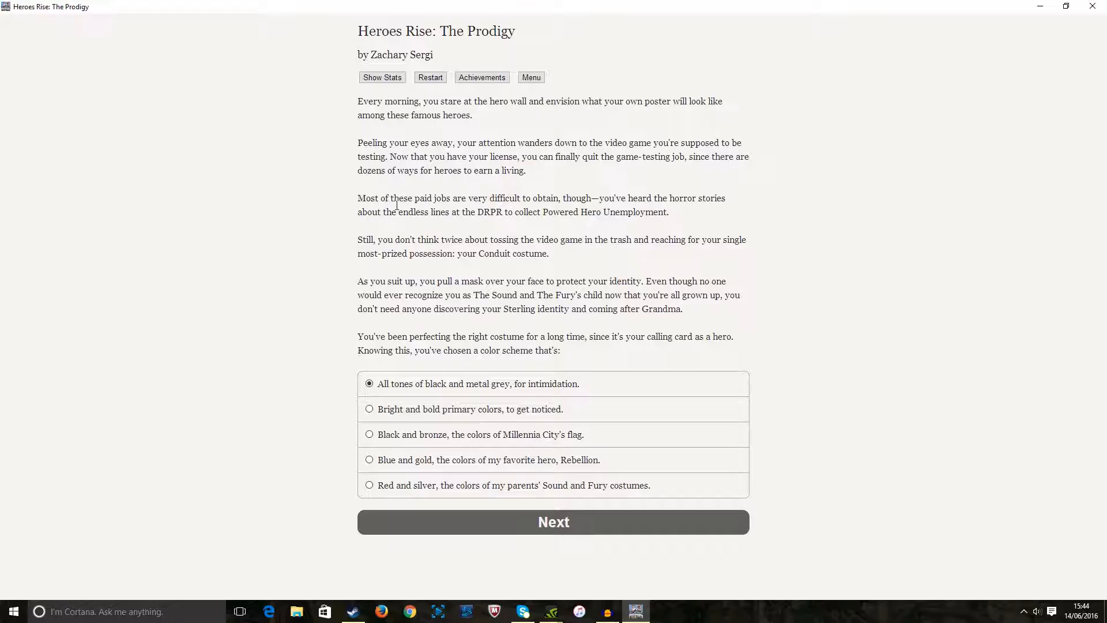
mouse_move(461, 209)
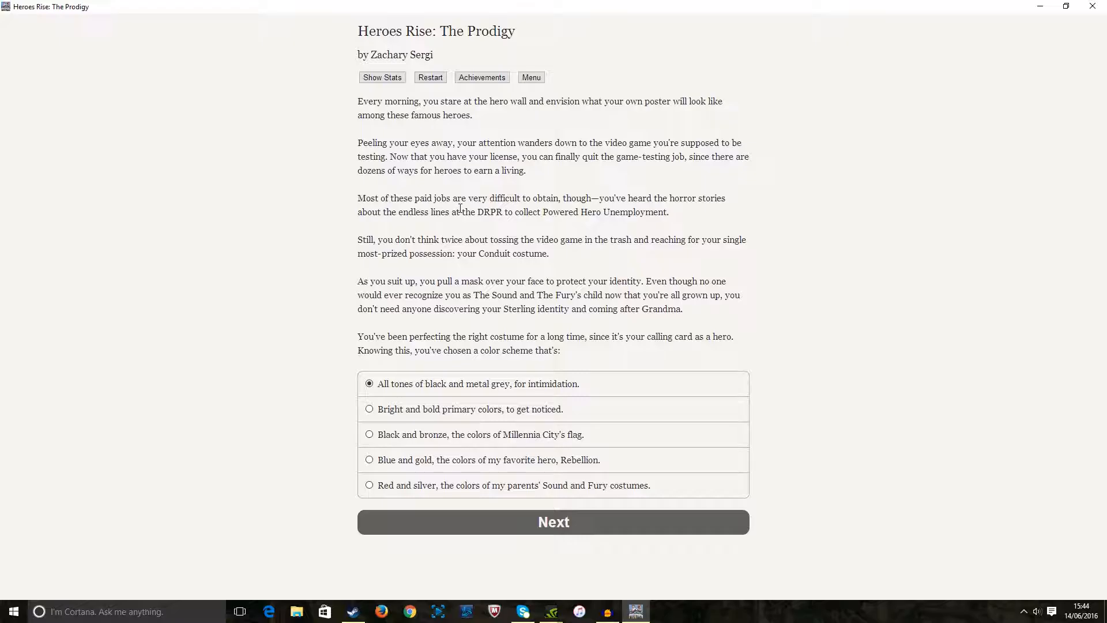
mouse_move(457, 209)
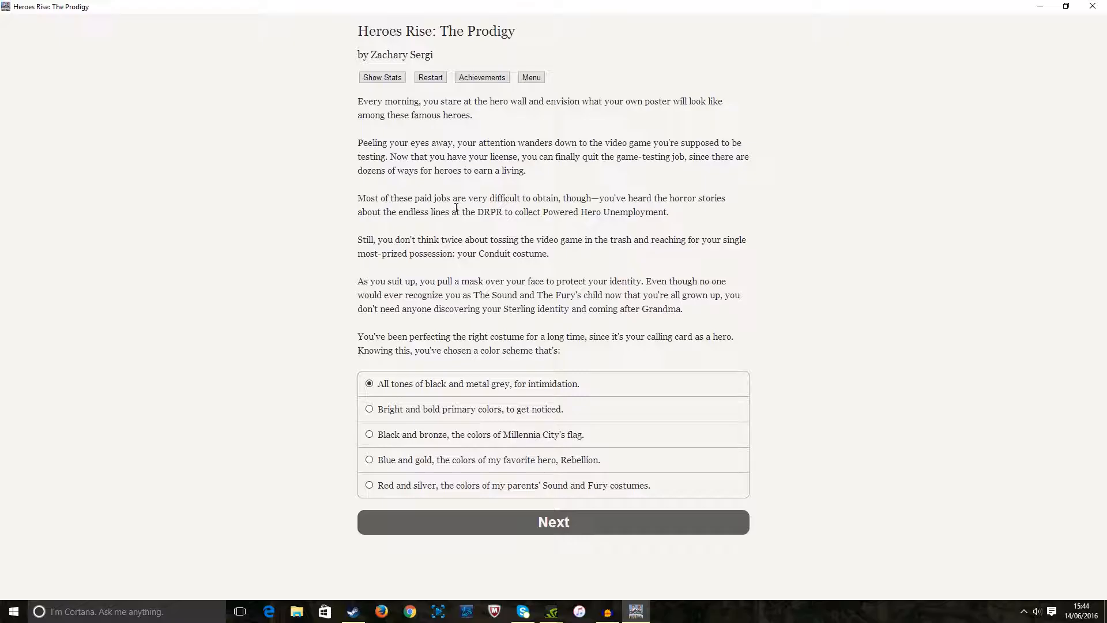
mouse_move(470, 217)
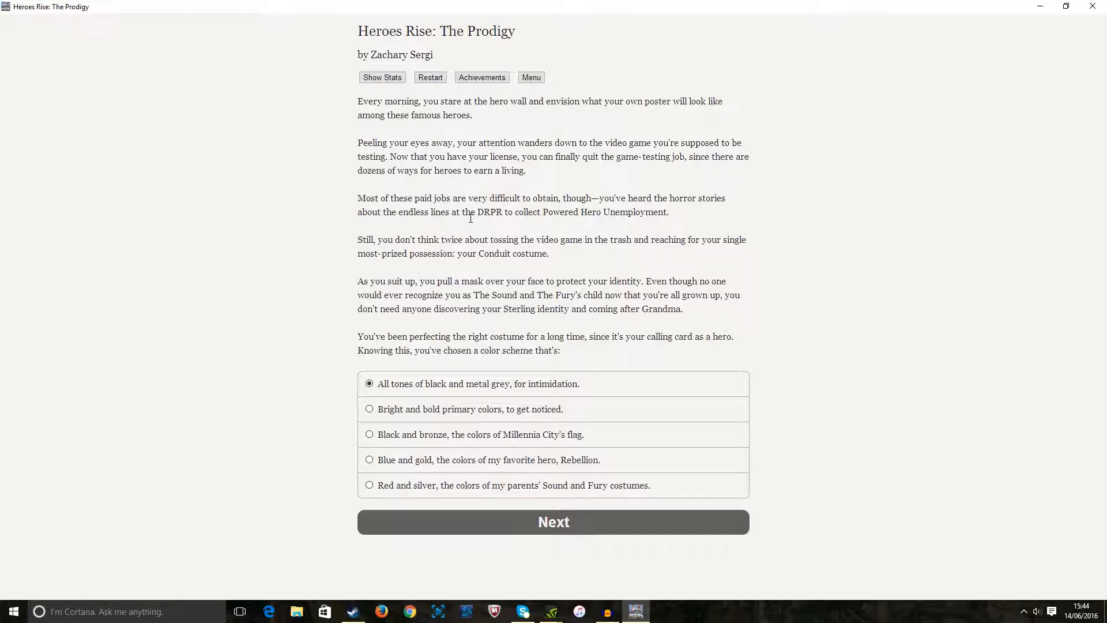
mouse_move(483, 217)
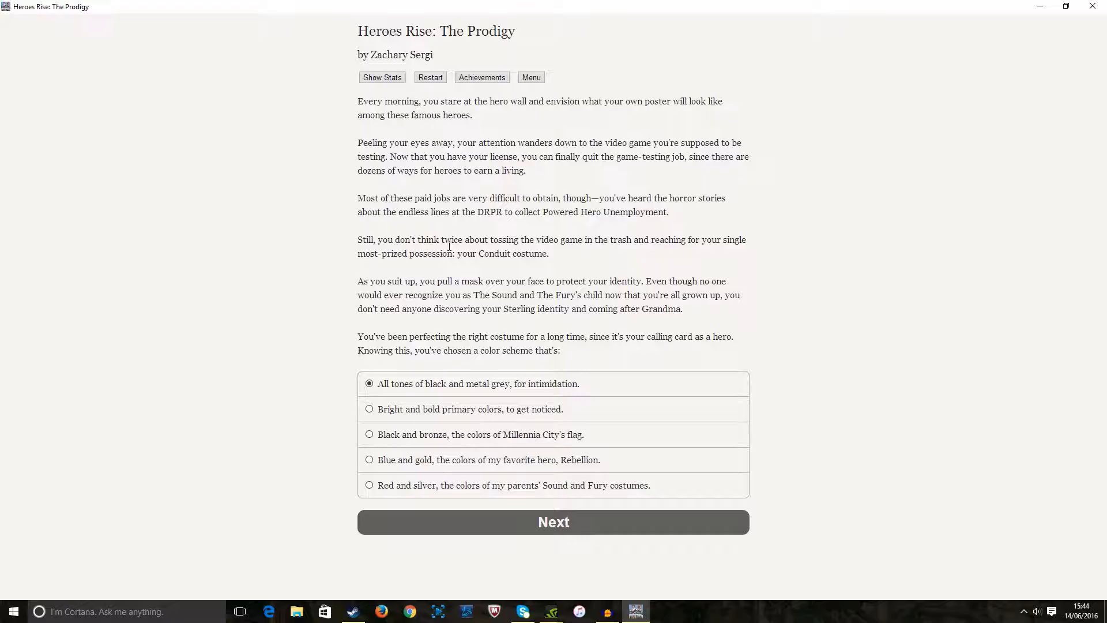
mouse_move(488, 312)
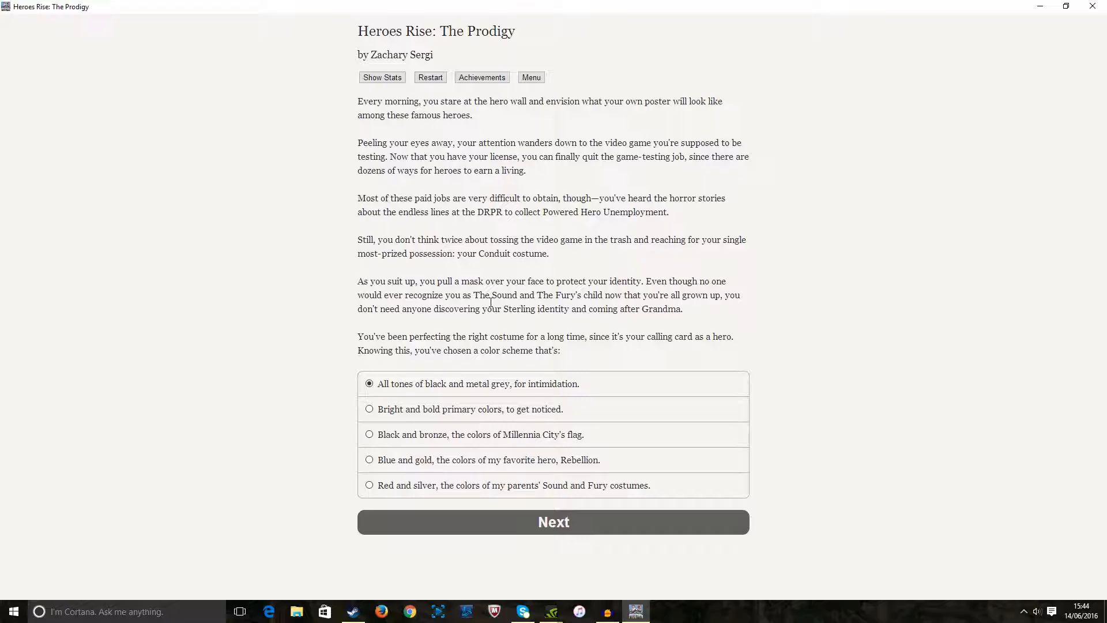
mouse_move(487, 331)
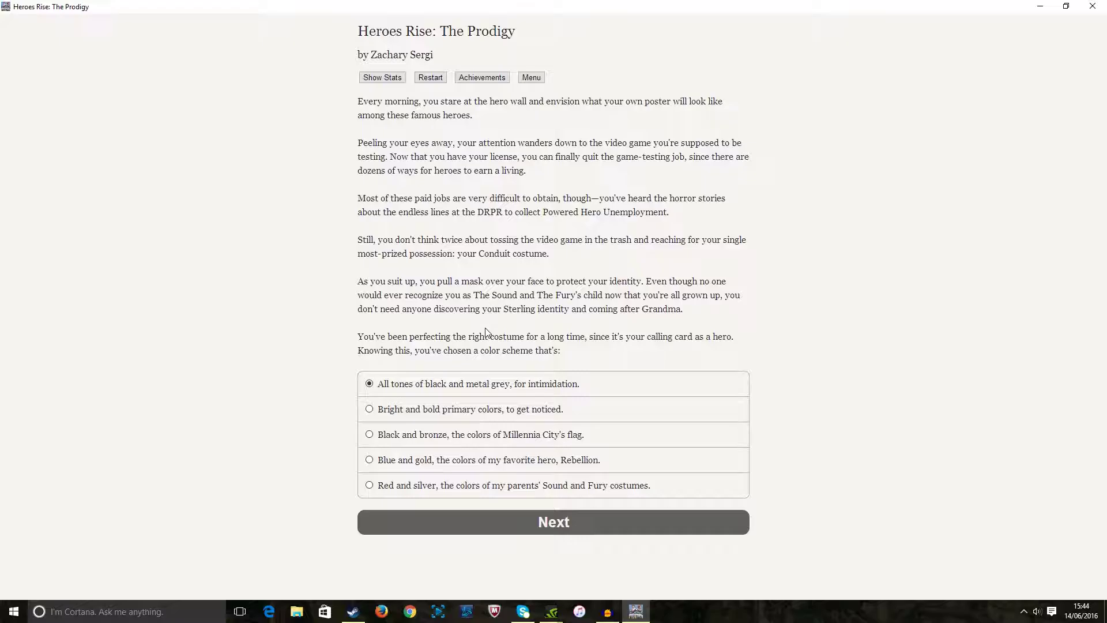
mouse_move(365, 340)
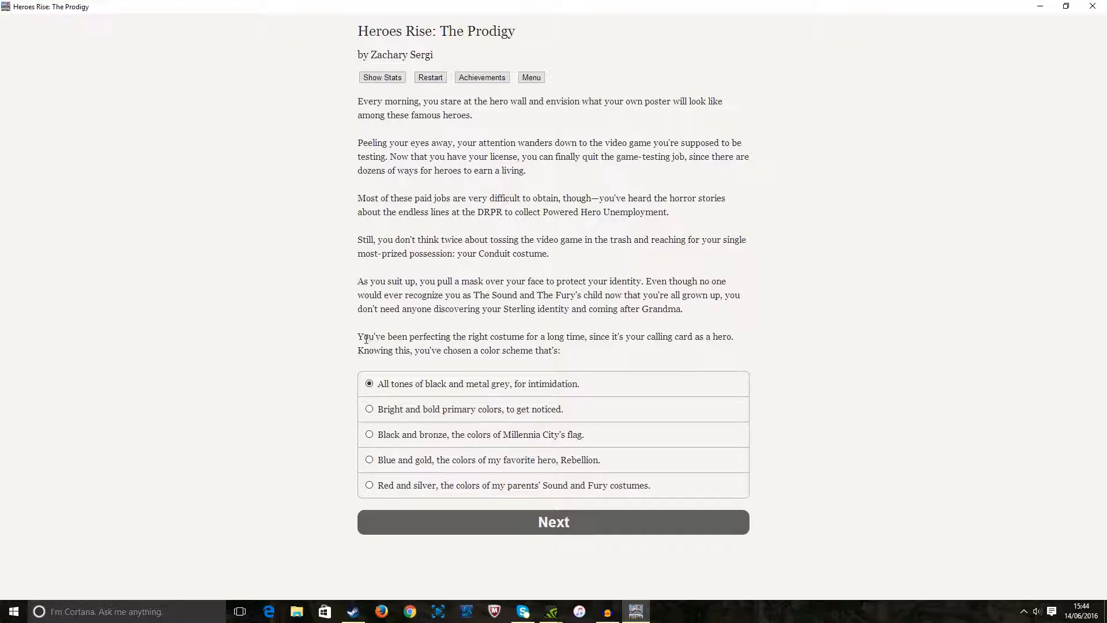
mouse_move(470, 342)
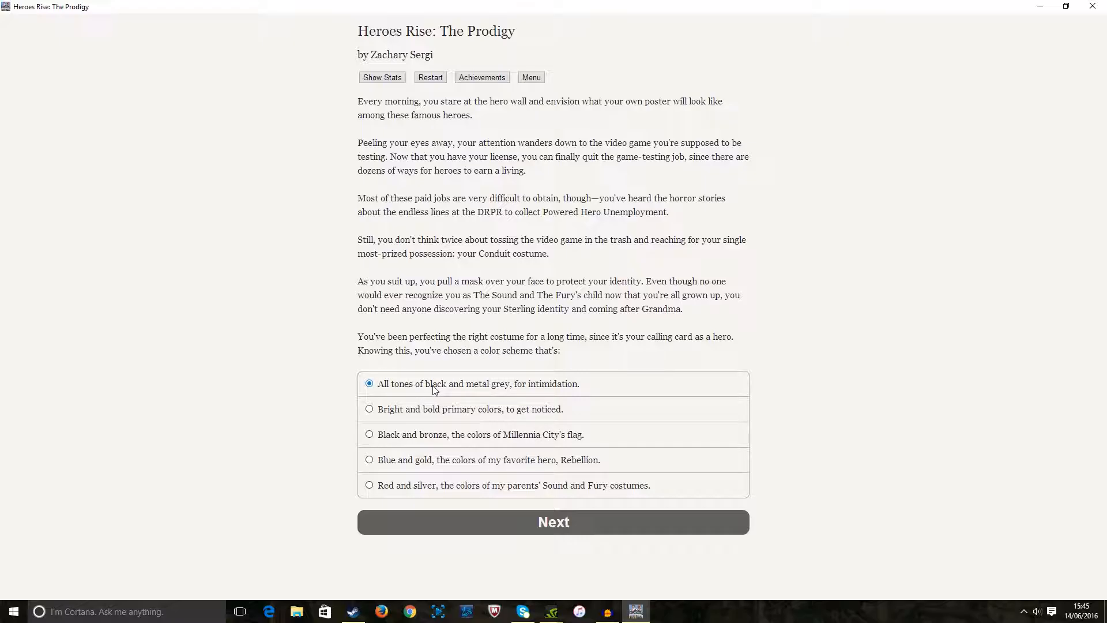
mouse_move(436, 422)
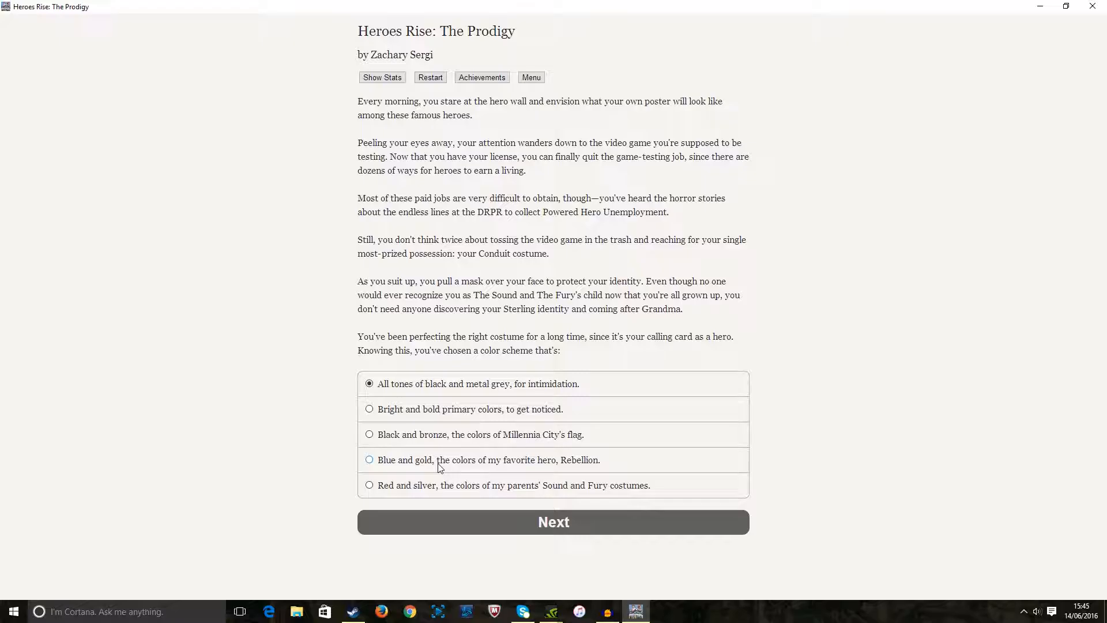
mouse_move(436, 491)
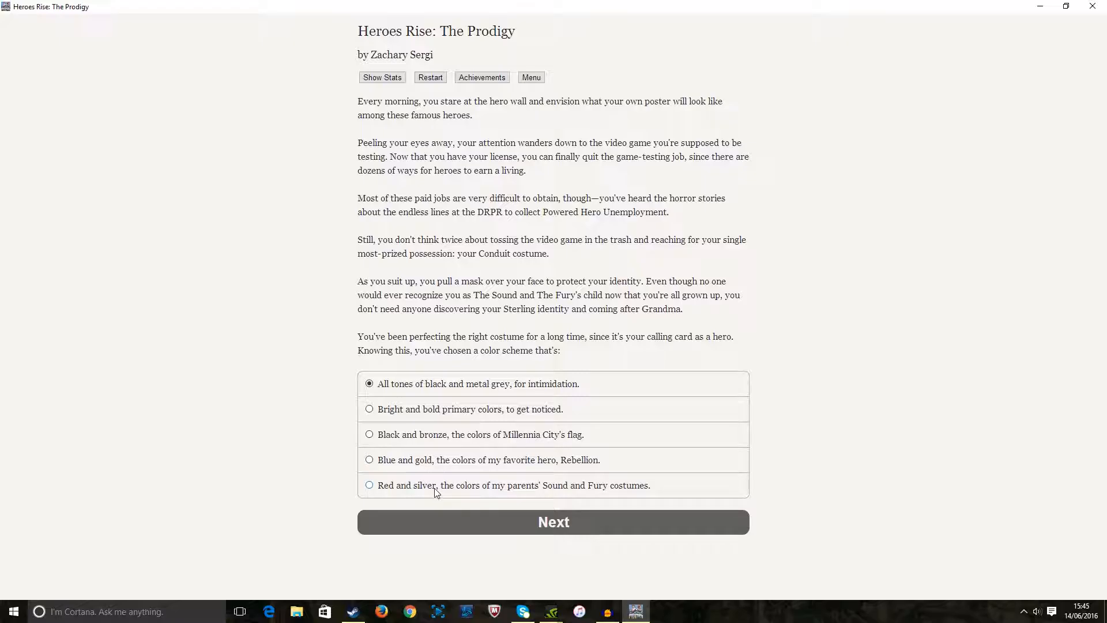
mouse_move(512, 504)
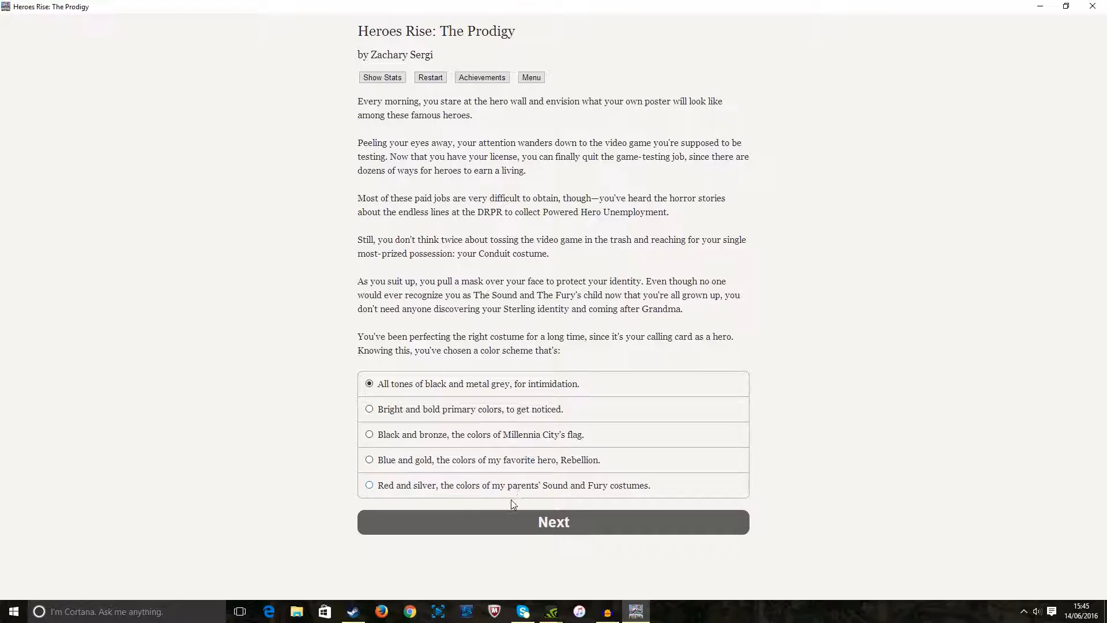
mouse_move(521, 491)
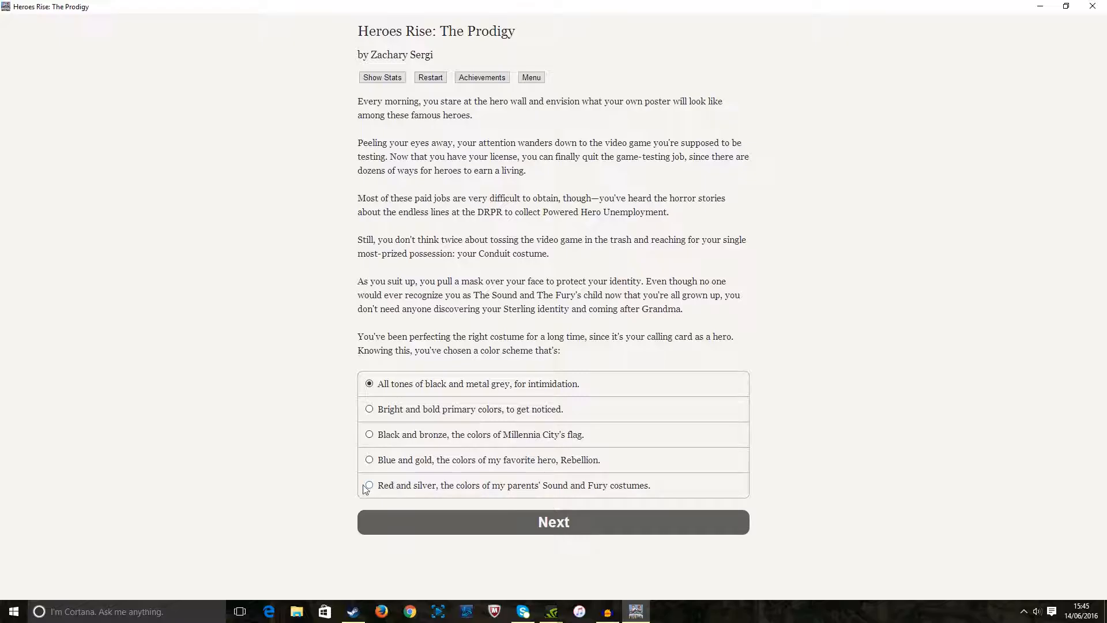
Submit red and silver as the costume colours, reaching the energy-colour question
click(369, 484)
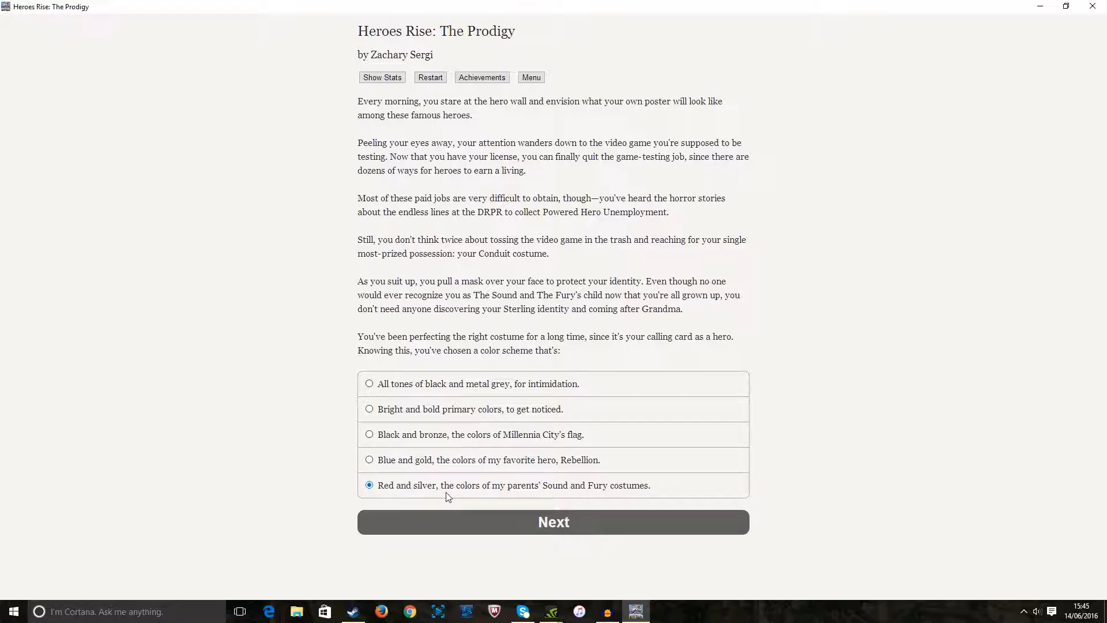
mouse_move(549, 495)
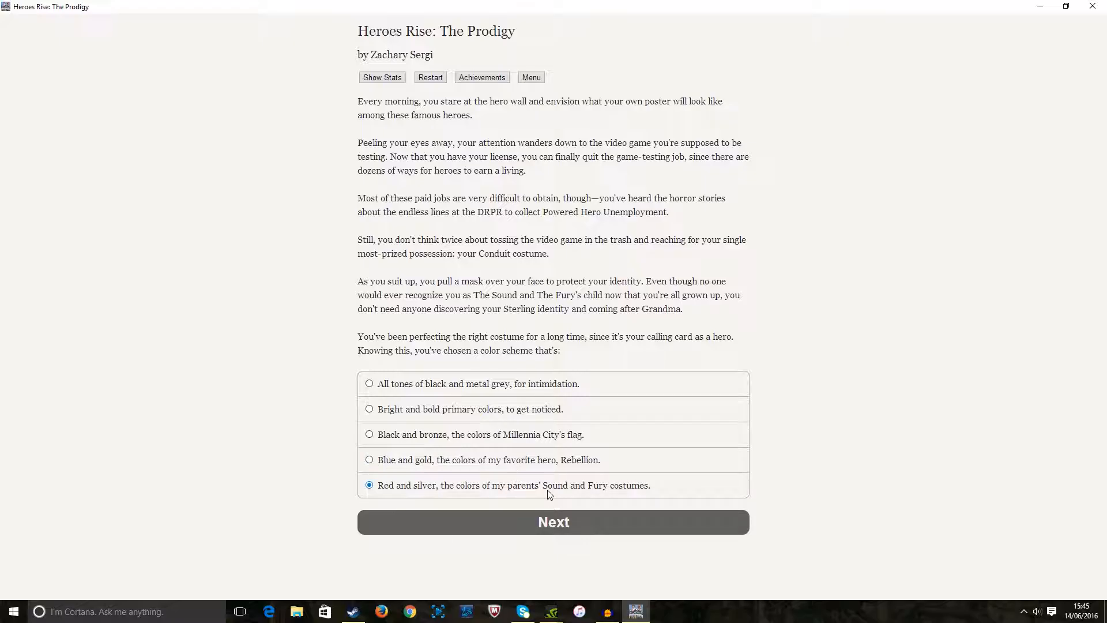
mouse_move(456, 493)
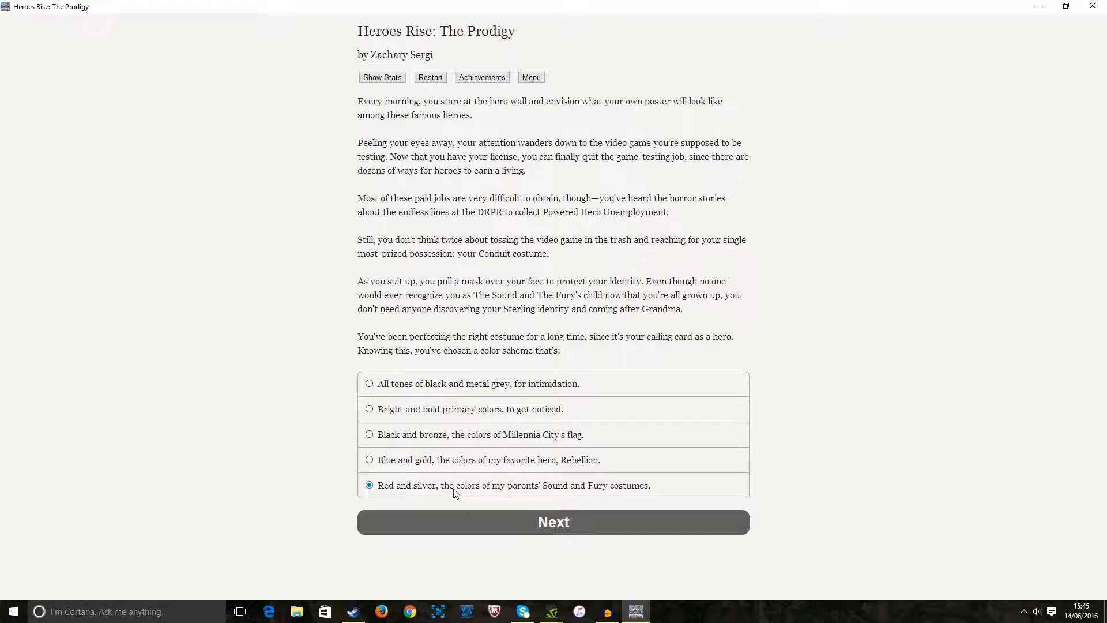
mouse_move(533, 452)
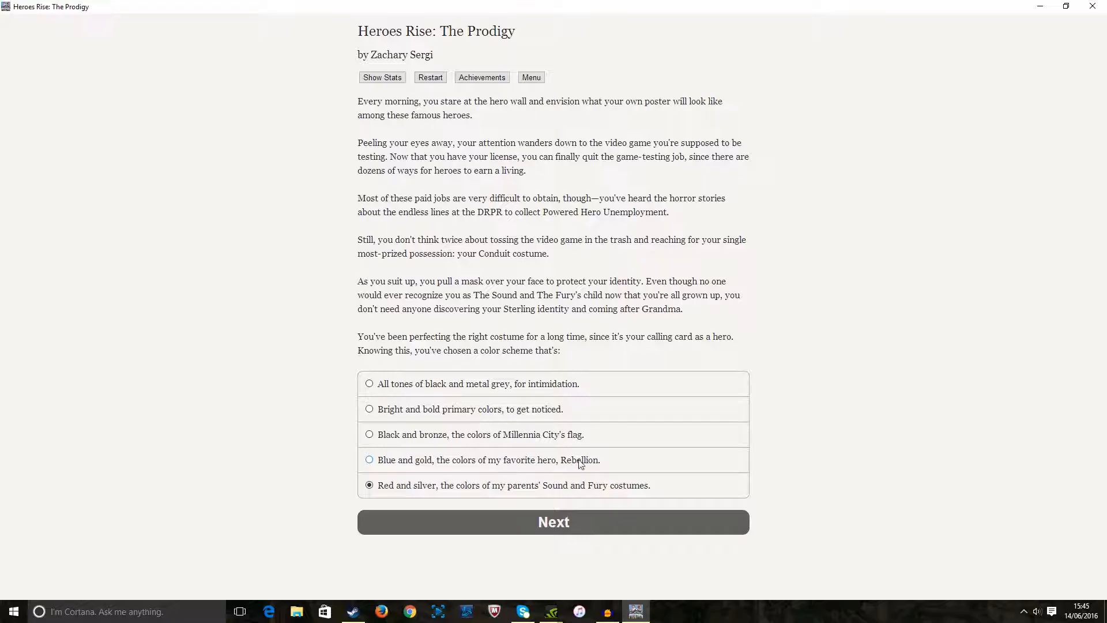
mouse_move(596, 480)
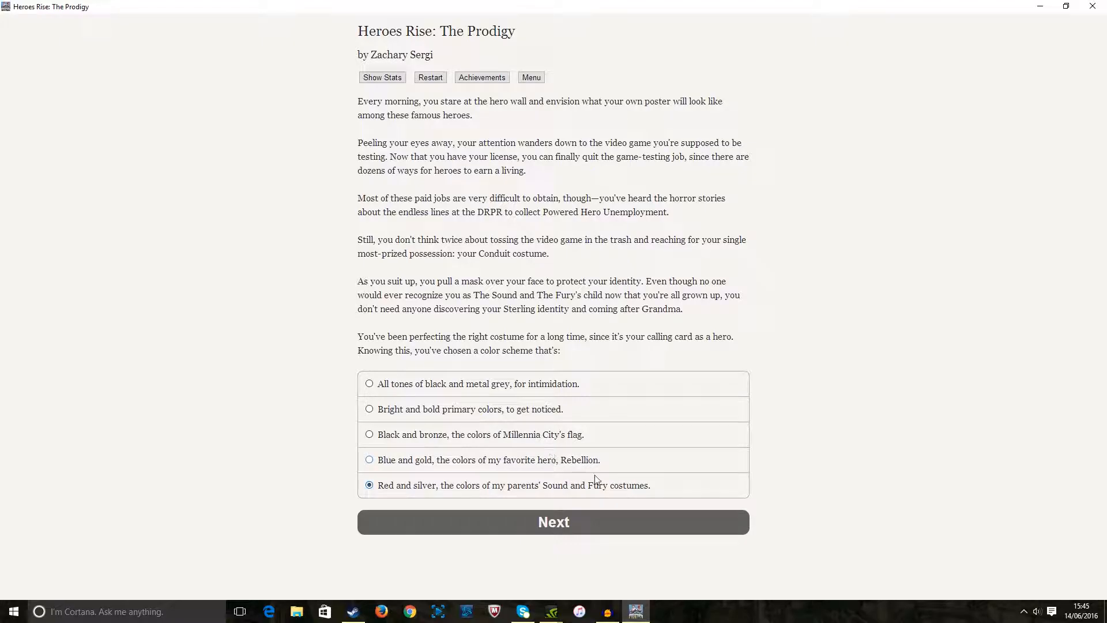
mouse_move(456, 457)
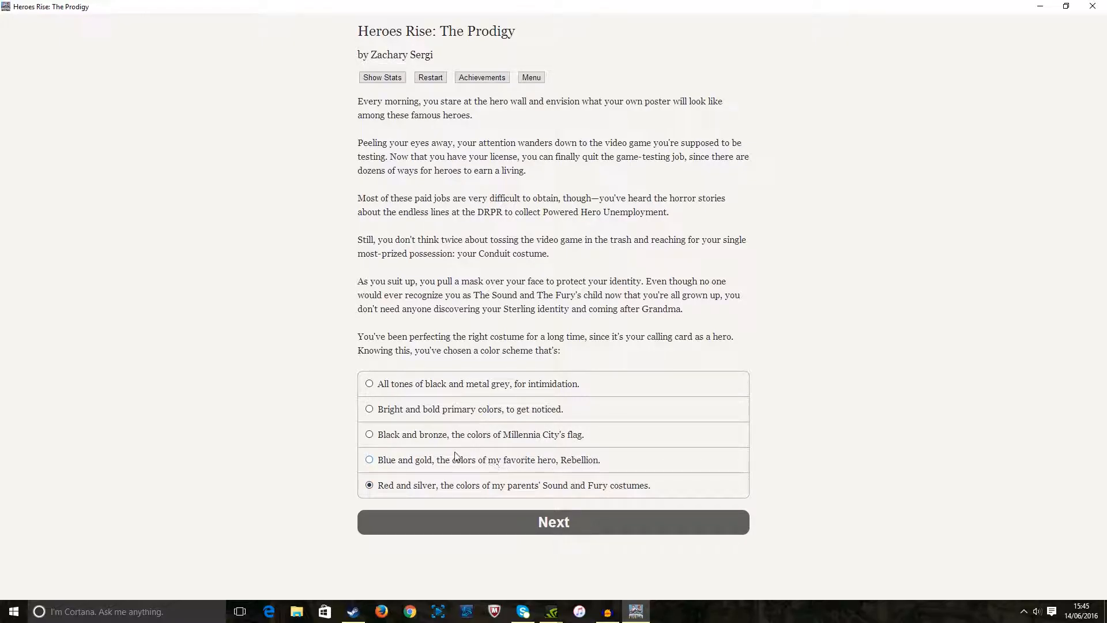
mouse_move(528, 465)
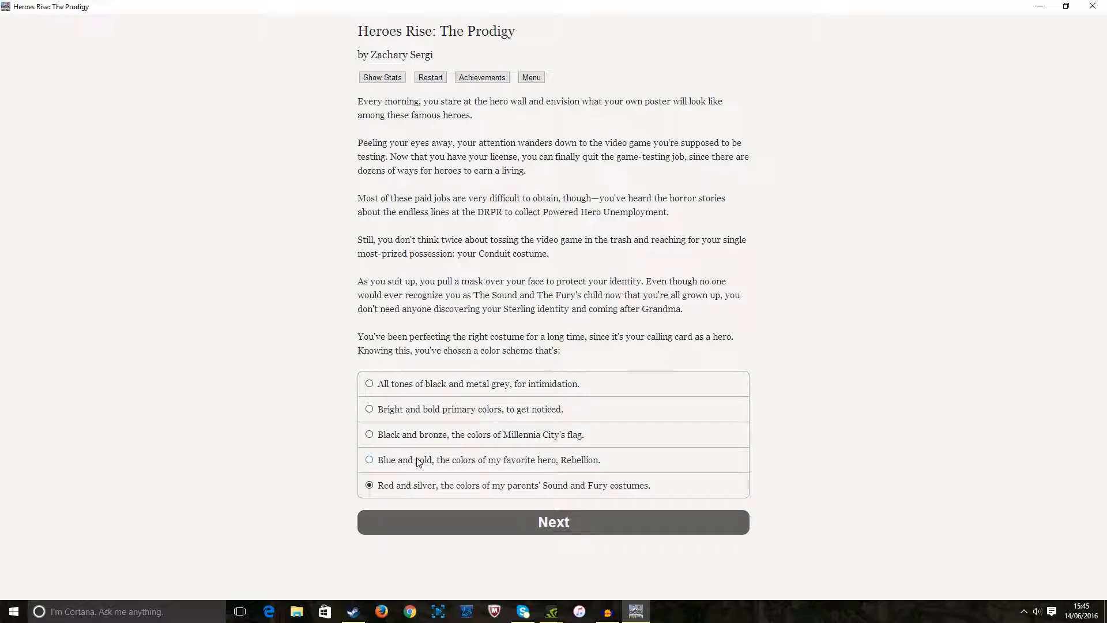
mouse_move(425, 461)
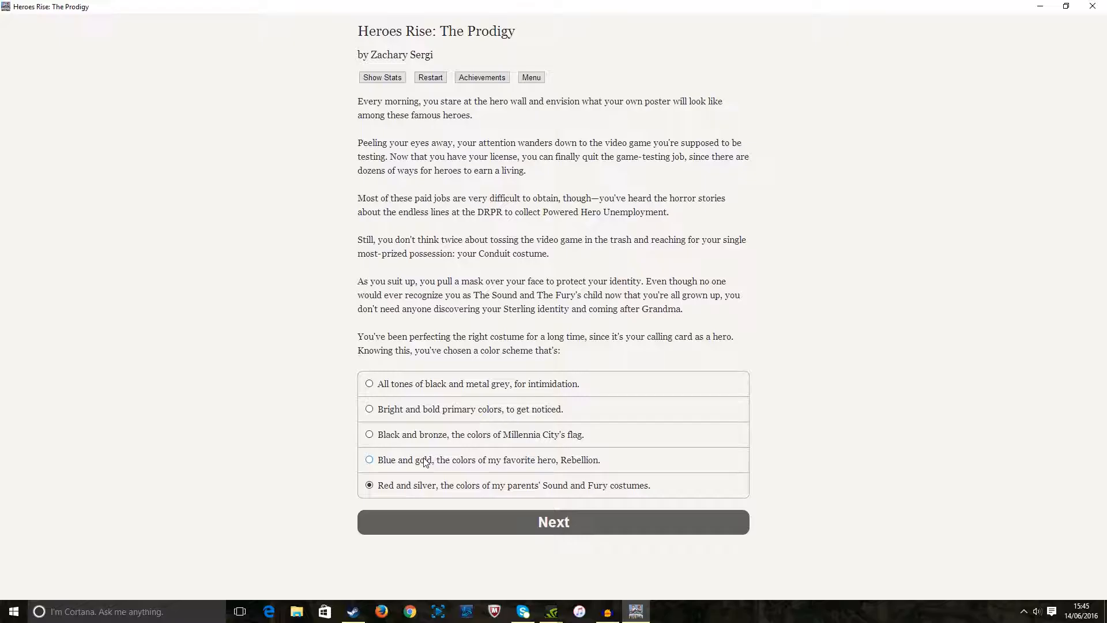
mouse_move(538, 438)
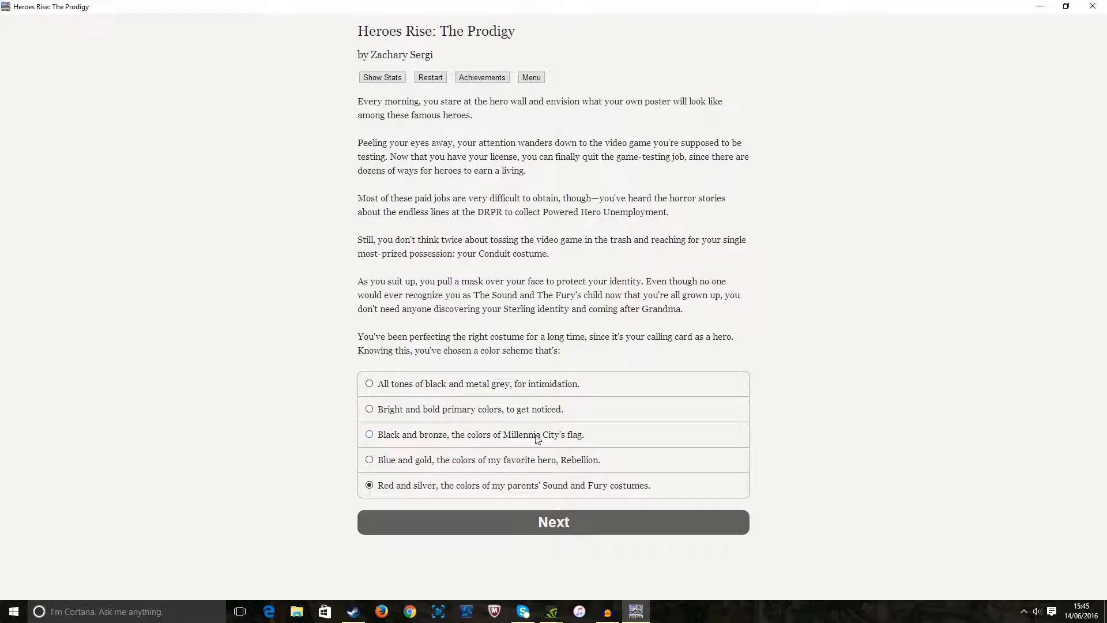
mouse_move(422, 441)
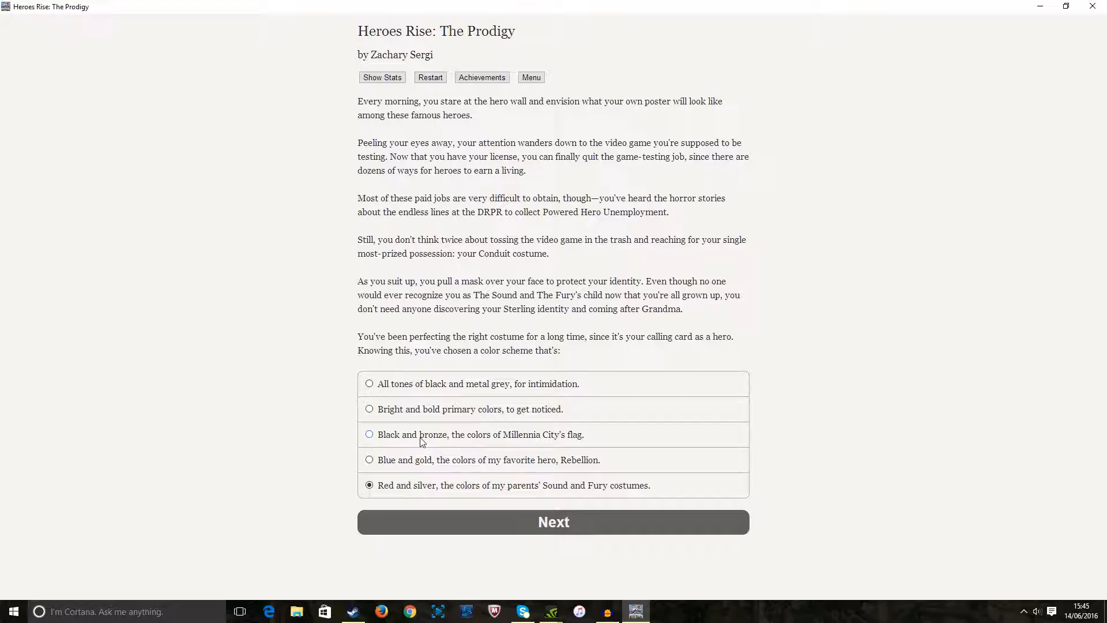
mouse_move(402, 413)
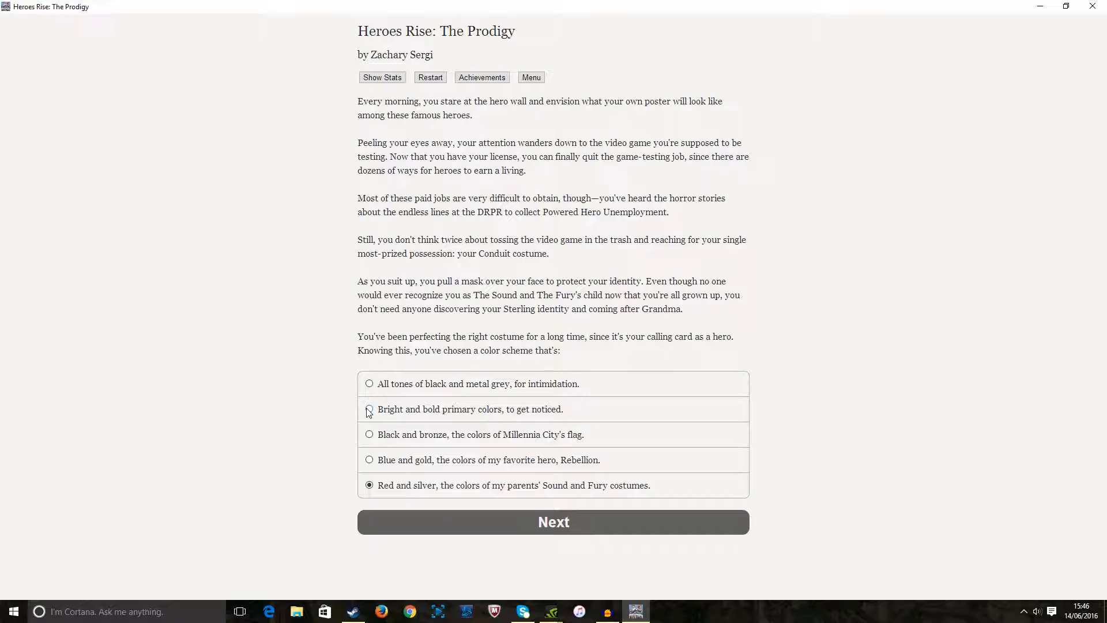
mouse_move(382, 395)
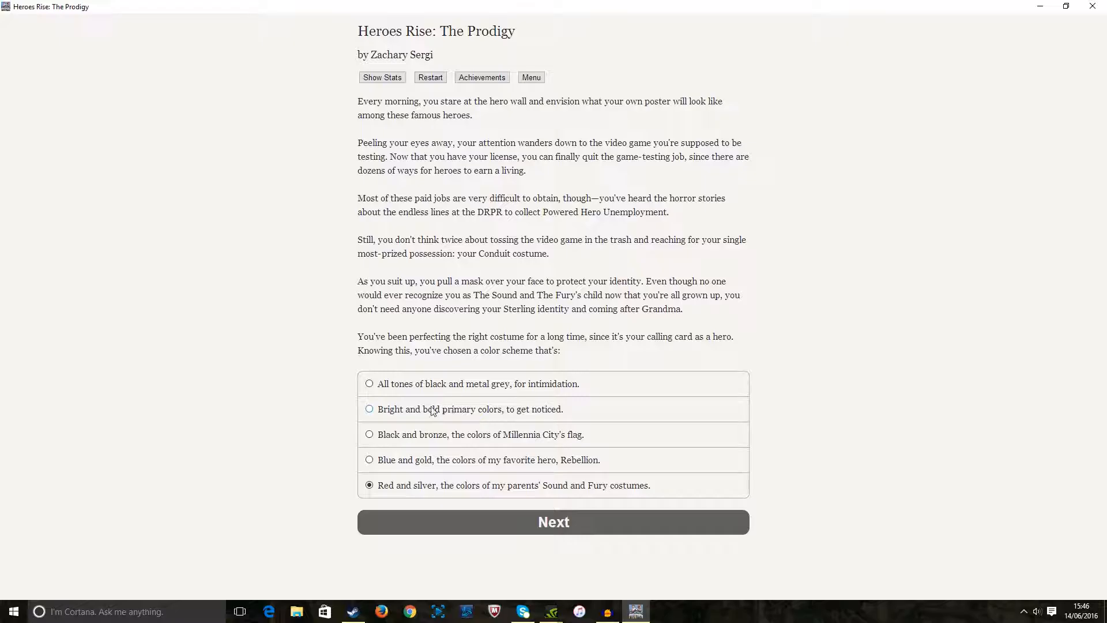
mouse_move(528, 528)
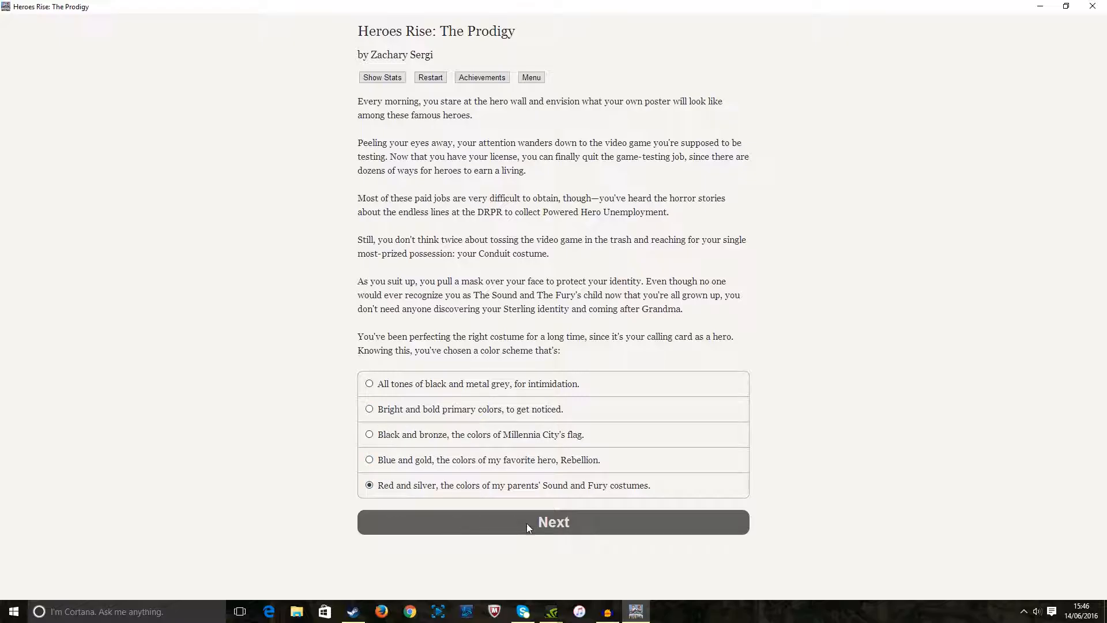
click(554, 523)
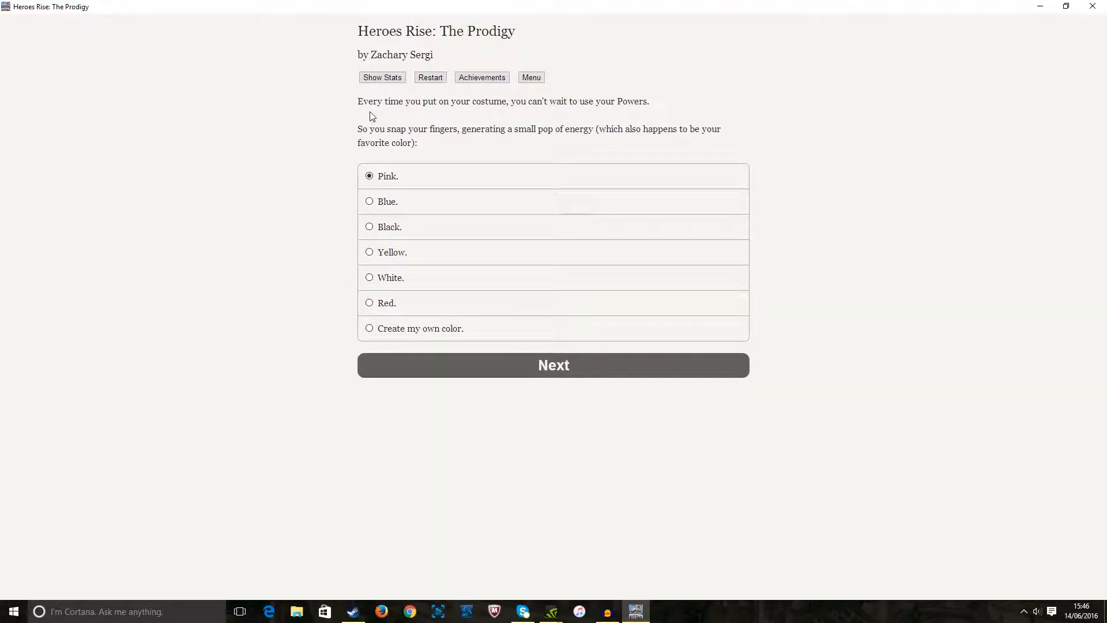
Try Black, a custom colour and Yellow, then submit Blue as the energy pop's colour
double_click(372, 102)
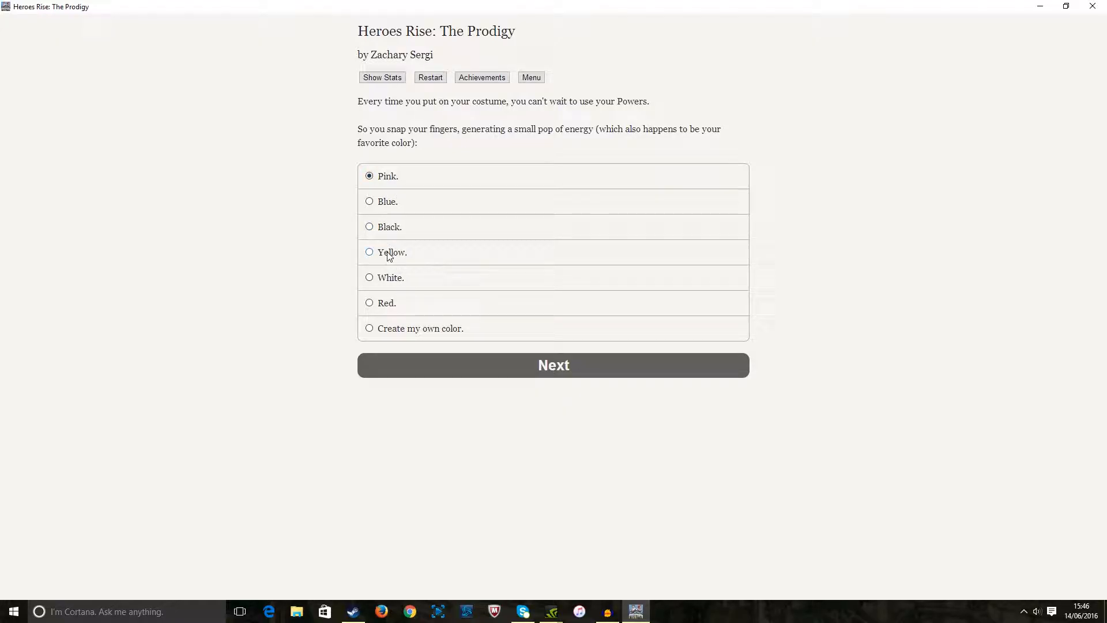
click(369, 226)
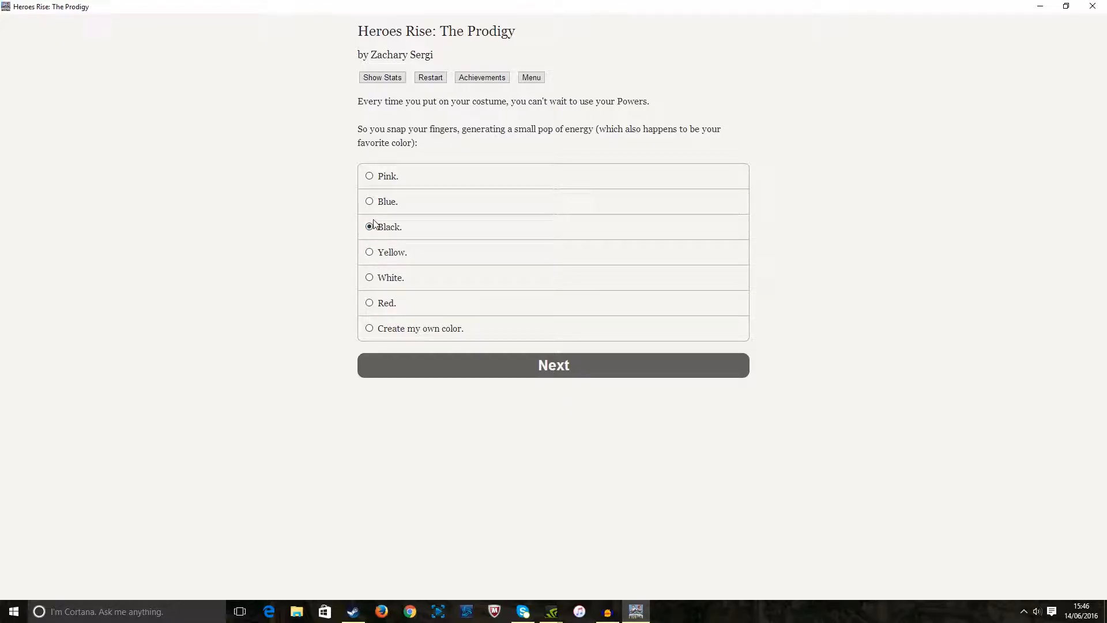
click(369, 226)
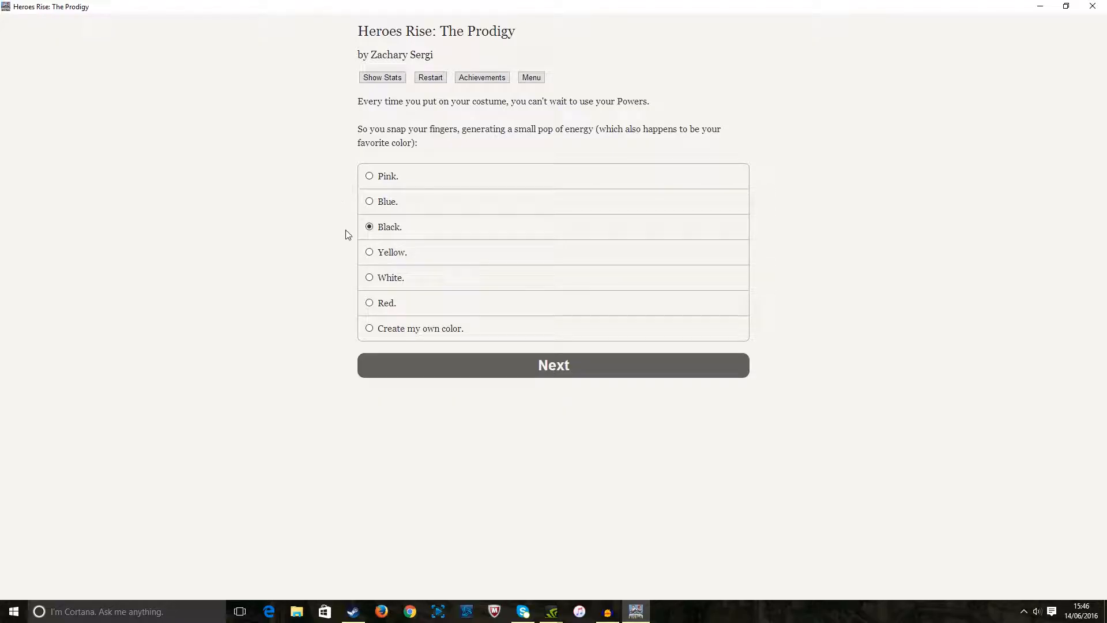
click(369, 328)
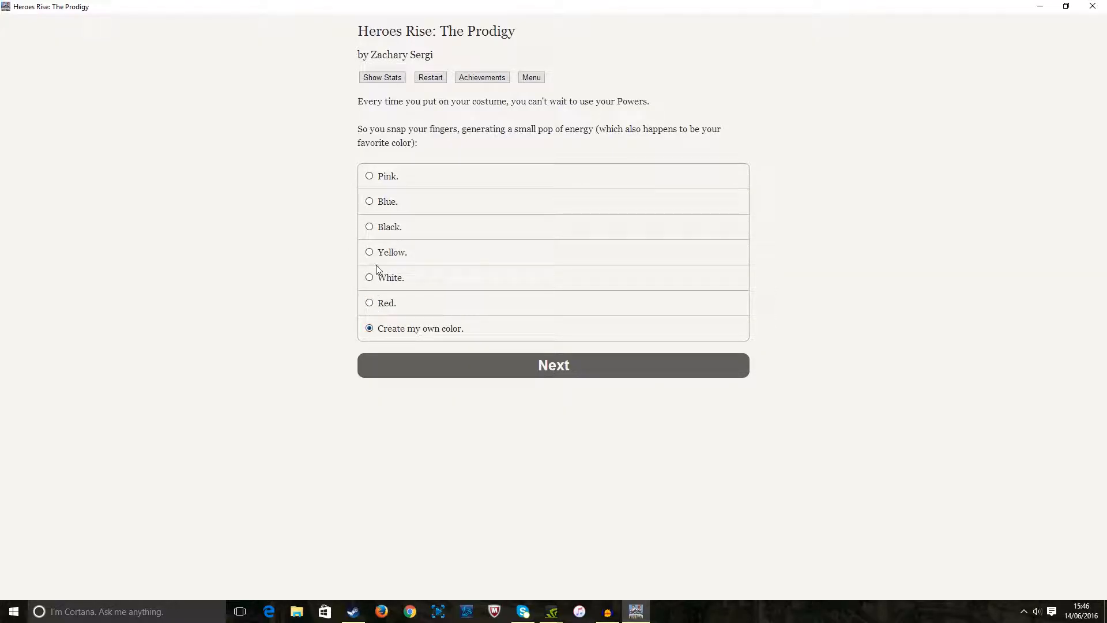
click(369, 251)
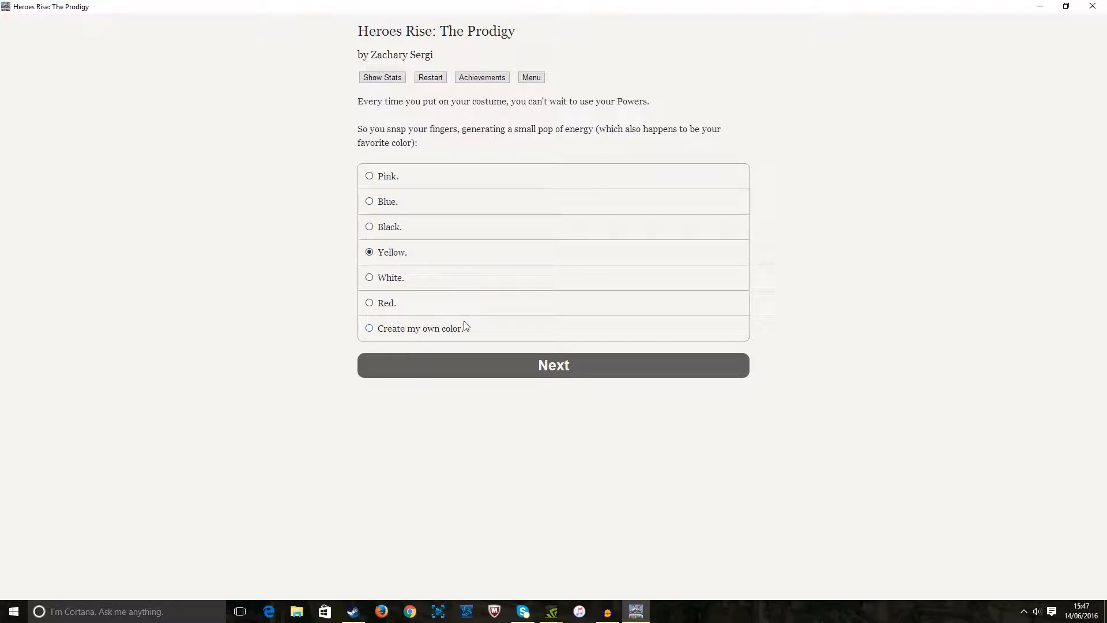
mouse_move(422, 314)
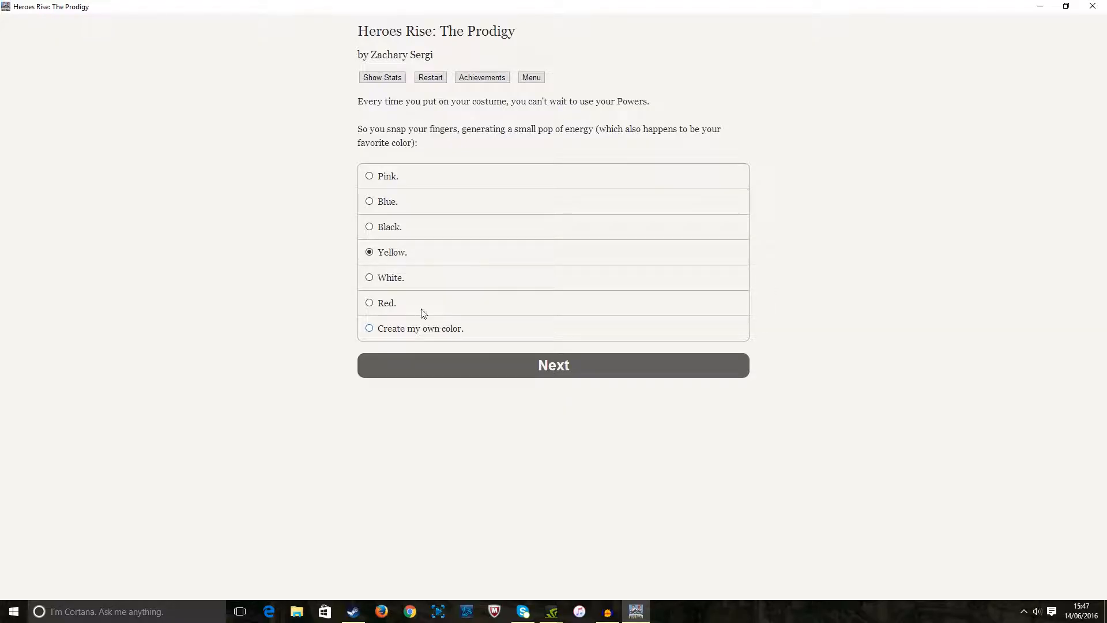
mouse_move(369, 206)
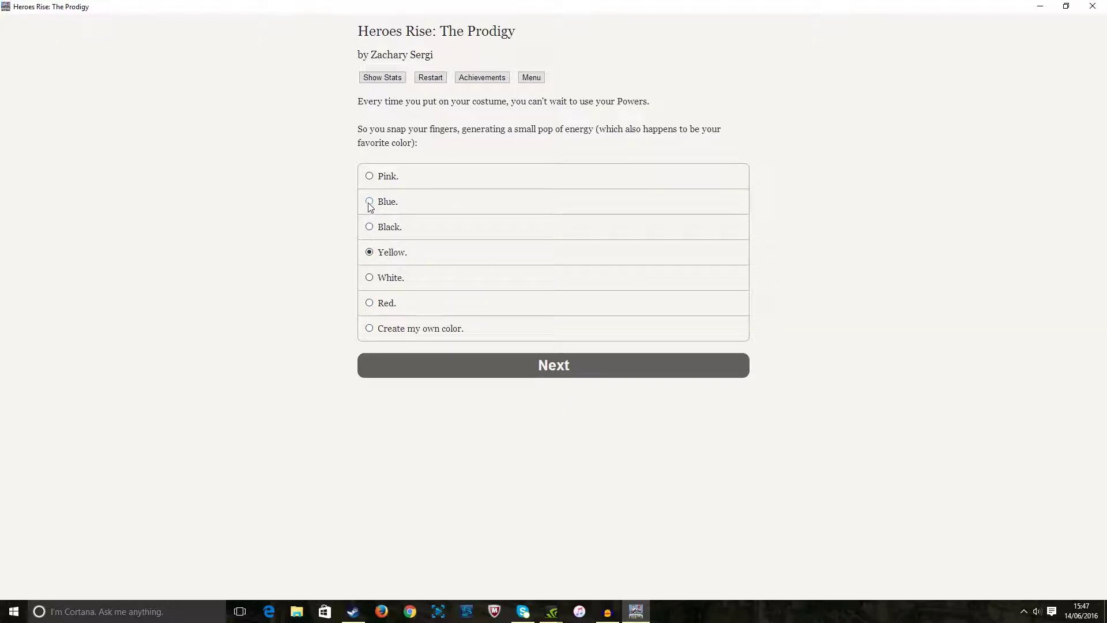
click(369, 201)
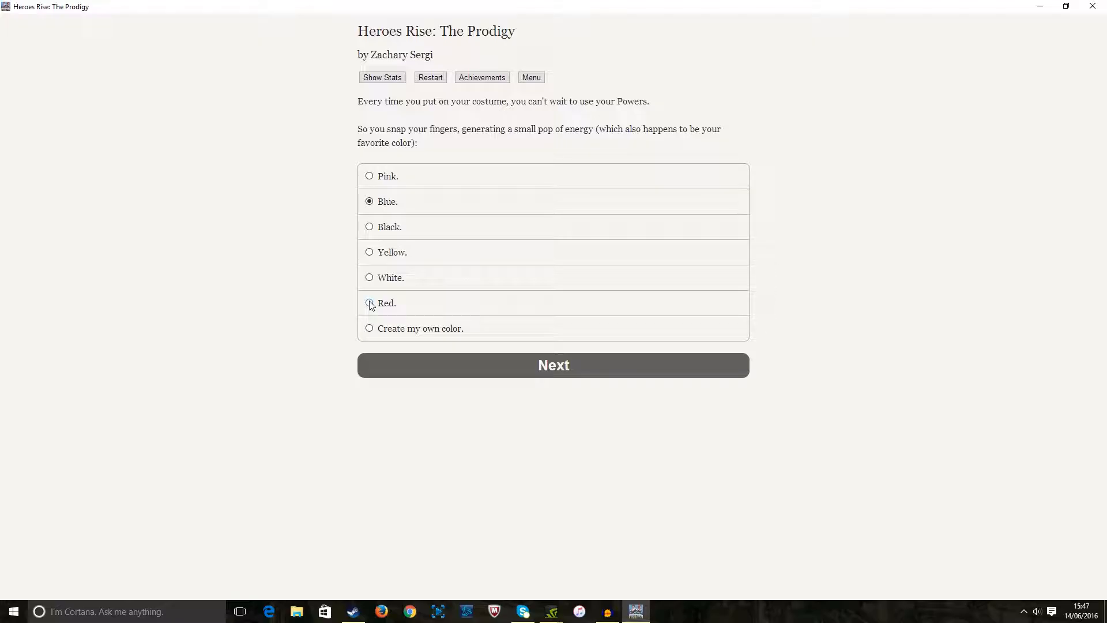
click(554, 365)
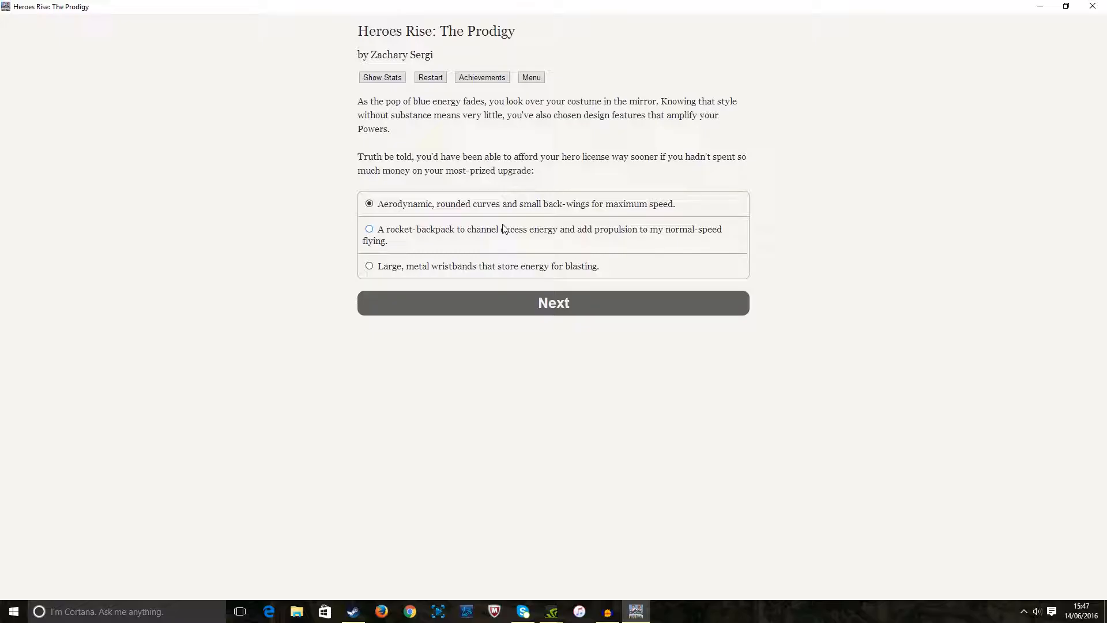
mouse_move(508, 221)
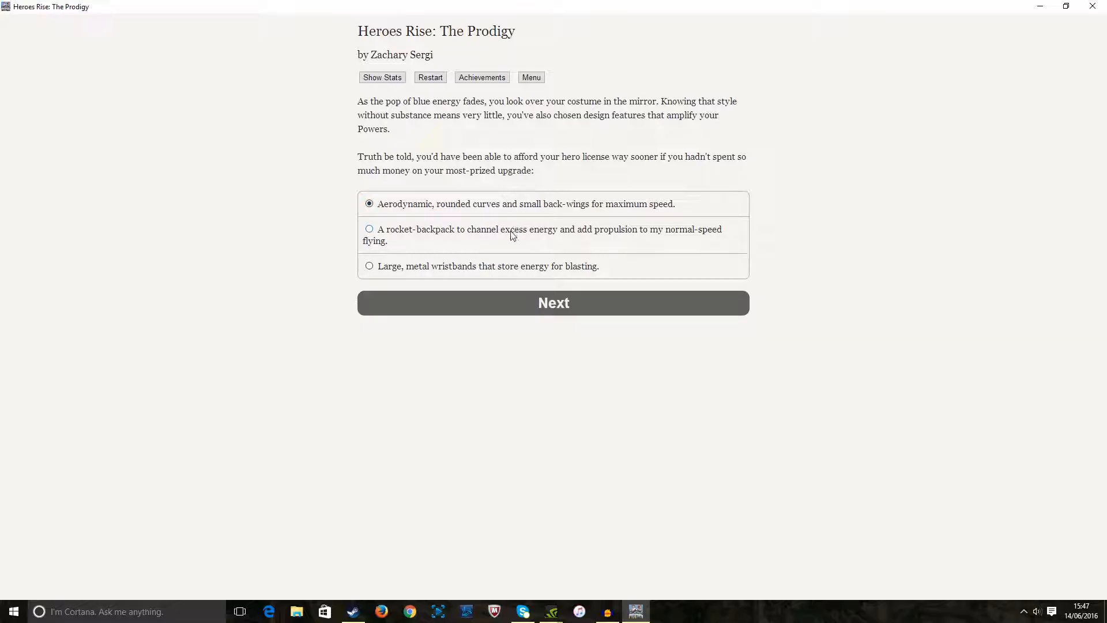
mouse_move(442, 234)
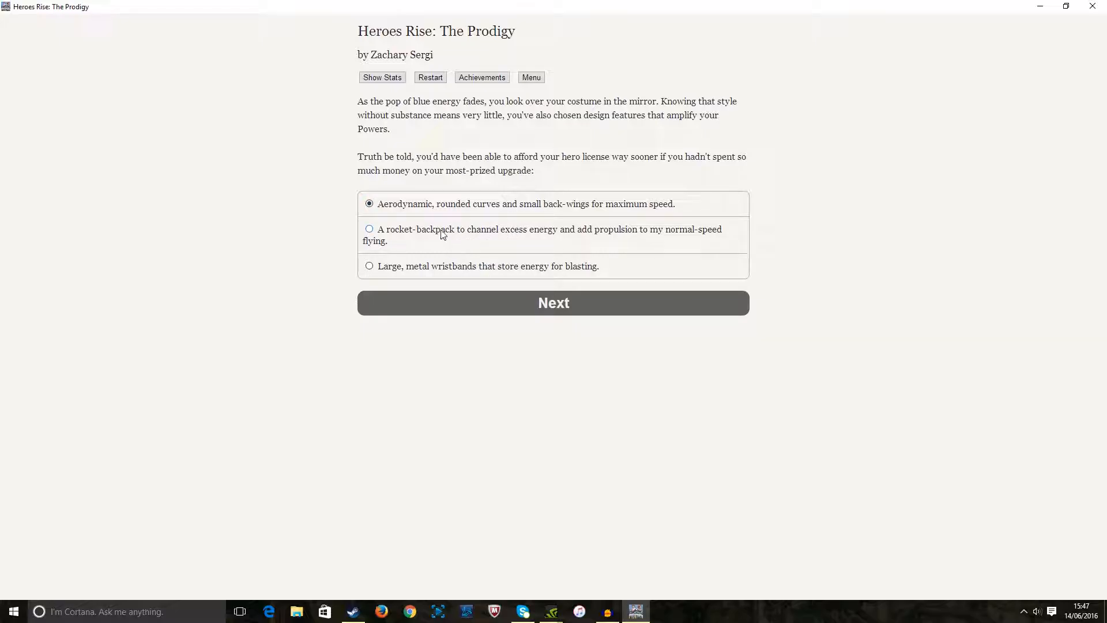
mouse_move(451, 237)
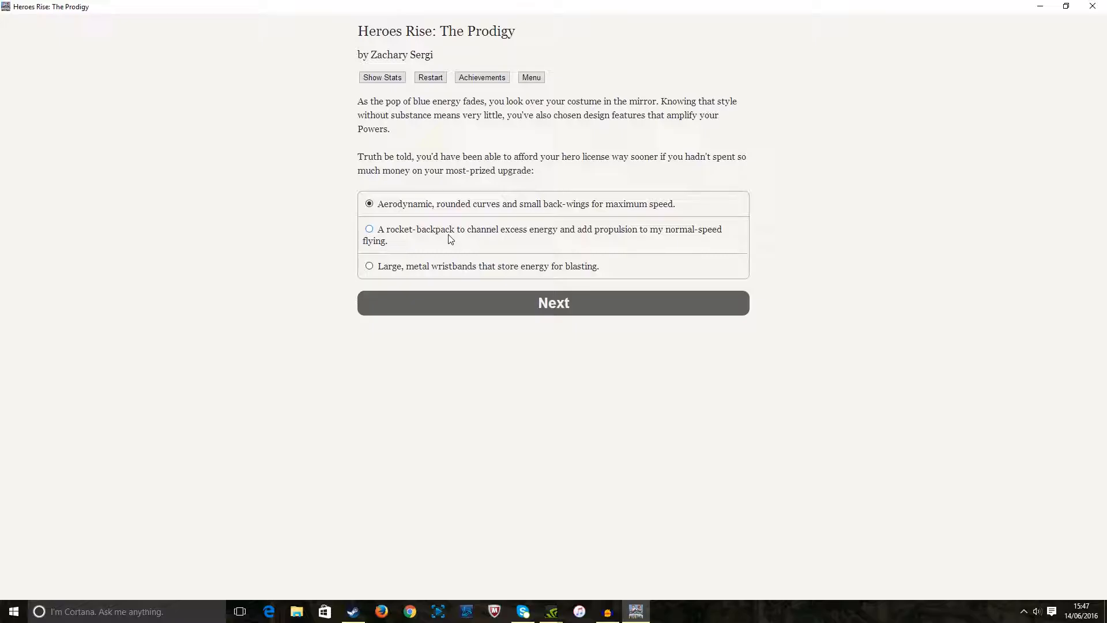
mouse_move(466, 284)
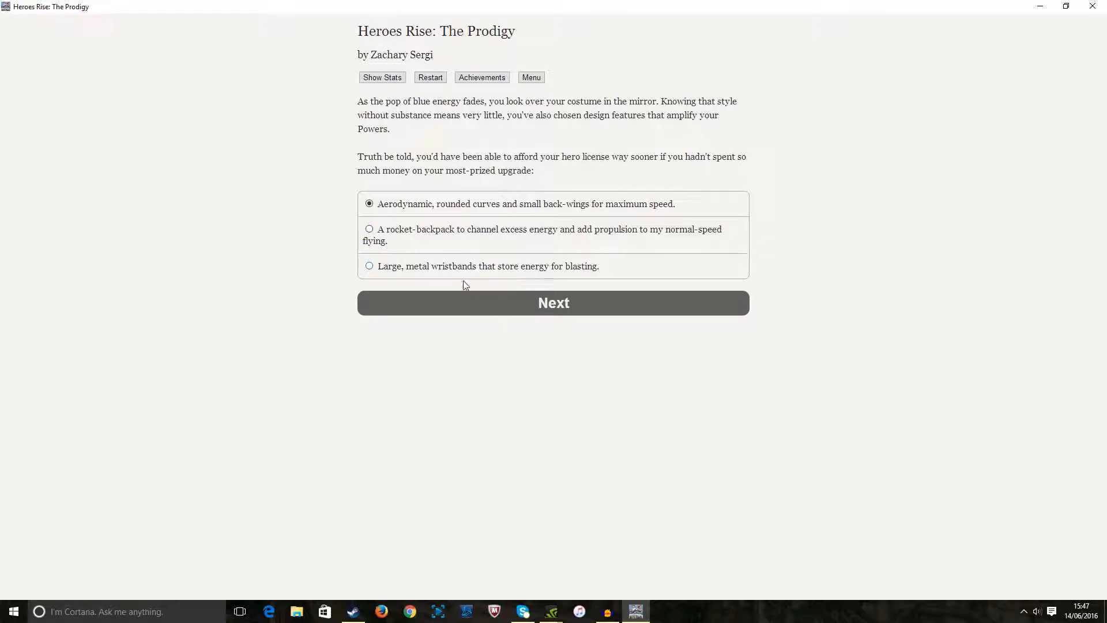
mouse_move(469, 272)
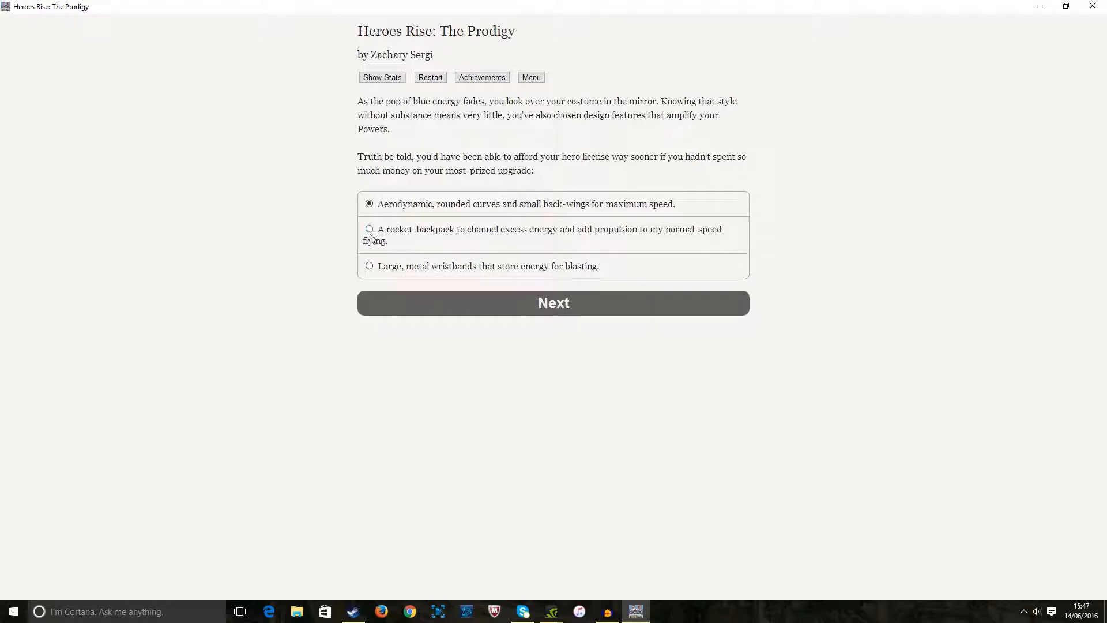
Try the wristbands and aerodynamic curves, then submit the rocket-backpack as the costume upgrade
click(370, 266)
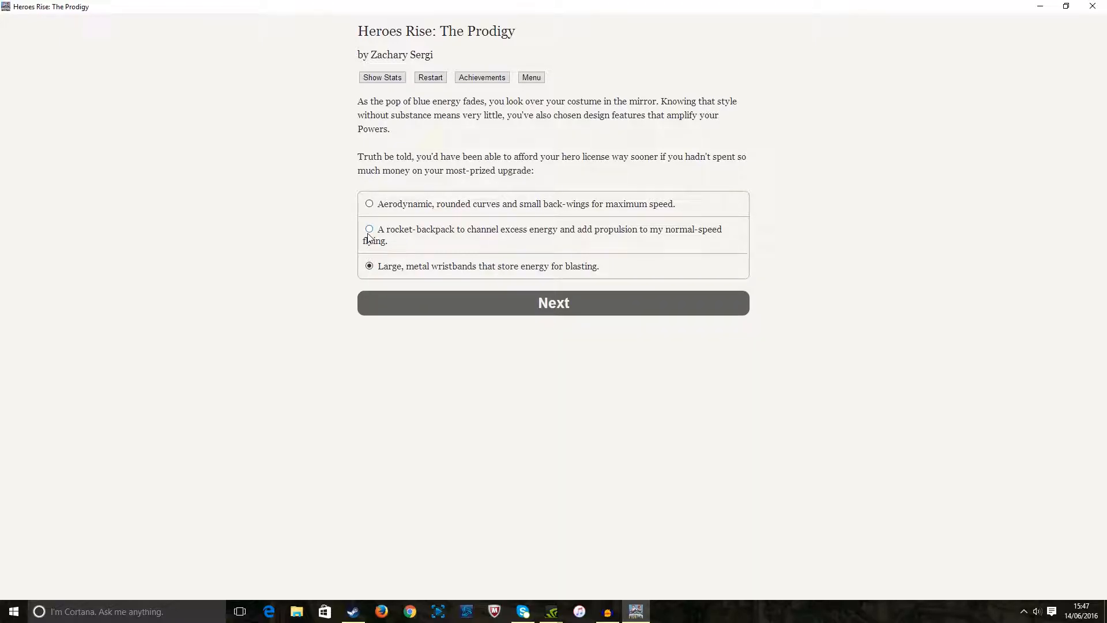
click(369, 229)
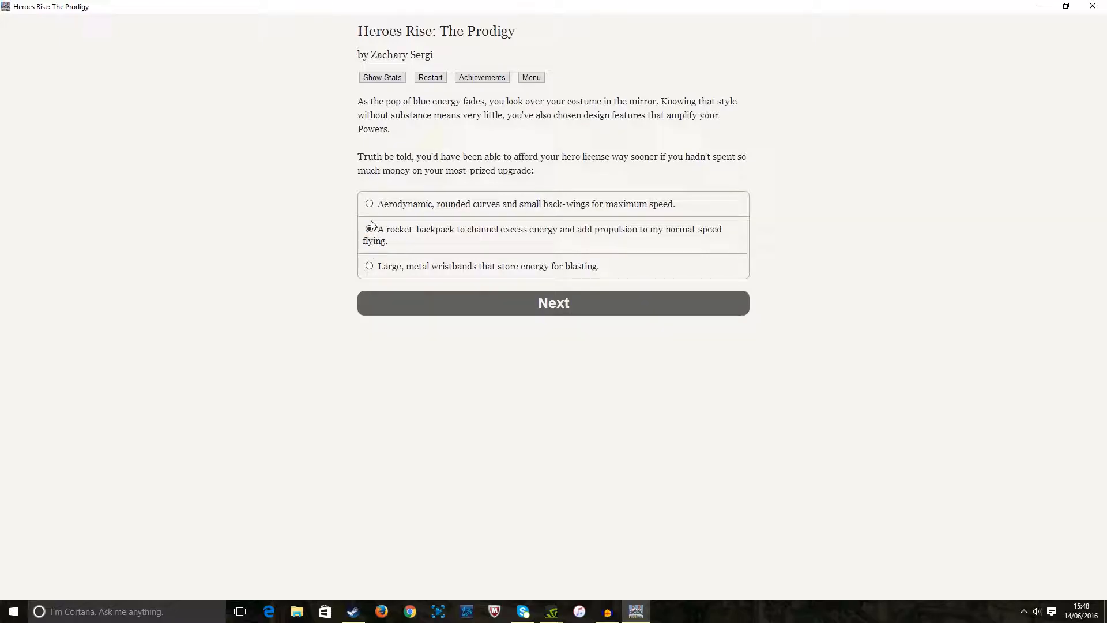
click(369, 228)
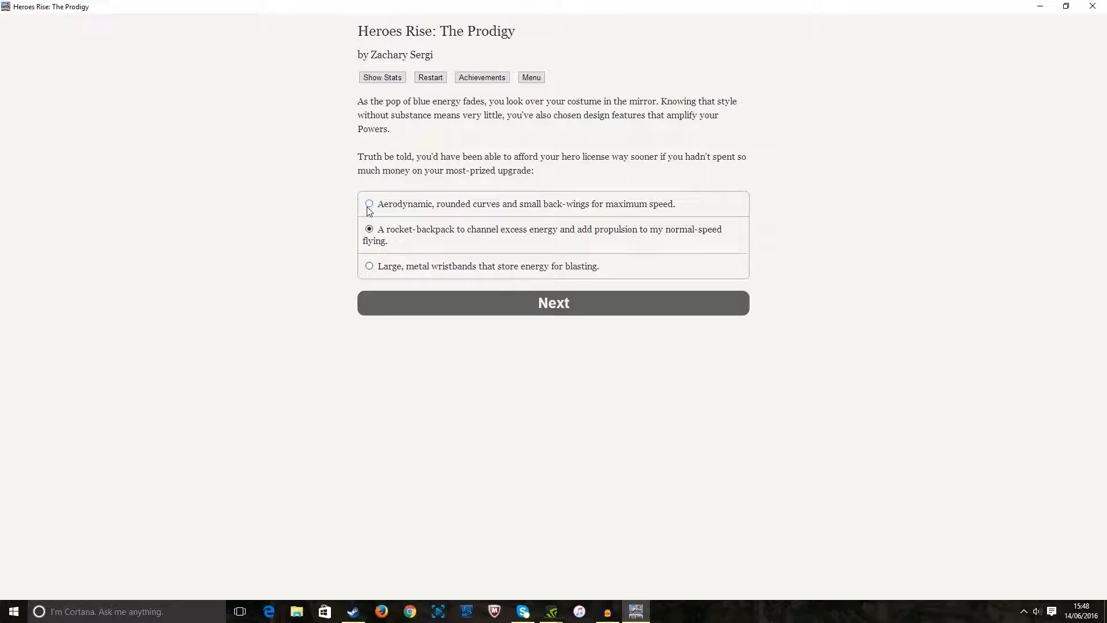
click(369, 203)
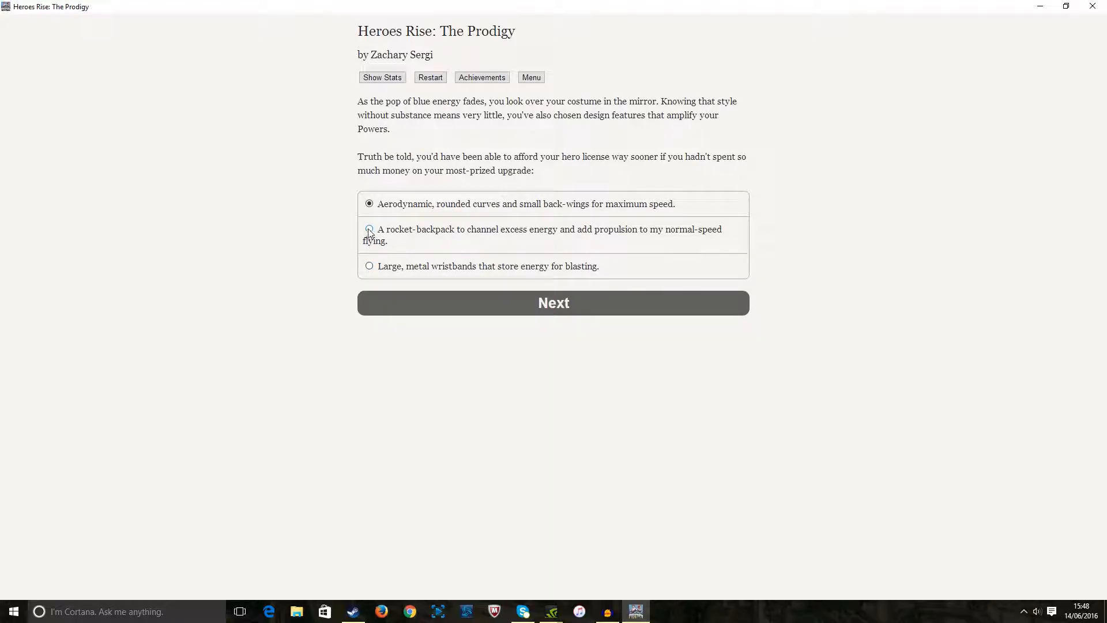
click(369, 229)
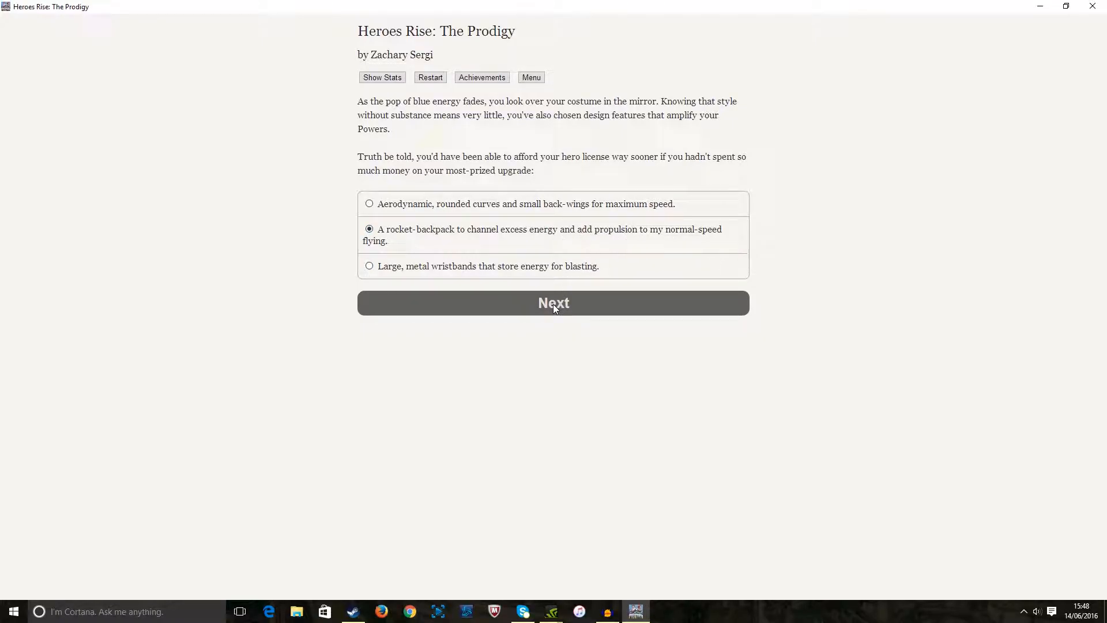
click(554, 302)
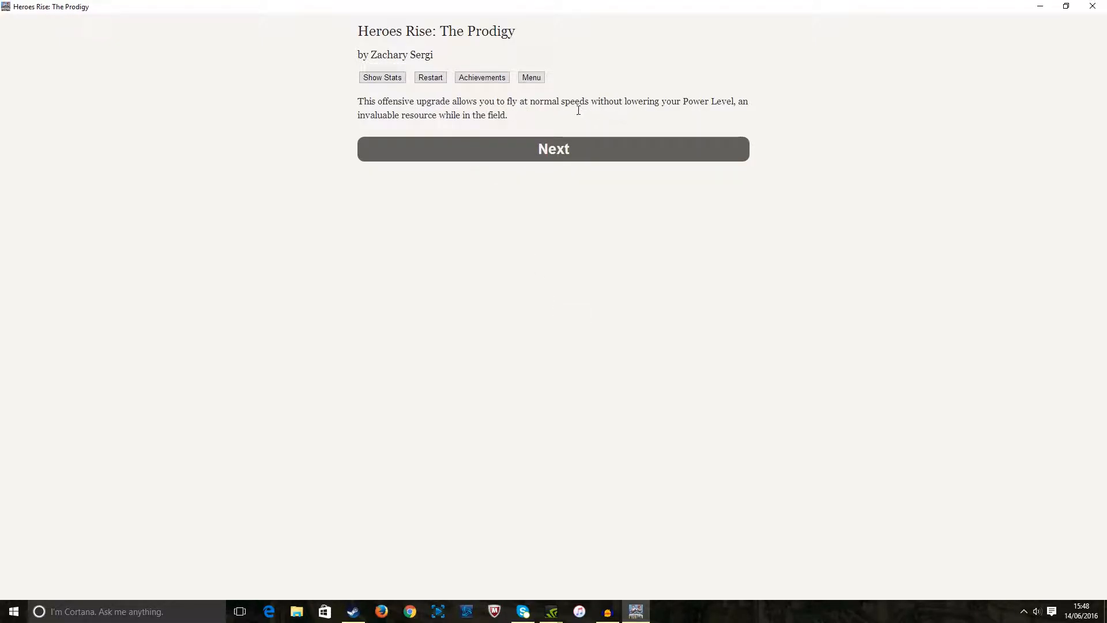
mouse_move(442, 115)
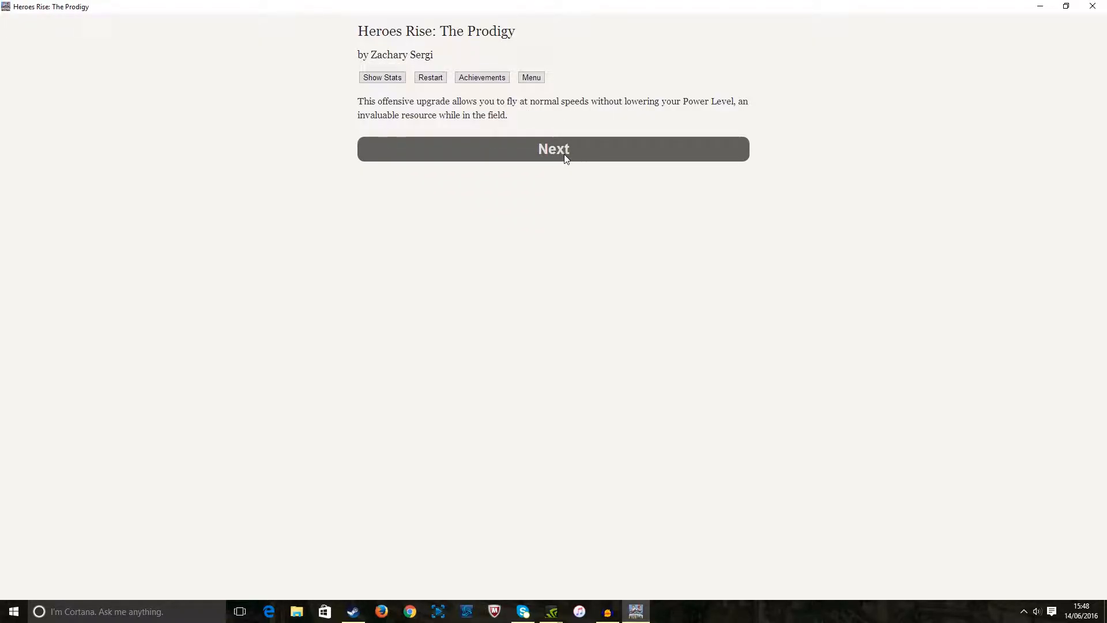
Continue past the upgrade description to the fame-versus-justice question
click(553, 149)
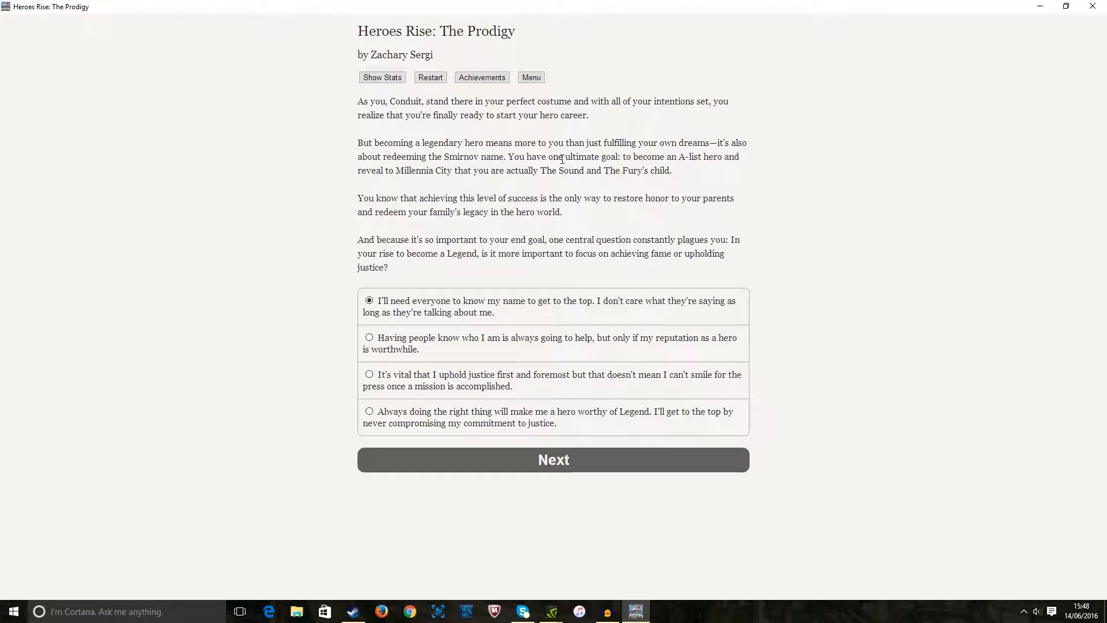
mouse_move(421, 123)
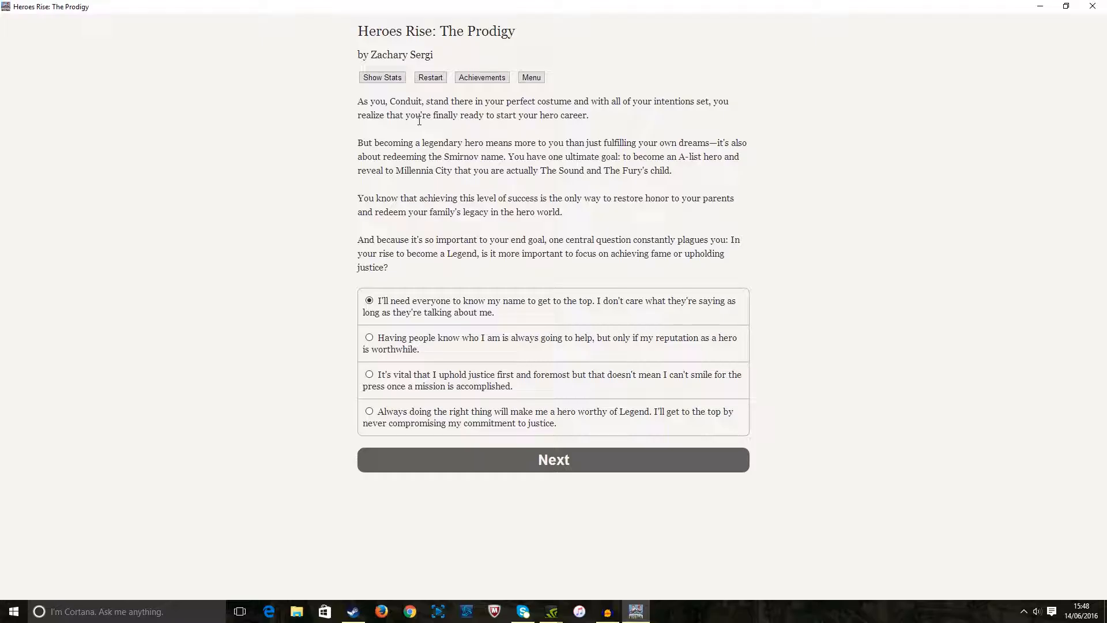
mouse_move(464, 158)
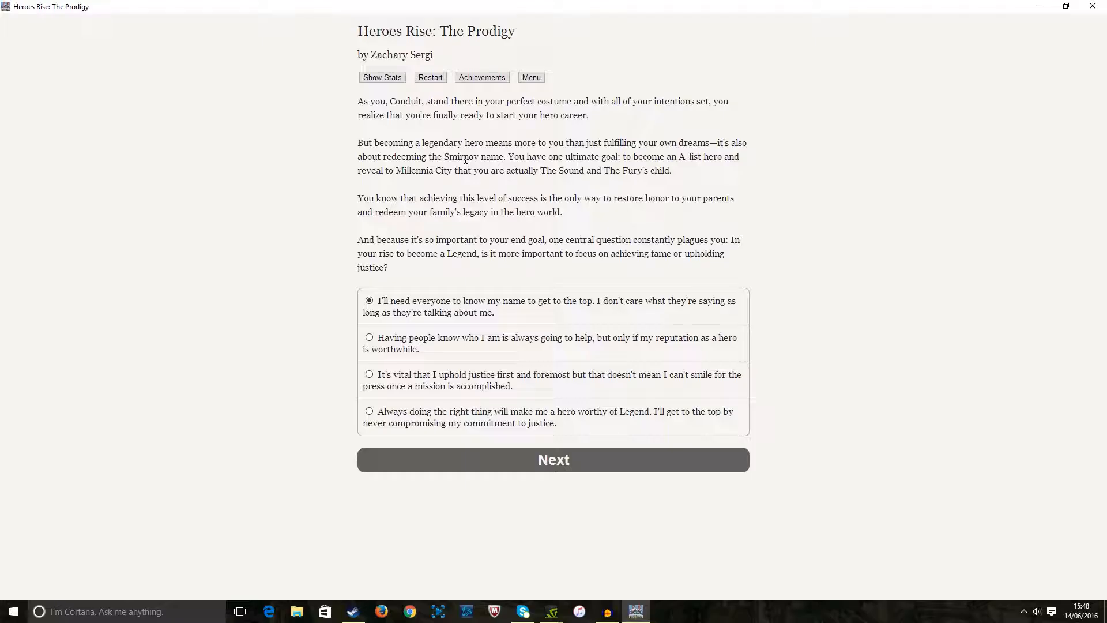
mouse_move(826, 176)
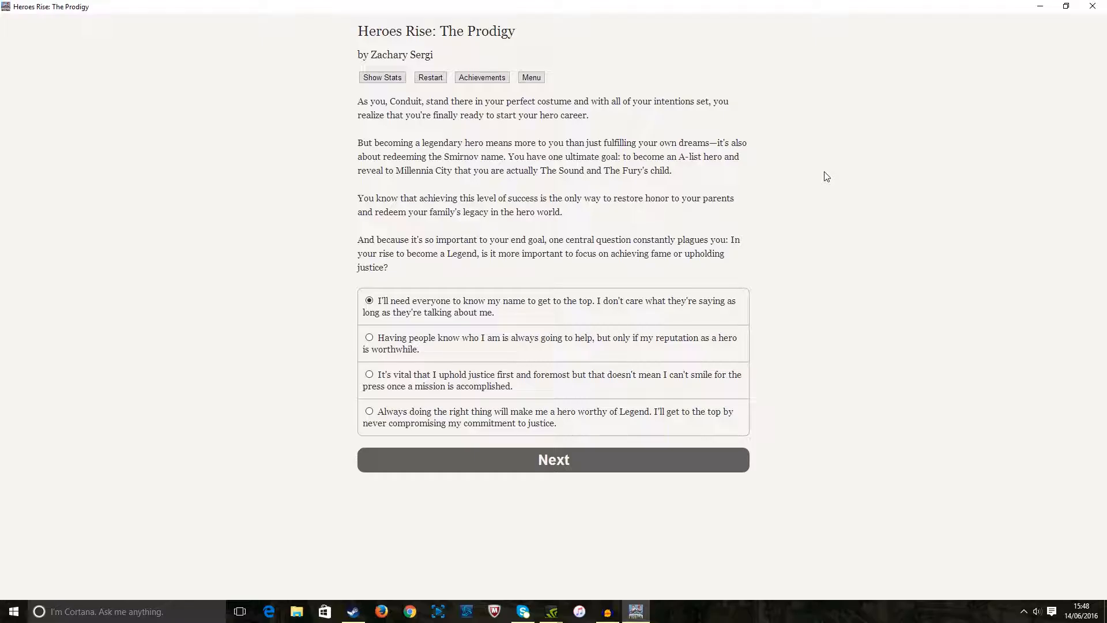
mouse_move(829, 200)
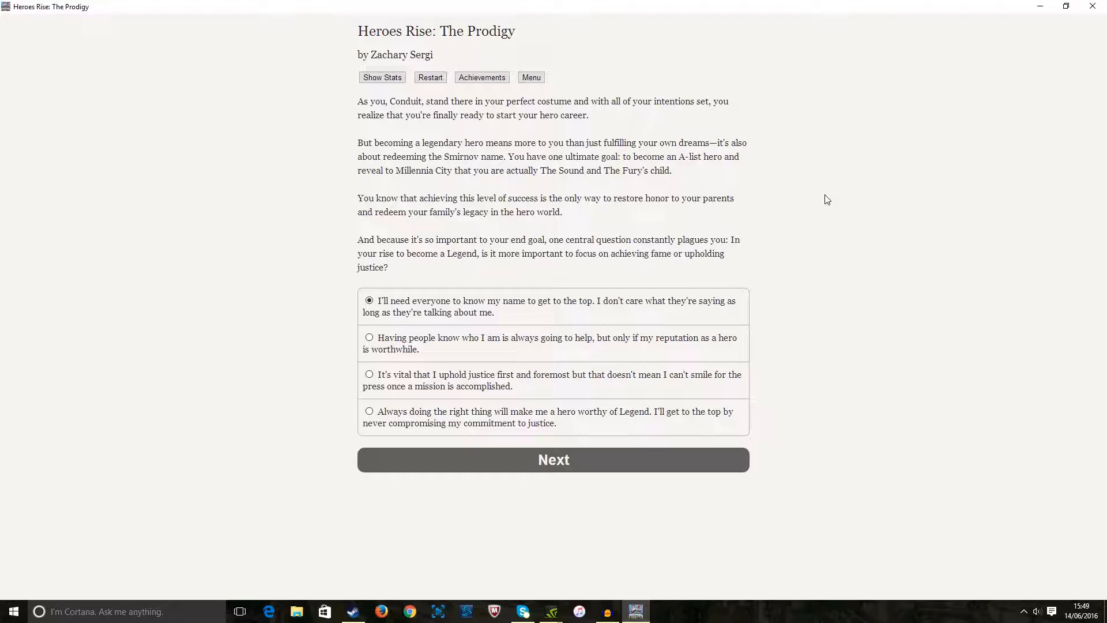
mouse_move(692, 278)
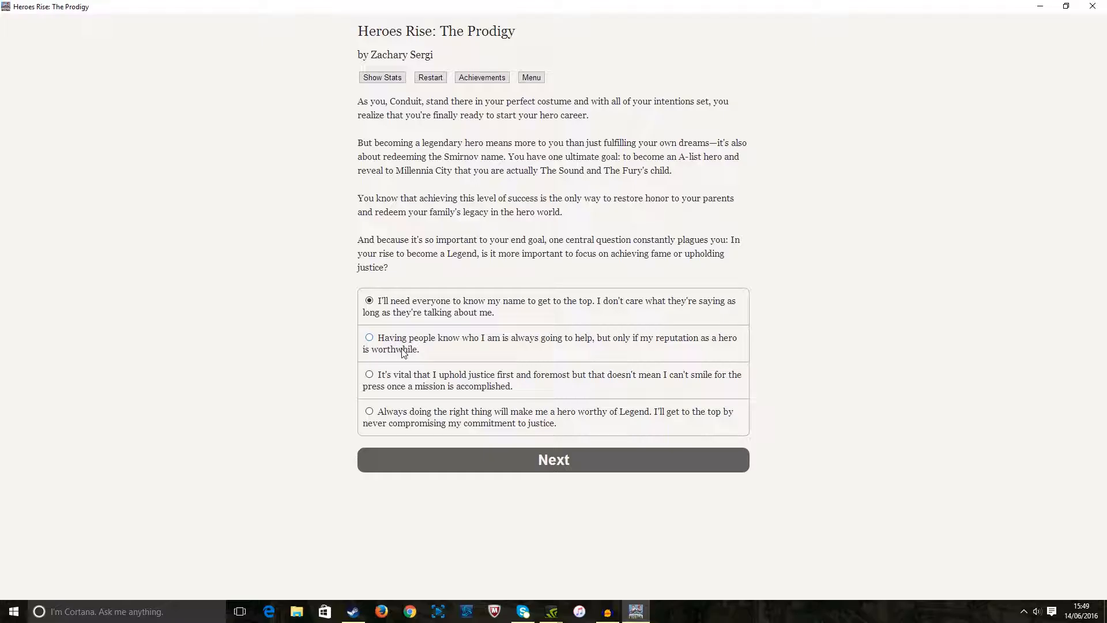
mouse_move(424, 348)
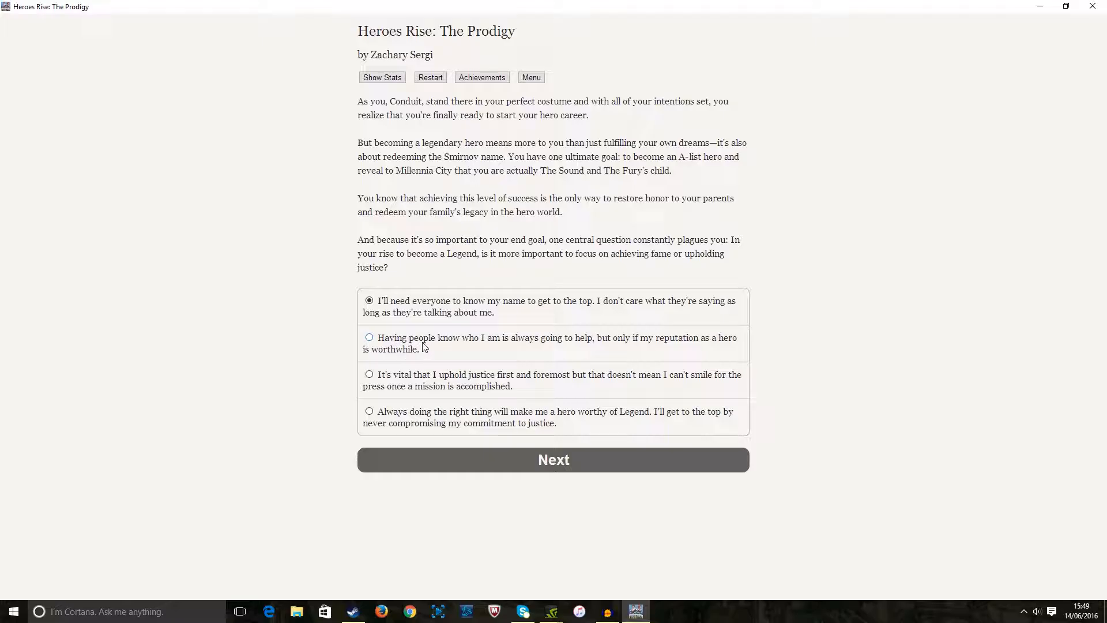
mouse_move(400, 379)
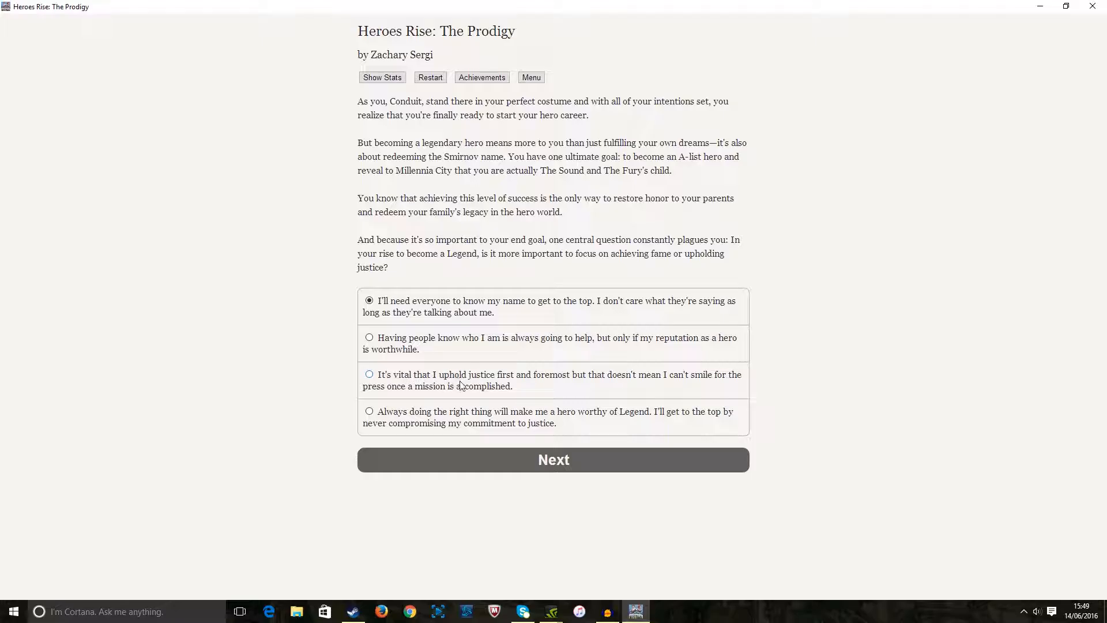
mouse_move(453, 377)
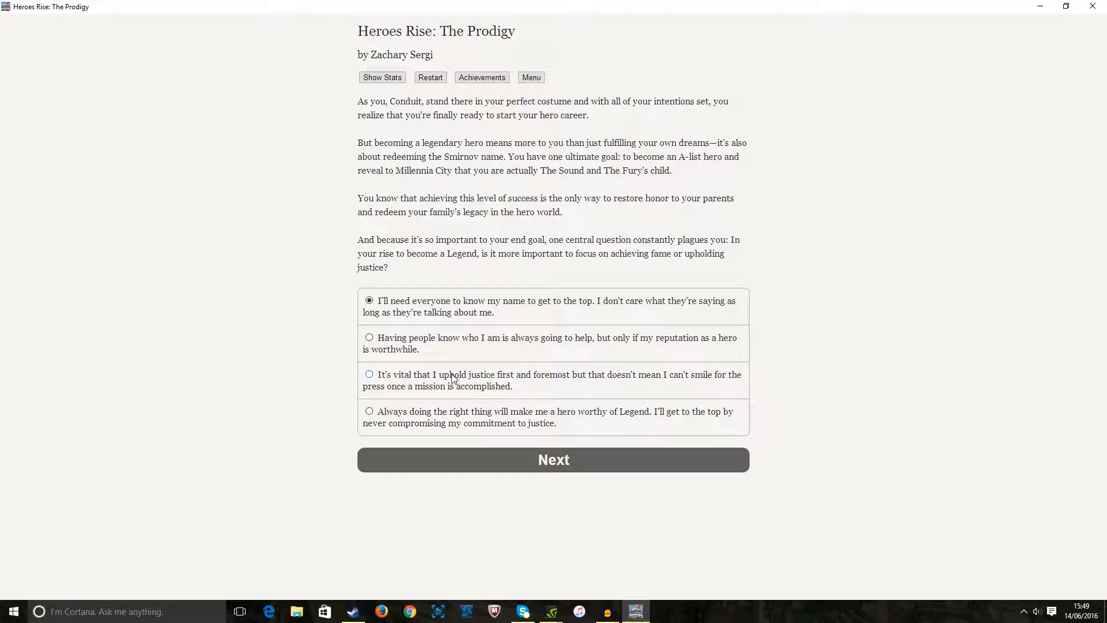
mouse_move(433, 397)
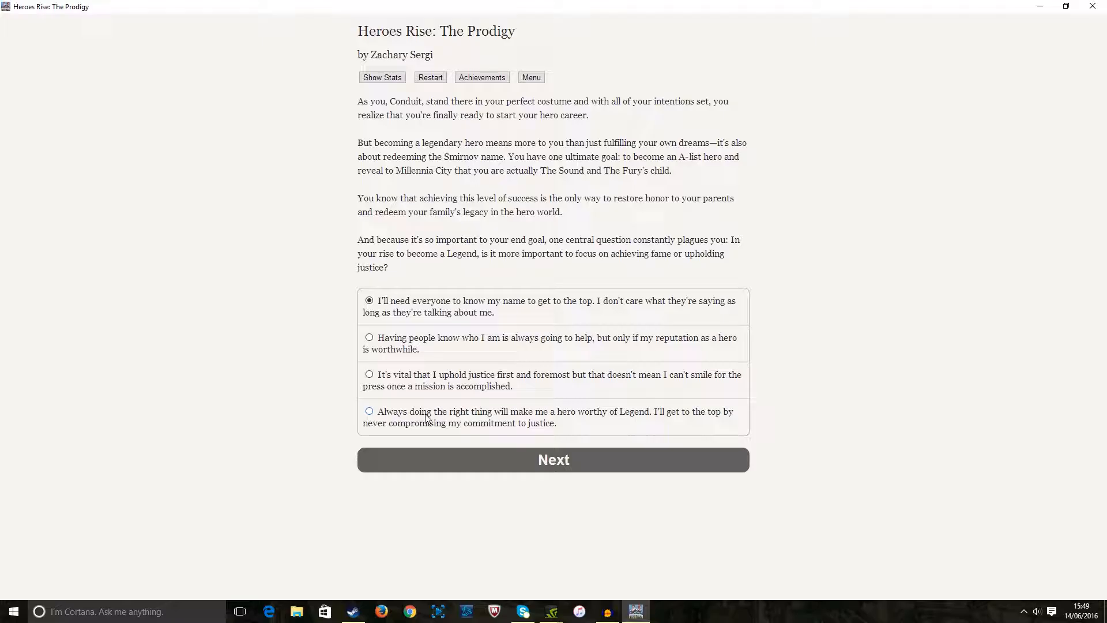
mouse_move(477, 419)
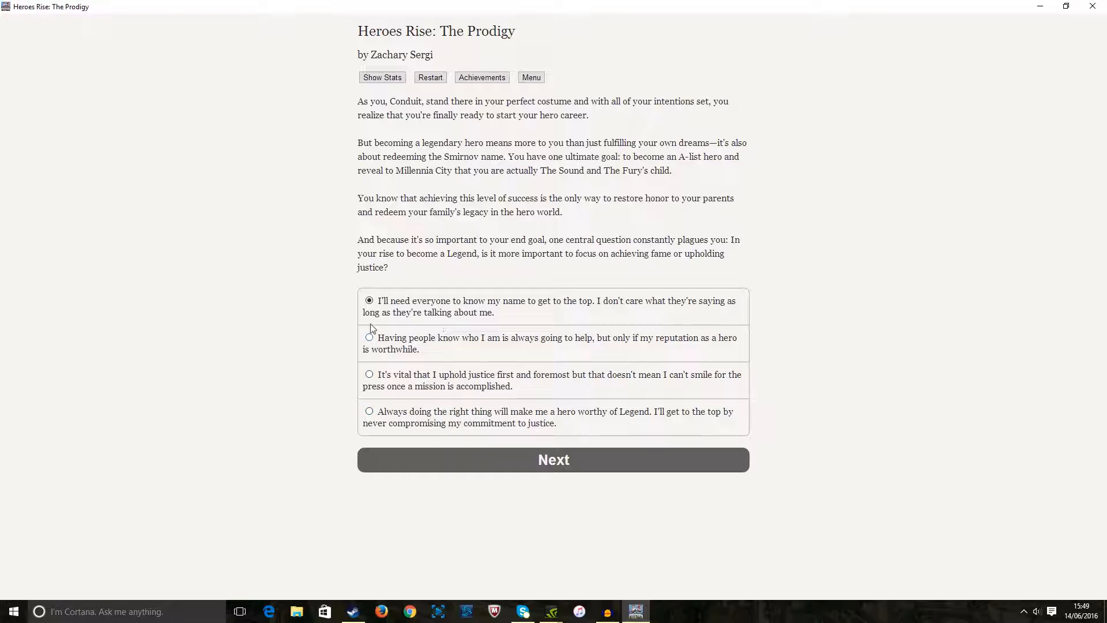
Mark the third answer: uphold justice first while still smiling for the press
click(369, 300)
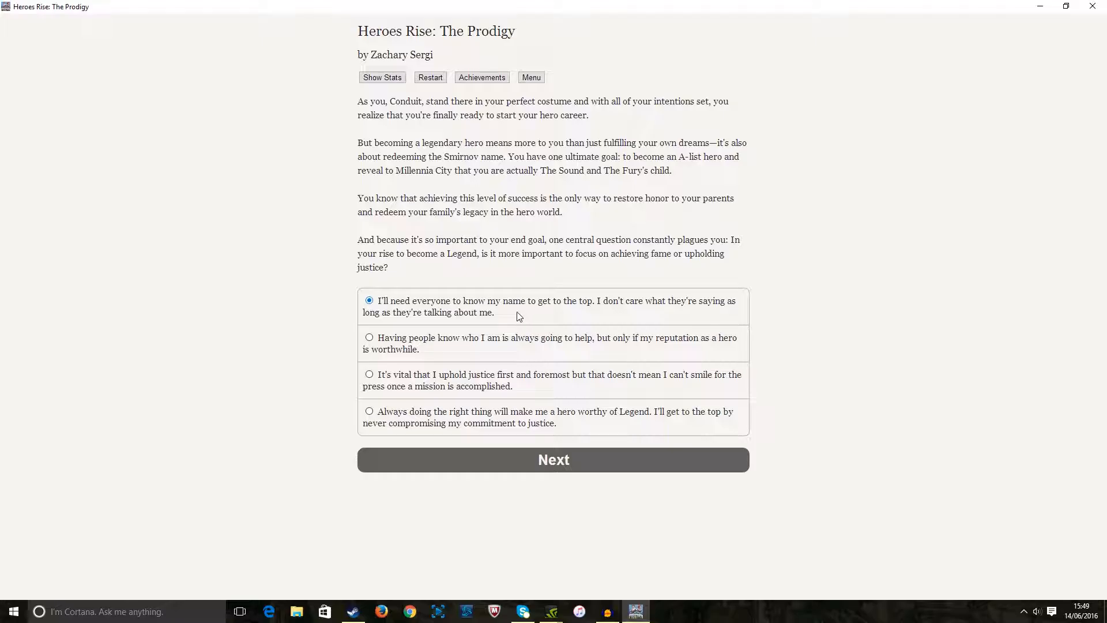
mouse_move(484, 305)
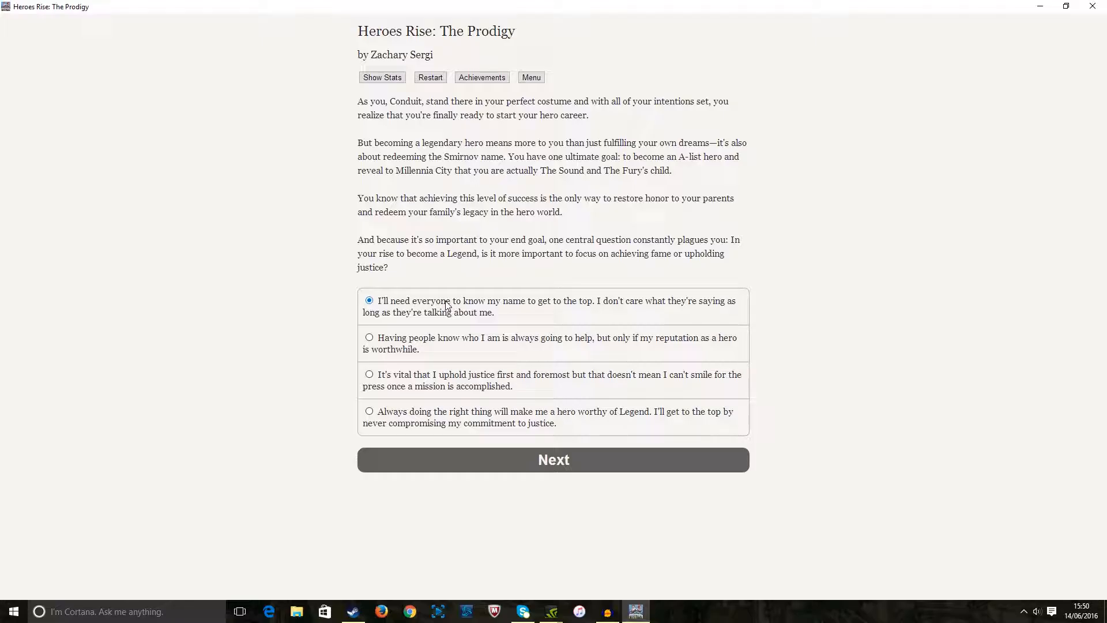
mouse_move(443, 300)
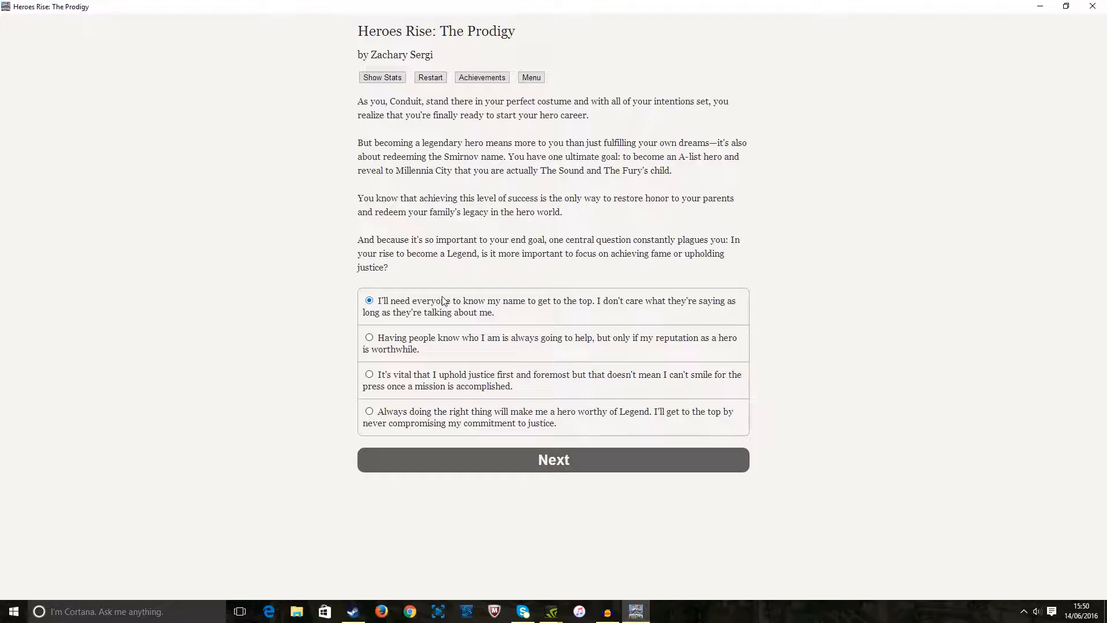
mouse_move(436, 299)
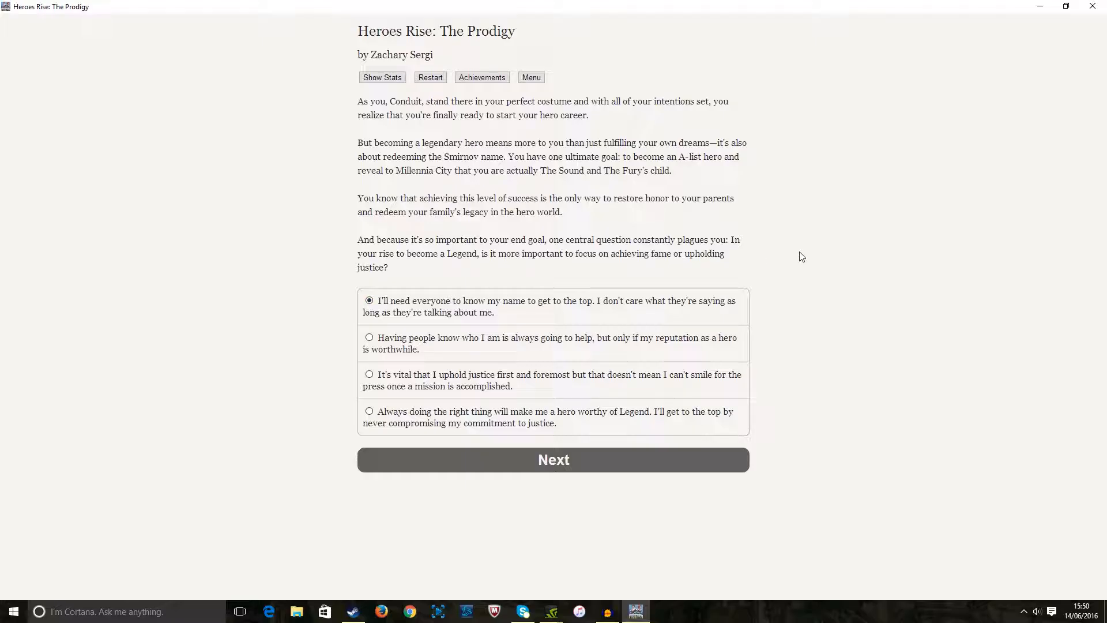
mouse_move(543, 288)
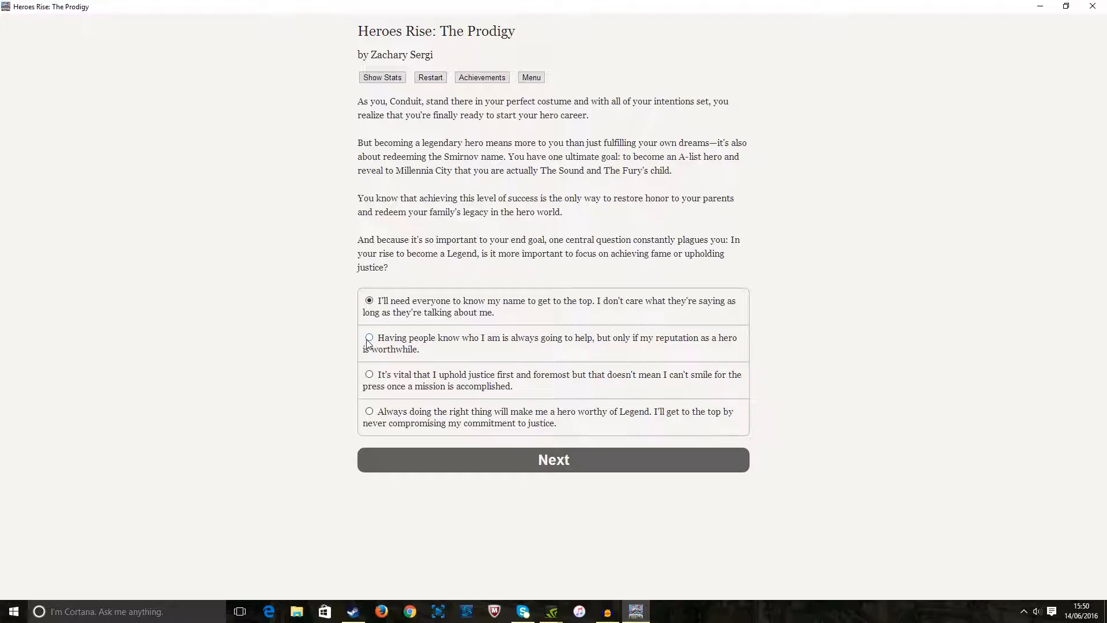
mouse_move(338, 344)
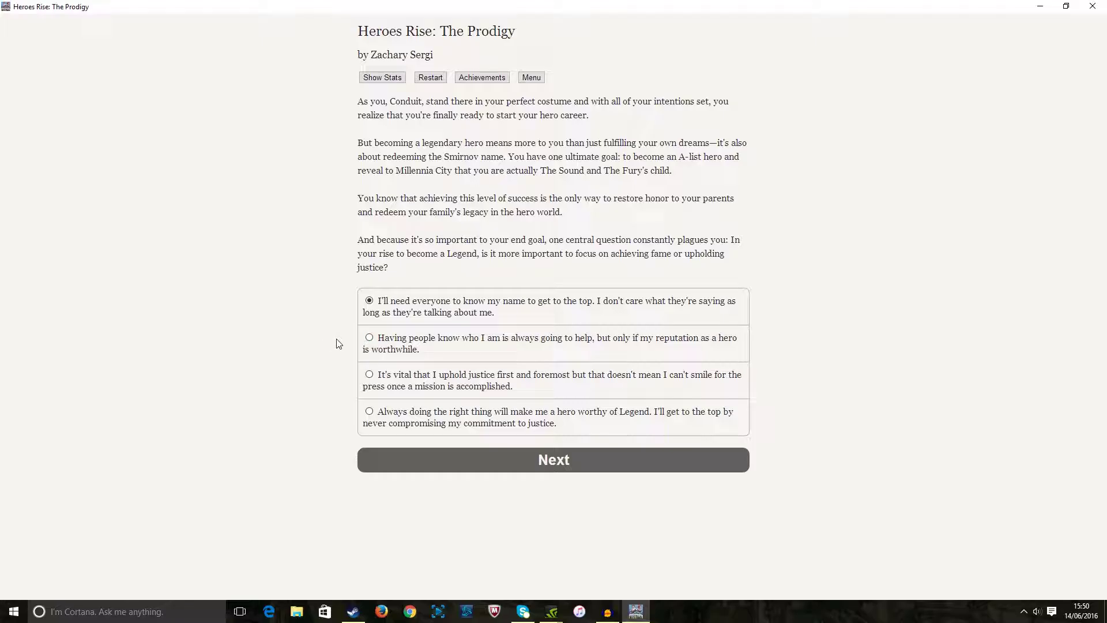
mouse_move(431, 348)
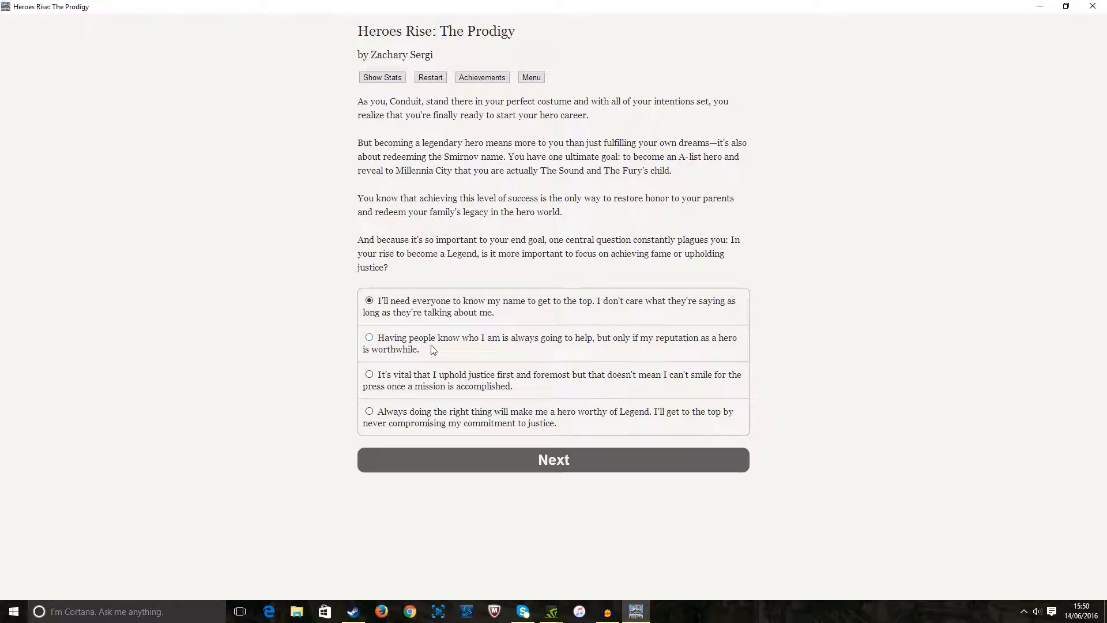
mouse_move(378, 384)
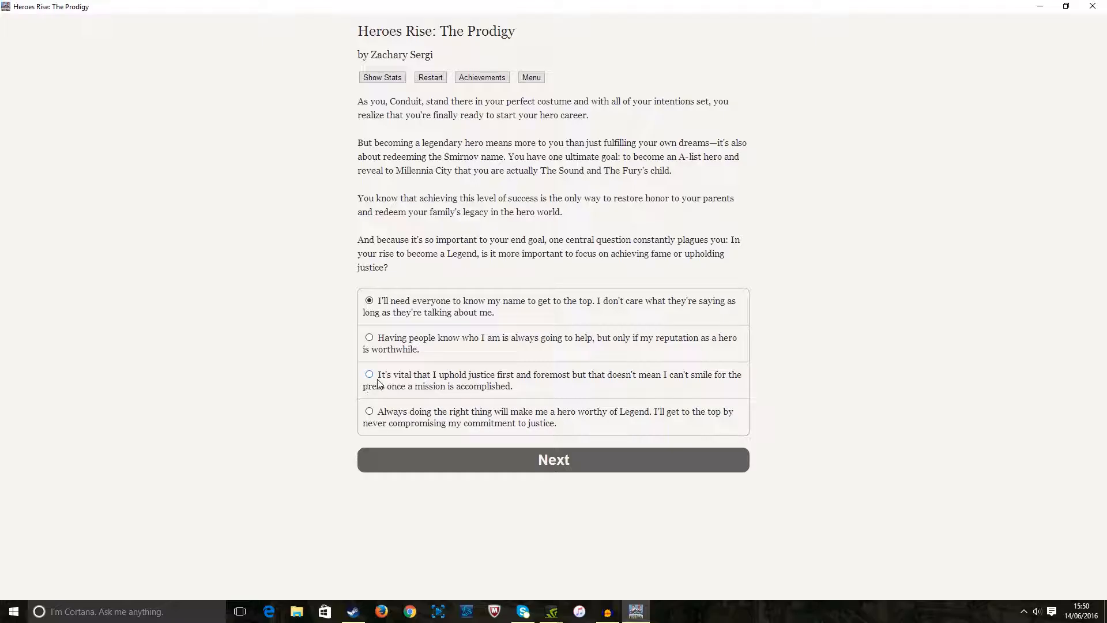
click(370, 374)
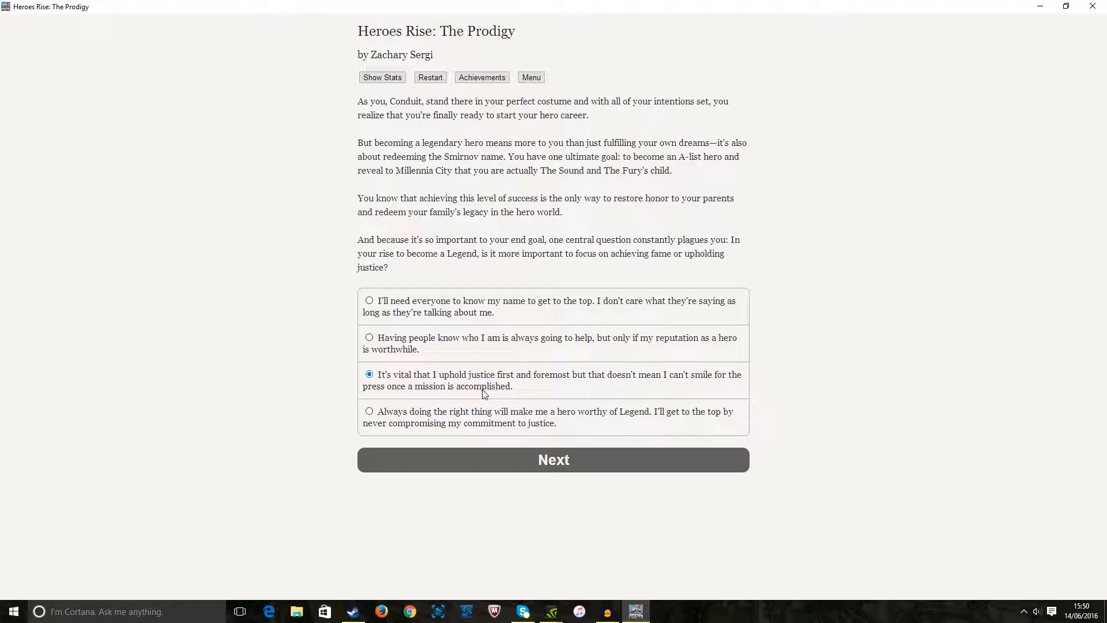
mouse_move(413, 380)
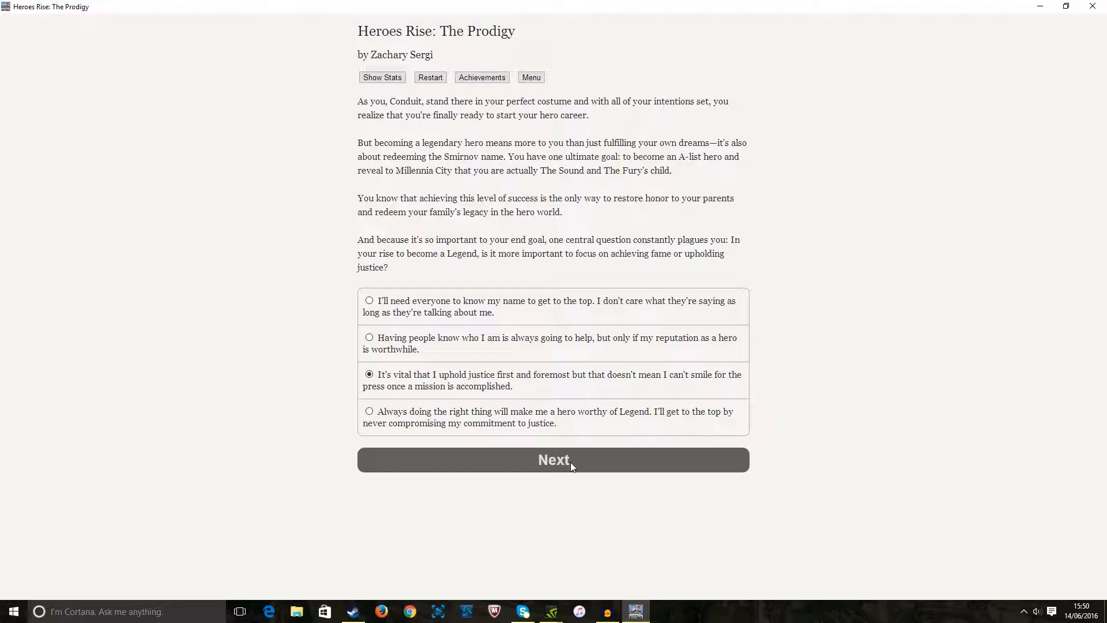
Submit the justice-first answer and reach the Legend Level page (currently 1)
click(554, 459)
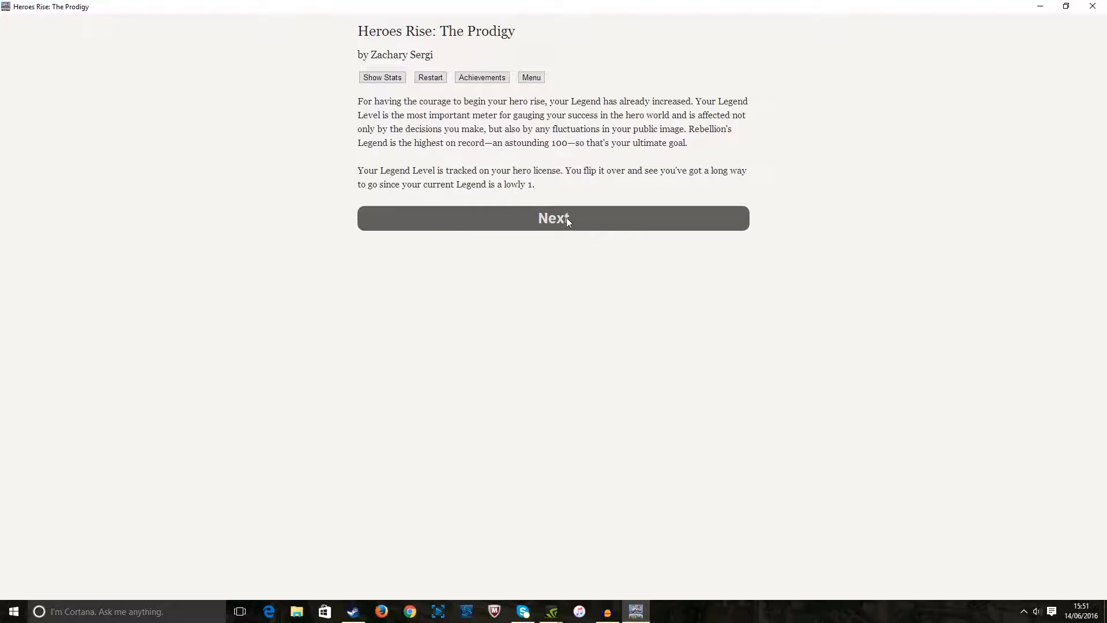
mouse_move(563, 224)
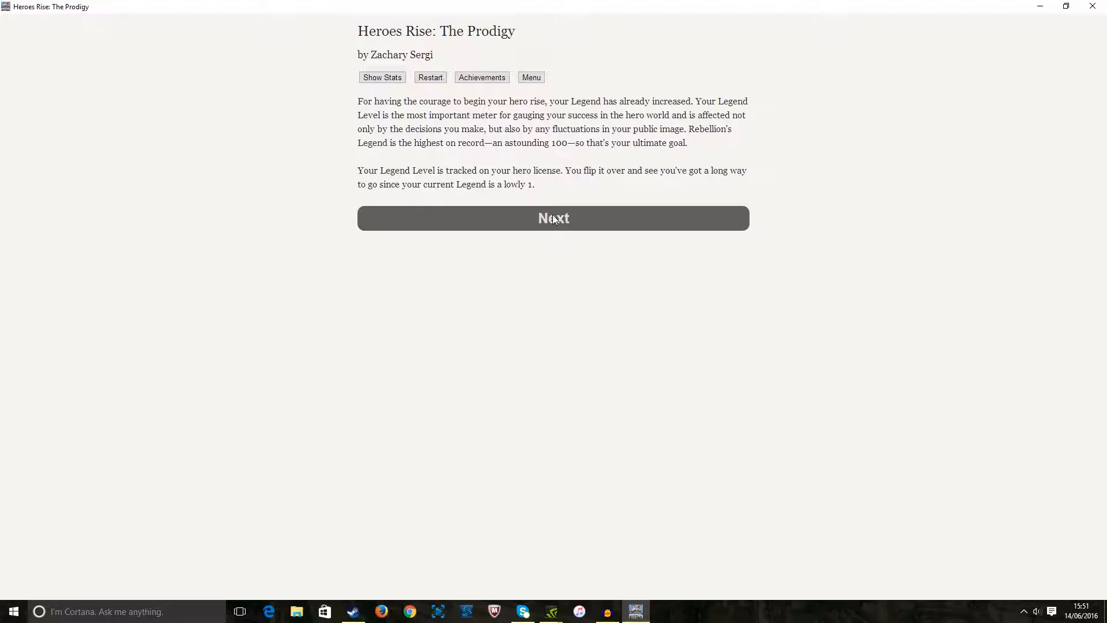
Continue past the Legend Level page to the MeChip personality templates
click(554, 218)
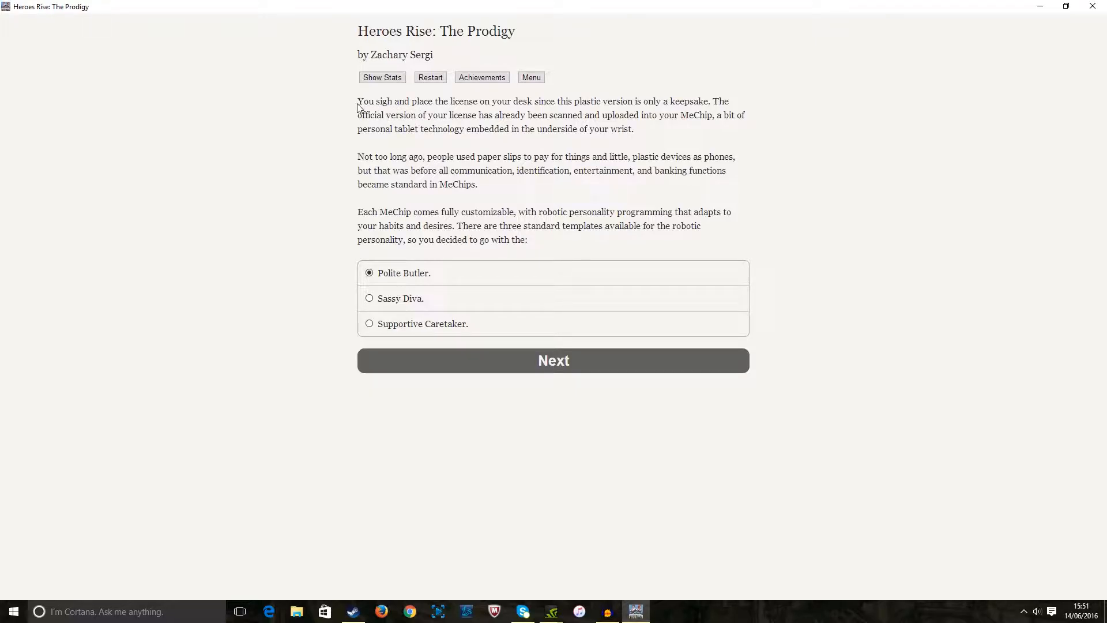
mouse_move(498, 129)
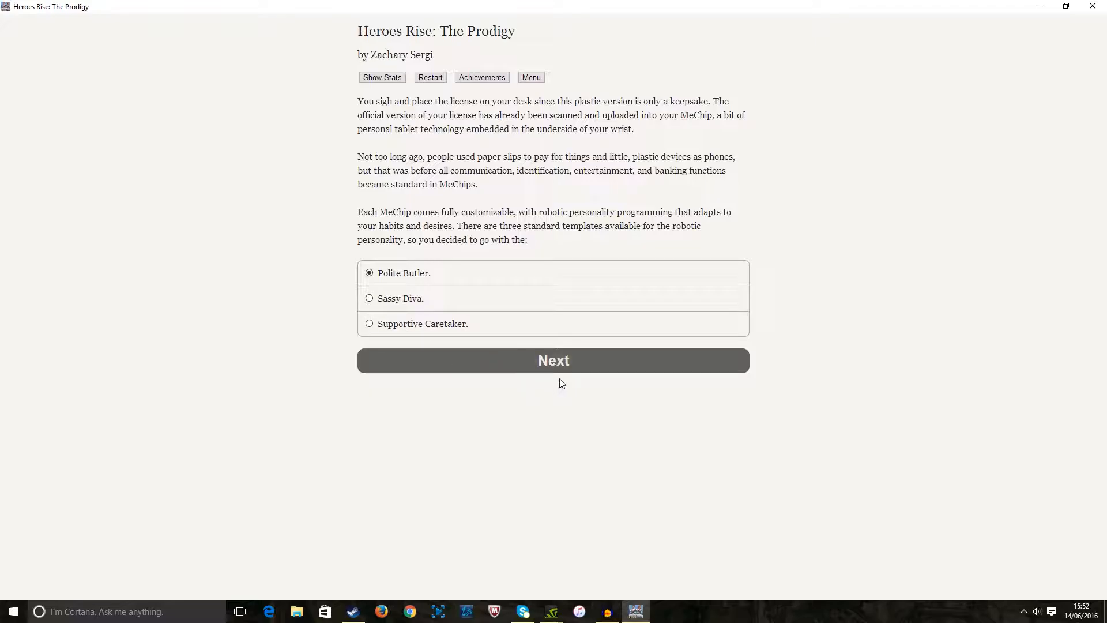
mouse_move(428, 290)
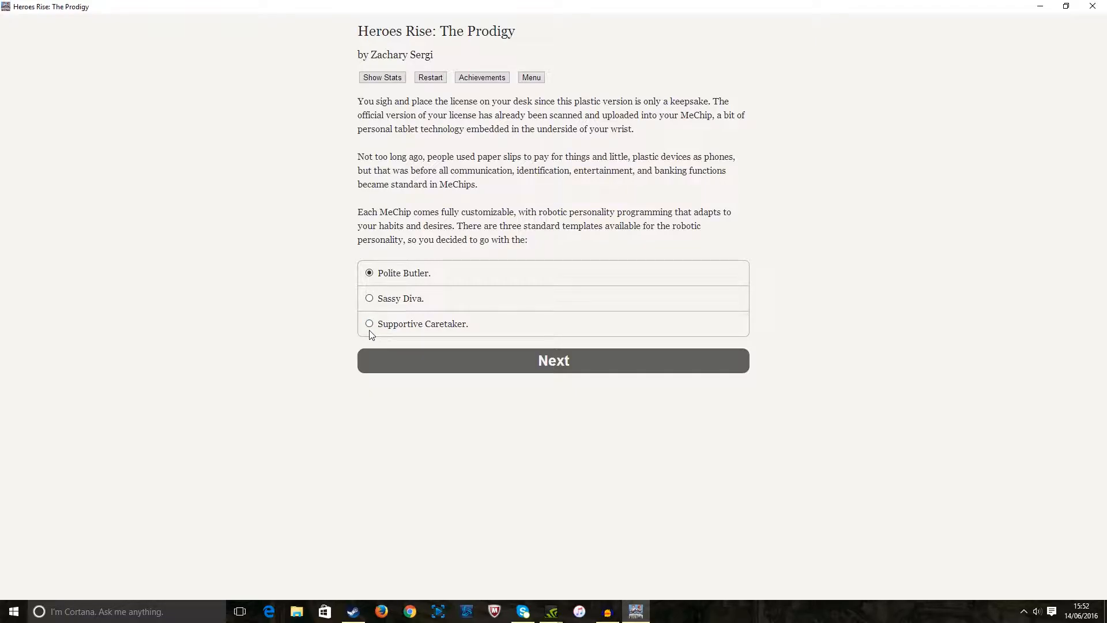
mouse_move(376, 328)
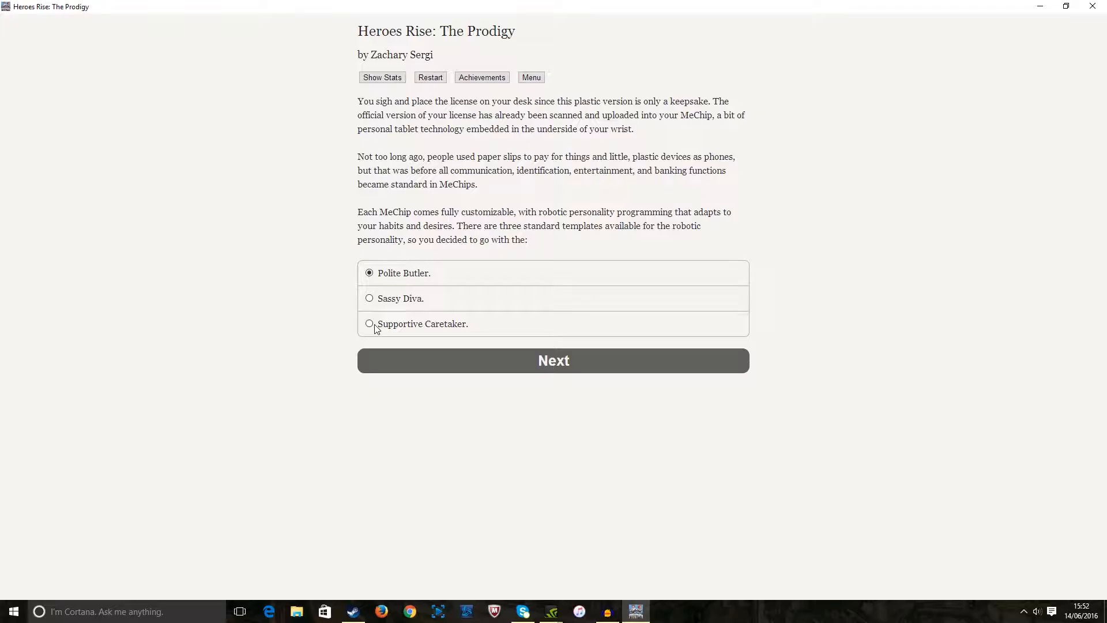
mouse_move(369, 295)
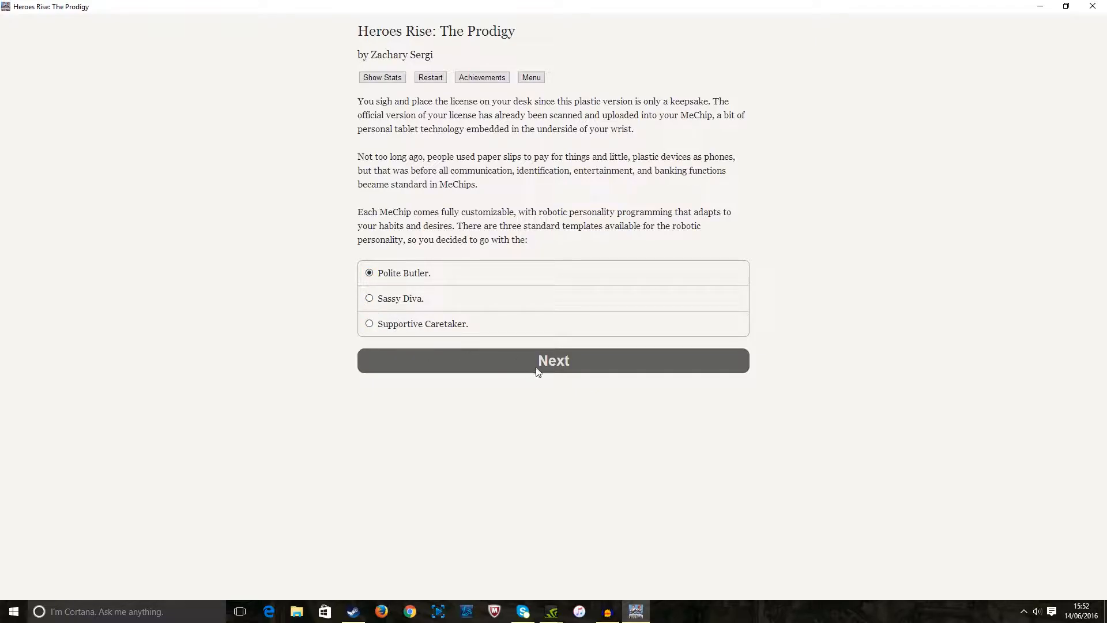
Confirm Polite Butler, try Moore, then settle on Whedon as the butler's name
click(553, 360)
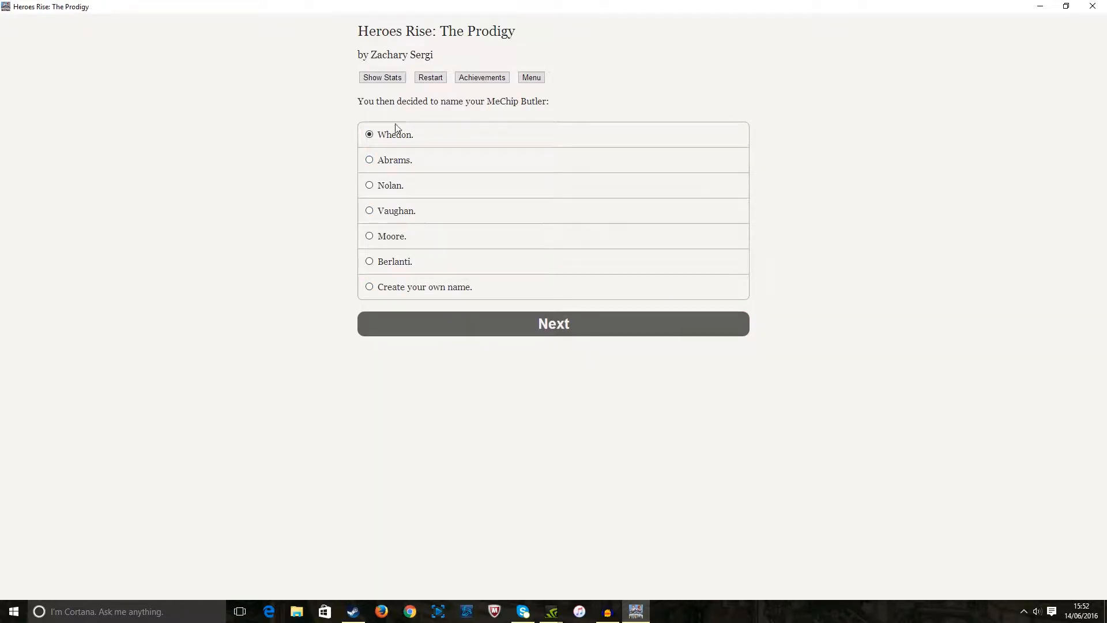
mouse_move(422, 188)
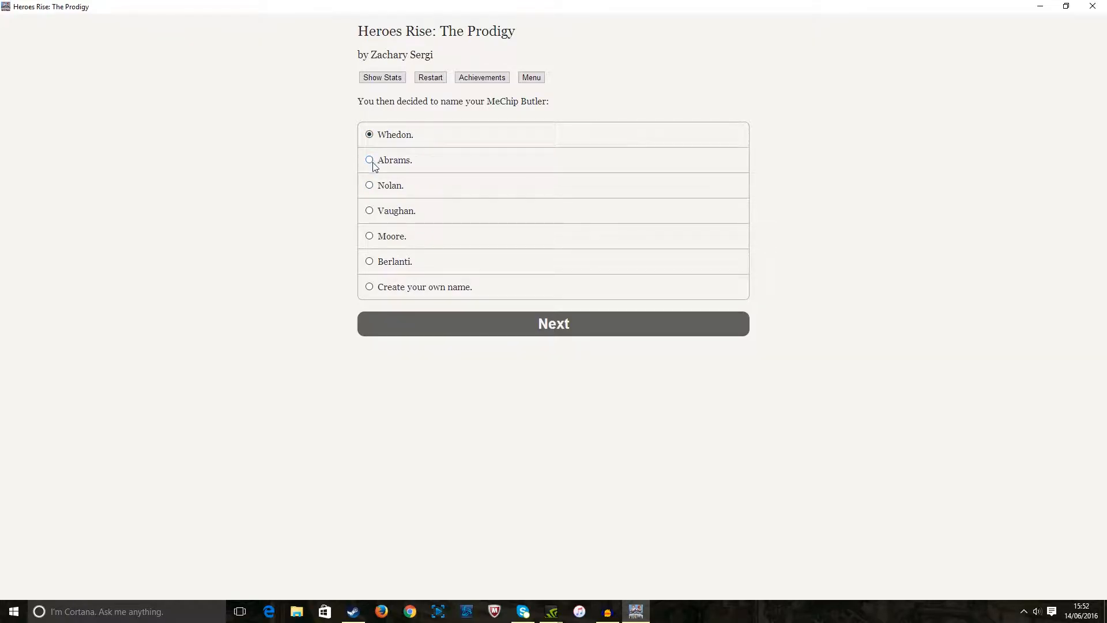
mouse_move(413, 221)
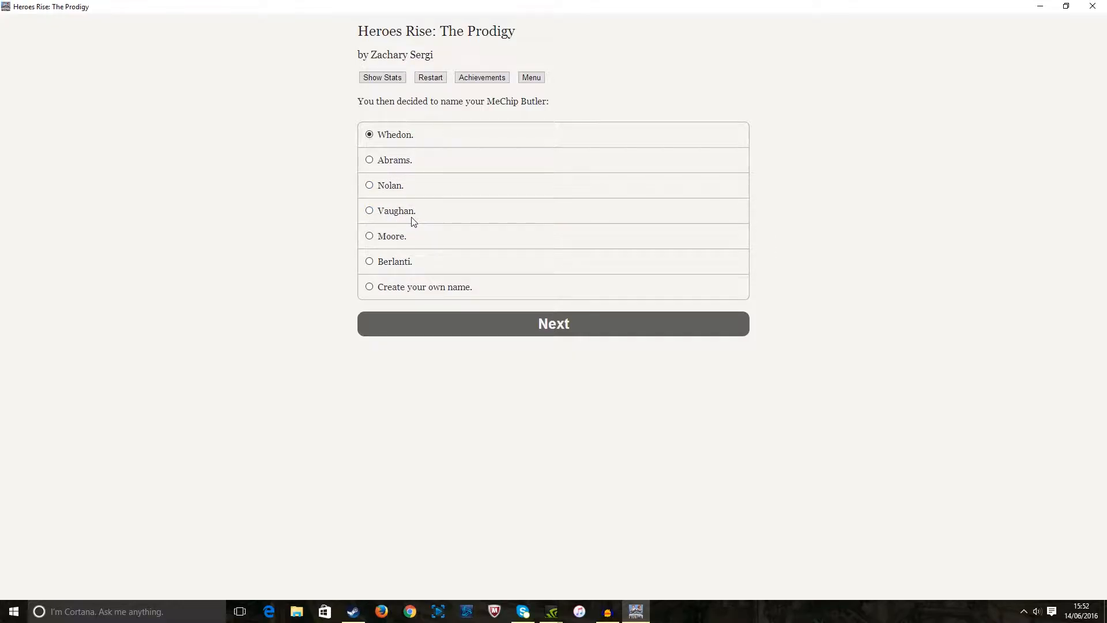
mouse_move(402, 279)
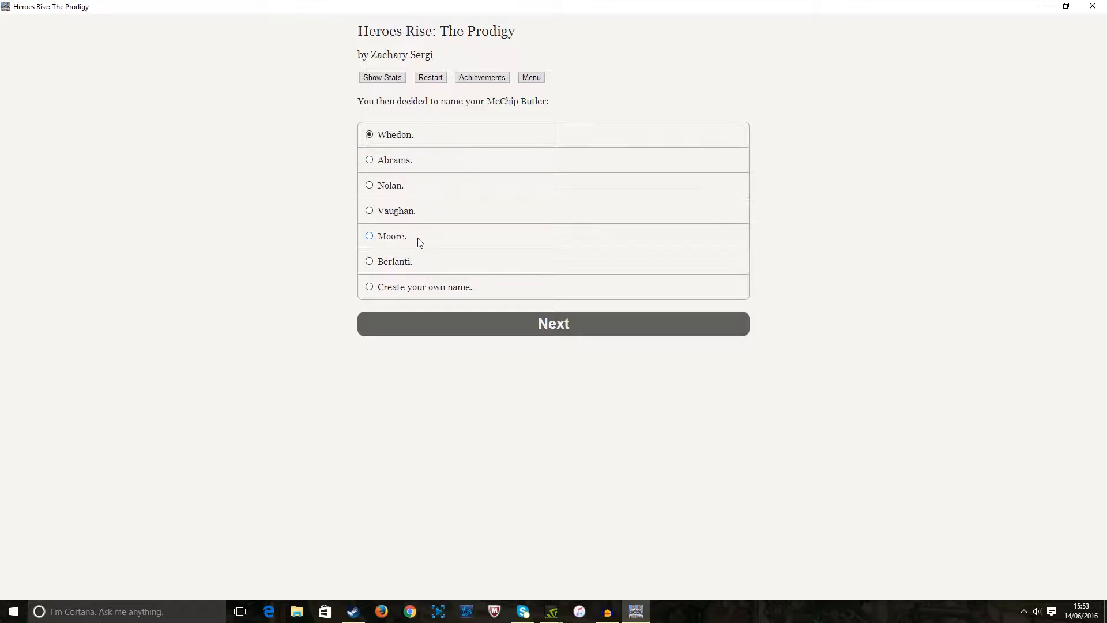
click(369, 235)
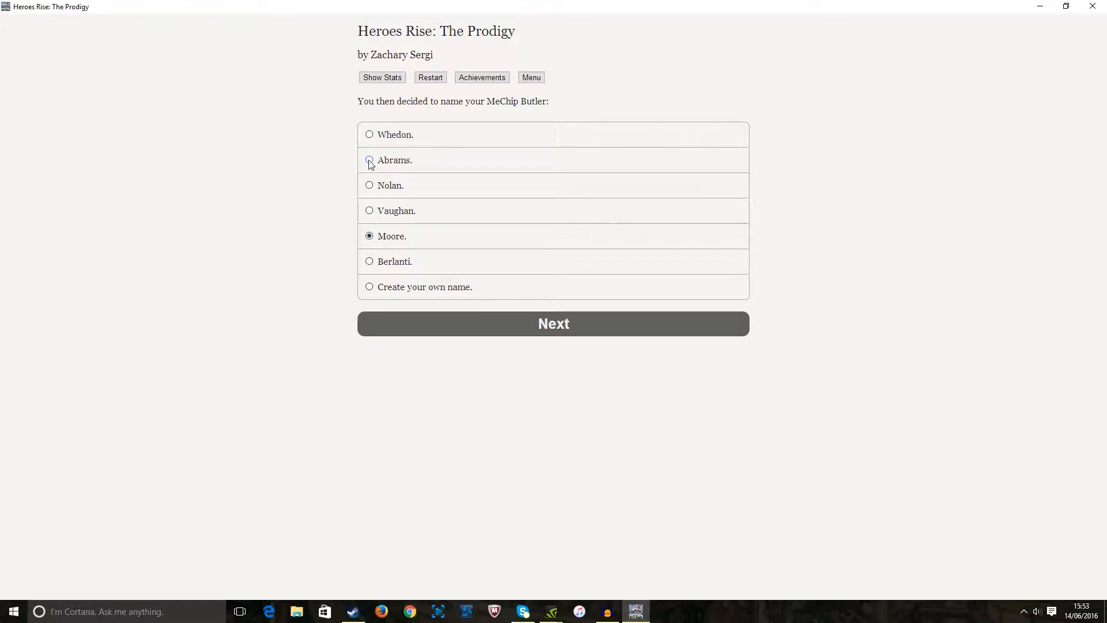
click(369, 133)
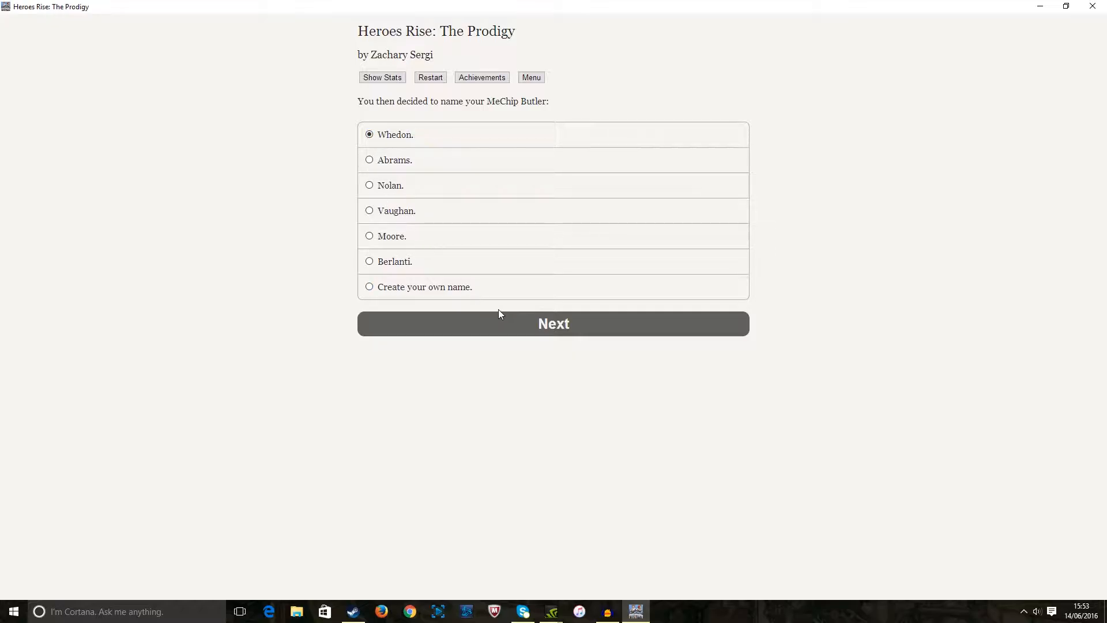
Accept Whedon as the butler's name and continue past his greeting to Statistics and Levels
click(554, 323)
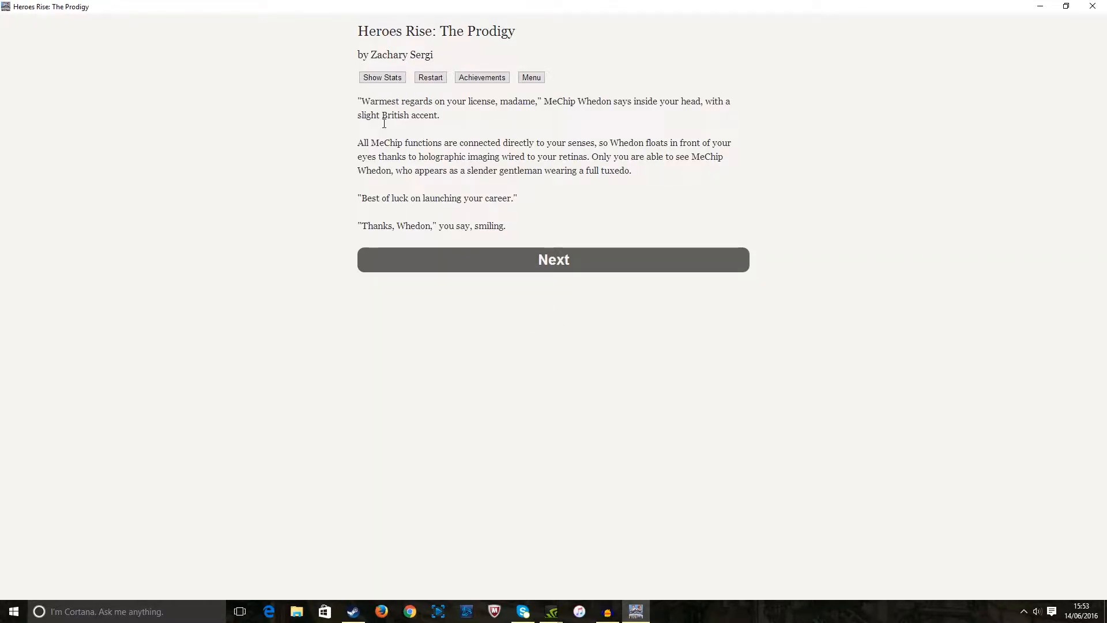
mouse_move(381, 106)
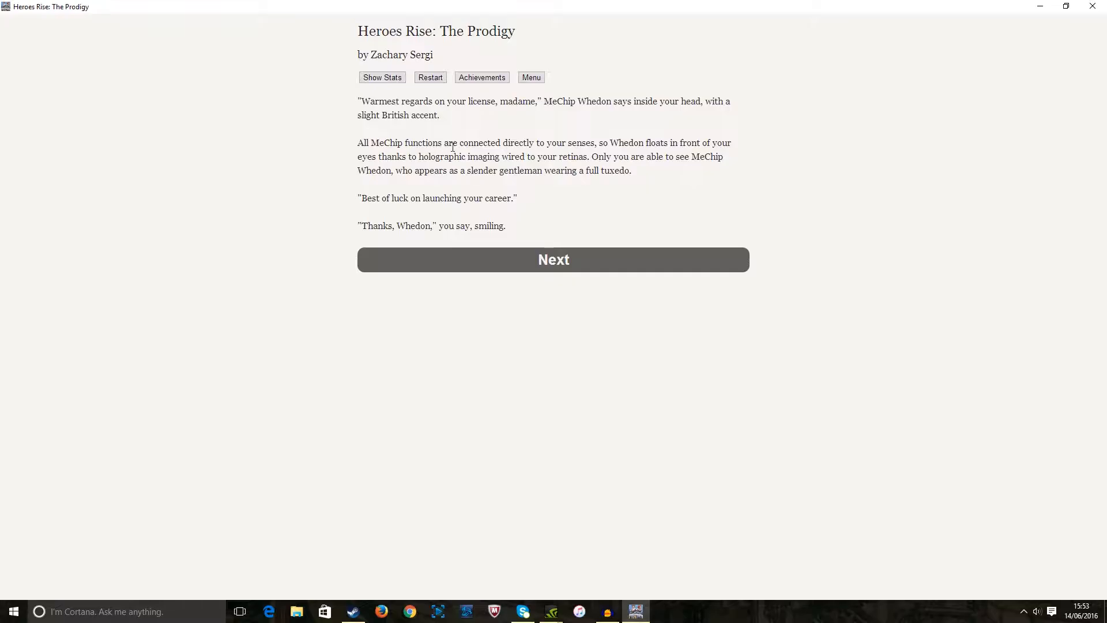
mouse_move(463, 145)
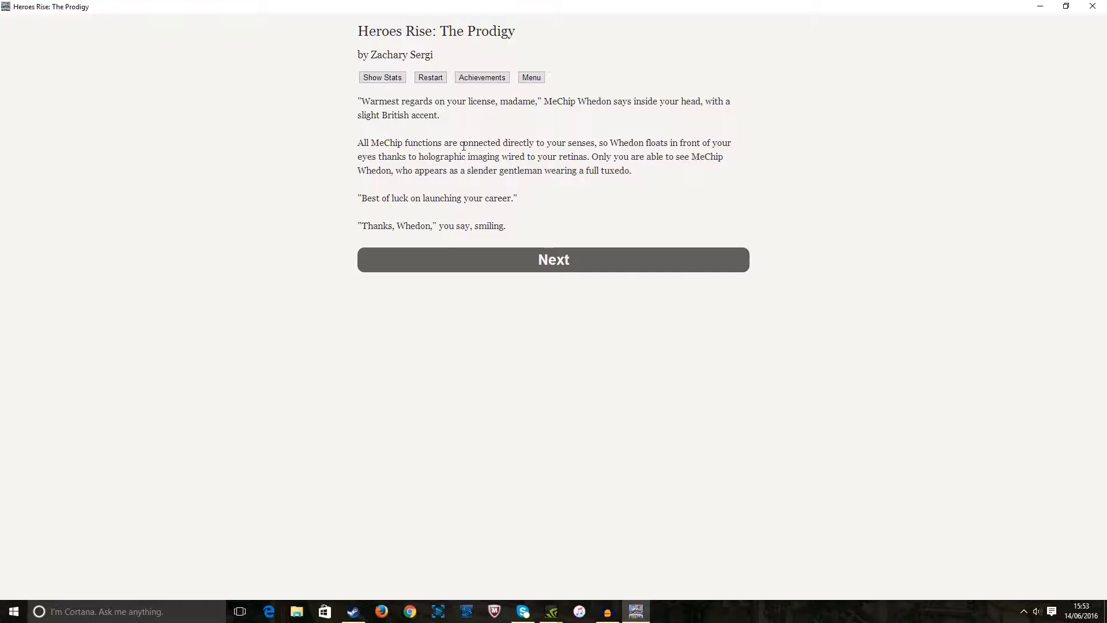
mouse_move(416, 233)
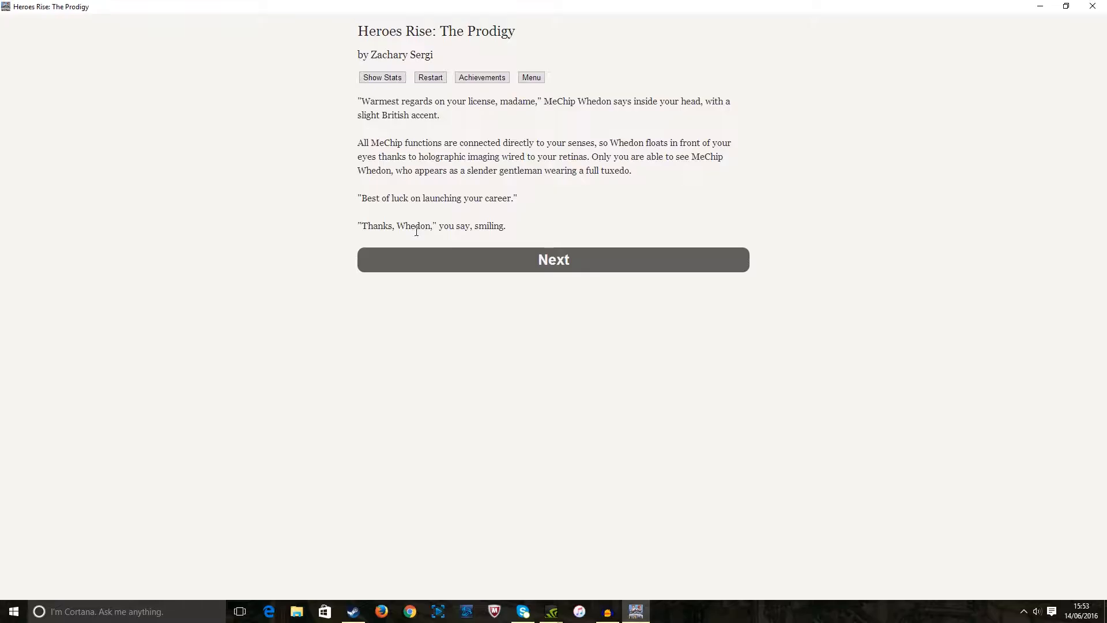
mouse_move(523, 260)
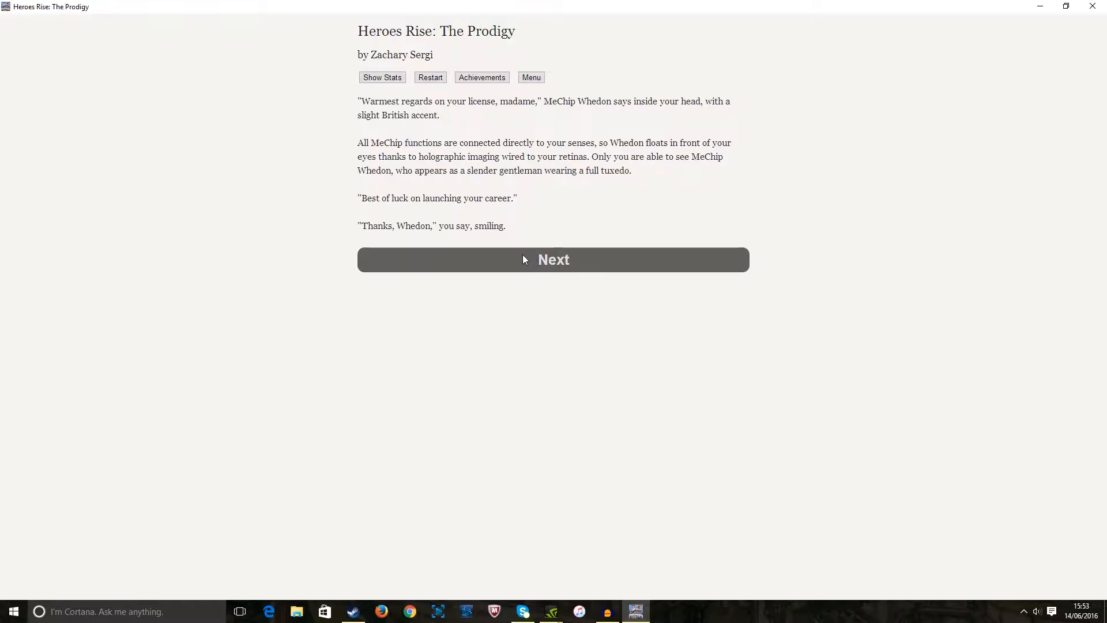
click(553, 259)
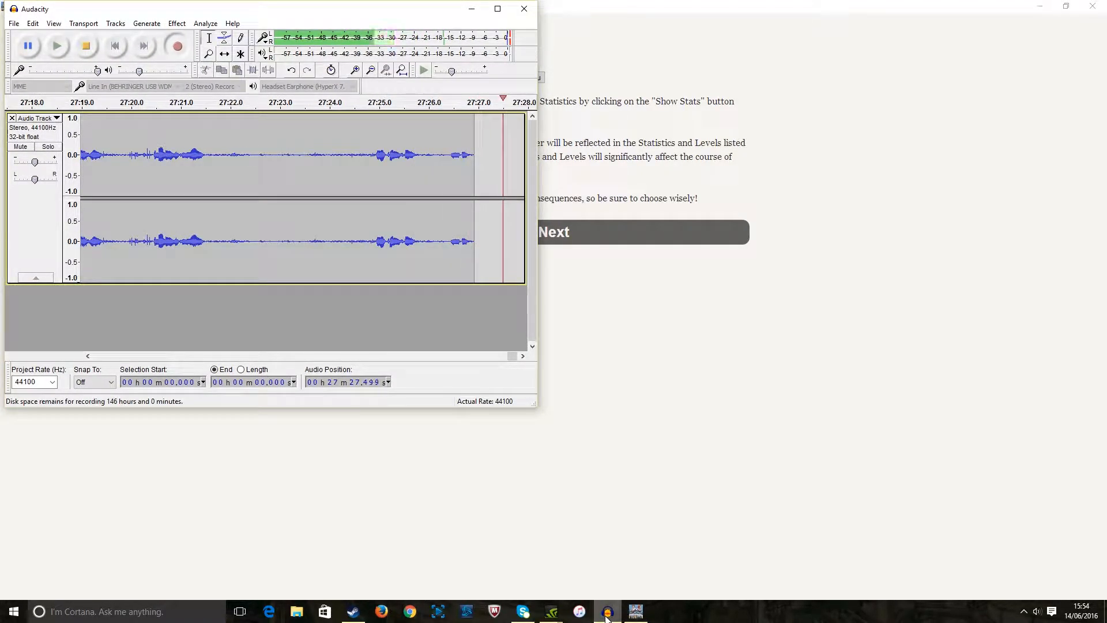
Minimize Audacity from the taskbar so the Hero Statistics page is visible again
click(636, 611)
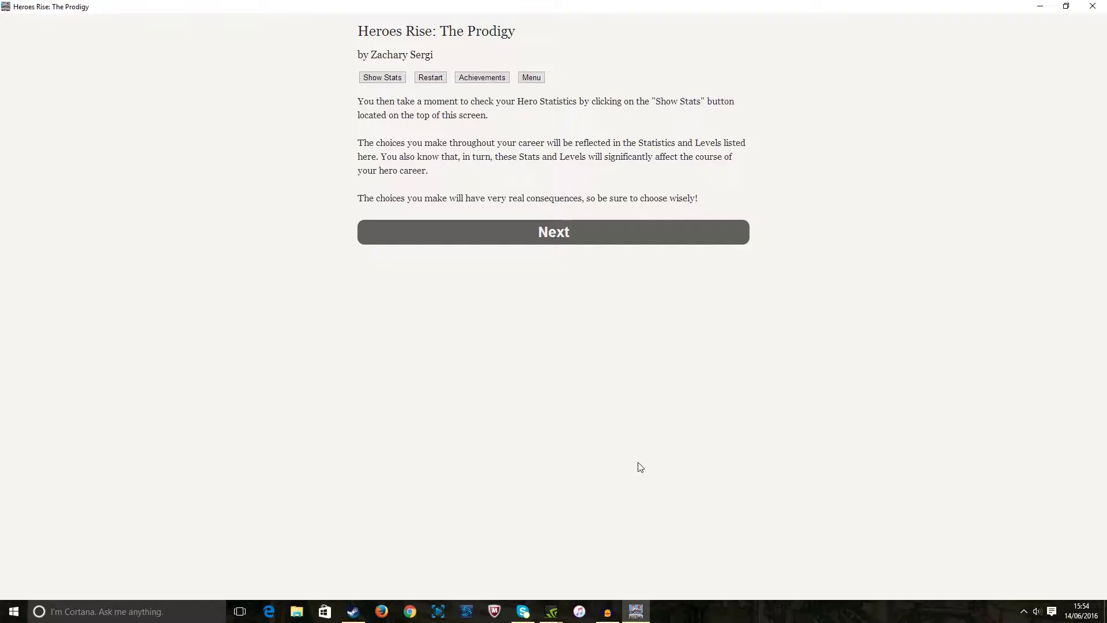
Continue past the Hero Statistics explanation to Grandma approaching with an envelope
click(554, 232)
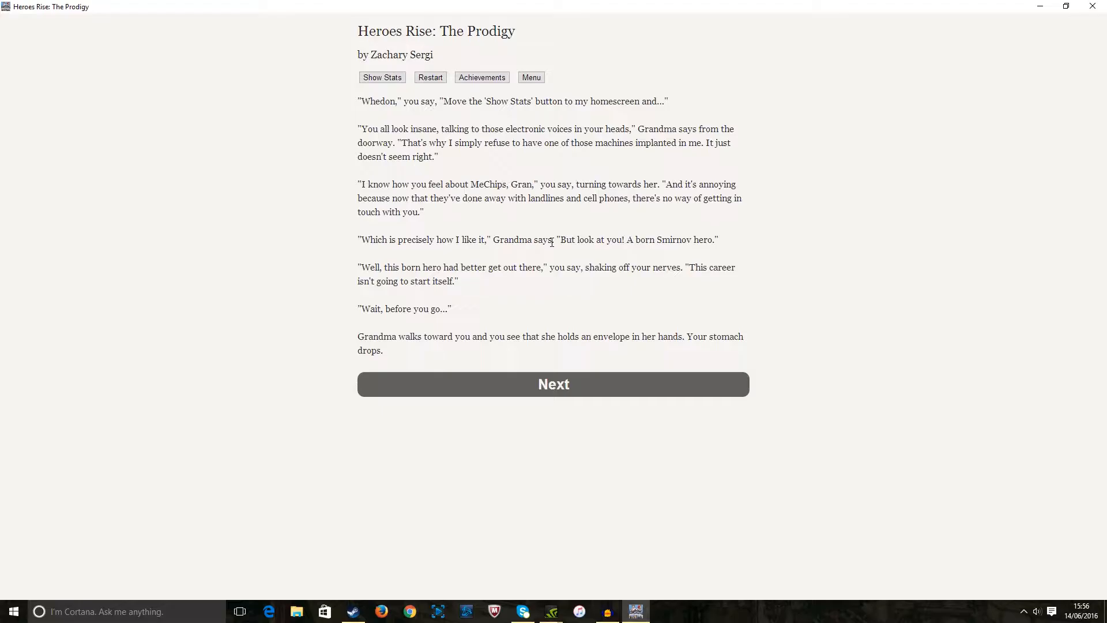
mouse_move(523, 346)
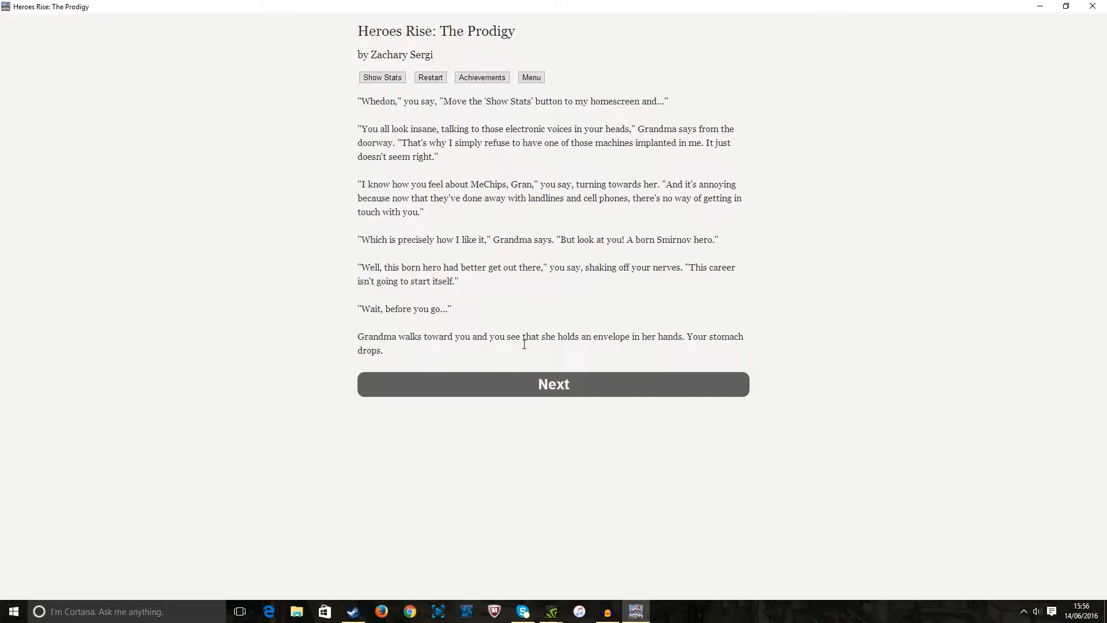
mouse_move(544, 342)
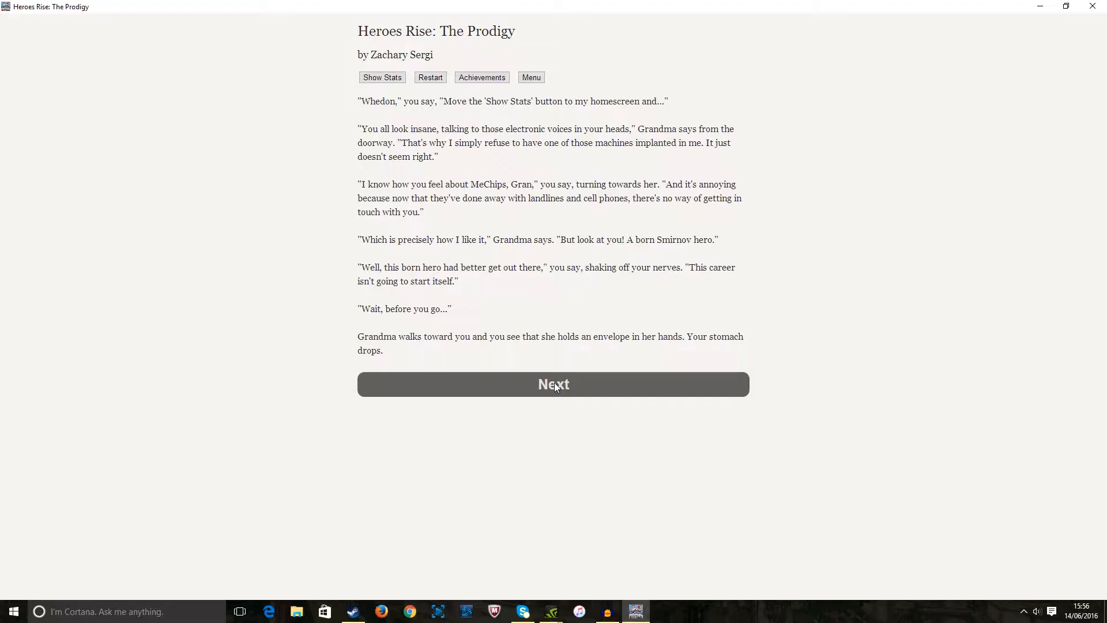
Continue to the page about letters to your parents imprisoned in The Devoid
click(554, 384)
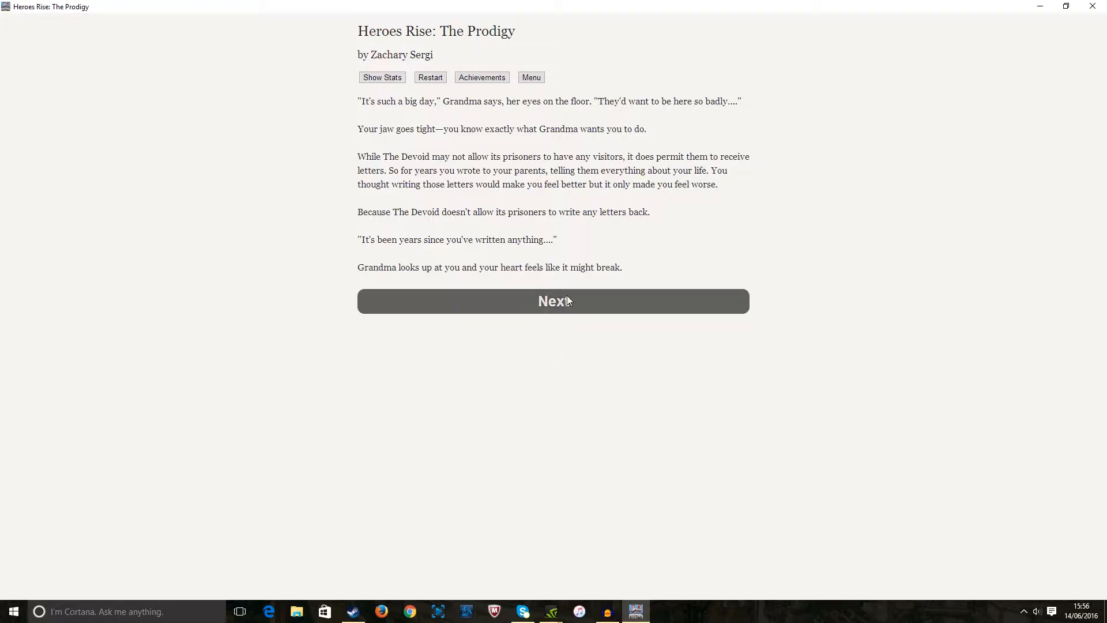
Continue past Grandma's remarks to the question of why you stopped writing
click(553, 302)
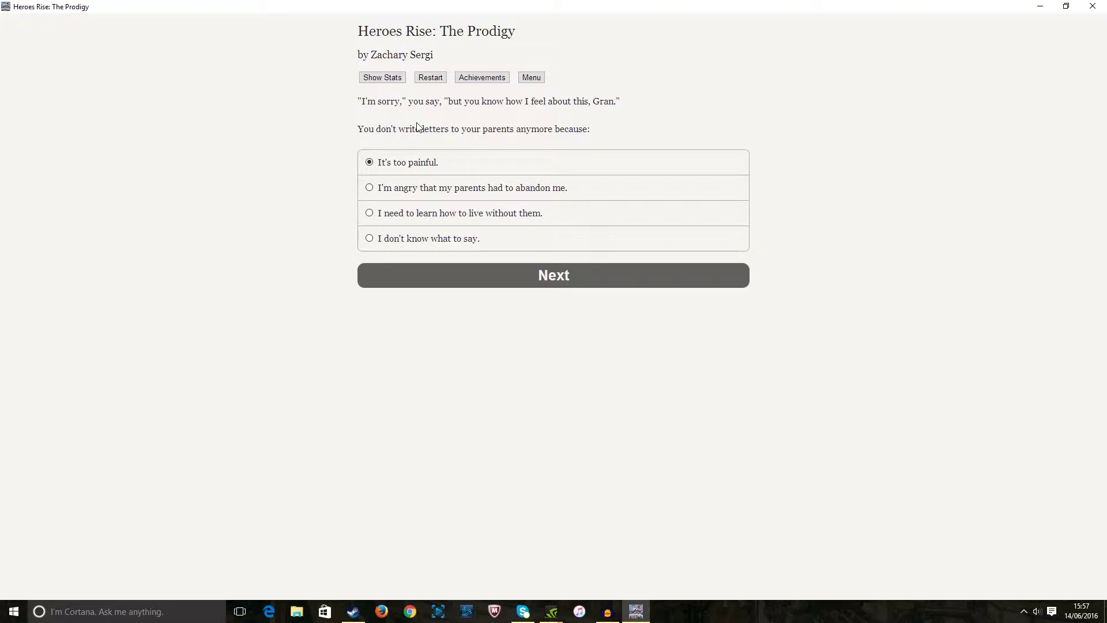
mouse_move(418, 135)
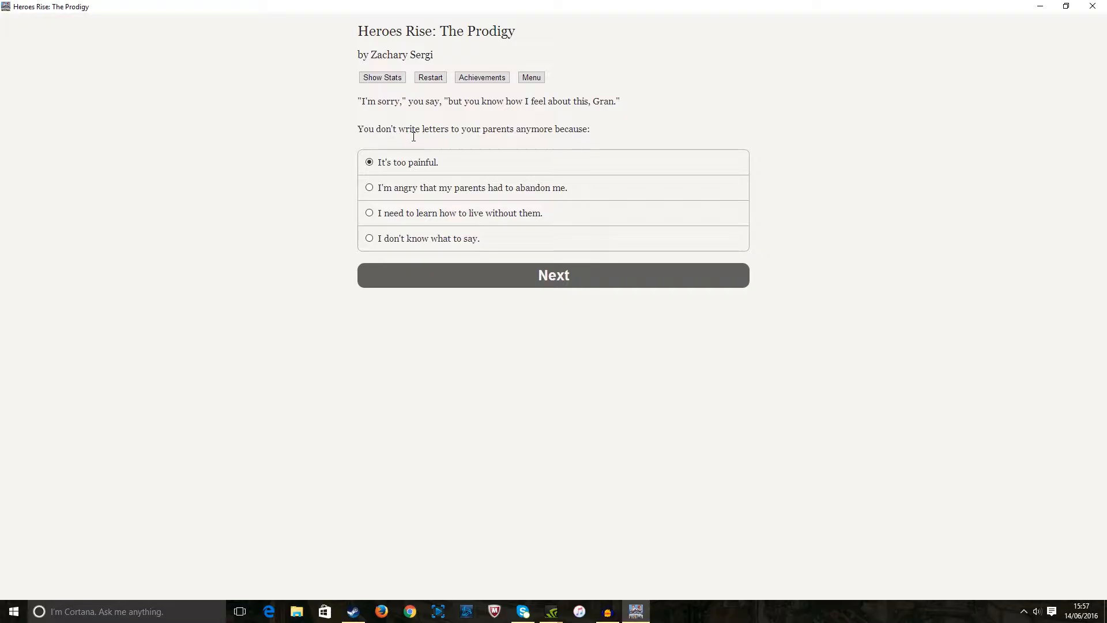
mouse_move(369, 191)
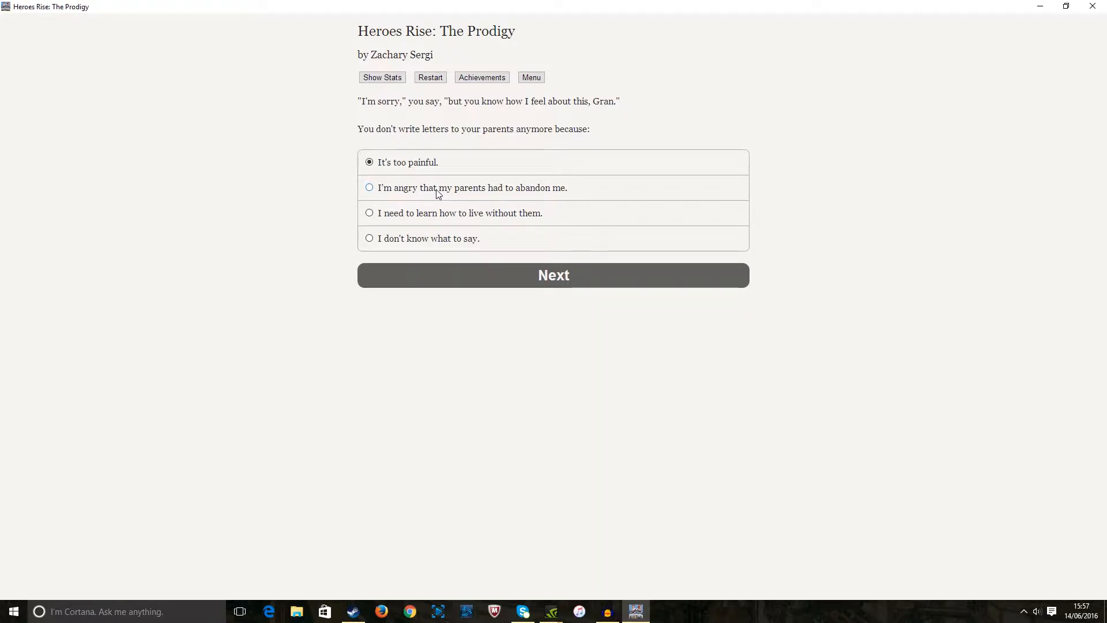
mouse_move(391, 217)
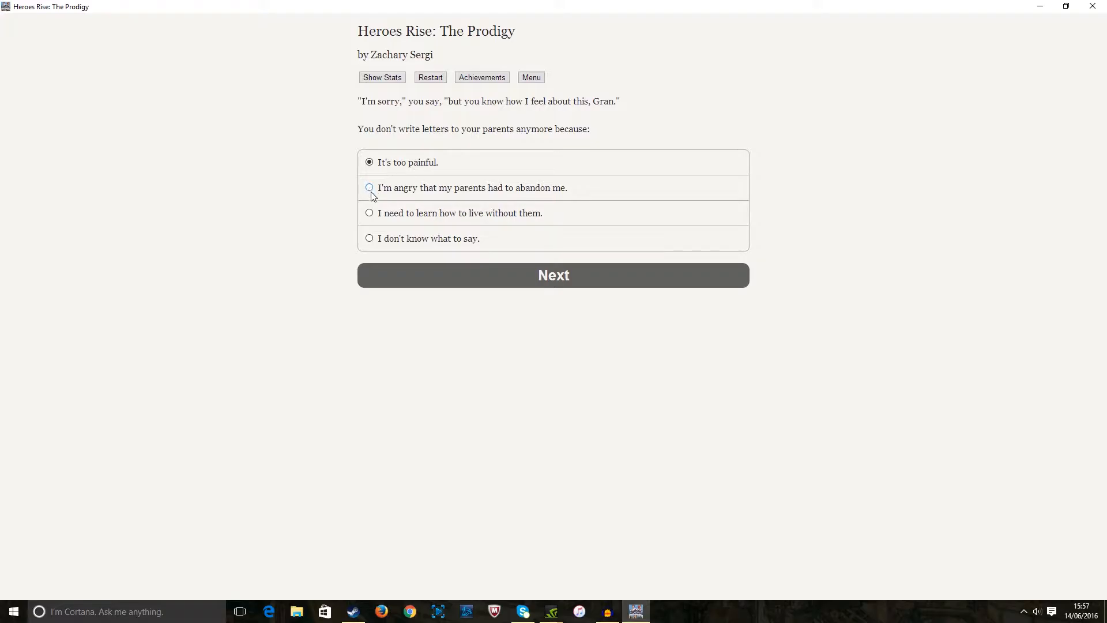
mouse_move(370, 217)
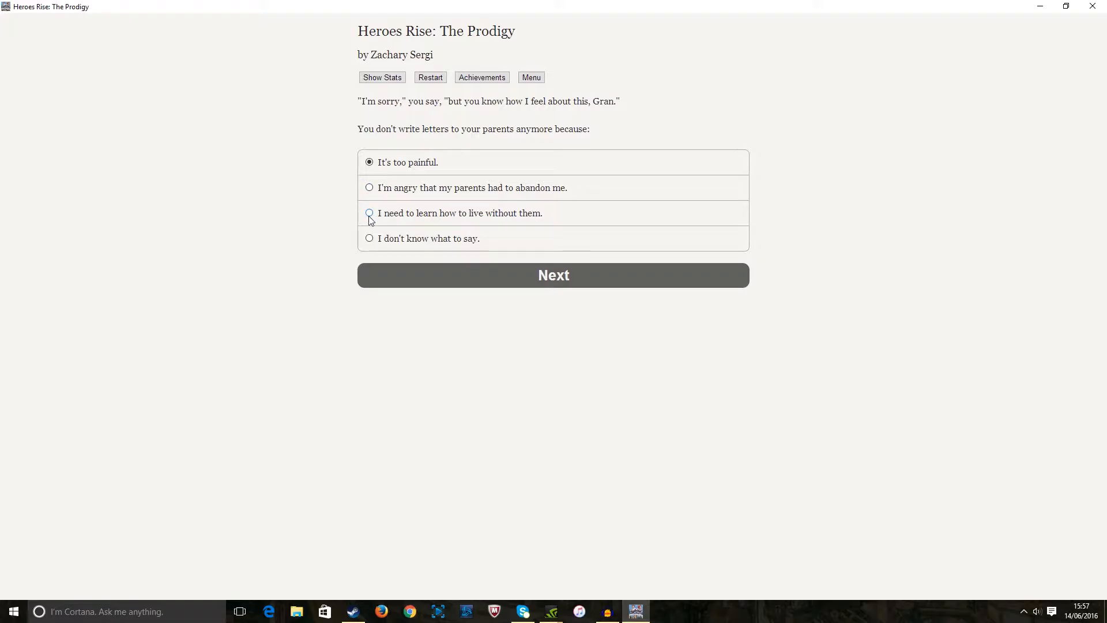
mouse_move(417, 202)
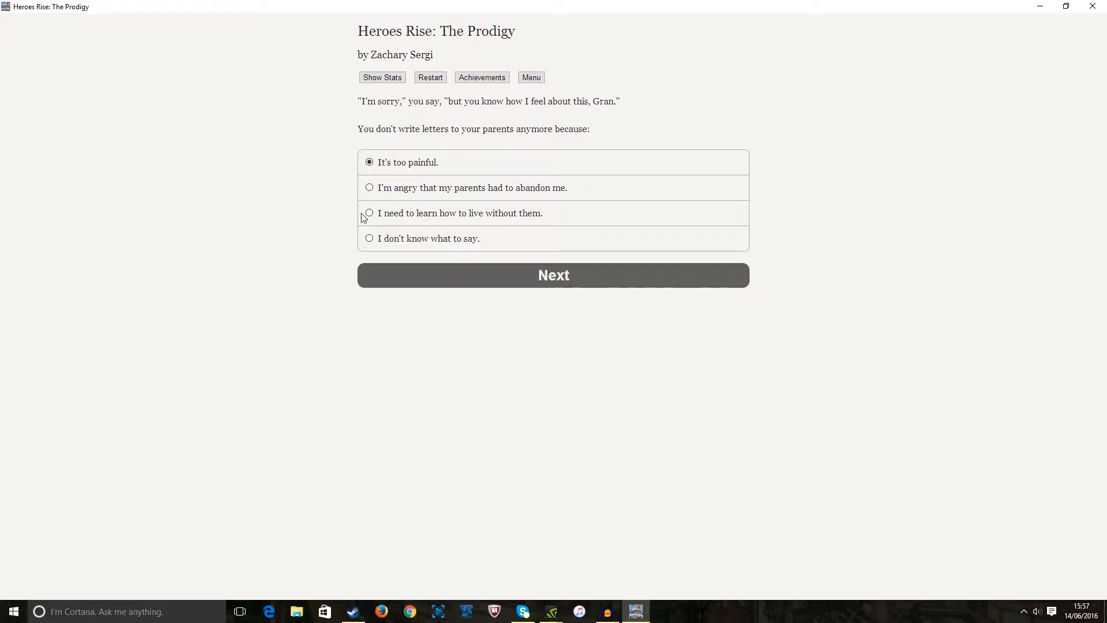
mouse_move(381, 228)
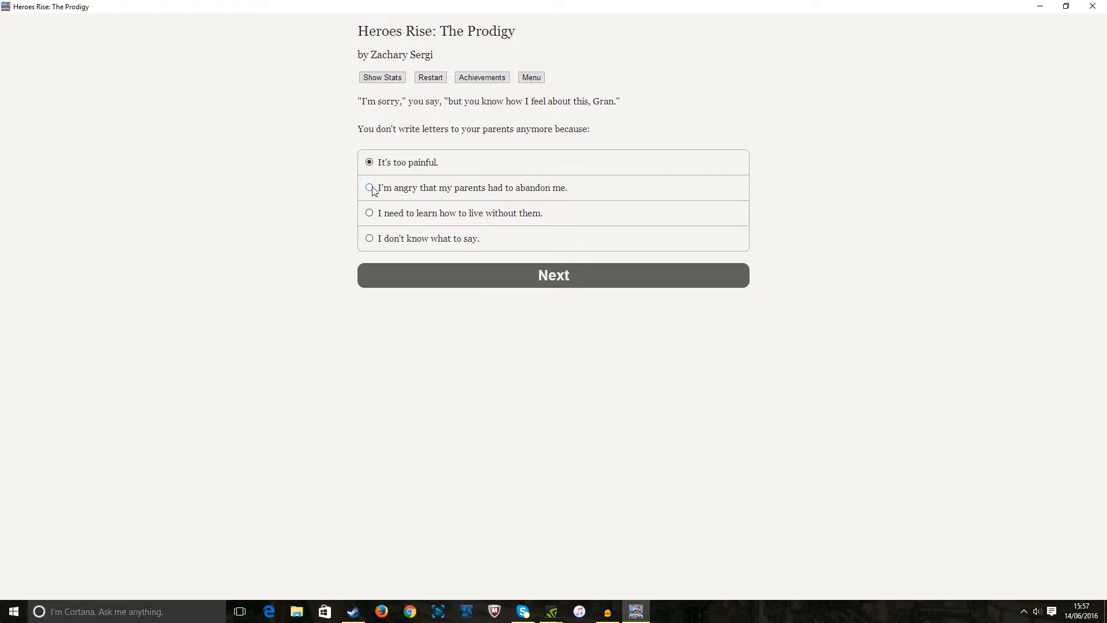
mouse_move(371, 217)
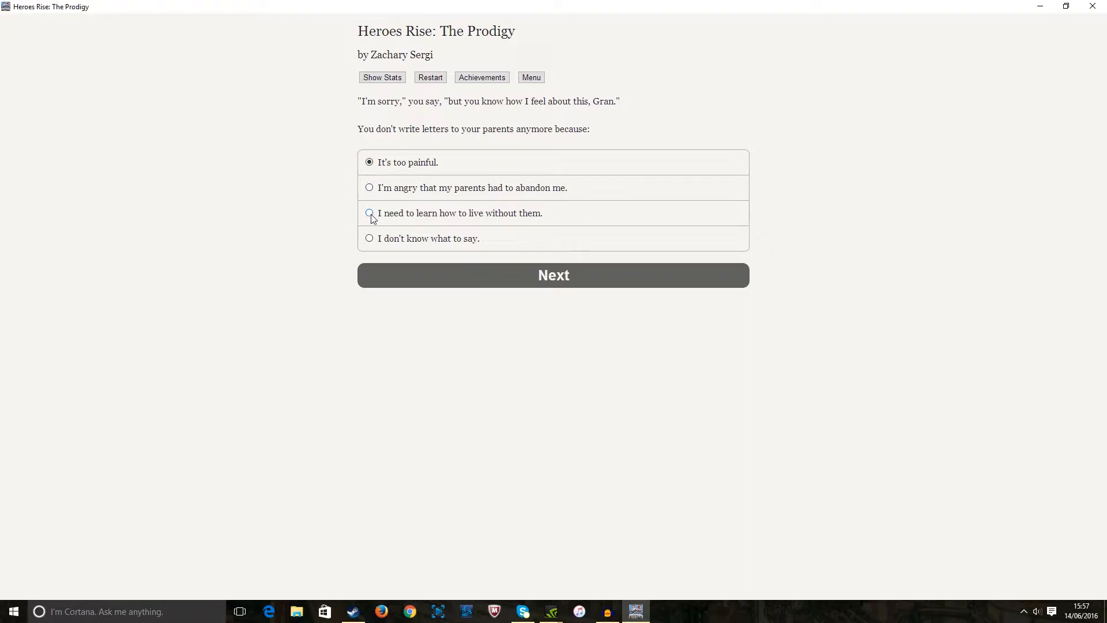
mouse_move(470, 192)
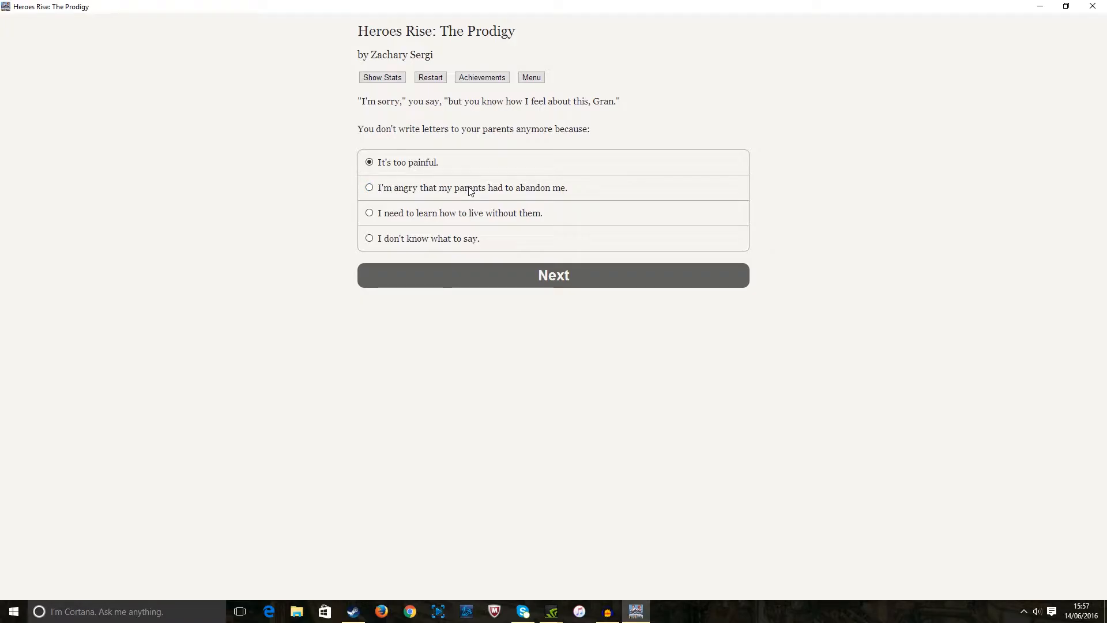
mouse_move(570, 197)
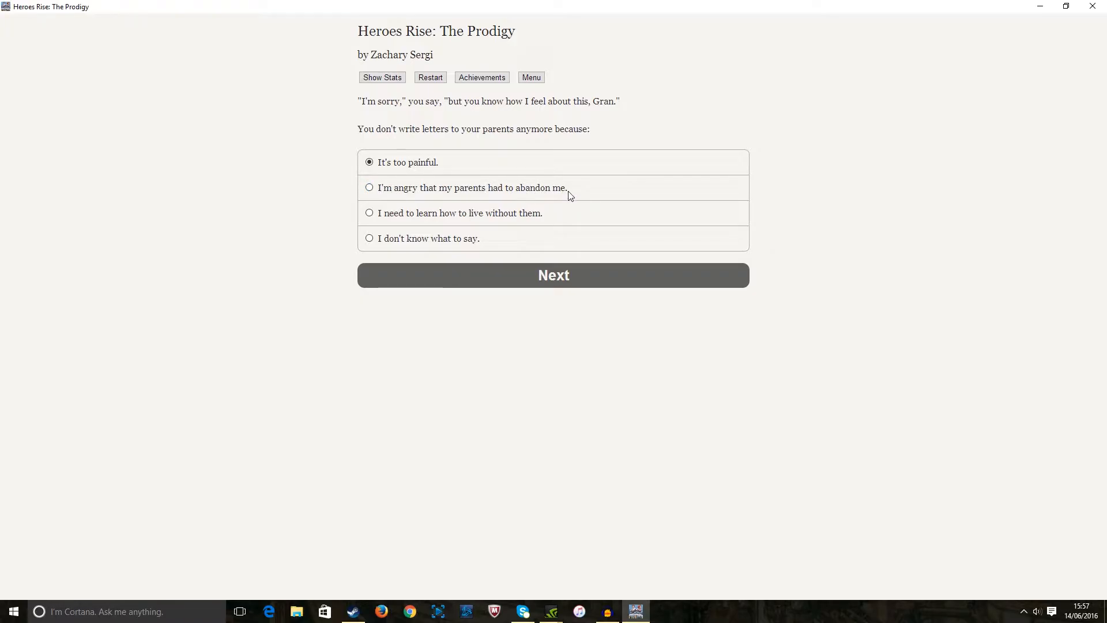
mouse_move(391, 207)
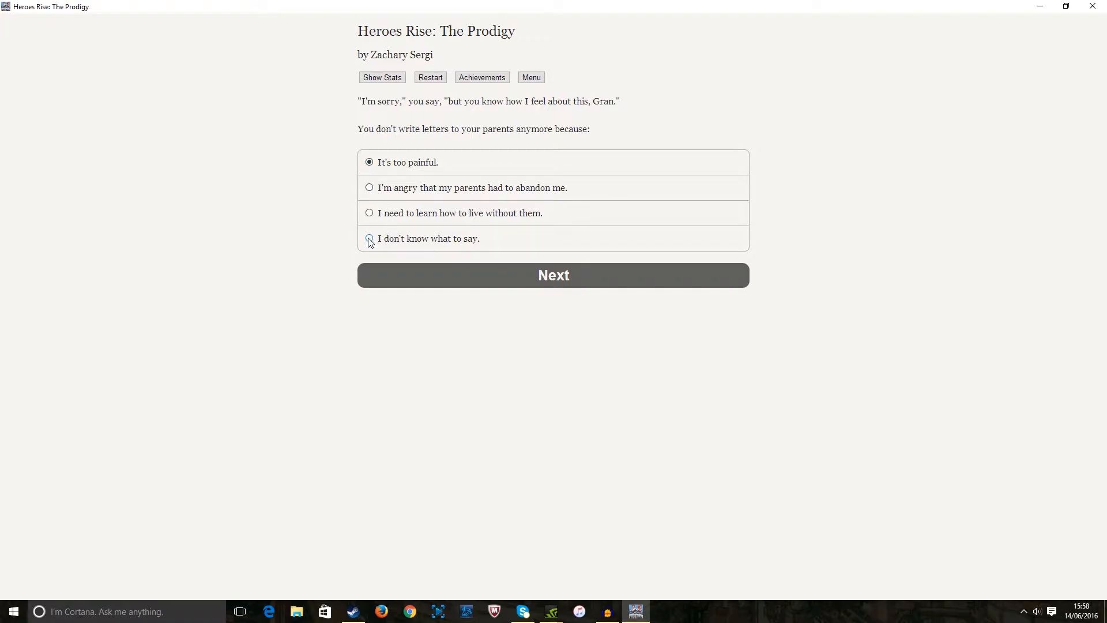
Submit the 'It's too painful' answer and reach Gran's farewell urging you to be careful
click(554, 275)
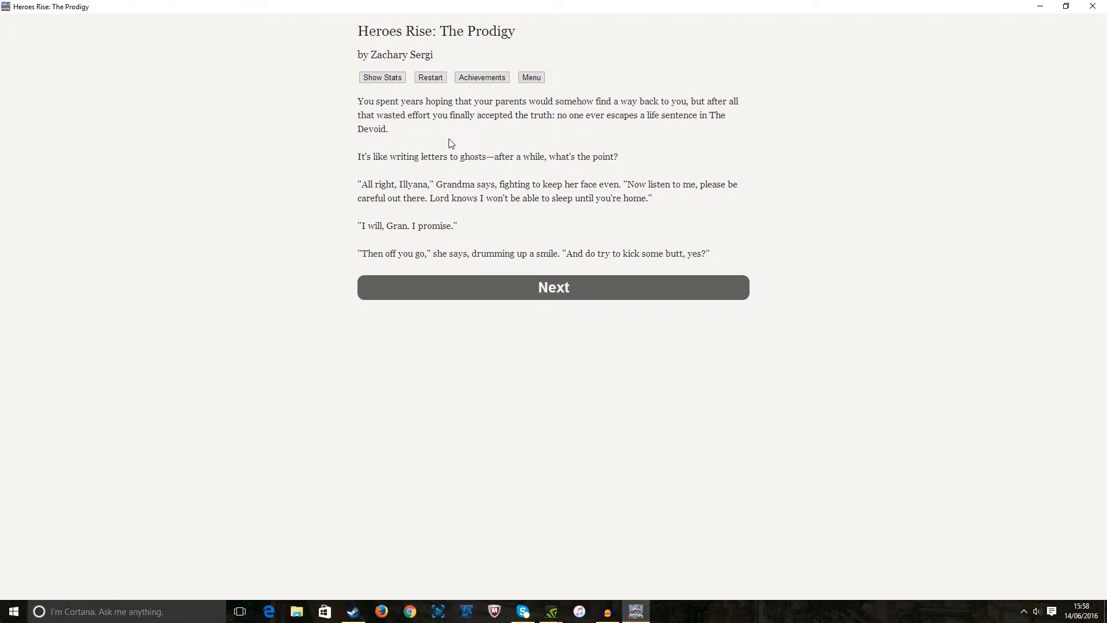
mouse_move(524, 221)
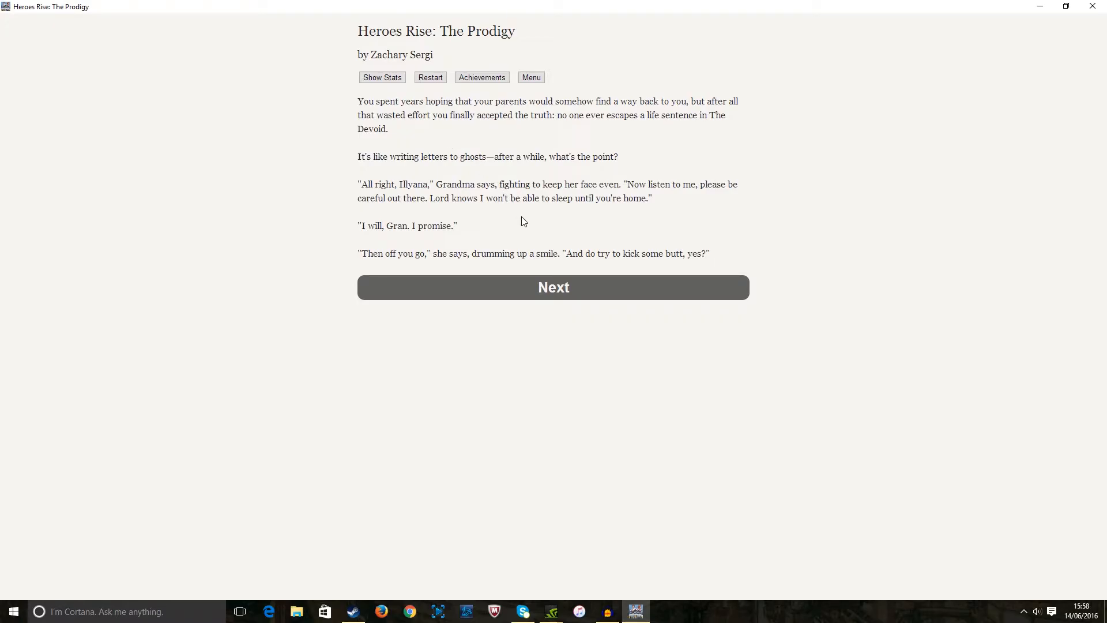
mouse_move(535, 231)
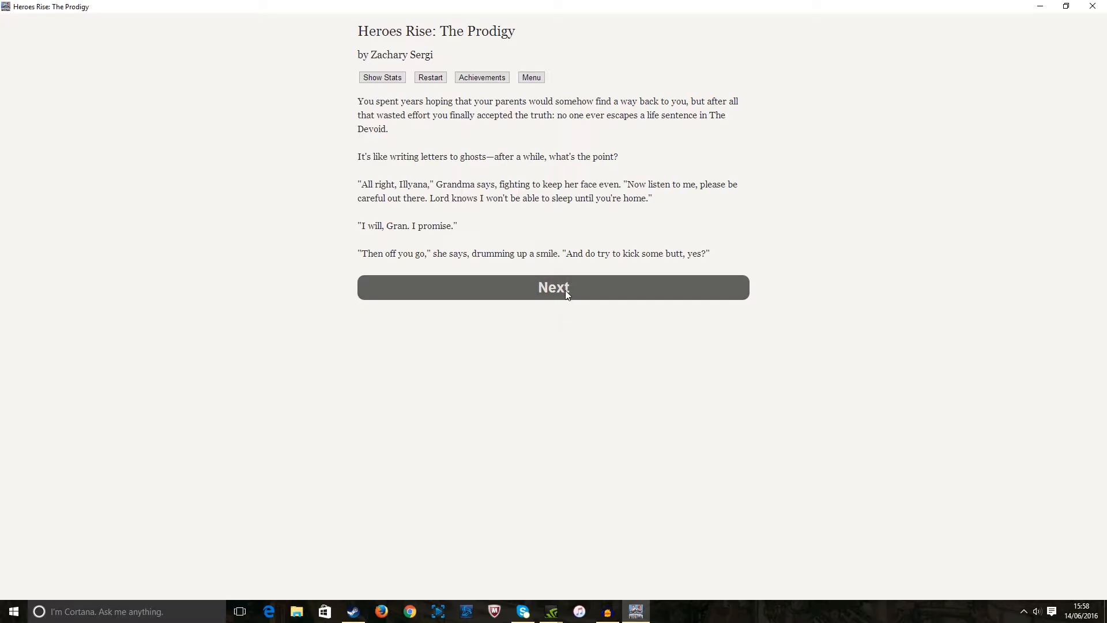
Continue past Gran's farewell to Illyana on the ledge, with 'Next Chapter: The Lower Case' offered
click(554, 287)
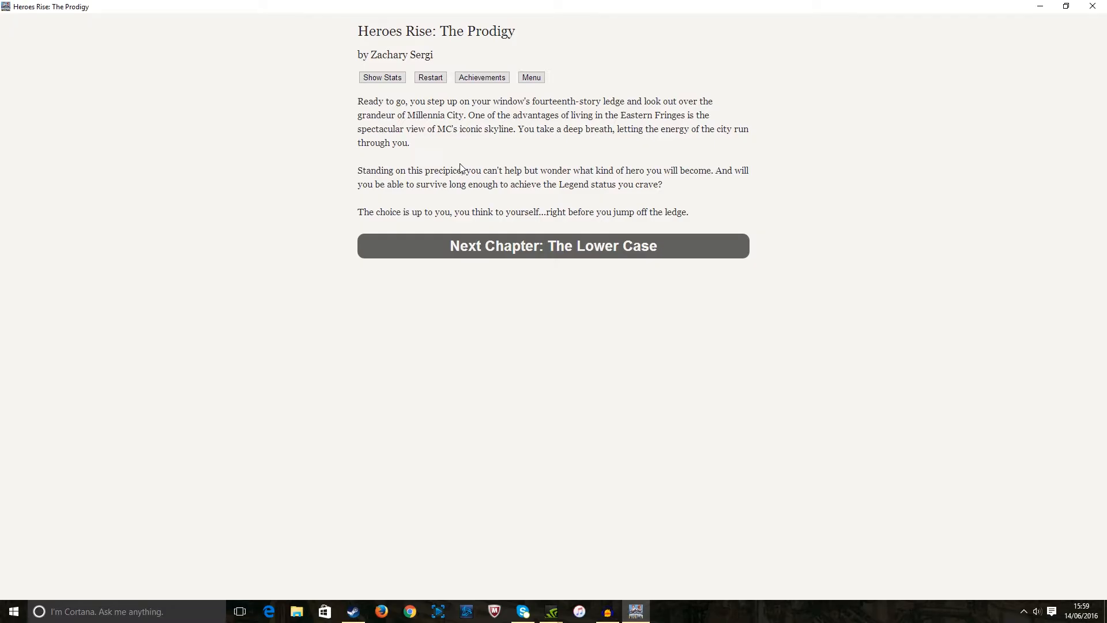
mouse_move(479, 158)
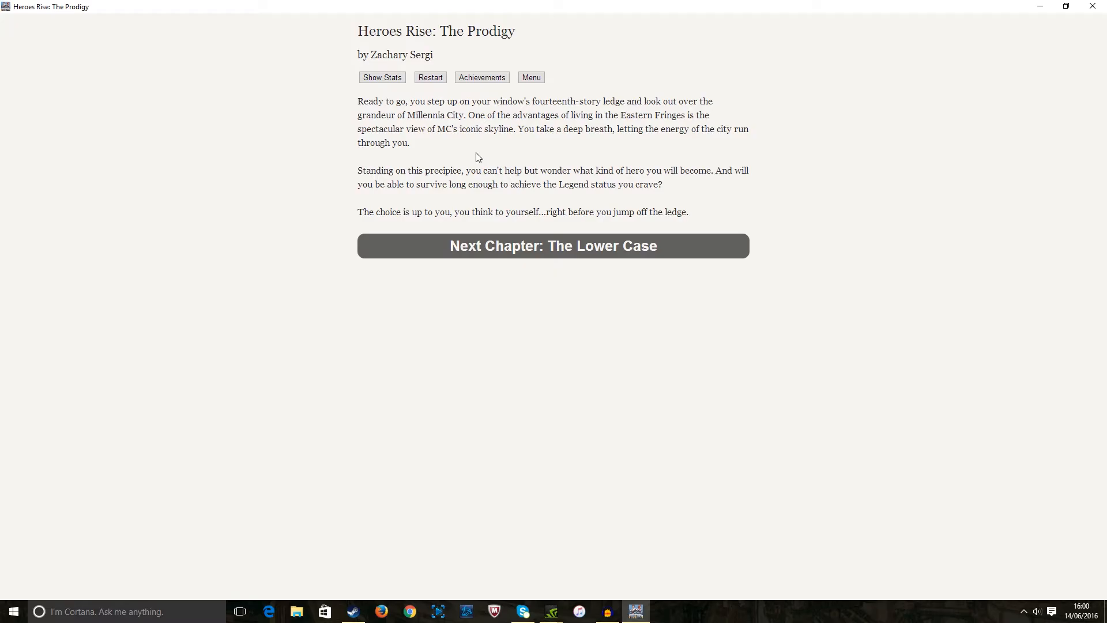
Show Conduit's stats: personality percentages, power, money, Legend 1 and relationship bars
click(382, 77)
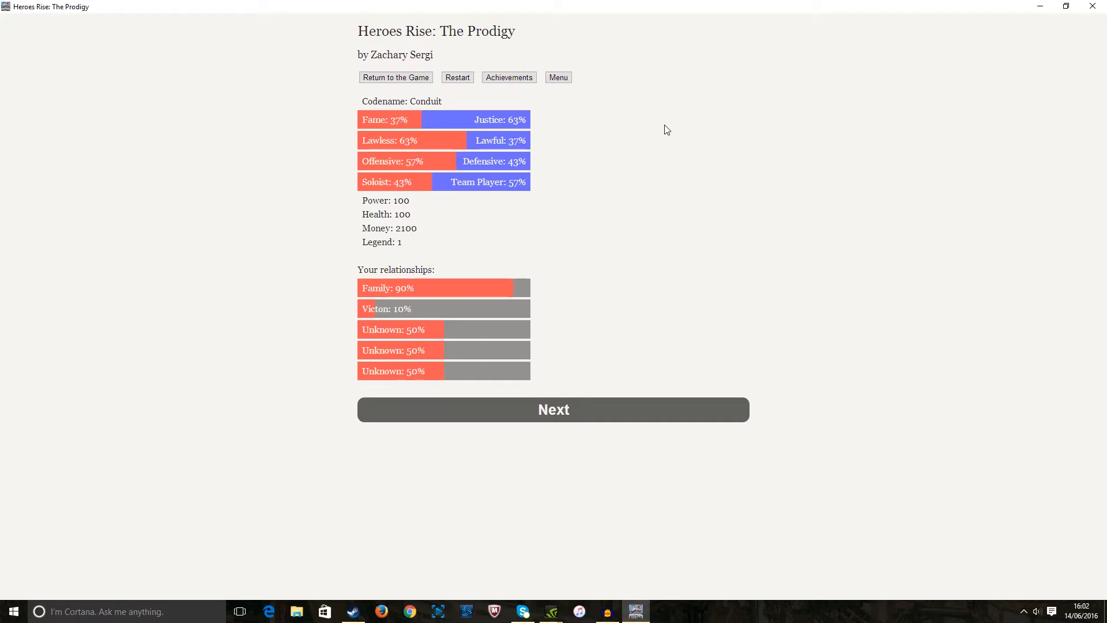
mouse_move(311, 51)
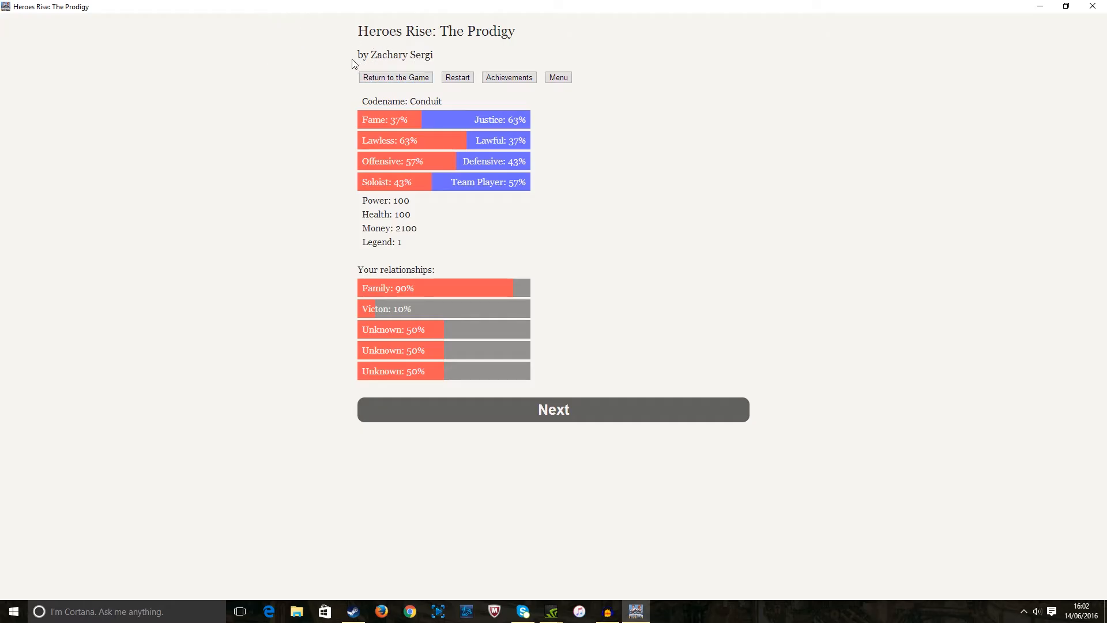
mouse_move(370, 94)
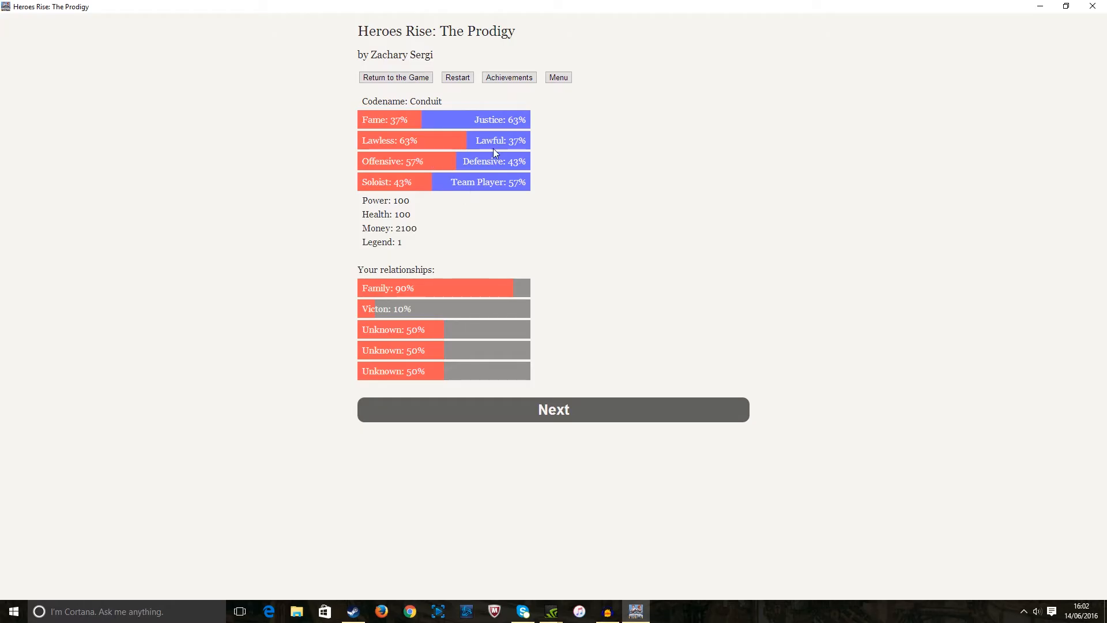
mouse_move(490, 143)
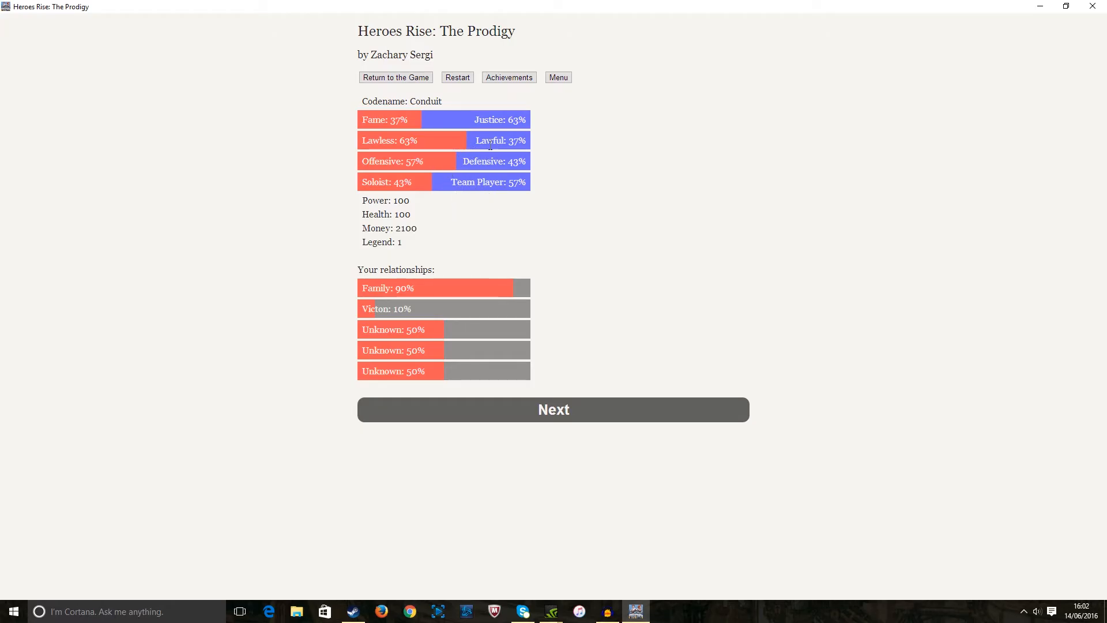
mouse_move(530, 322)
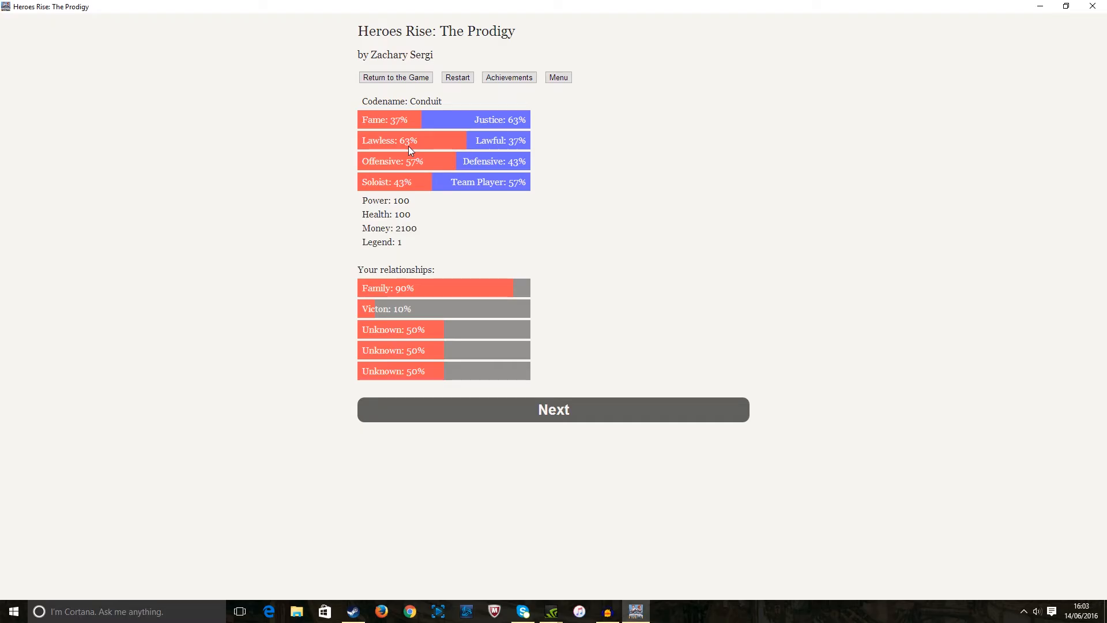
mouse_move(455, 157)
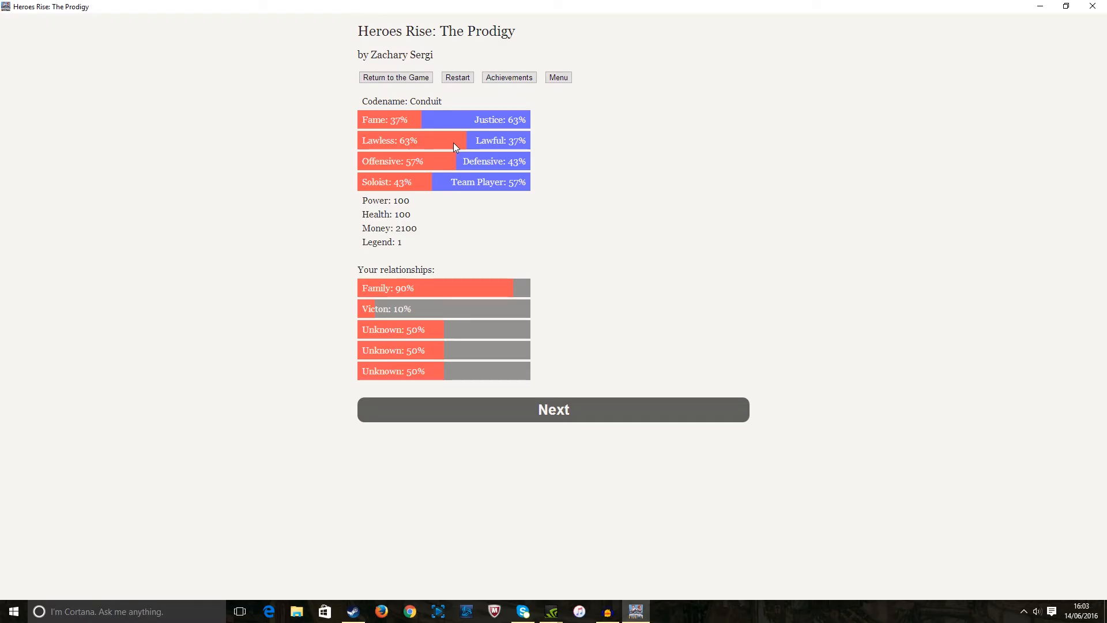
mouse_move(457, 126)
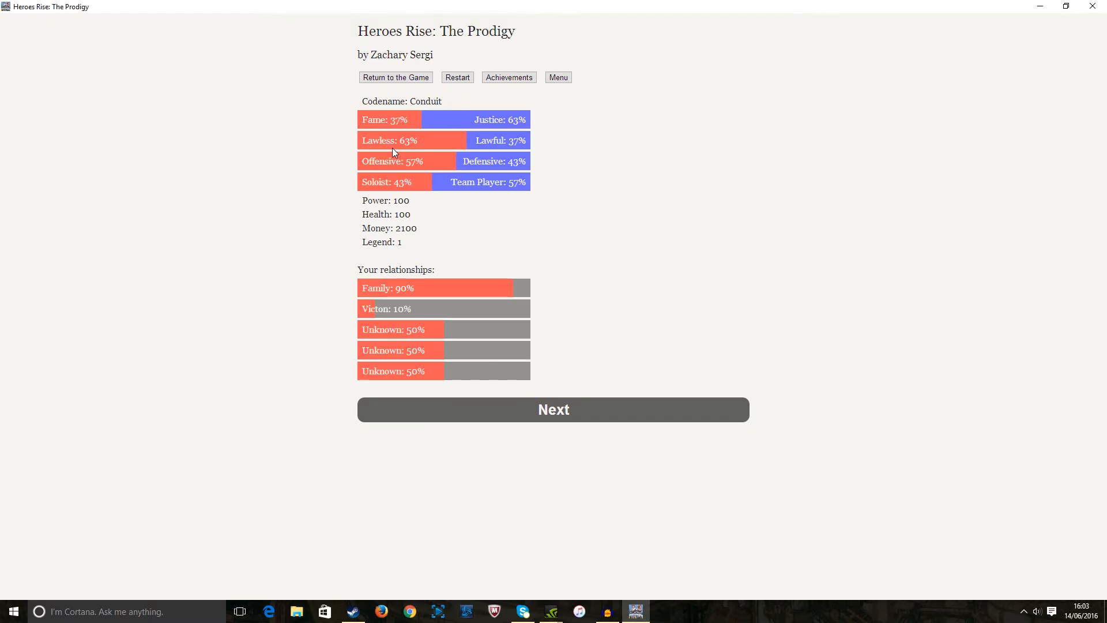
mouse_move(465, 155)
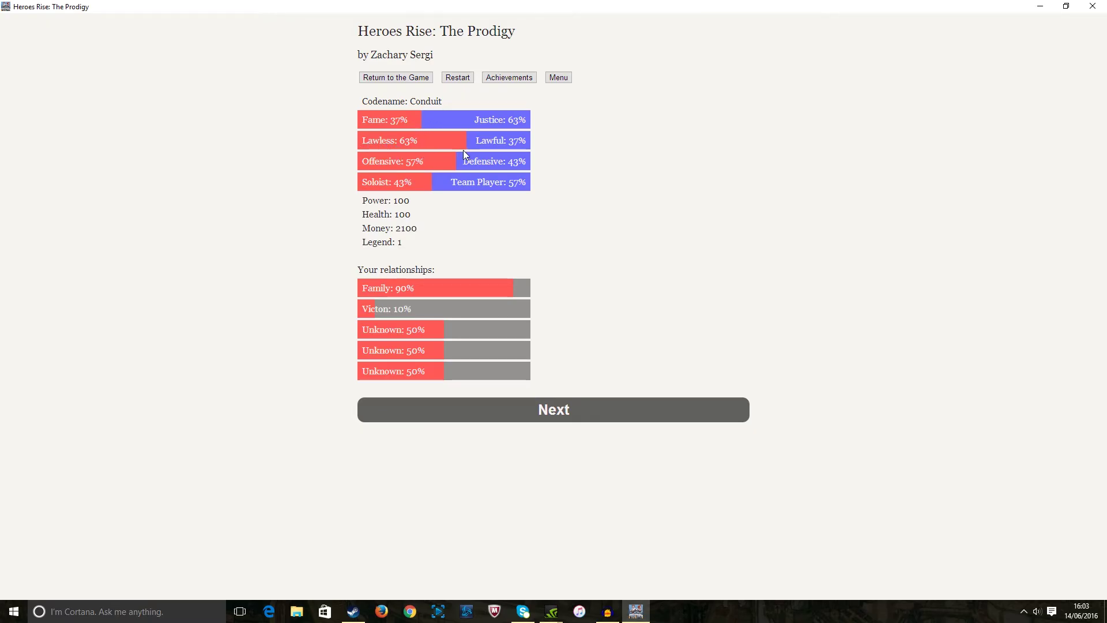
mouse_move(497, 154)
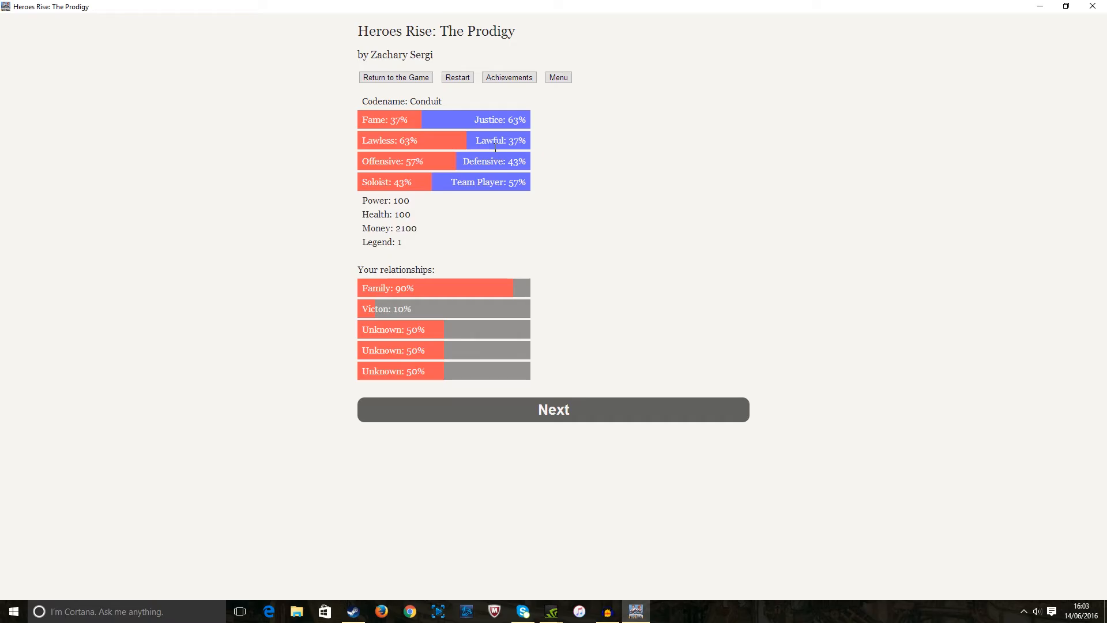
mouse_move(437, 157)
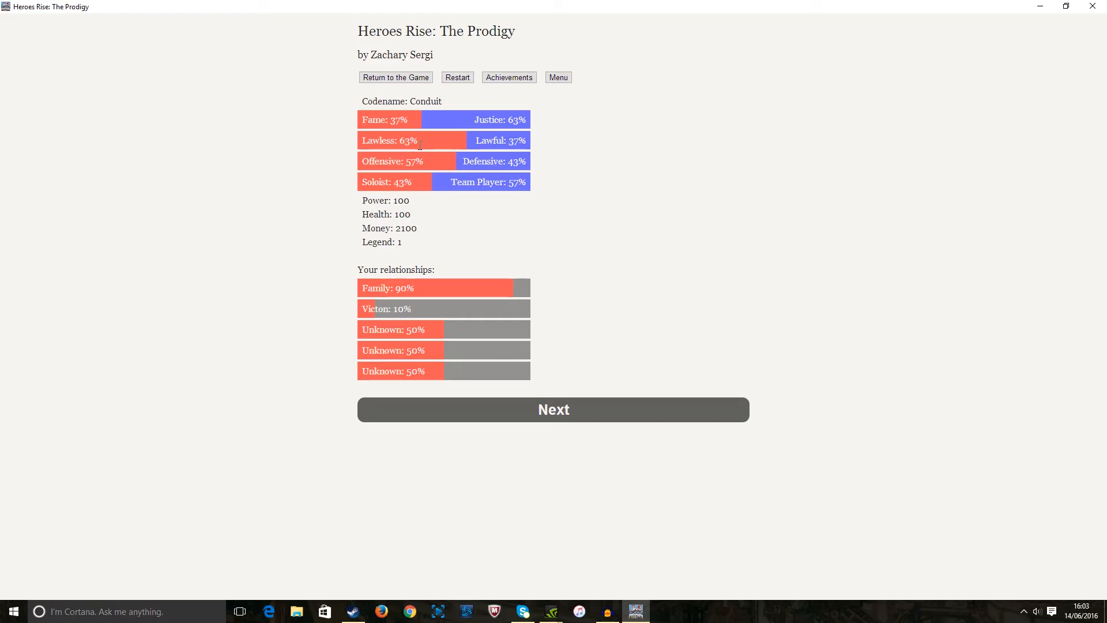
mouse_move(420, 143)
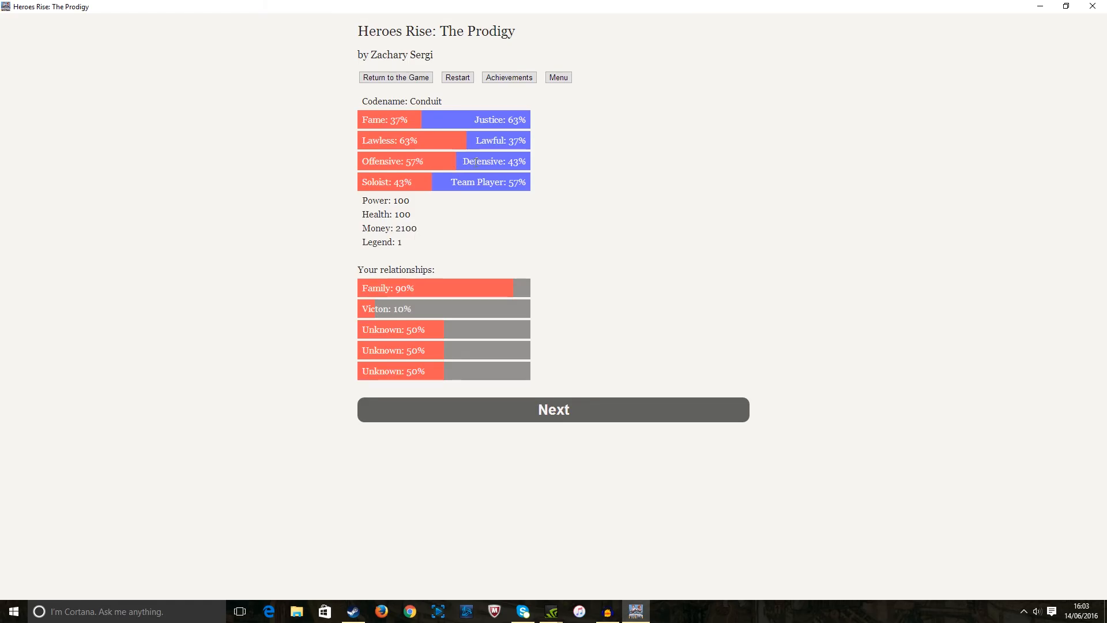
mouse_move(440, 174)
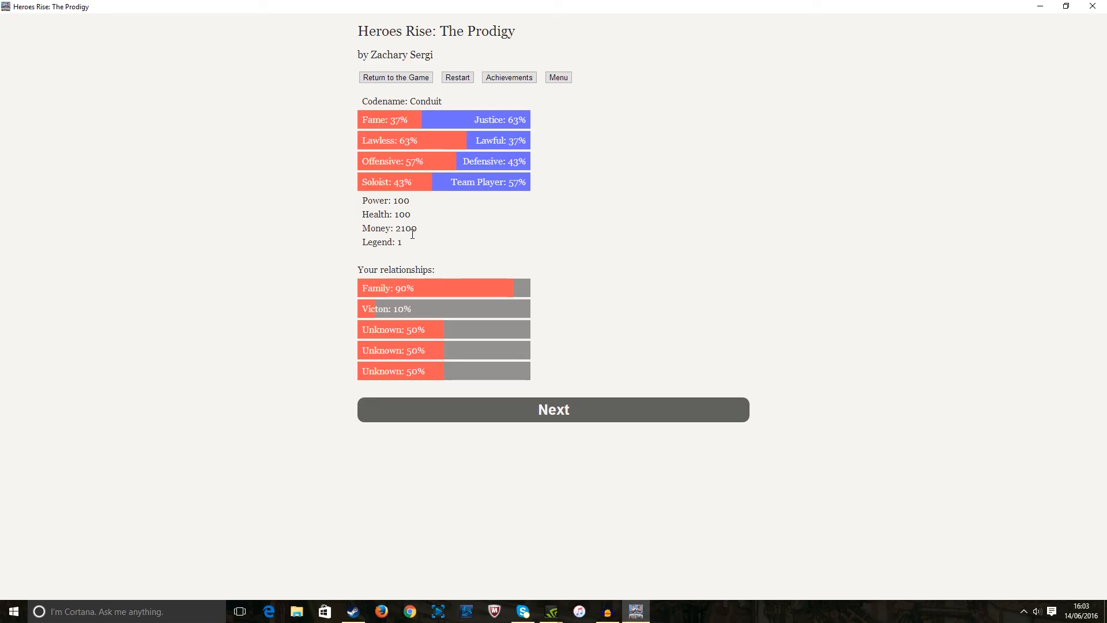
mouse_move(404, 246)
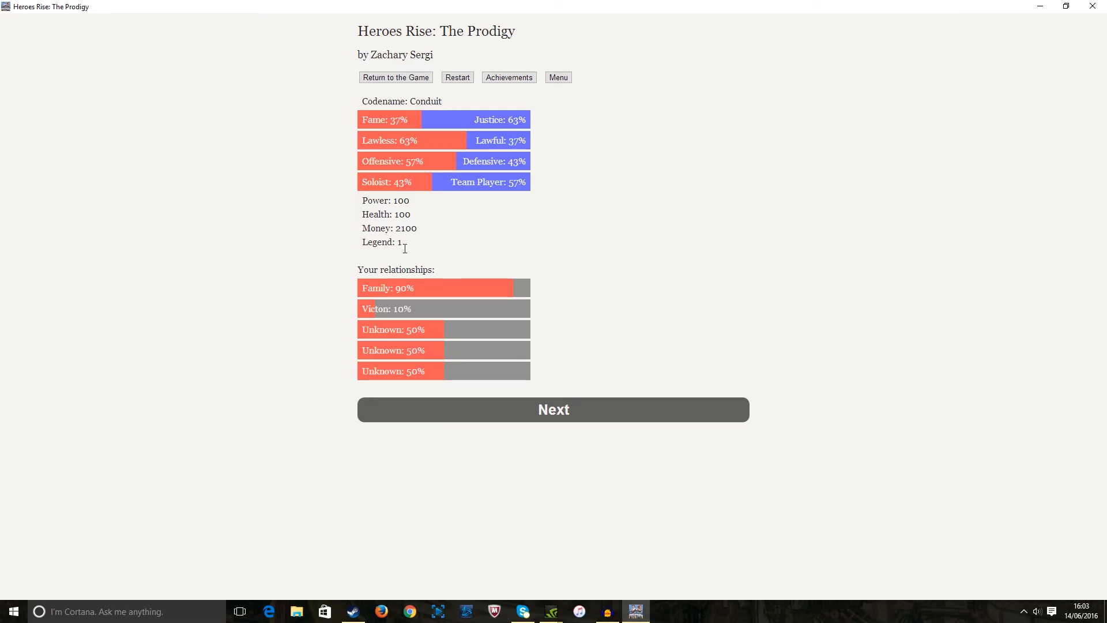
mouse_move(414, 291)
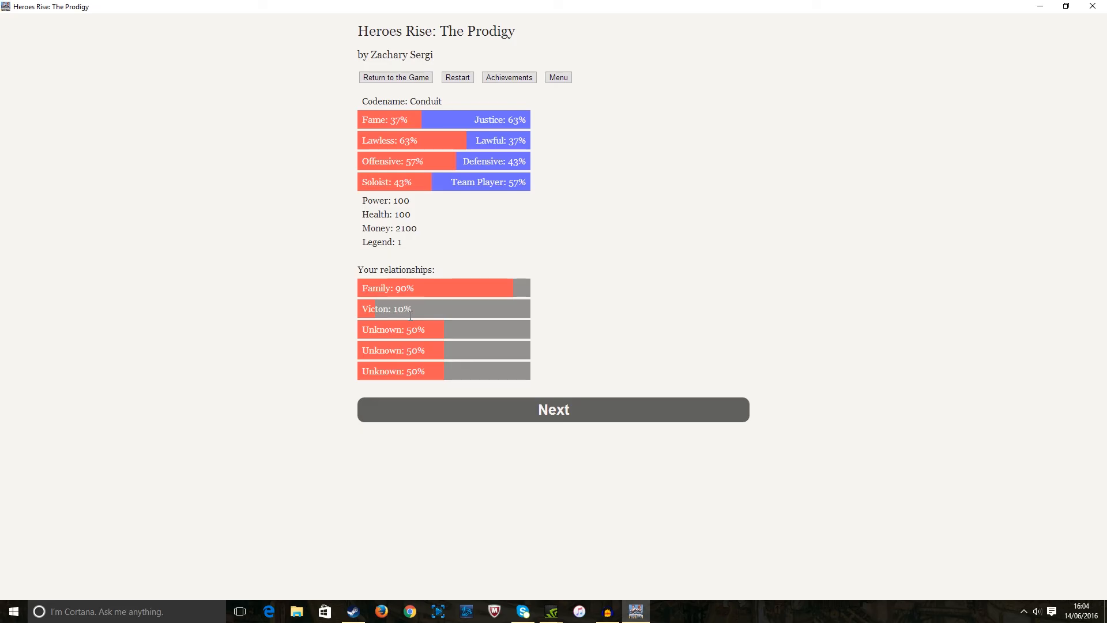
mouse_move(413, 323)
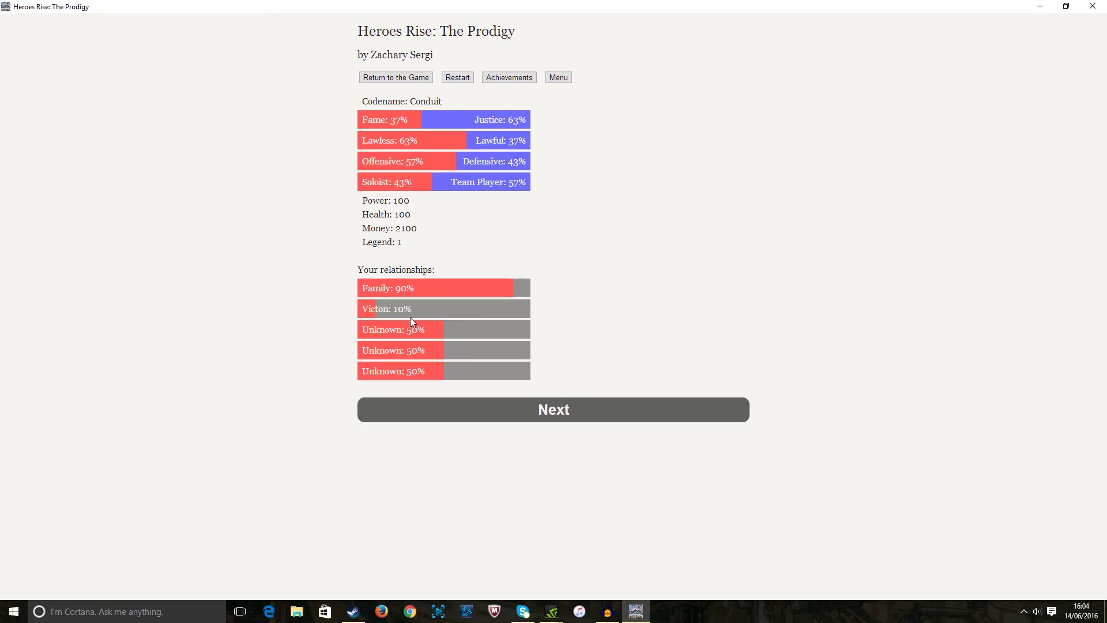
mouse_move(443, 347)
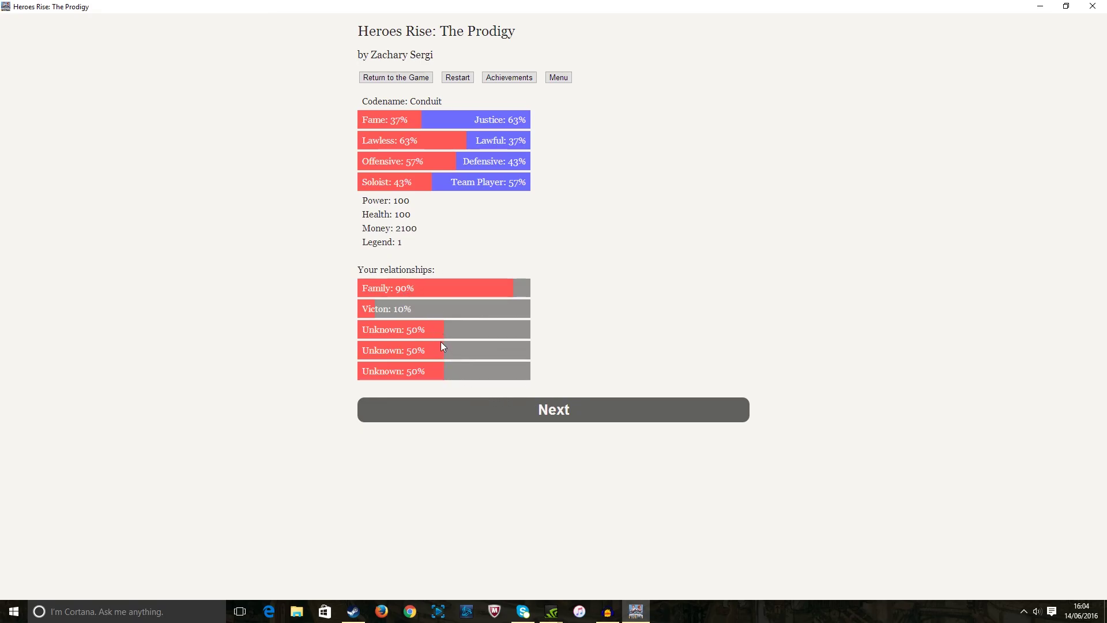
mouse_move(433, 341)
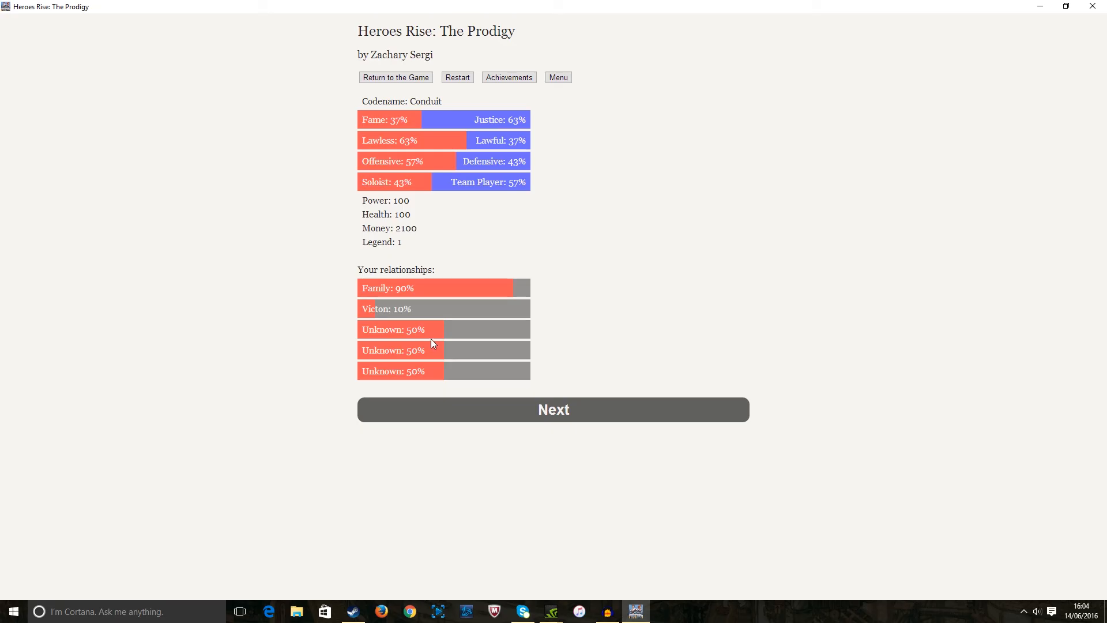